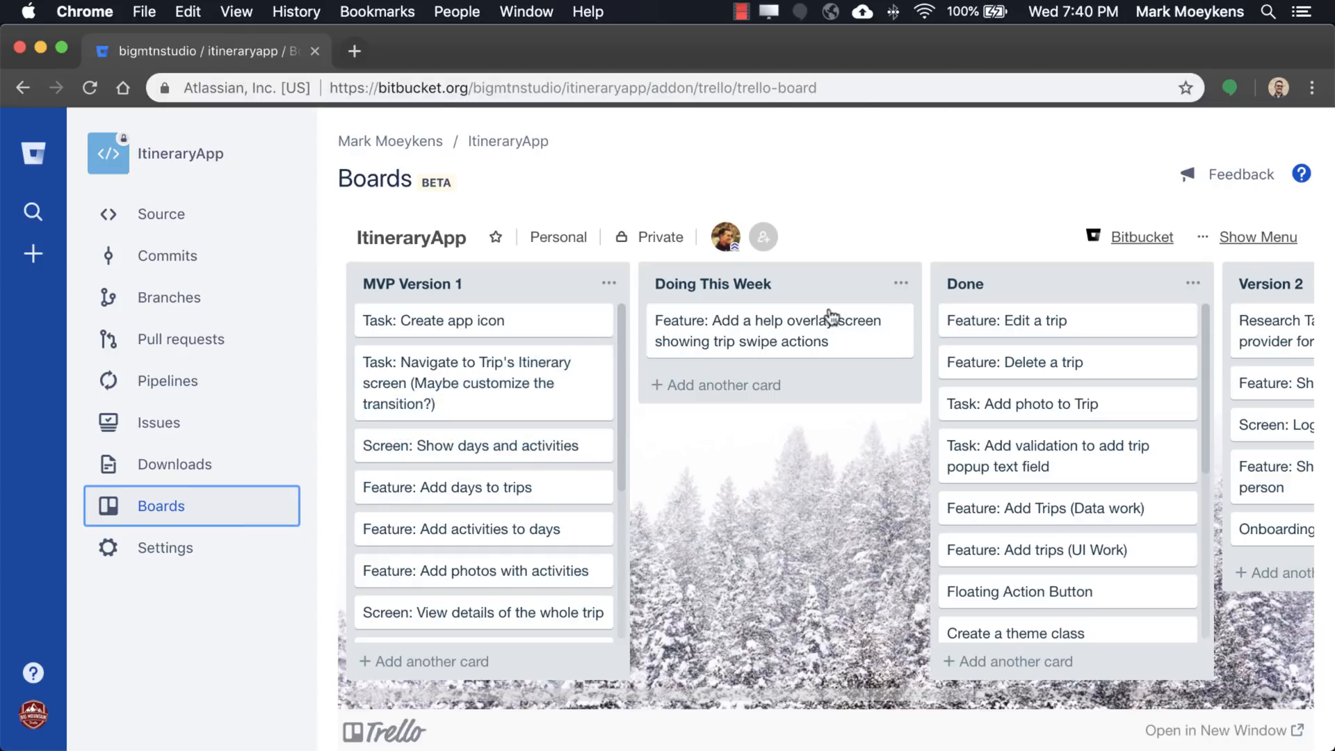
mouse_move(766, 331)
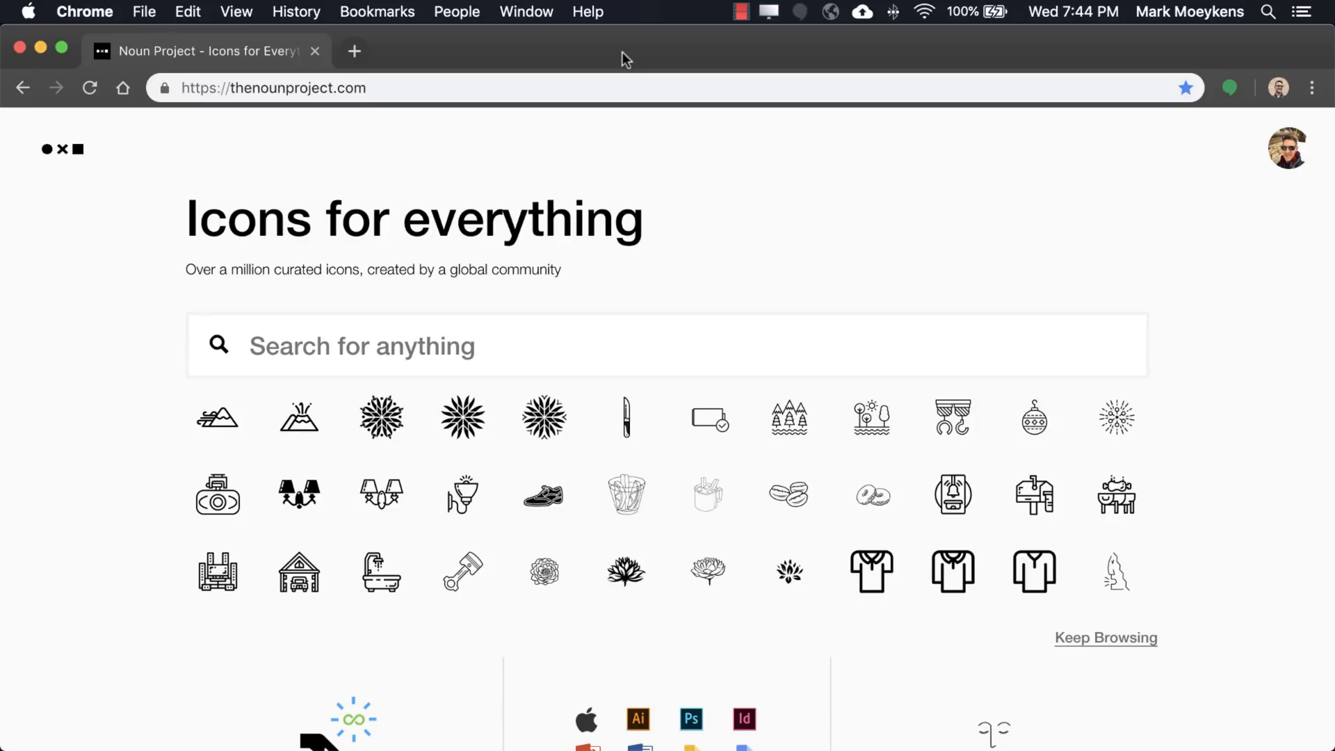
mouse_move(638, 147)
type("travel")
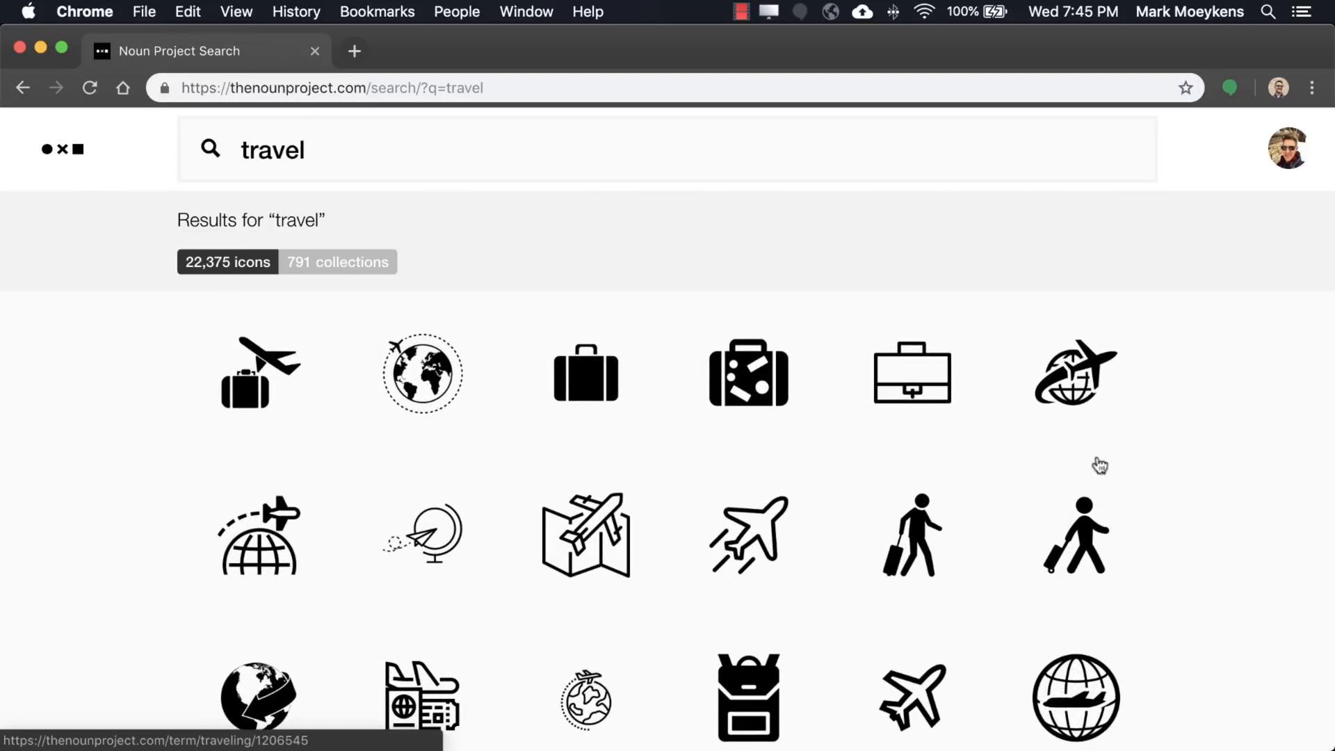
mouse_move(773, 524)
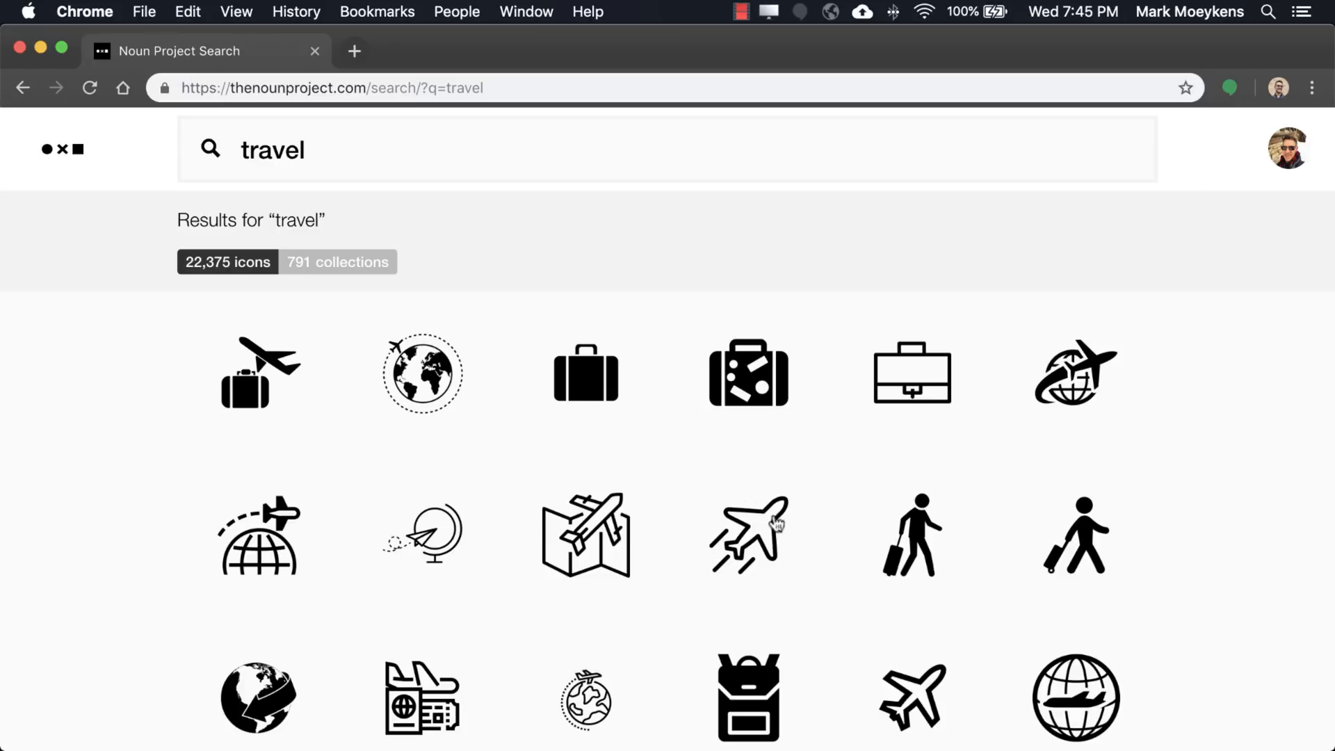
mouse_move(1099, 539)
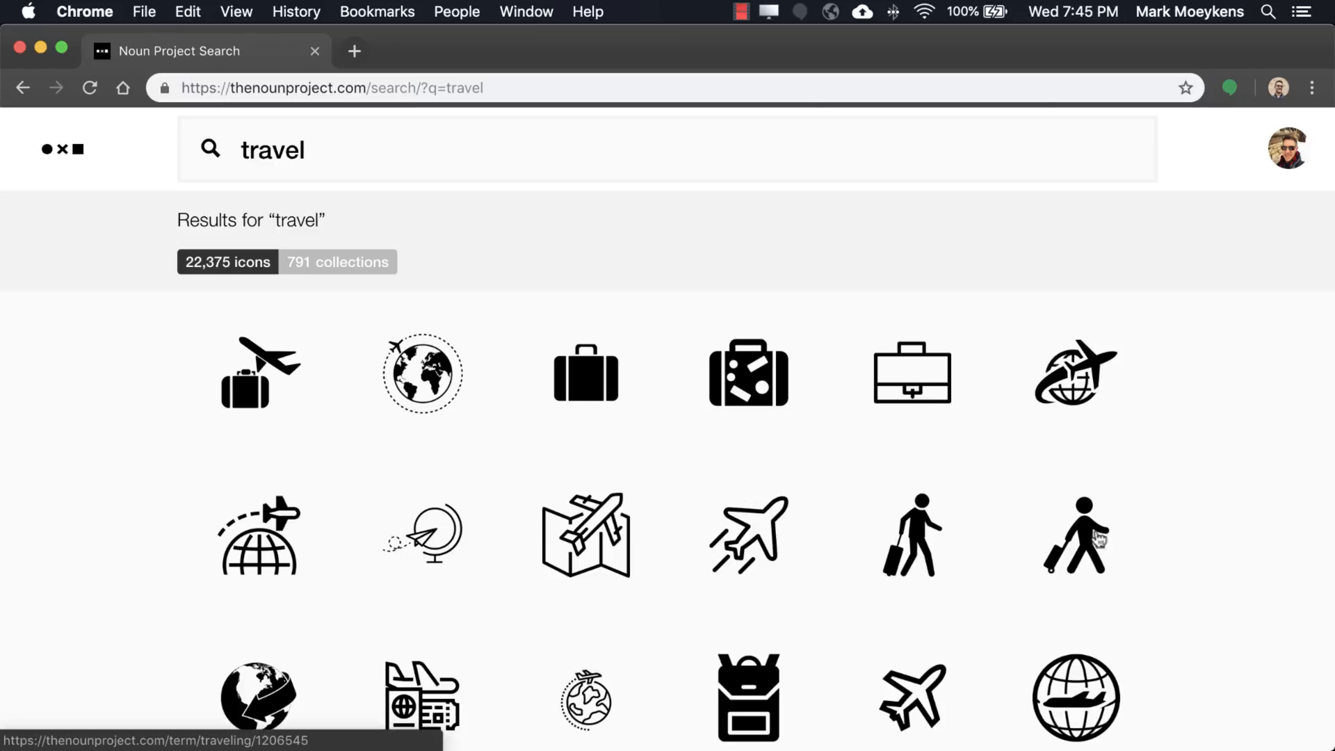
scroll("down", 3)
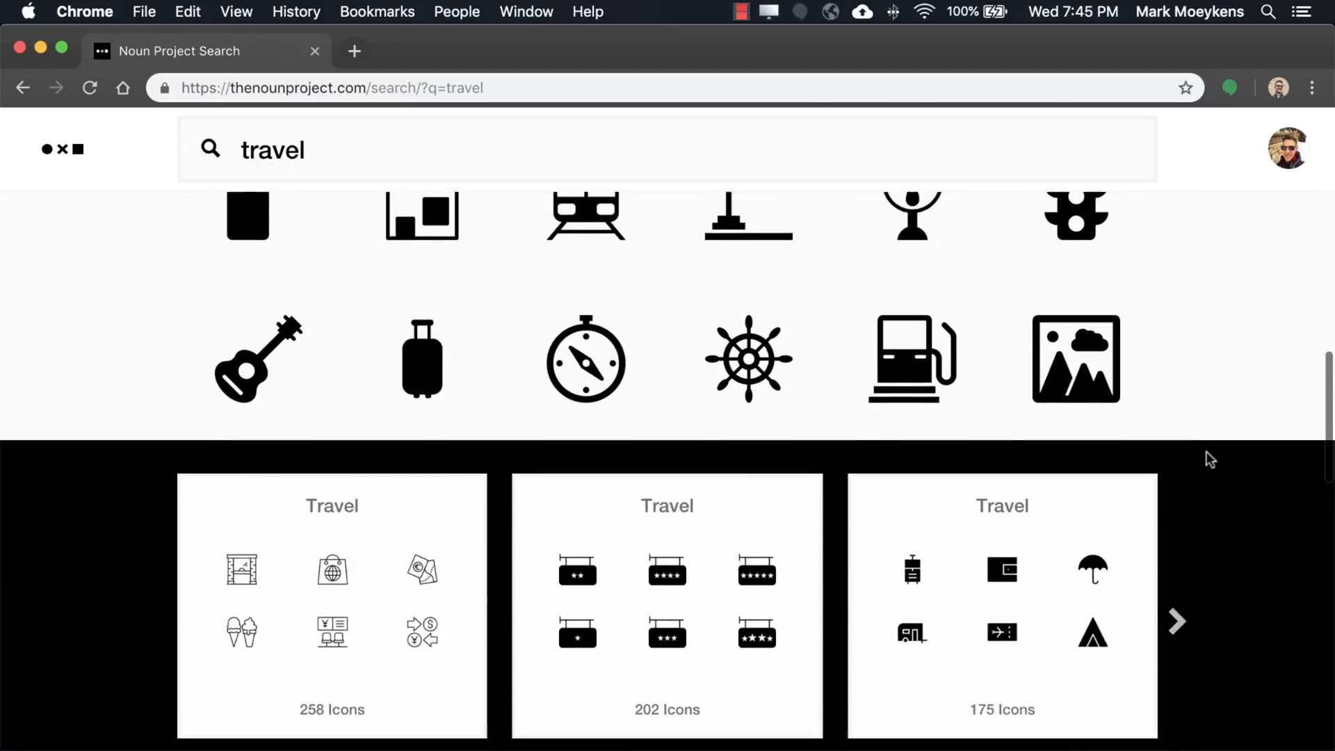
scroll("down", 3)
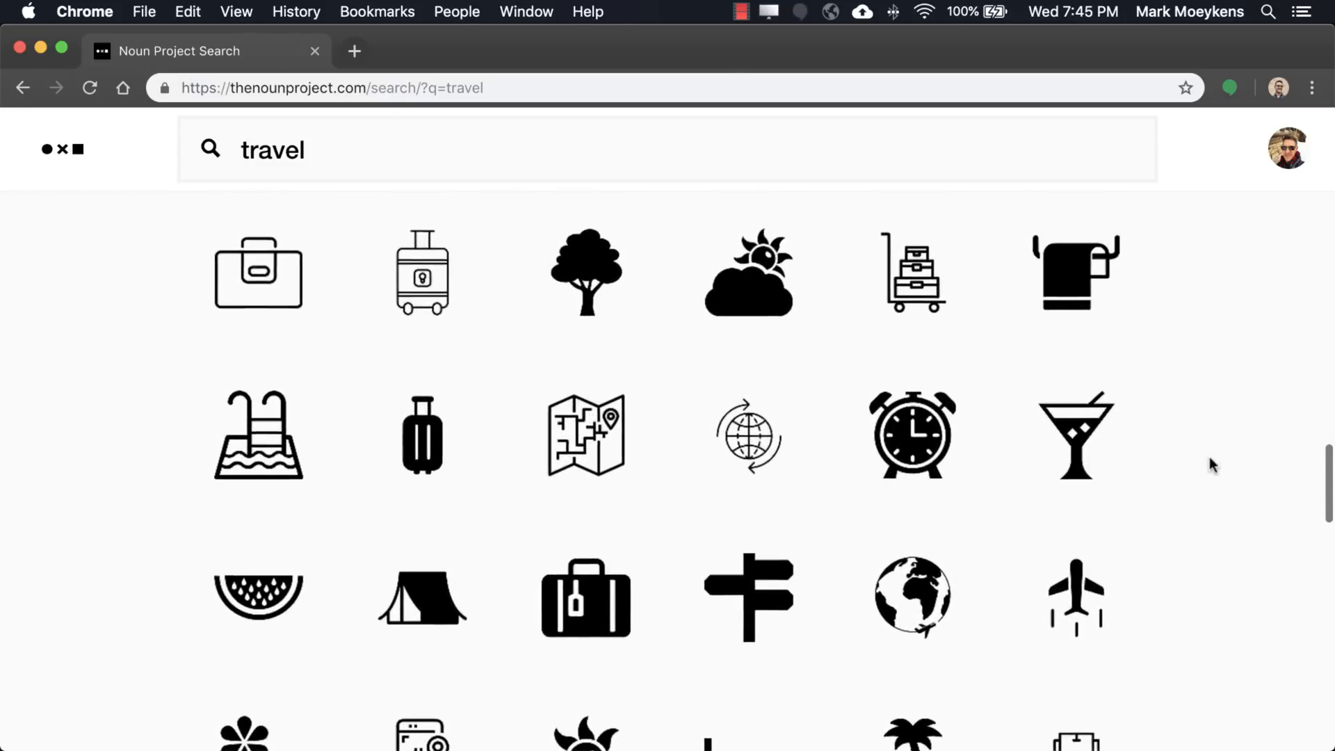
scroll("down", 3)
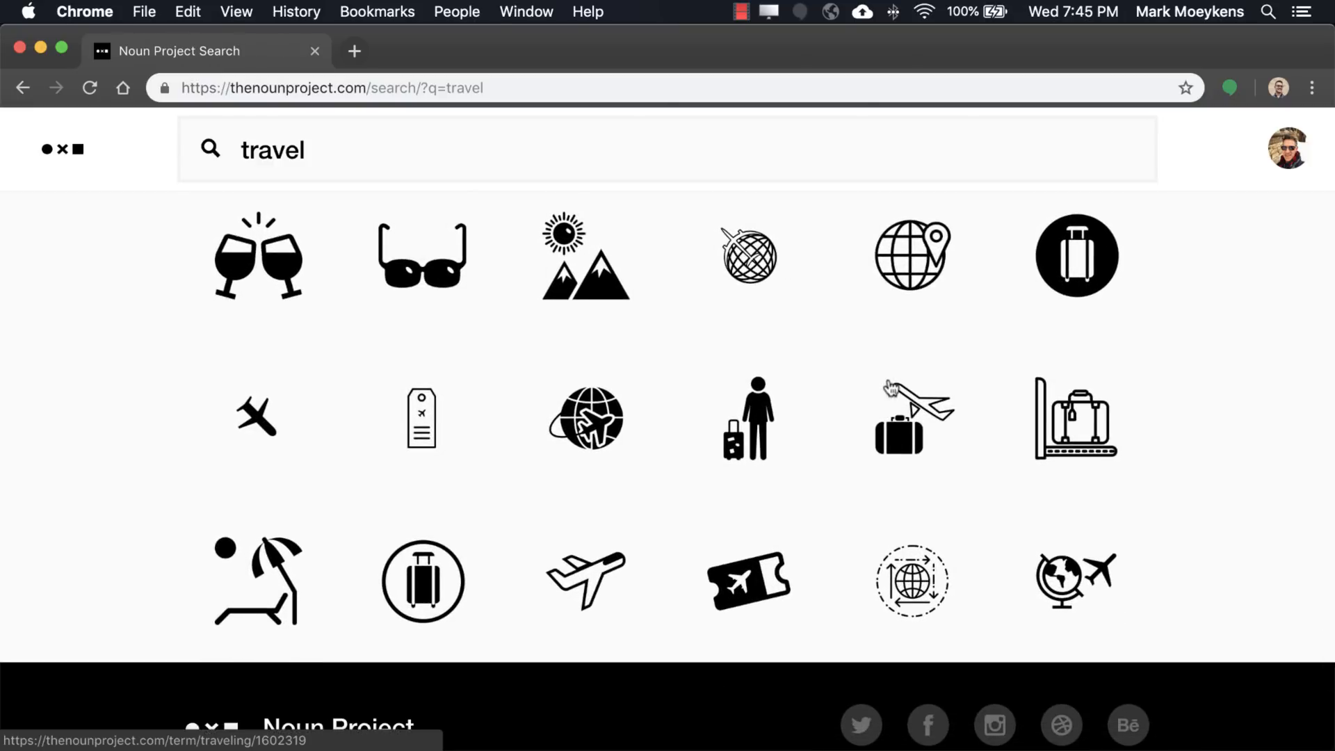
scroll("down", 3)
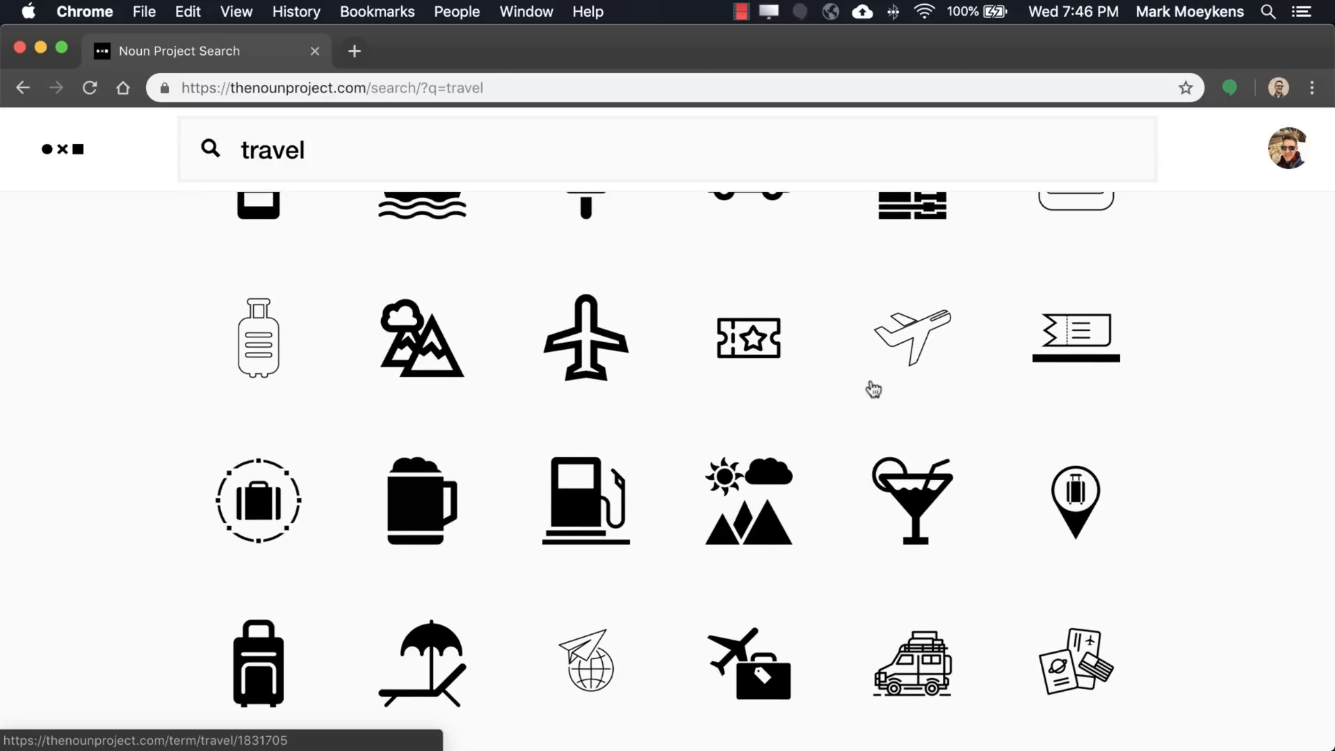
scroll("down", 3)
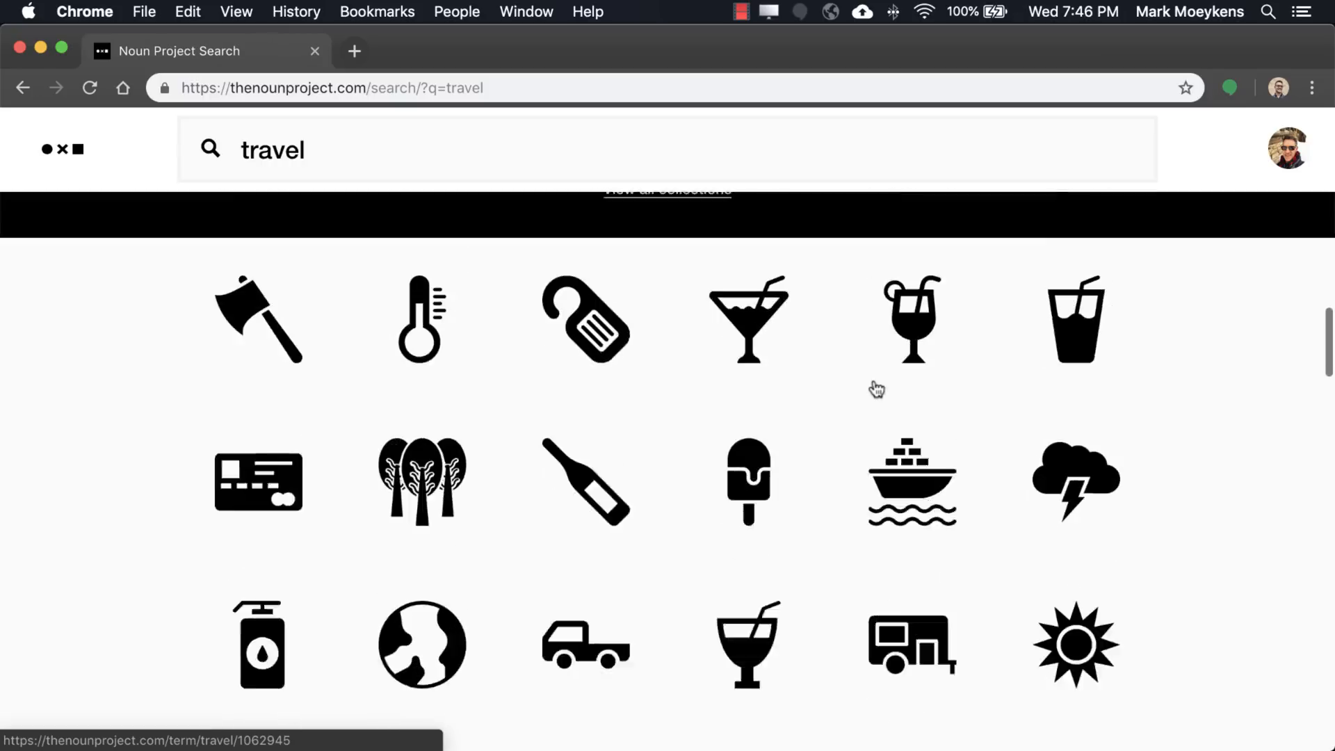
scroll("up", 3)
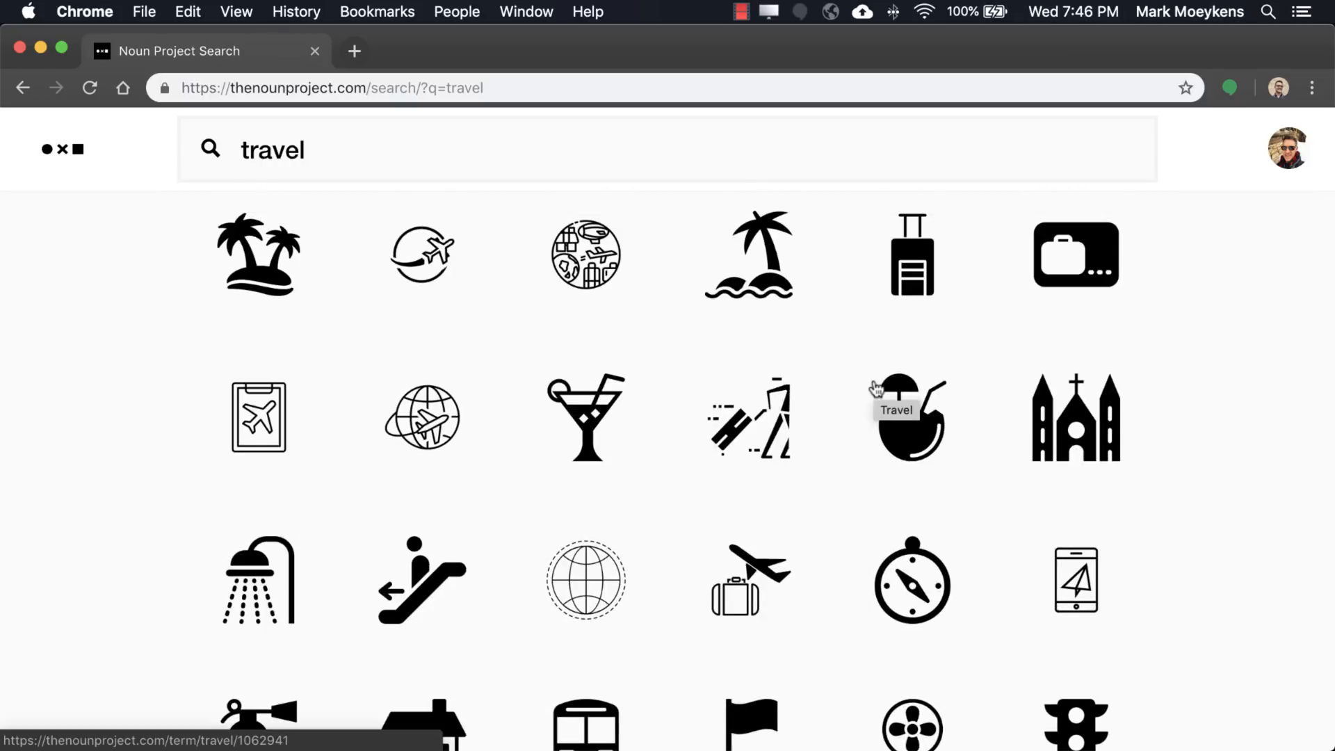
mouse_move(911, 583)
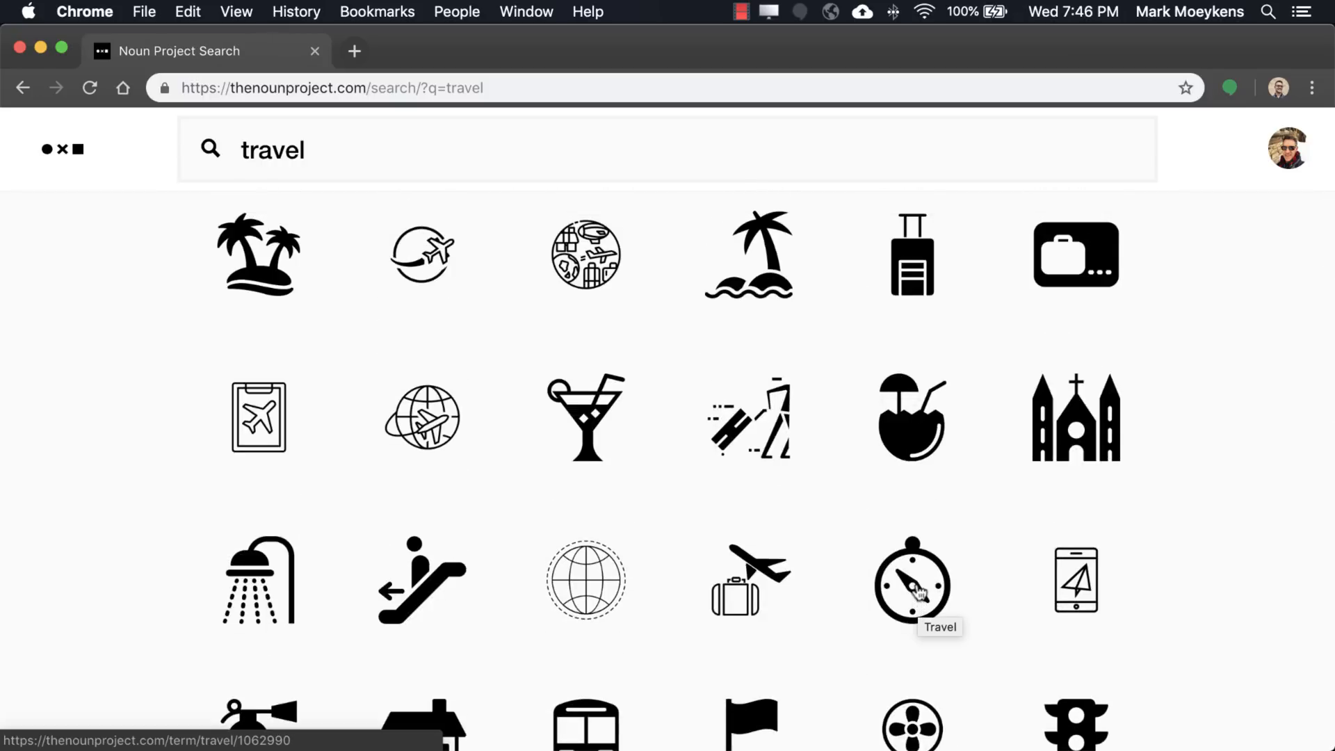
Open the compass icon's details and follow its link to the Set of Summer and Travel Glyph Icons collection.
left_click(911, 580)
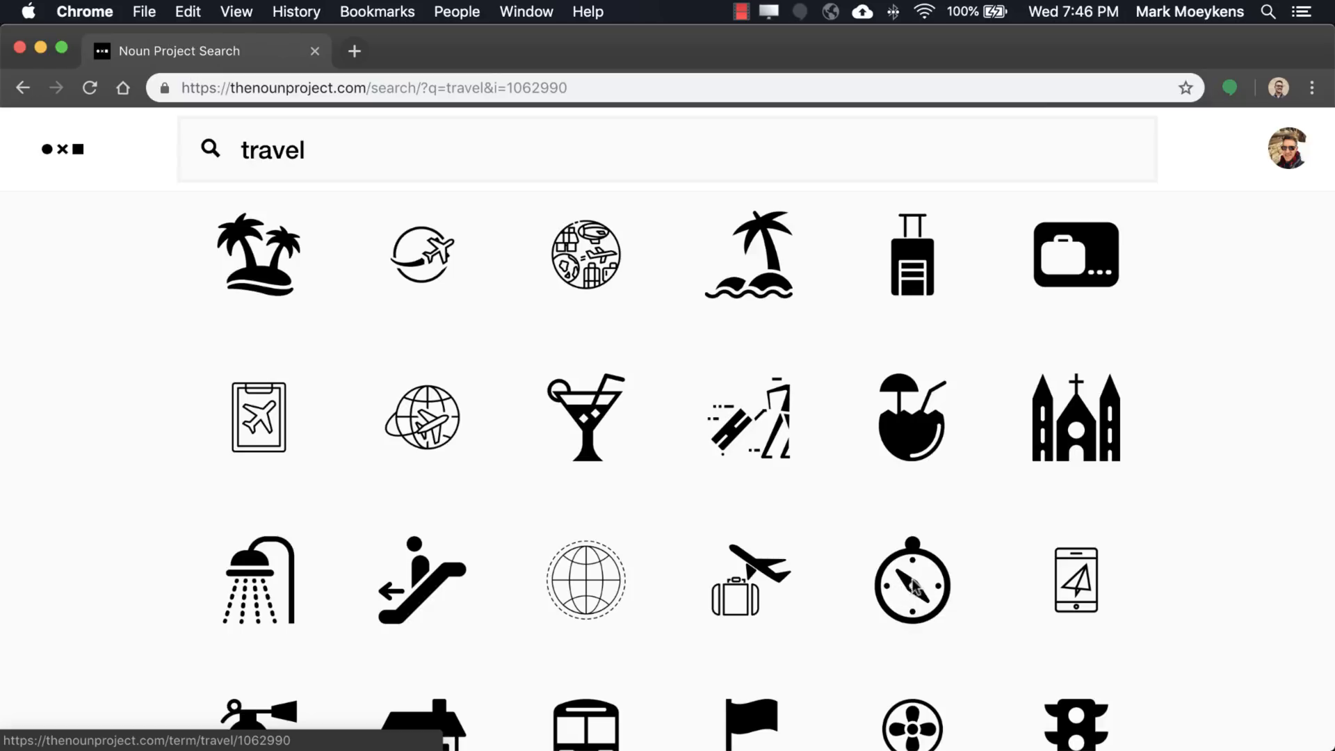
left_click(911, 581)
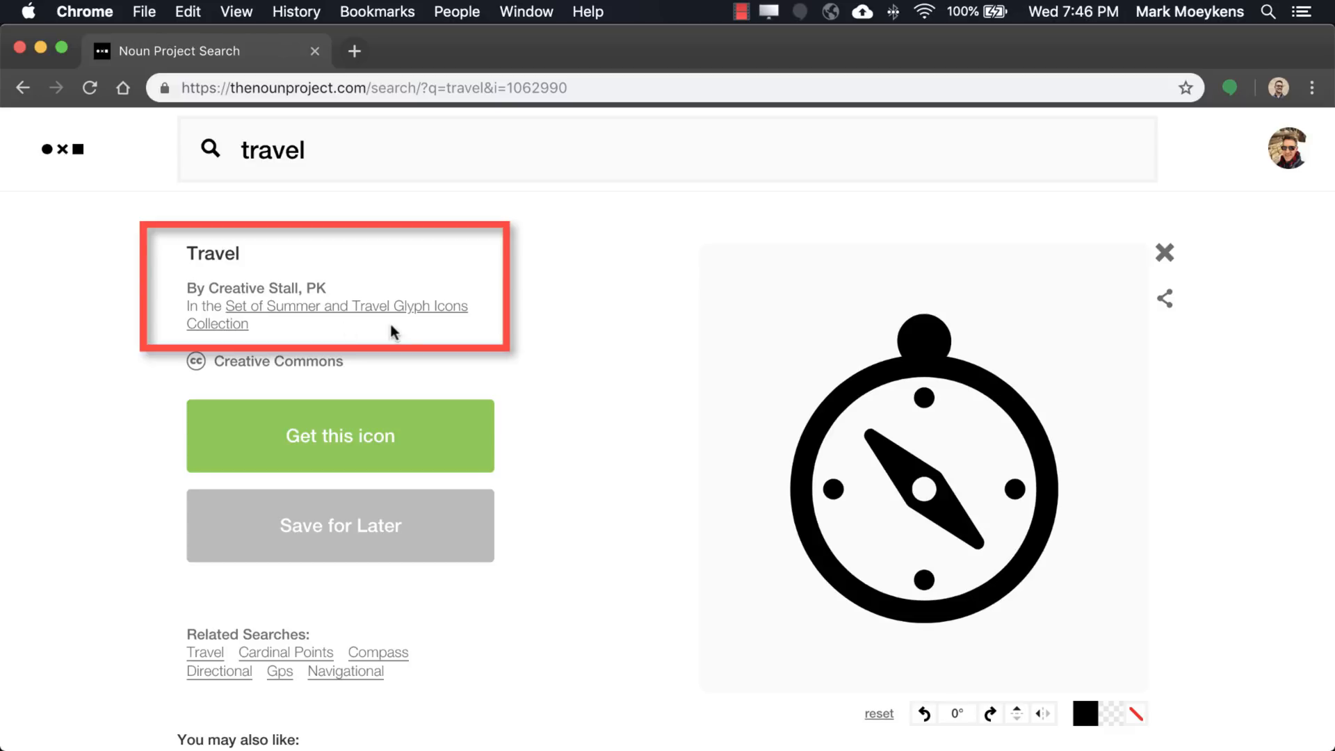
mouse_move(258, 319)
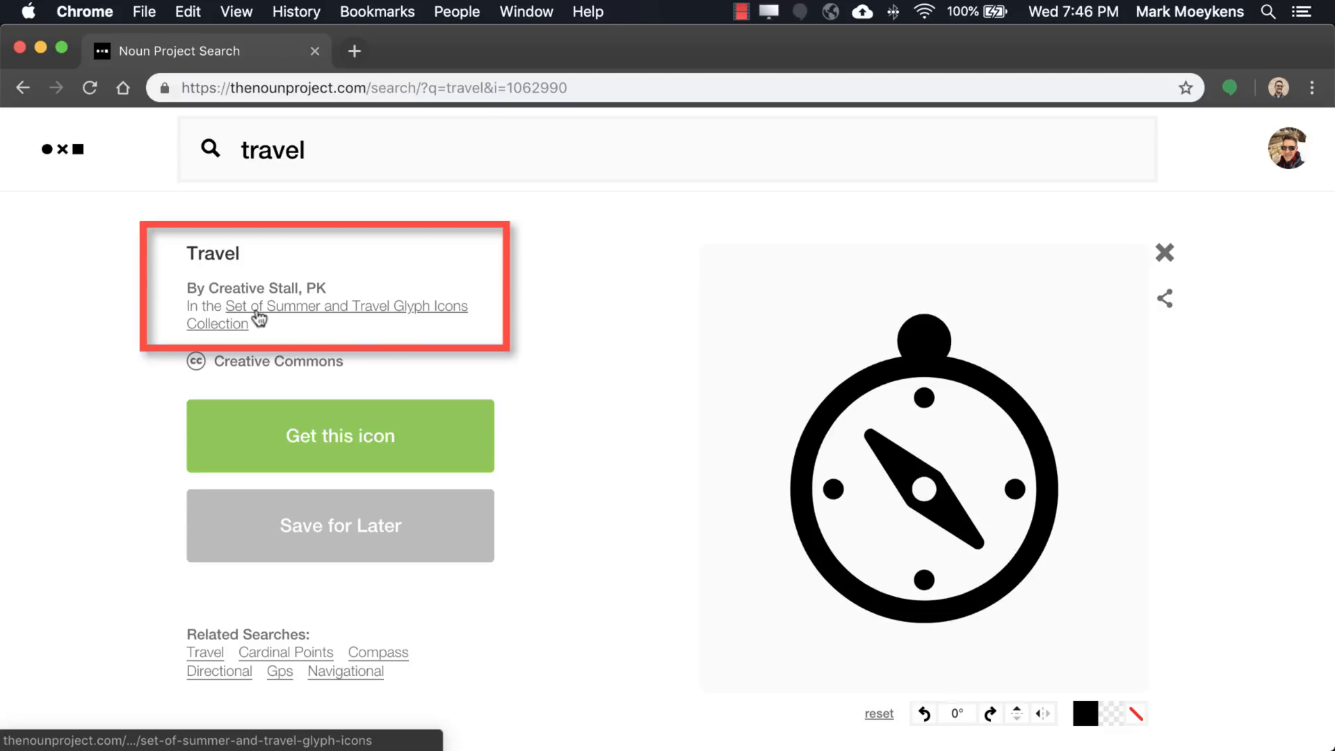
mouse_move(364, 316)
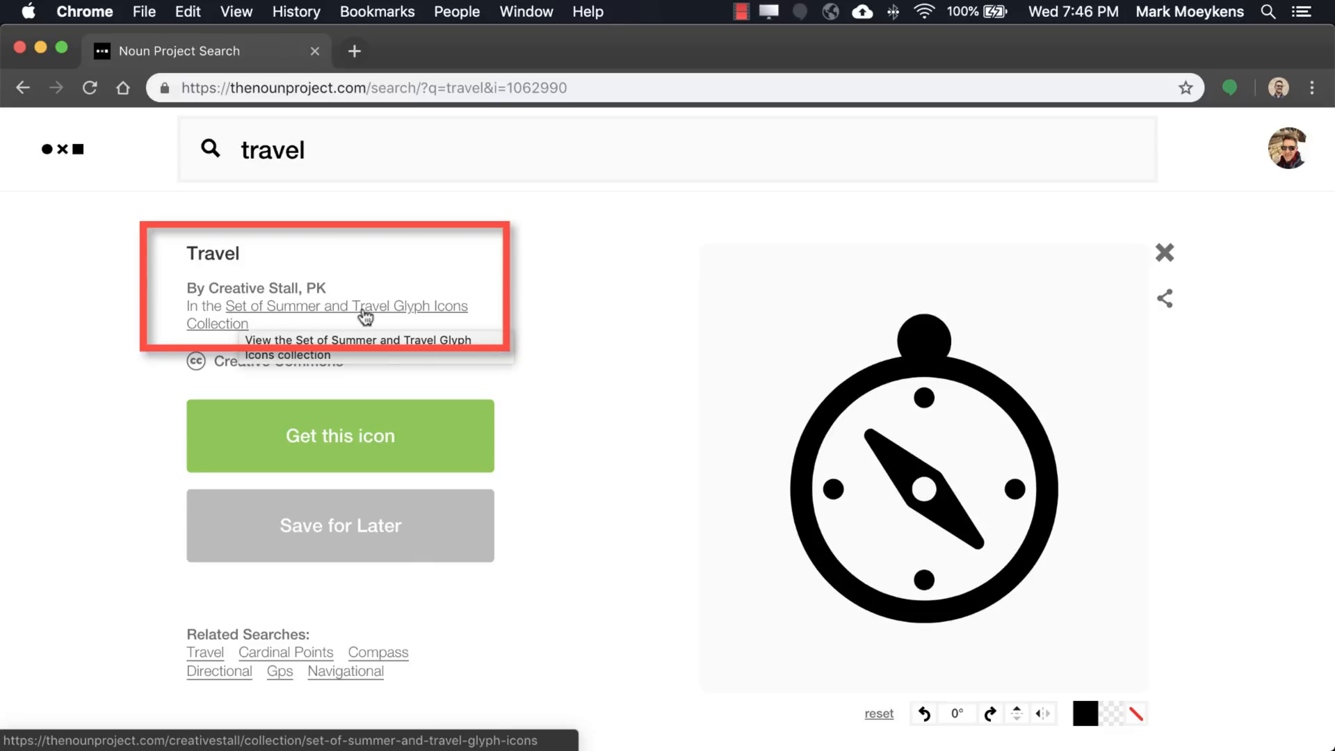
mouse_move(396, 315)
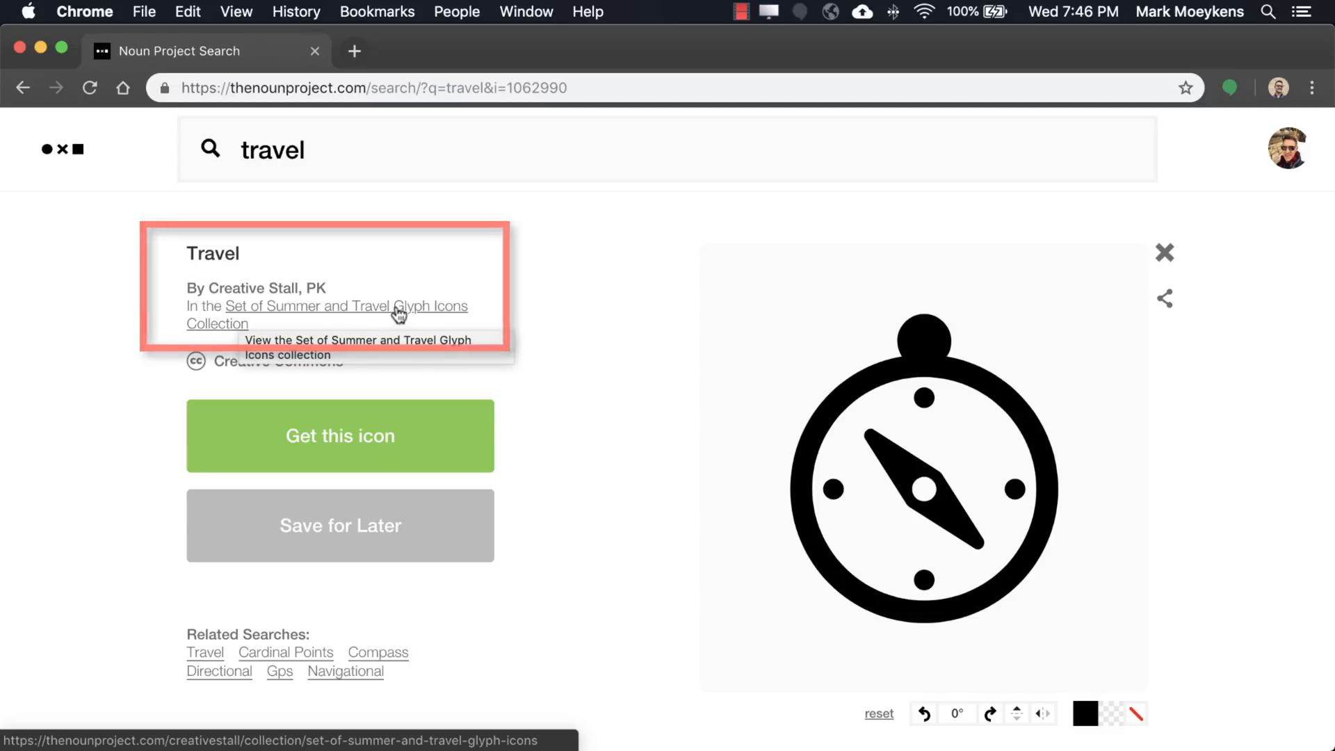
left_click(345, 306)
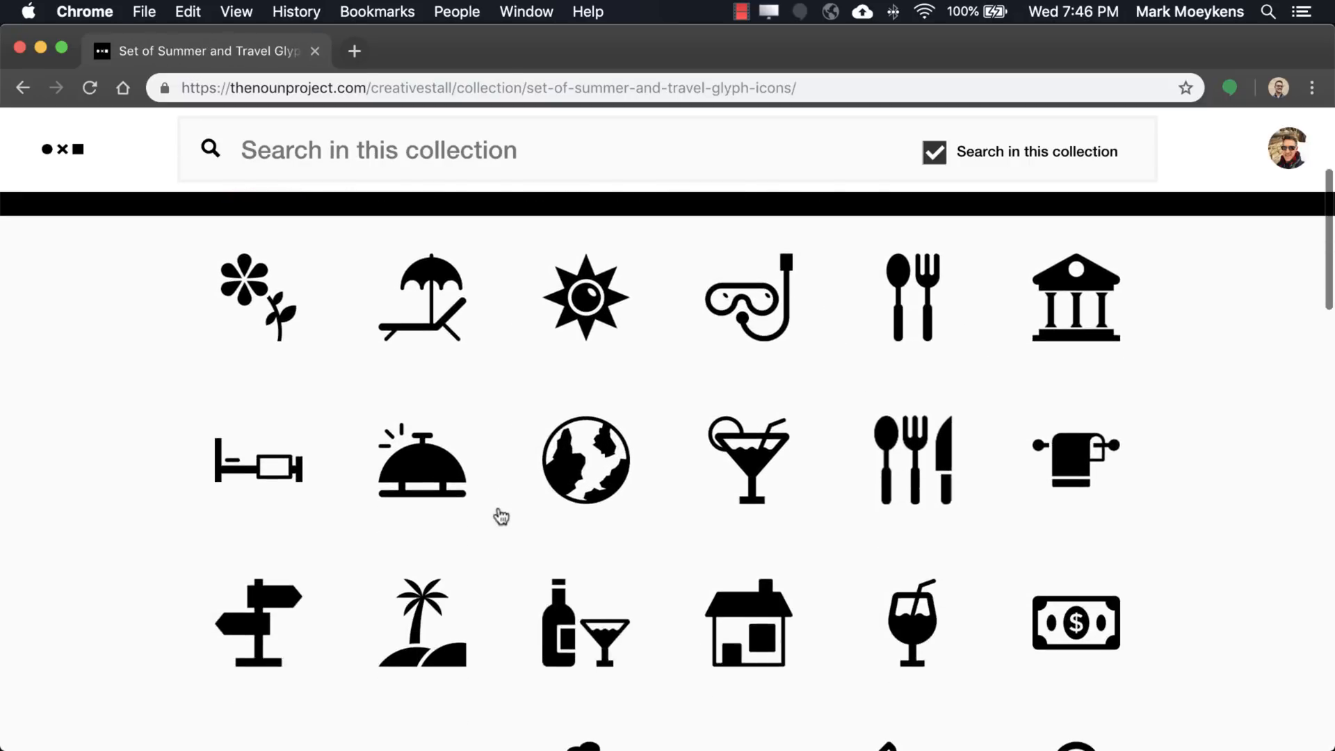
scroll("down", 3)
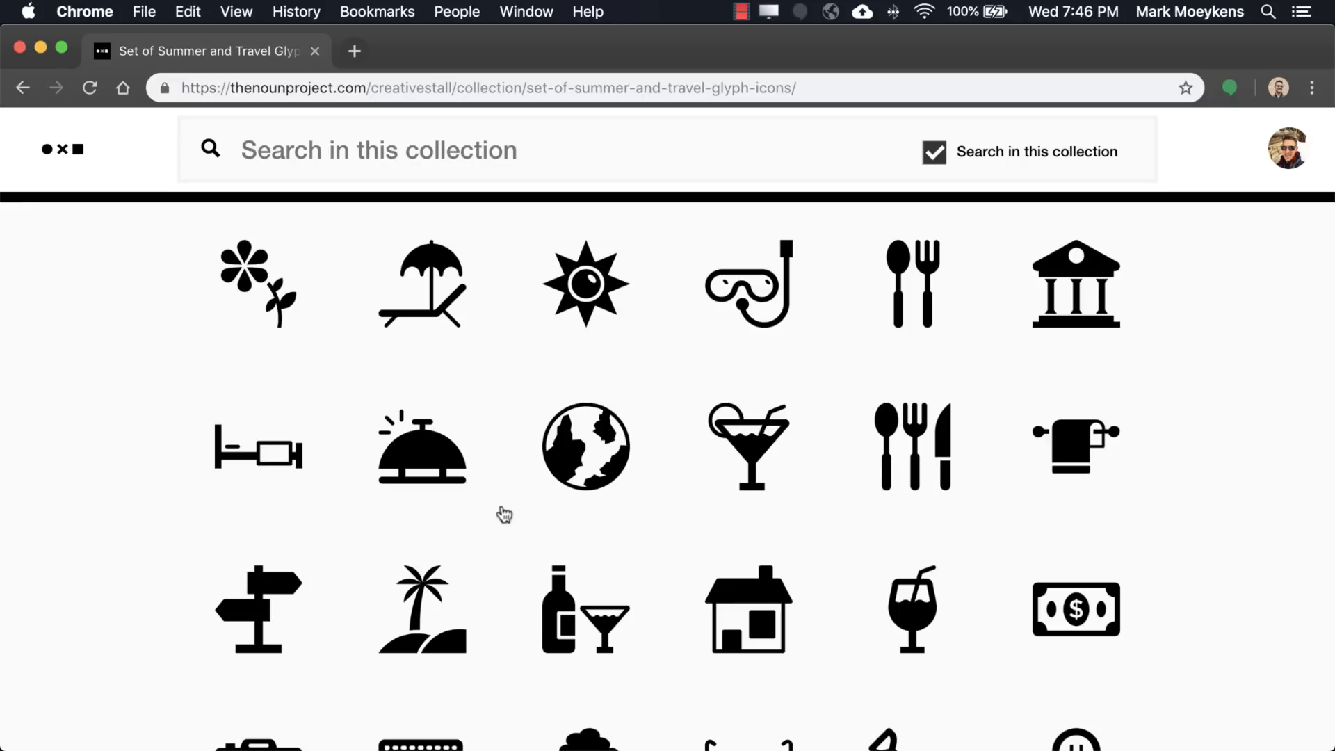
mouse_move(429, 243)
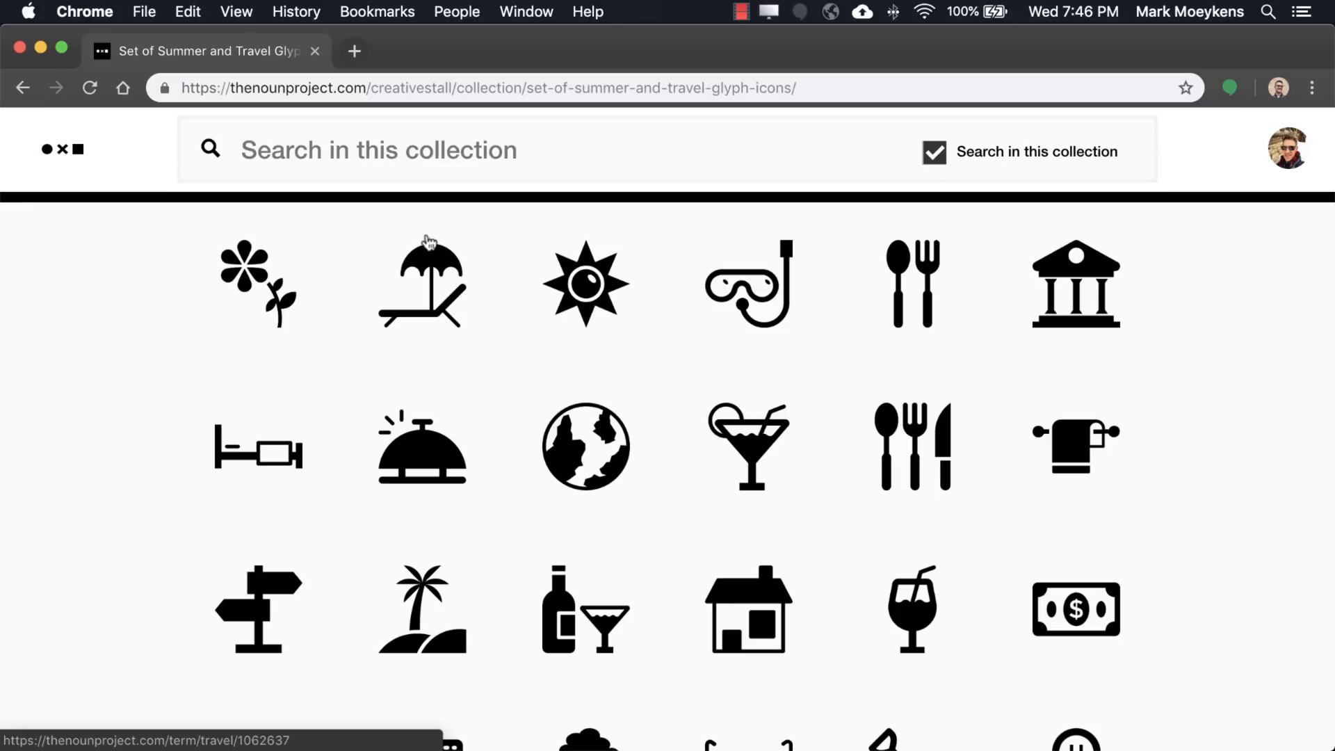
mouse_move(511, 347)
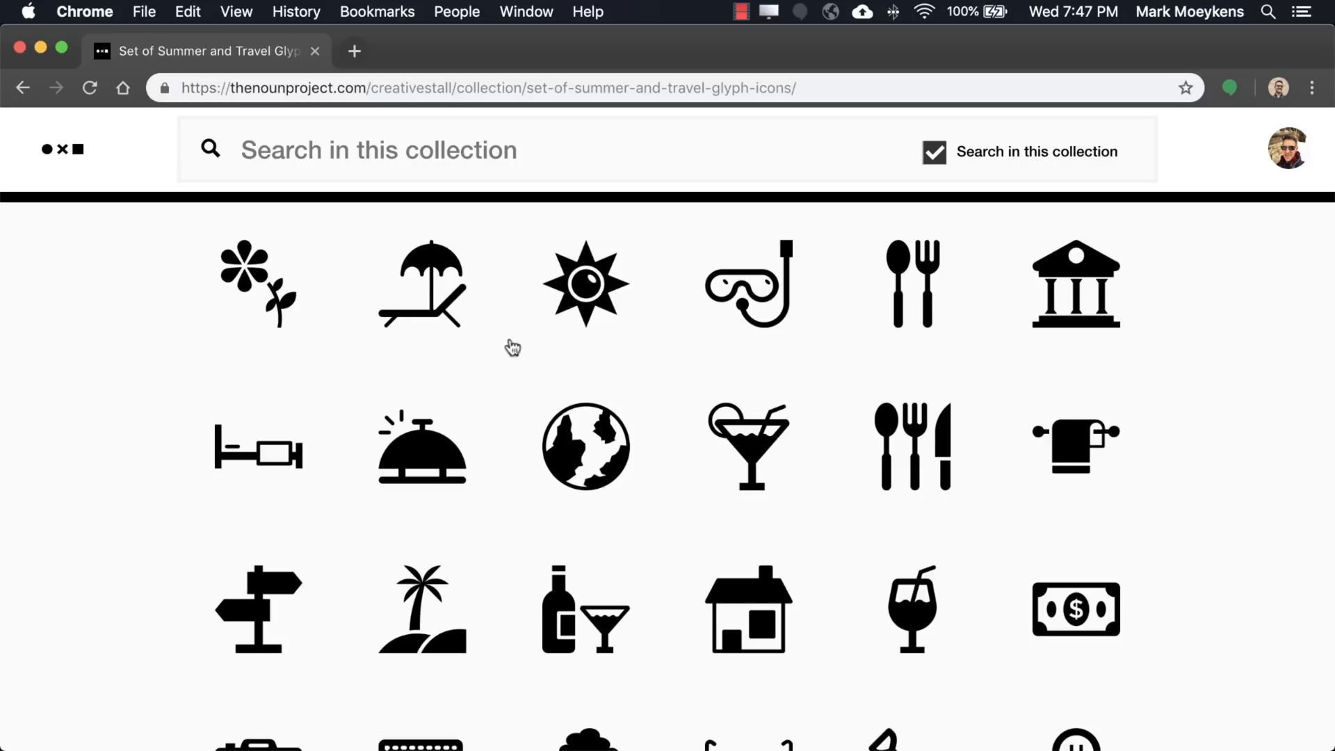
scroll("down", 3)
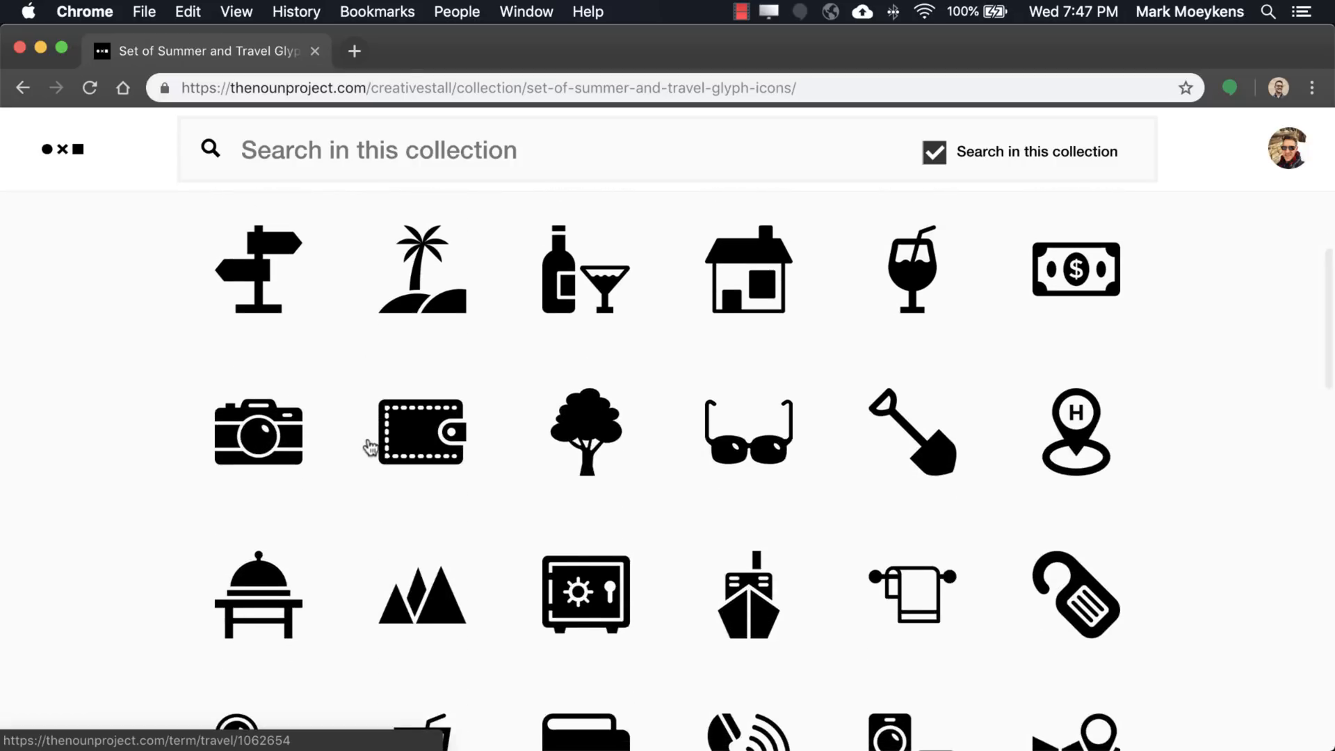
scroll("down", 3)
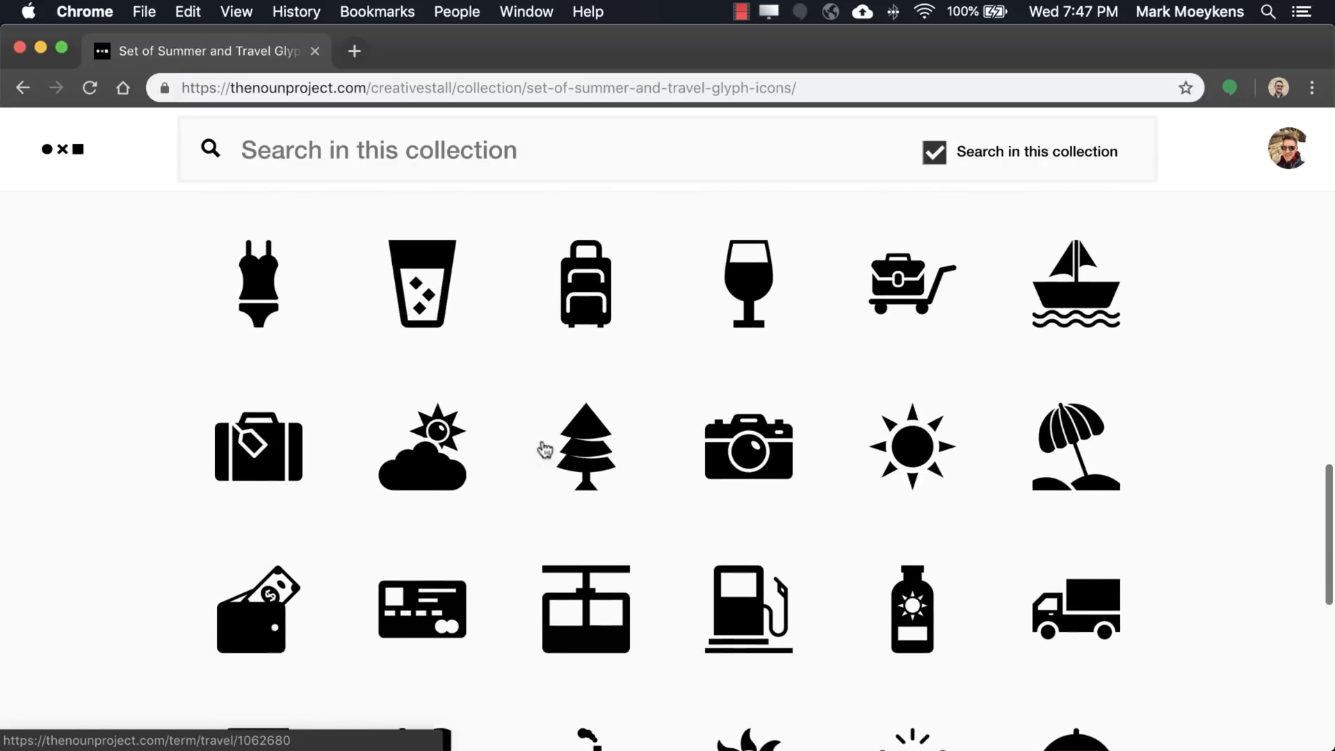
scroll("down", 3)
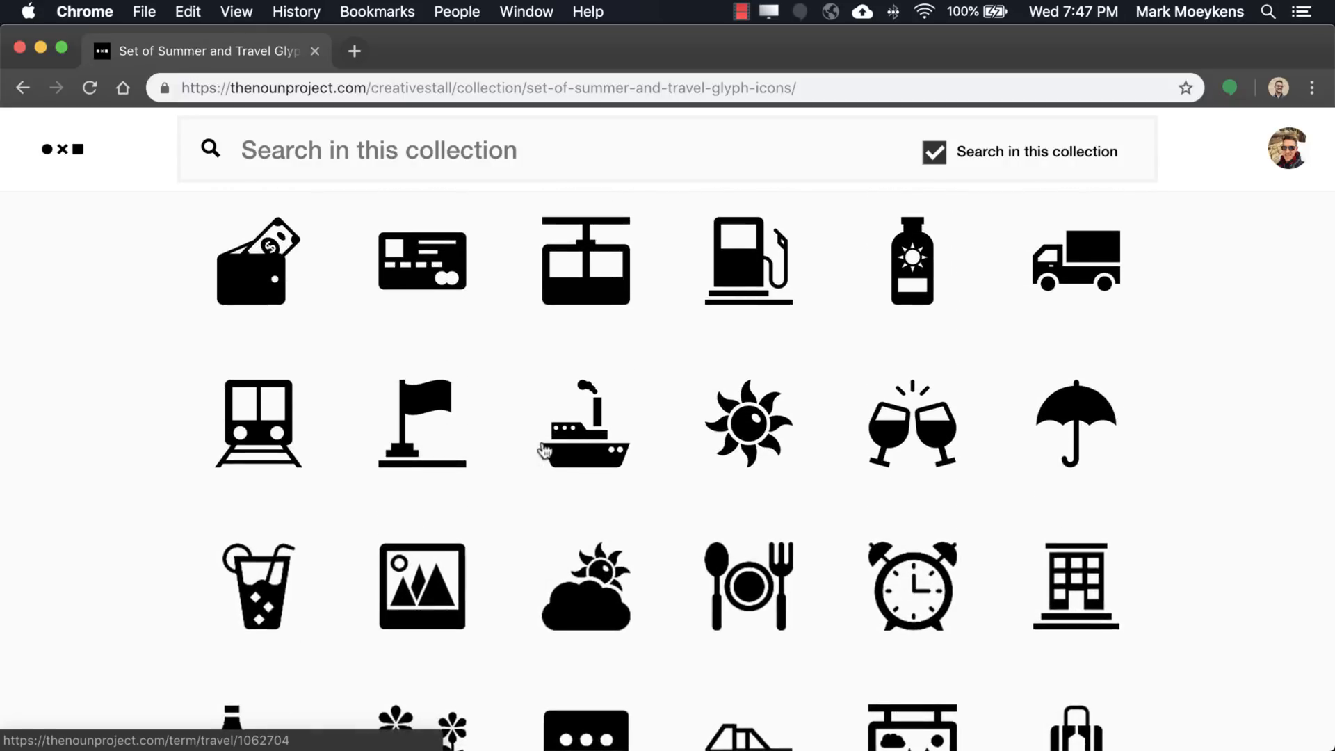
mouse_move(748, 447)
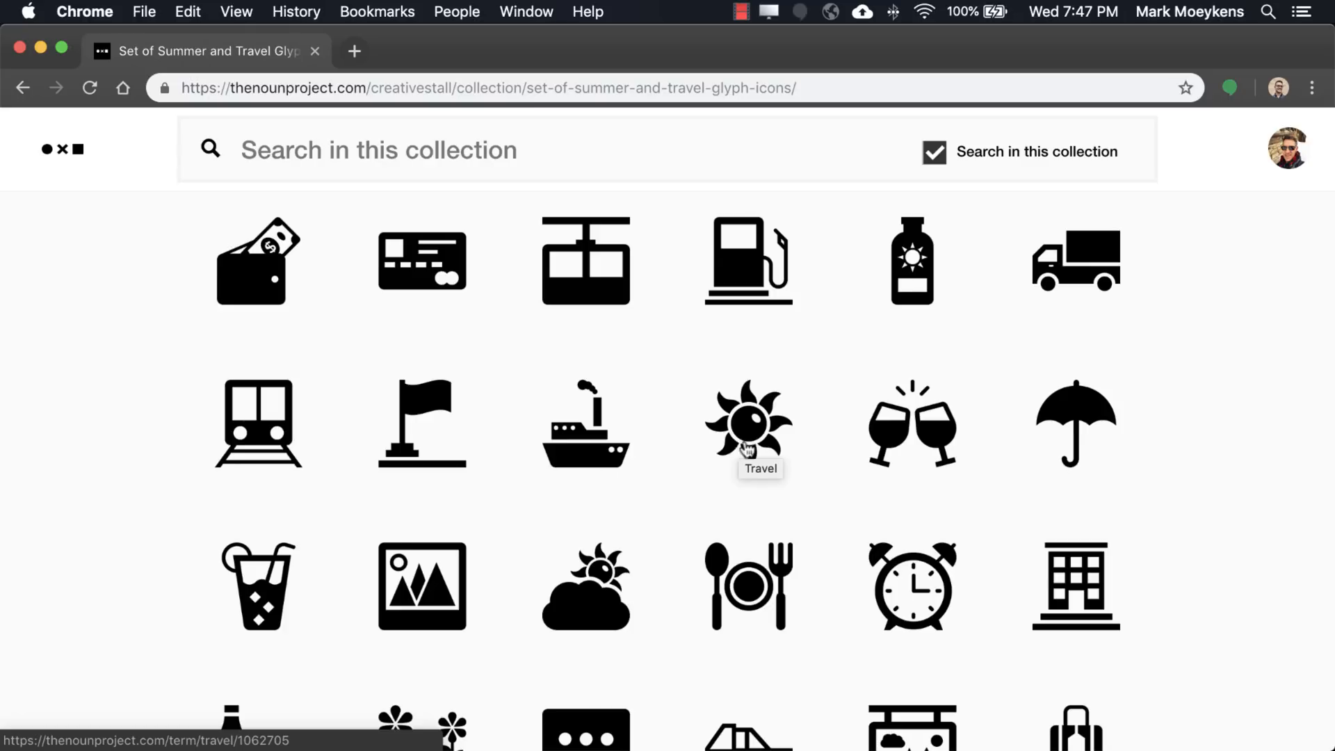
Open the sun icon's detail panel and start its download to see Pro and Basic options.
left_click(748, 423)
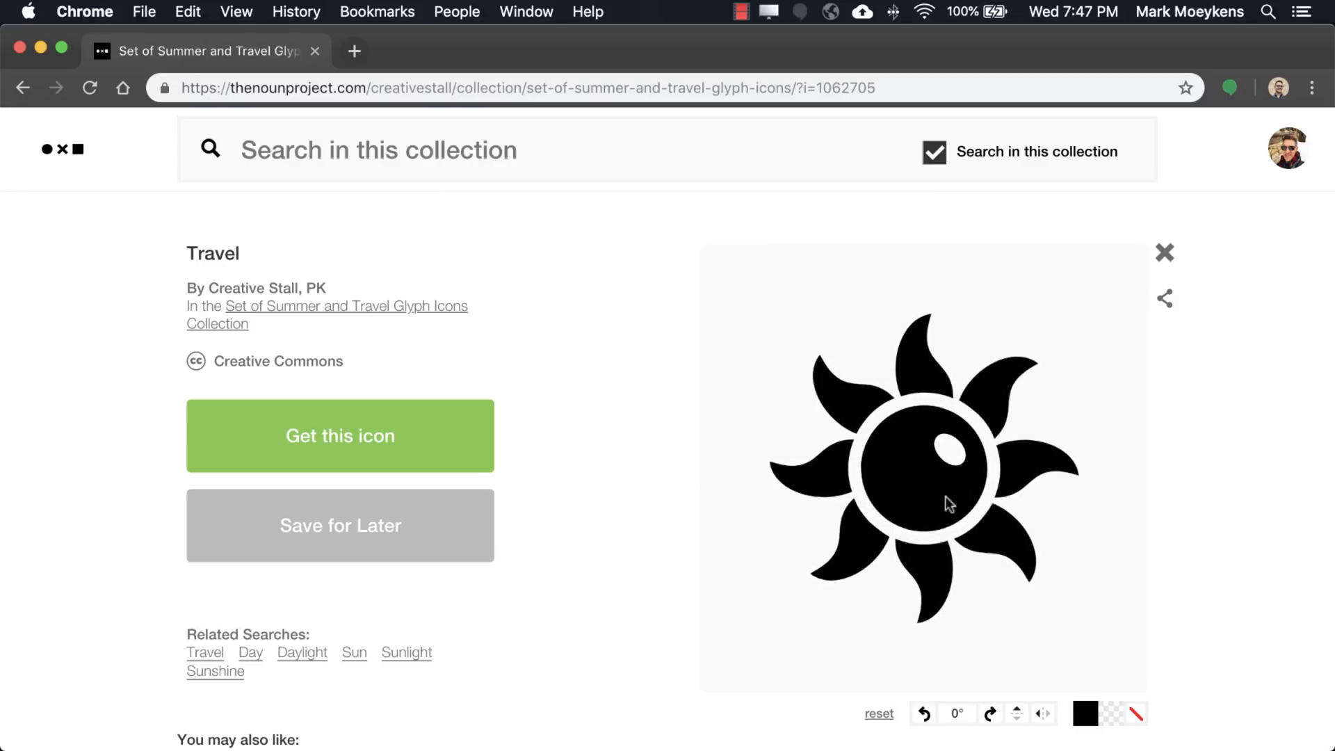
left_click(1288, 148)
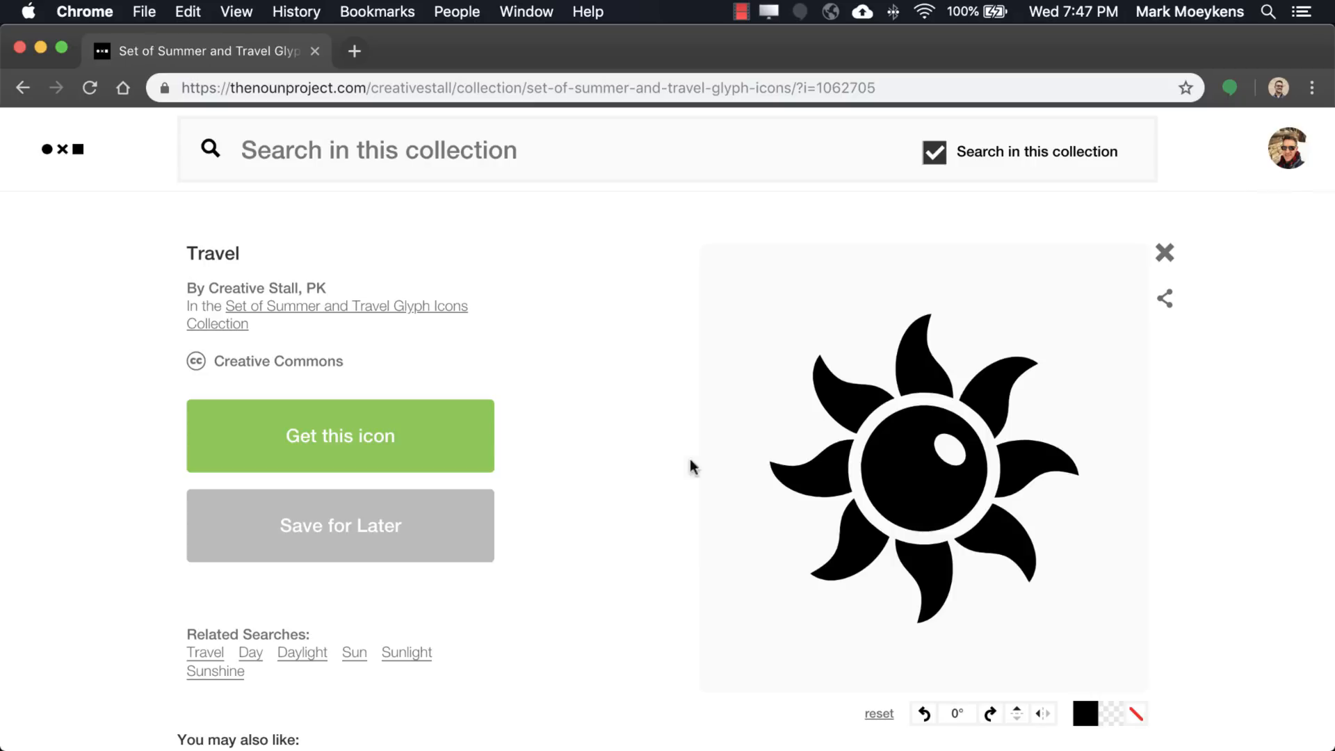
mouse_move(339, 436)
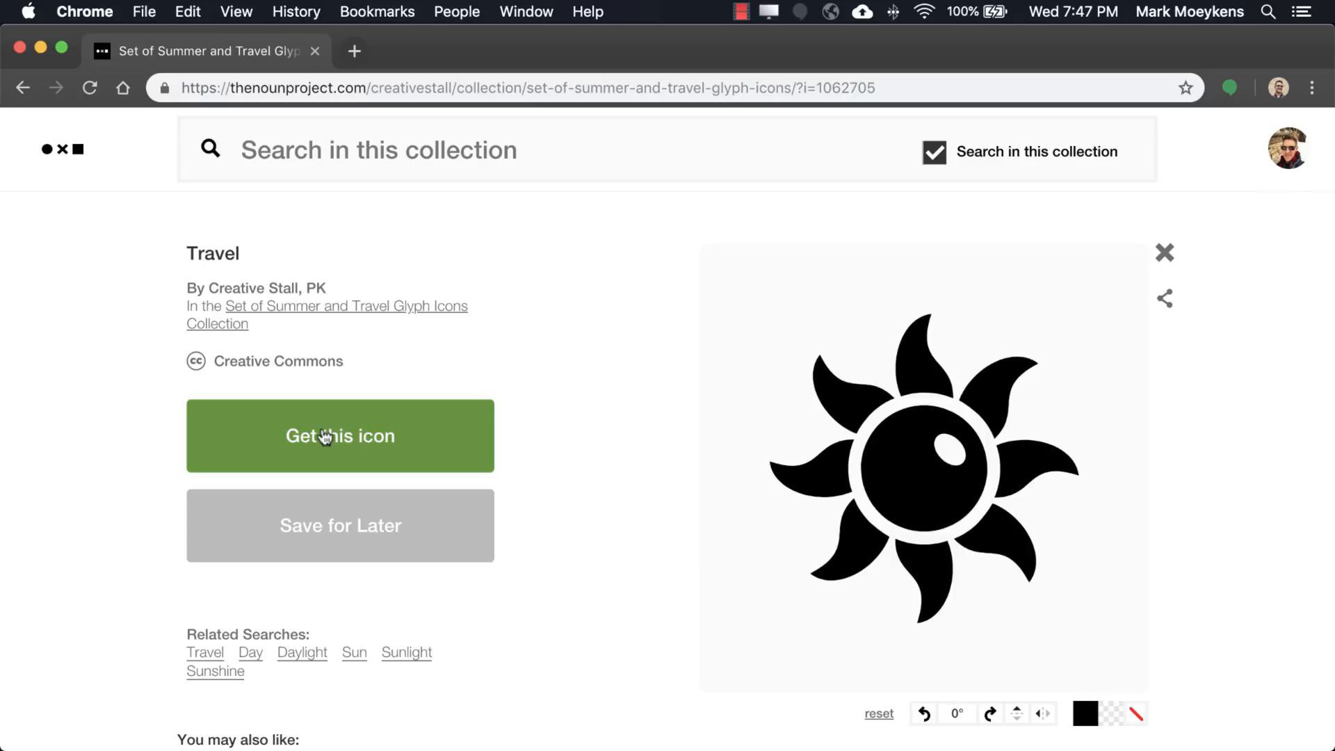
left_click(340, 436)
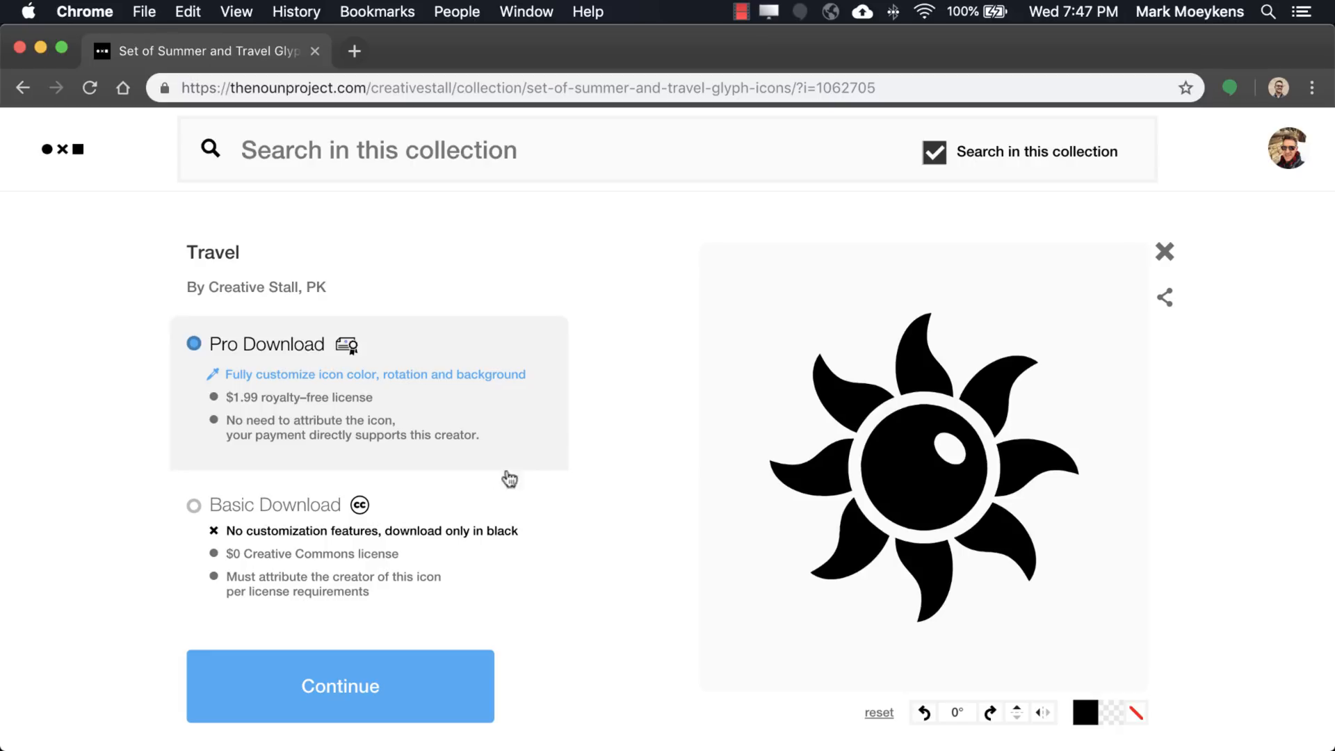
mouse_move(495, 437)
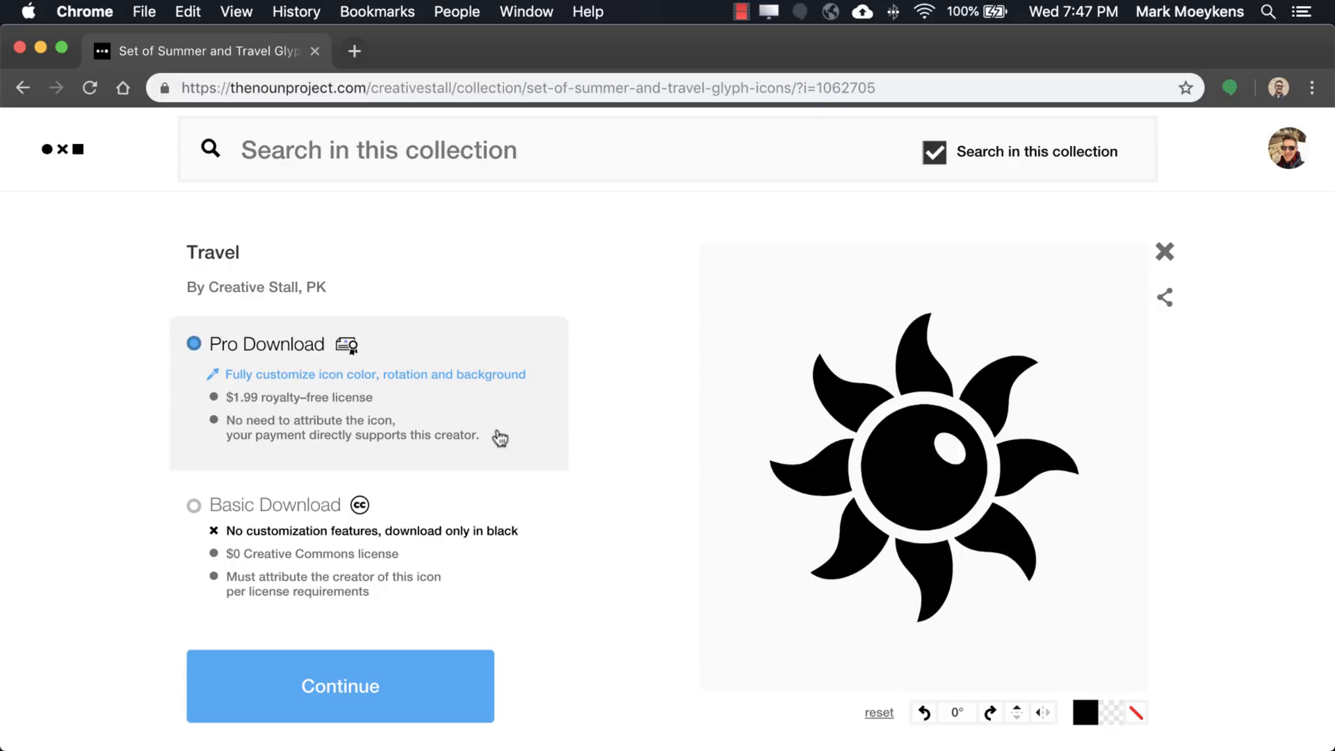
mouse_move(497, 432)
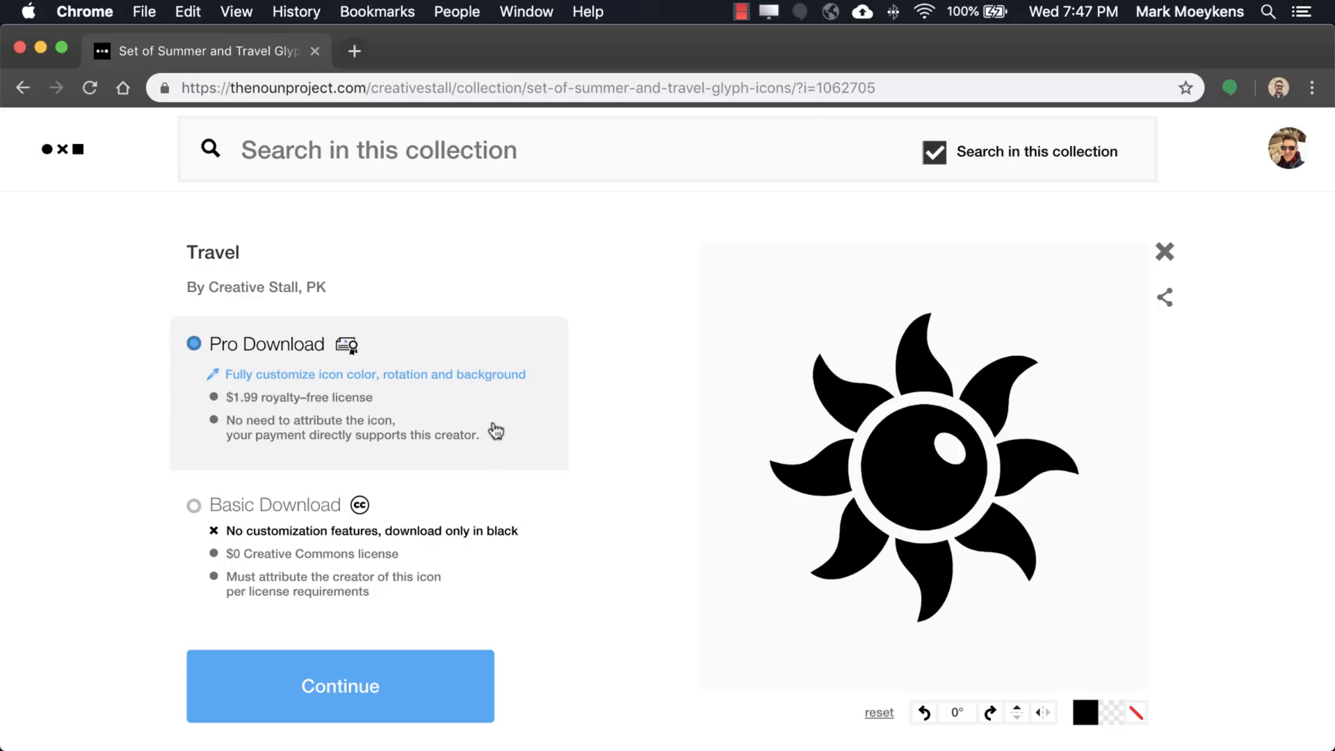
mouse_move(517, 441)
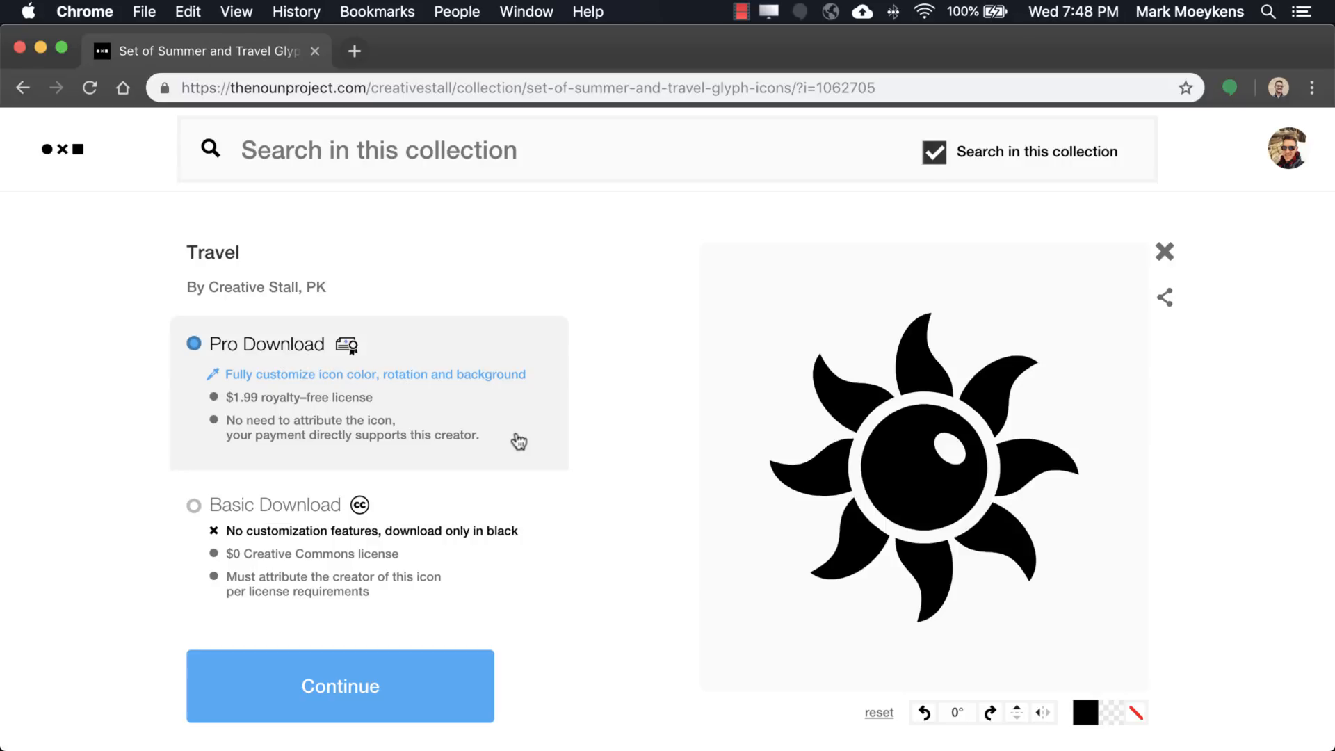
Choose the free Basic Creative Commons download with use set to 'For inspiration'.
left_click(193, 505)
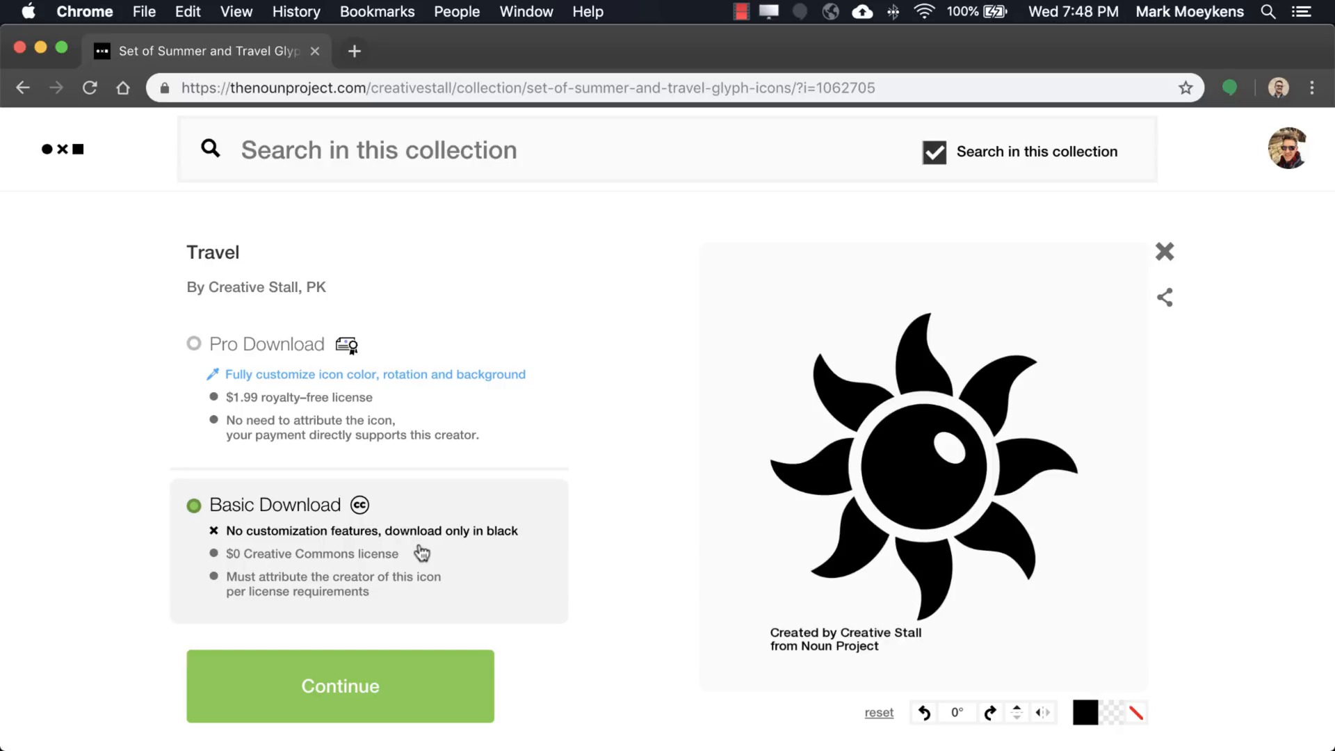
mouse_move(405, 671)
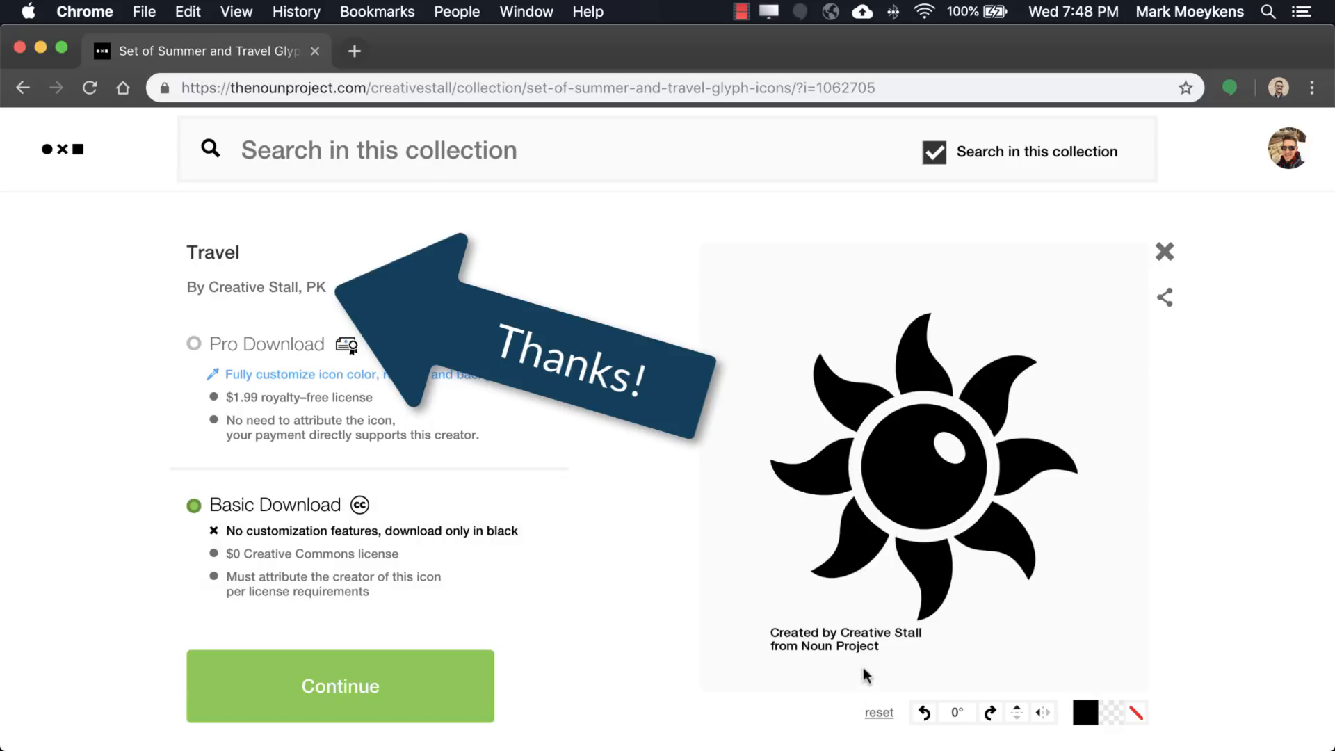
mouse_move(900, 651)
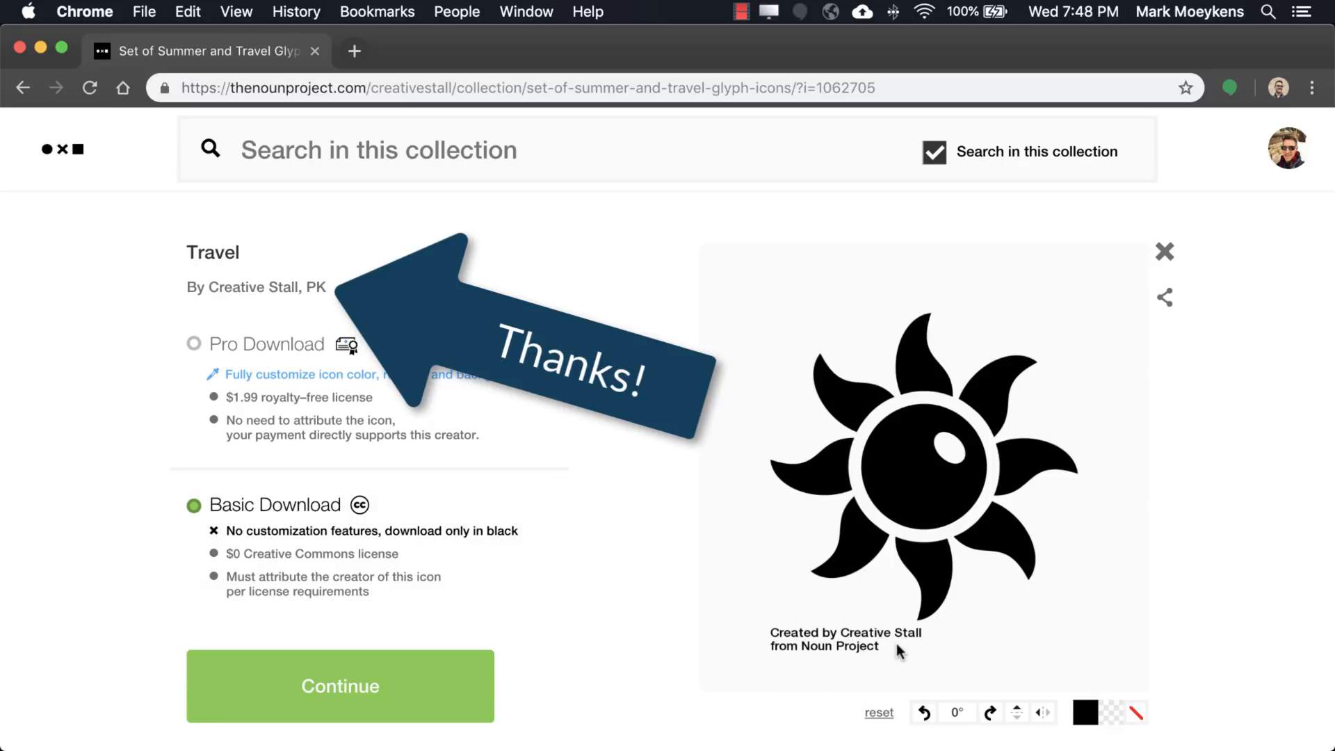
mouse_move(686, 652)
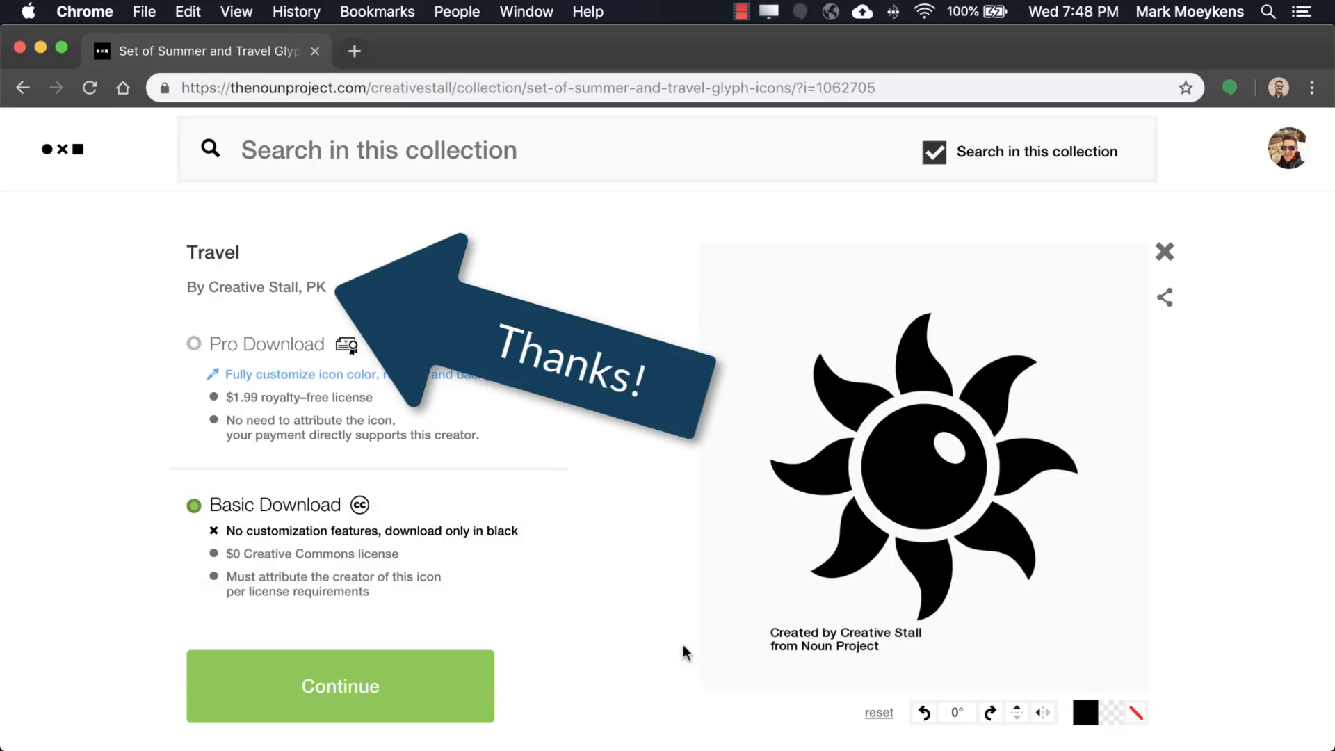
left_click(340, 686)
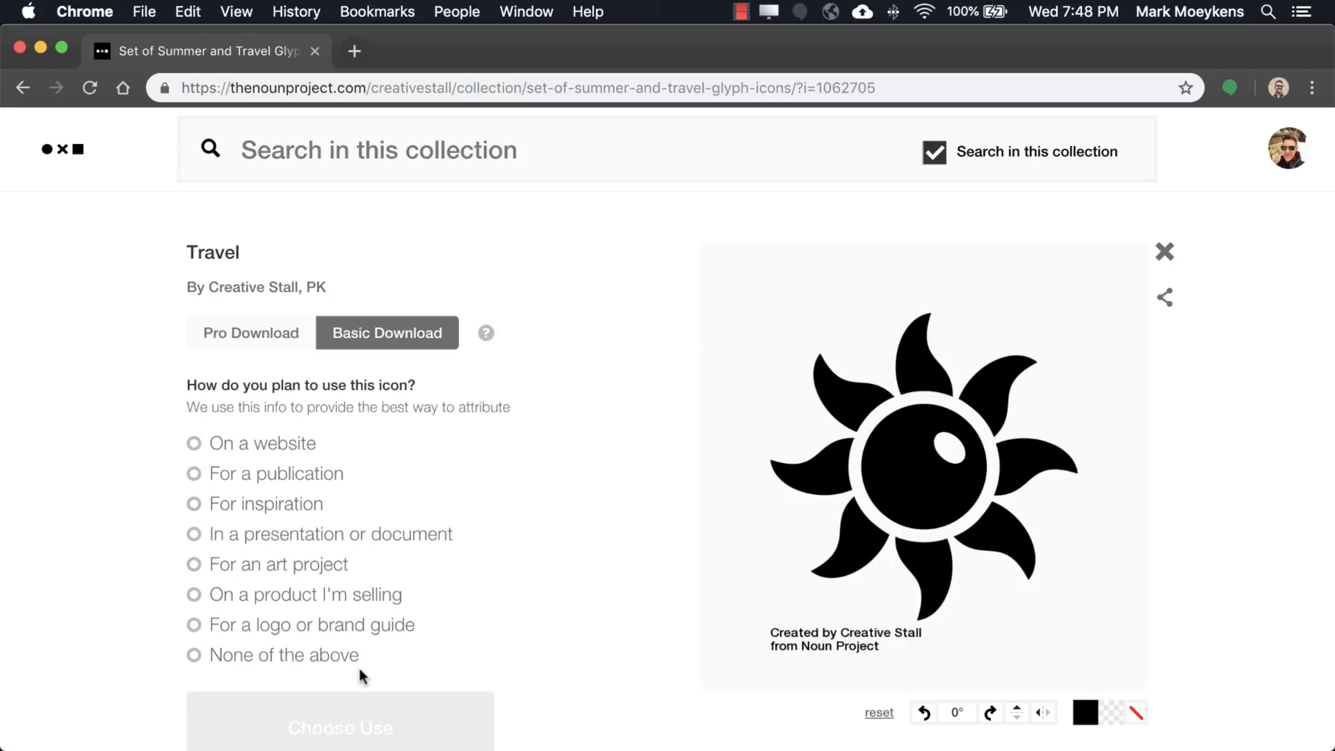
mouse_move(425, 567)
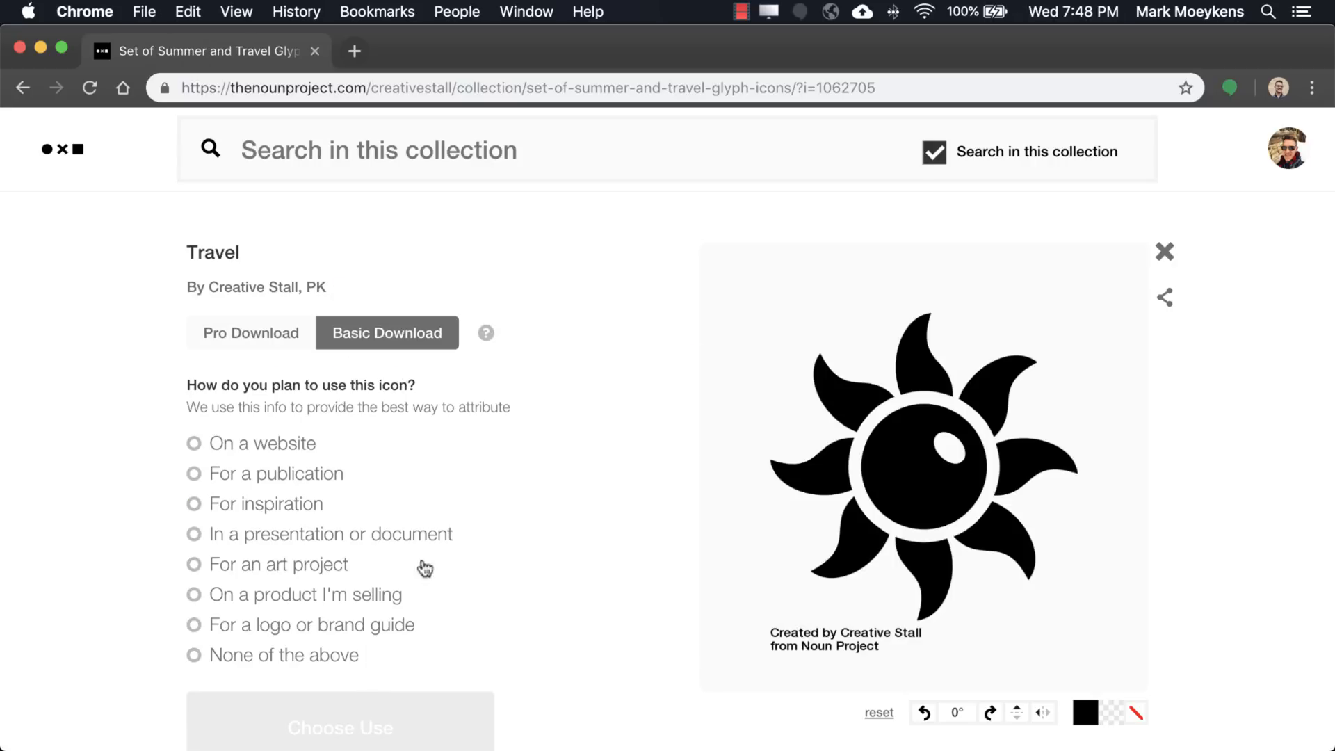
mouse_move(500, 578)
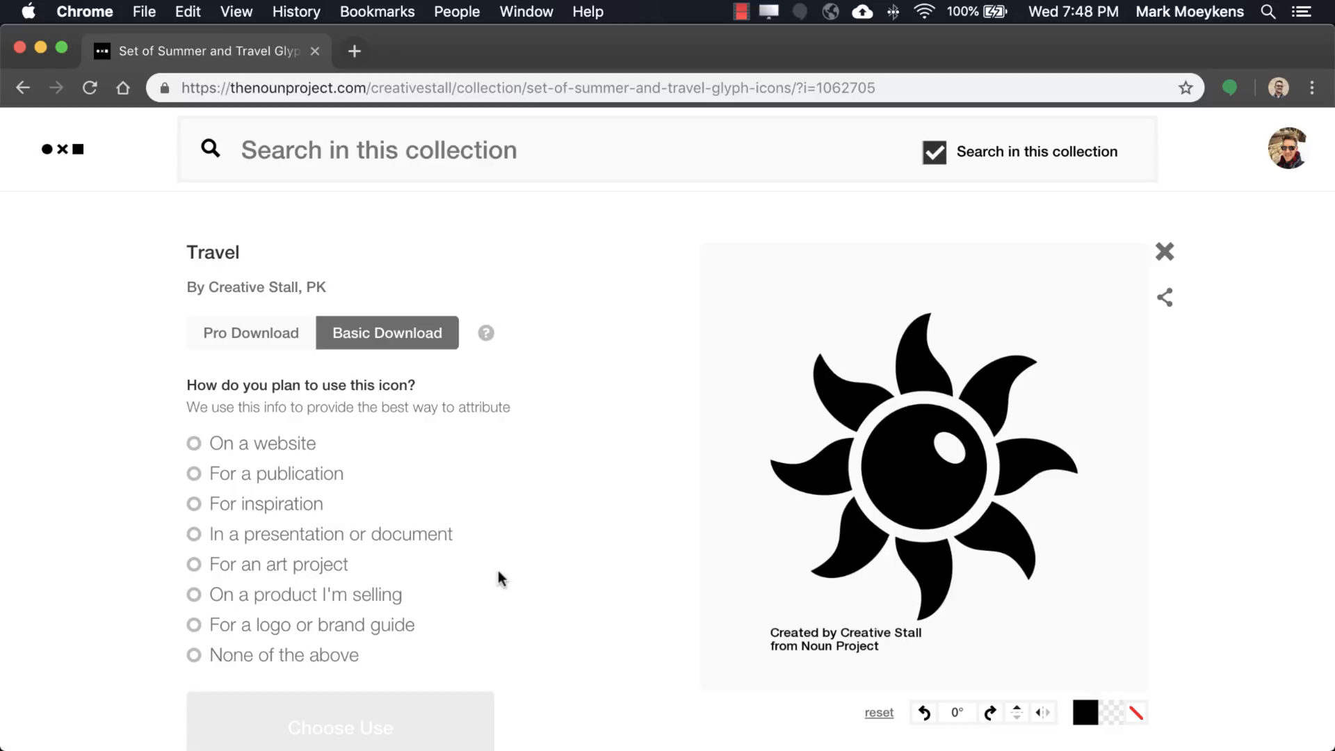
mouse_move(217, 522)
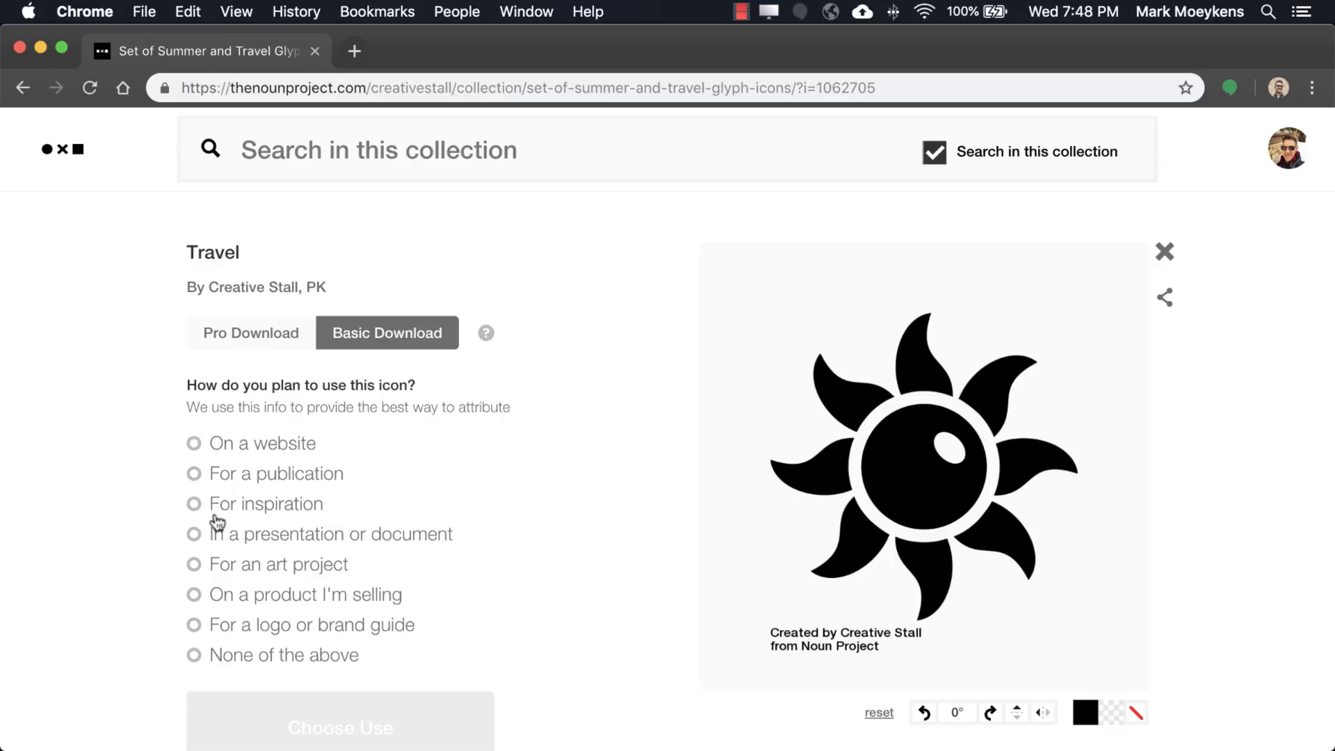
left_click(193, 503)
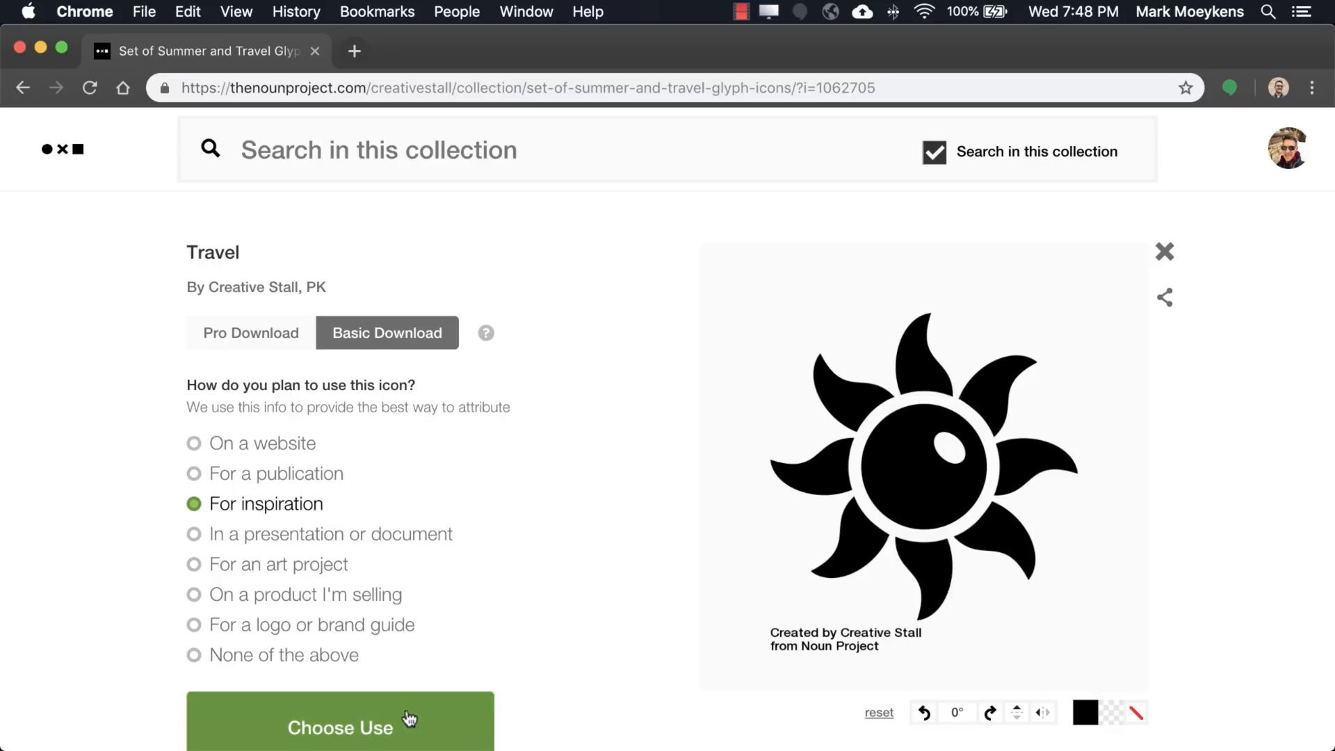
left_click(340, 728)
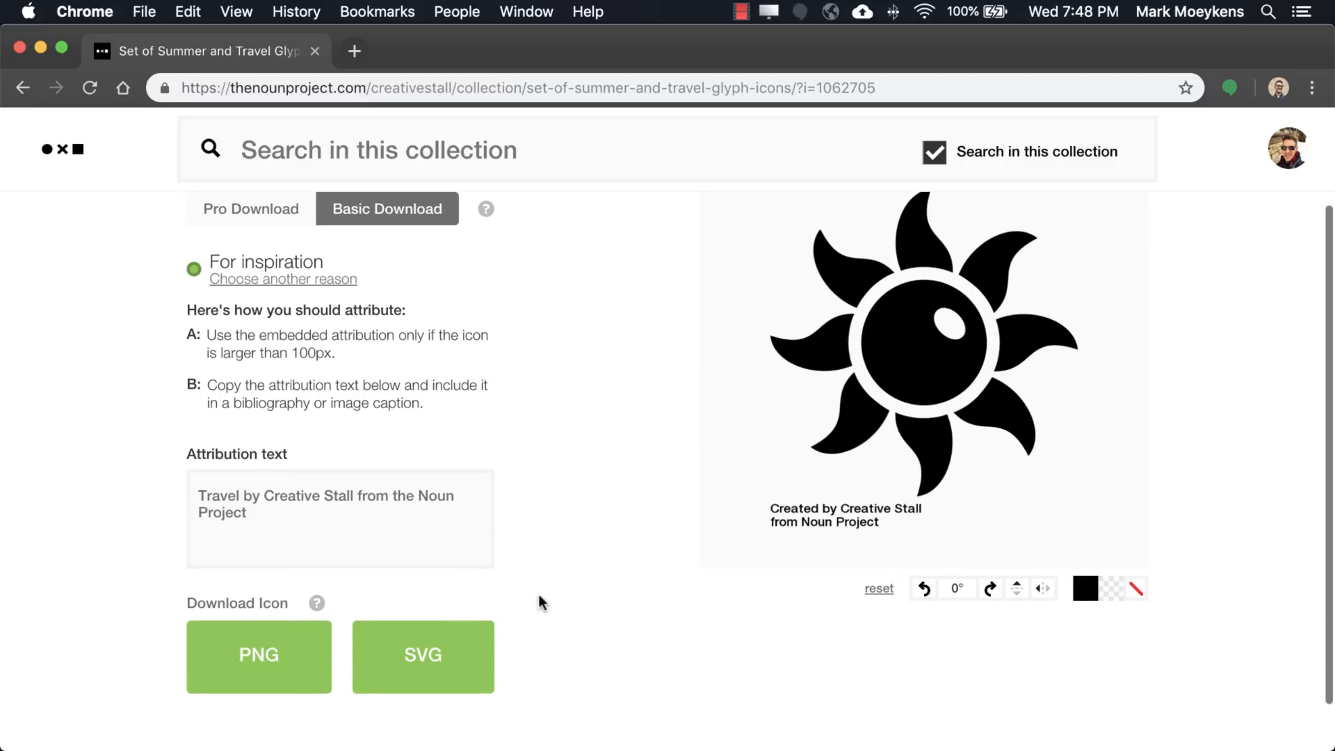
mouse_move(534, 608)
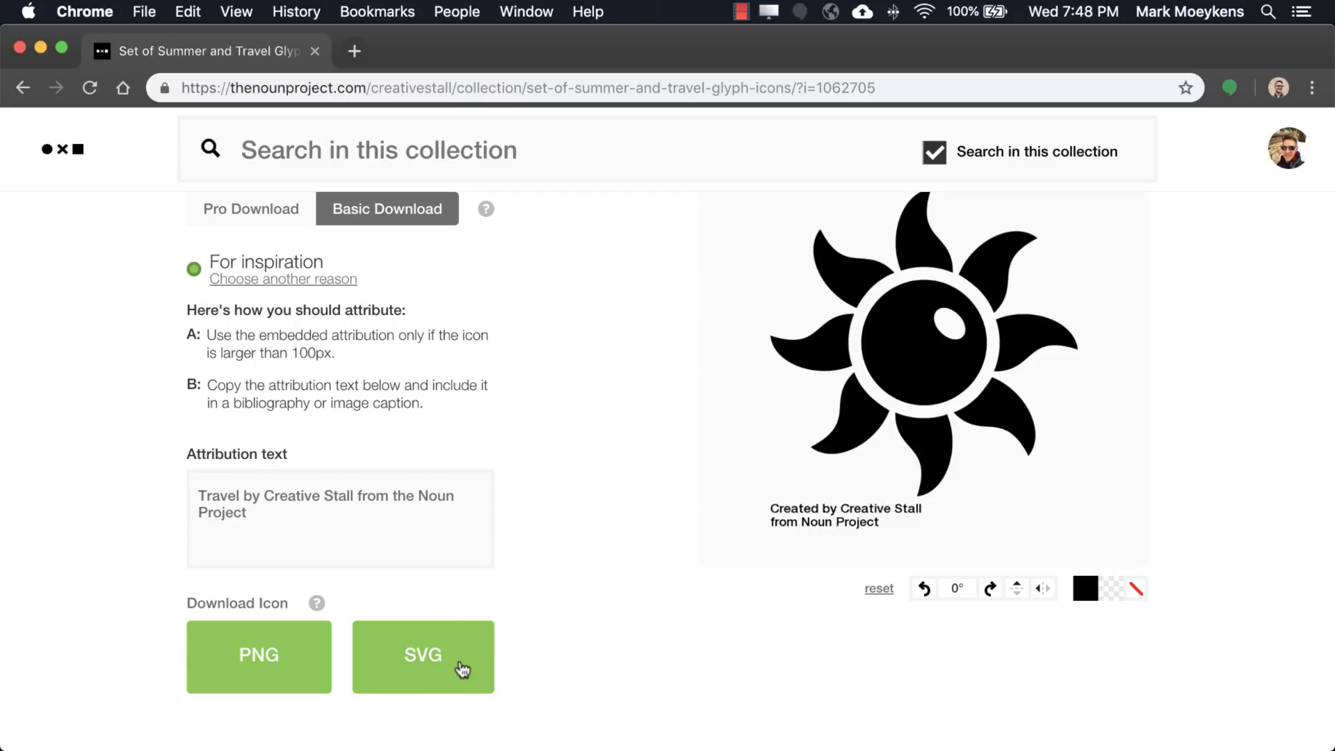
mouse_move(461, 669)
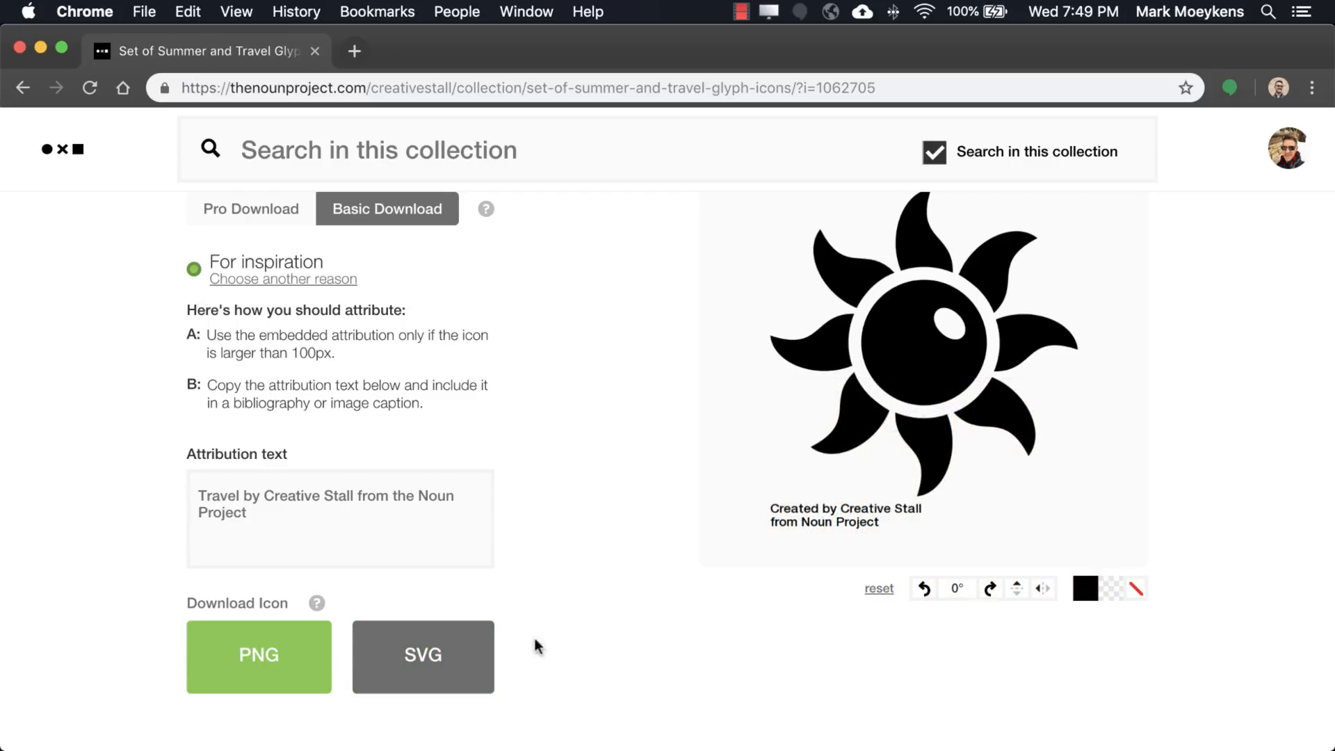
Download the sun icon as an SVG file from The Noun Project.
left_click(423, 656)
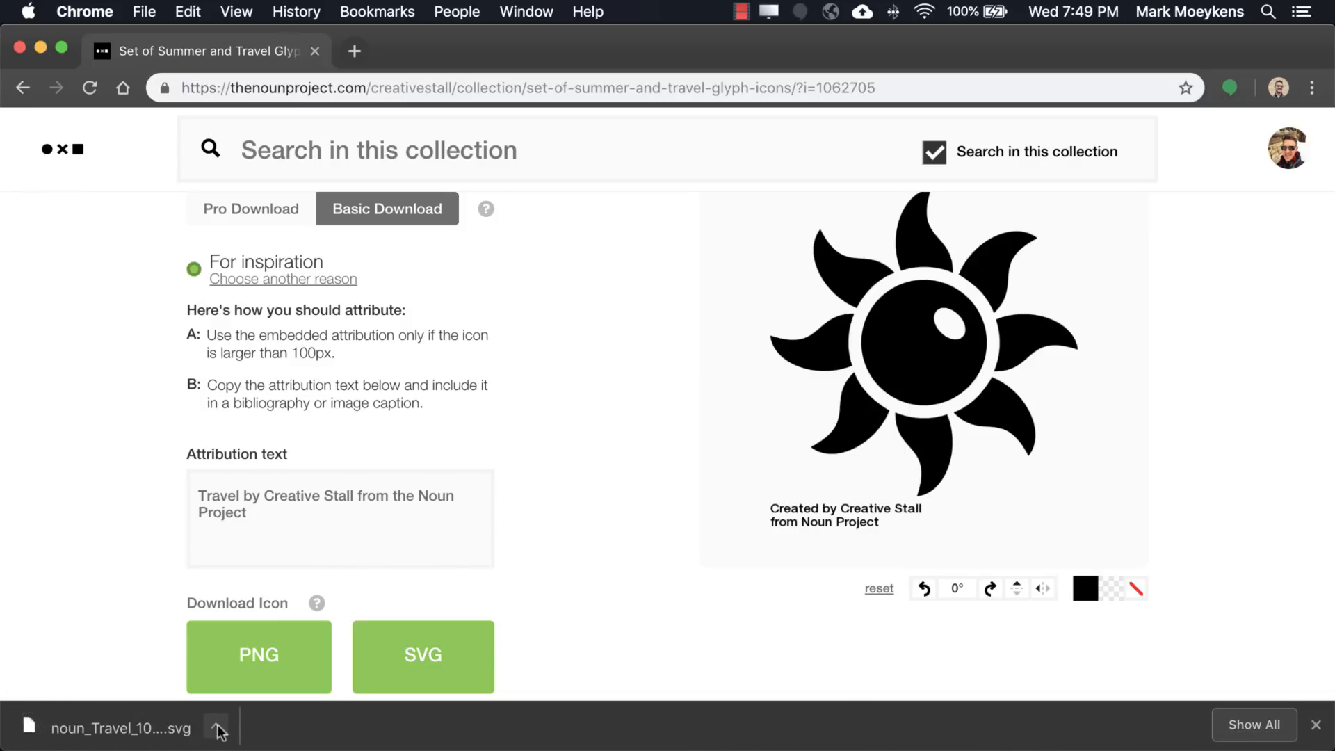
mouse_move(299, 702)
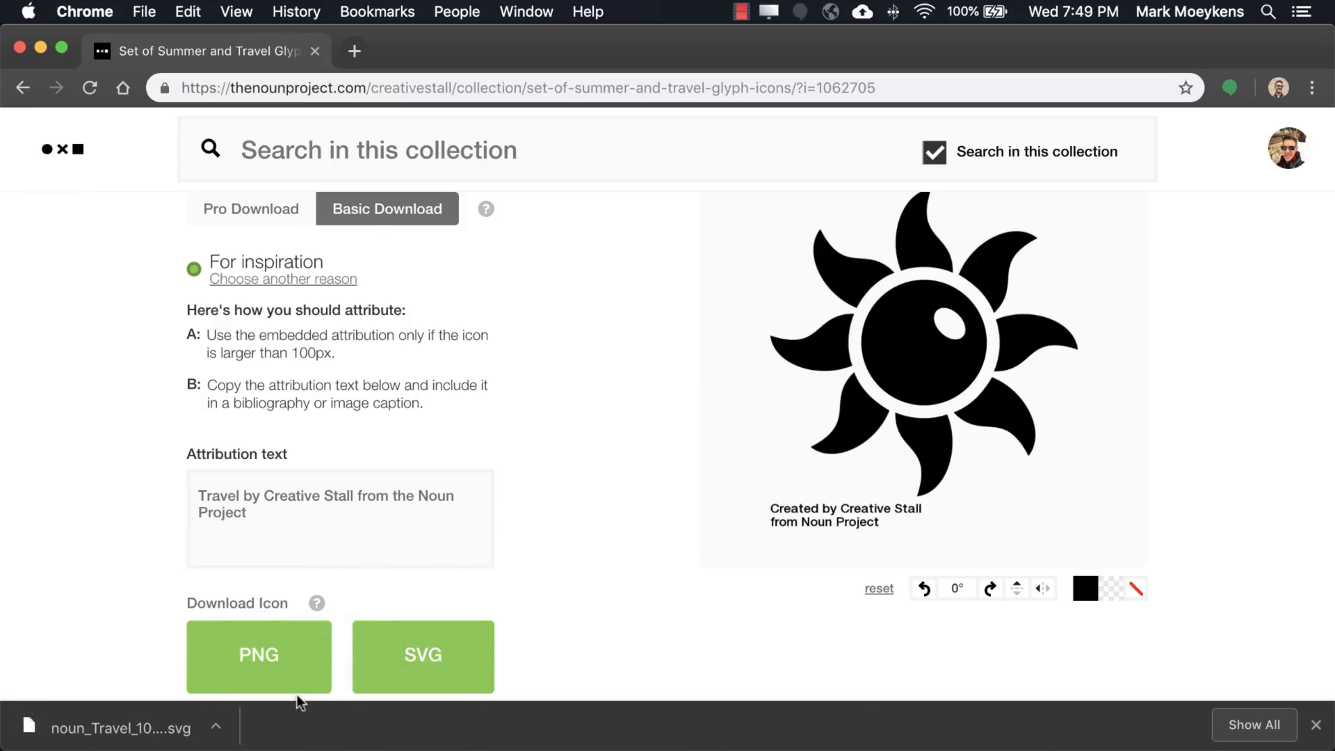
left_click(122, 728)
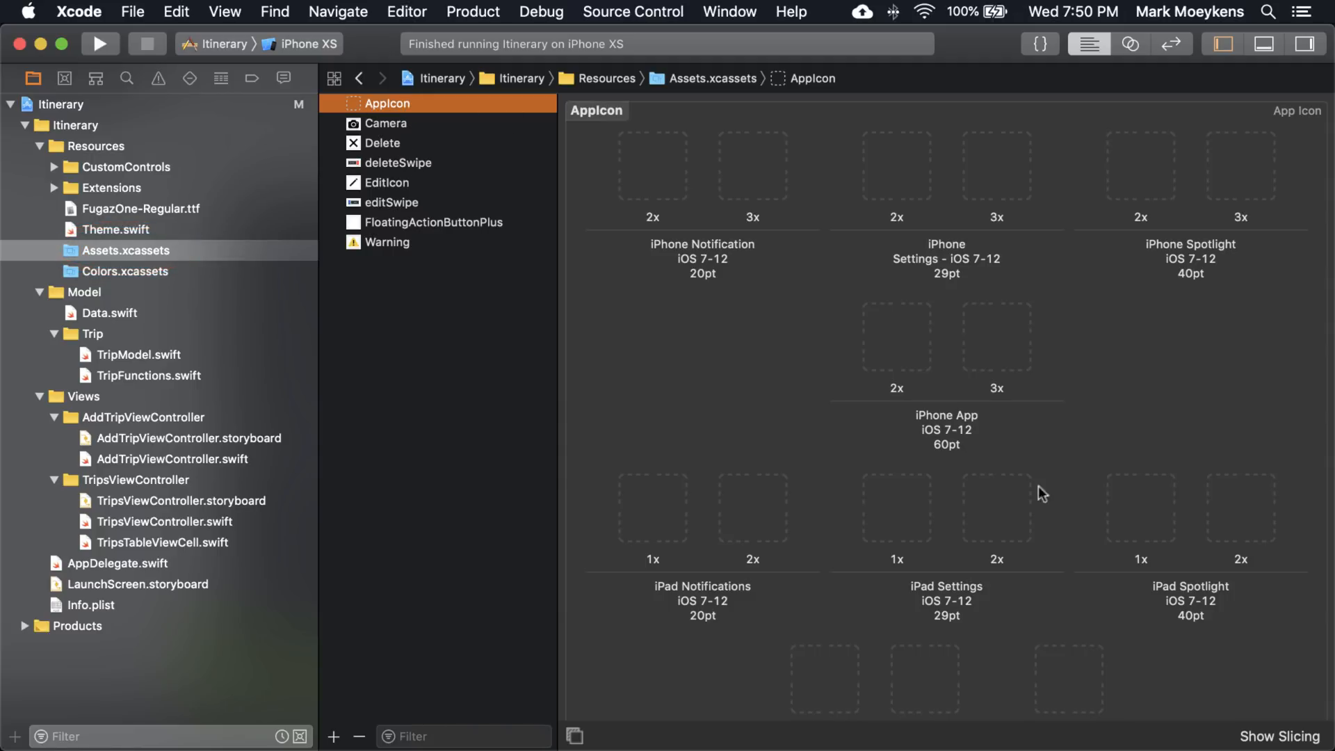
mouse_move(744, 395)
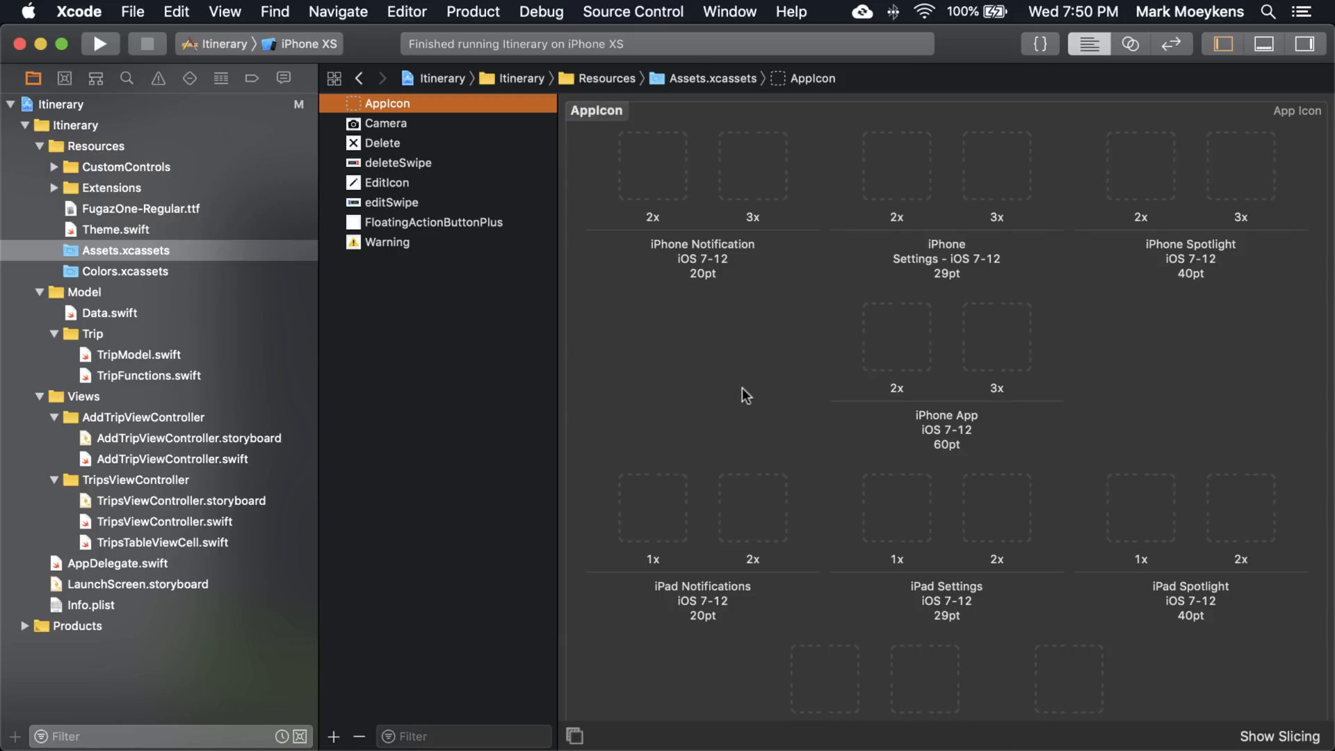
mouse_move(621, 418)
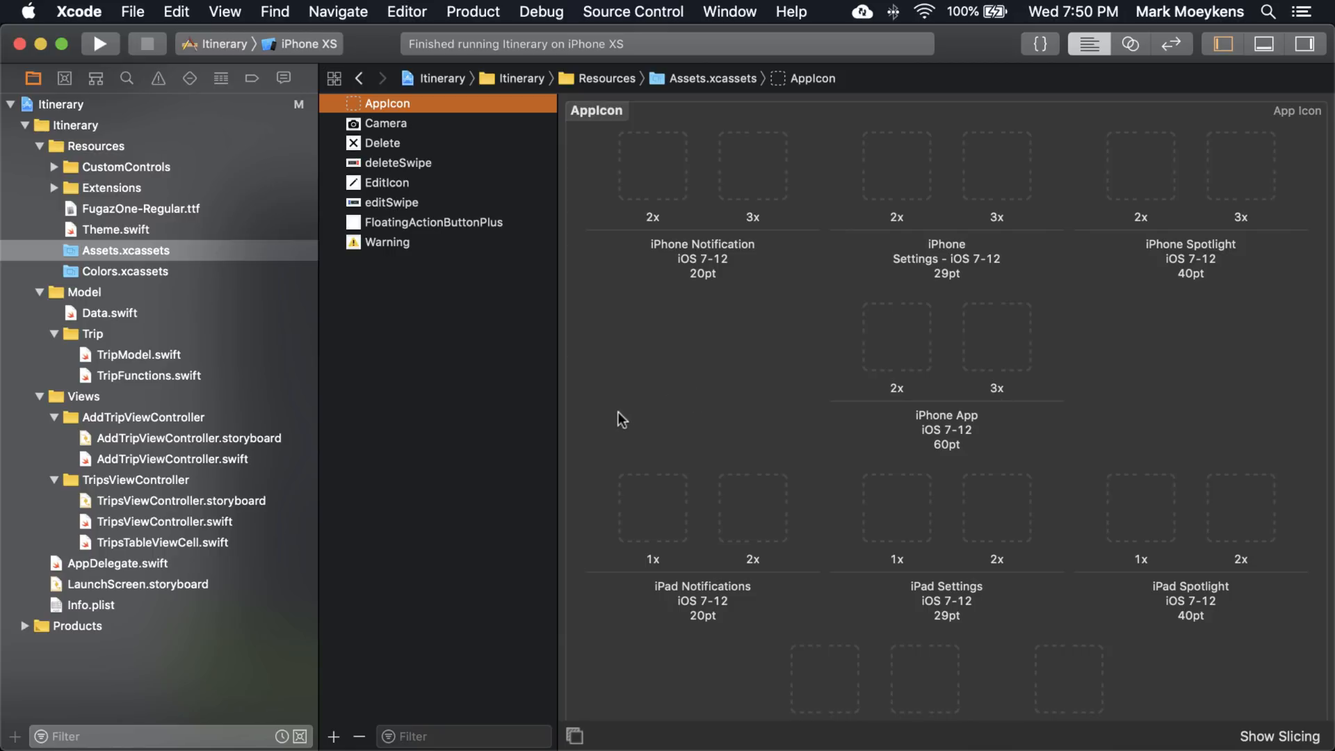
mouse_move(698, 424)
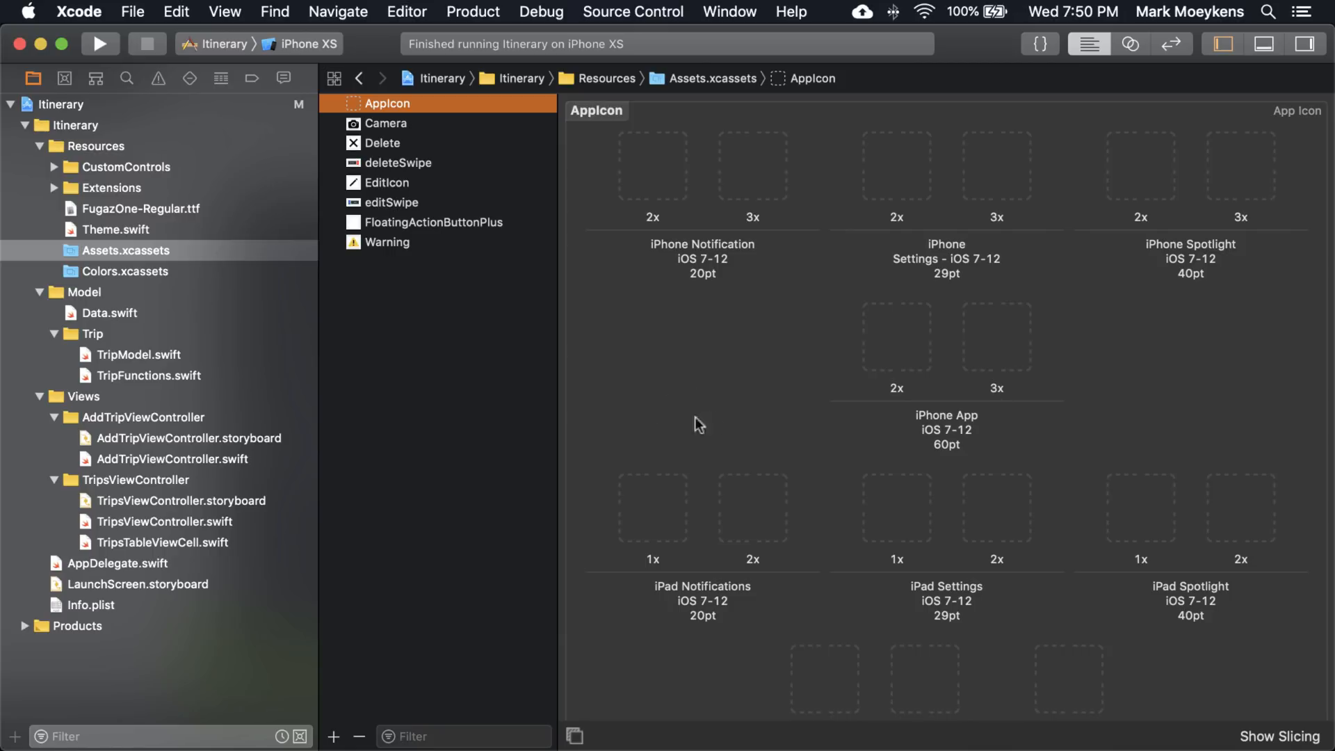
Scroll the AppIcon set down to the empty 1024pt App Store slot.
scroll("down", 3)
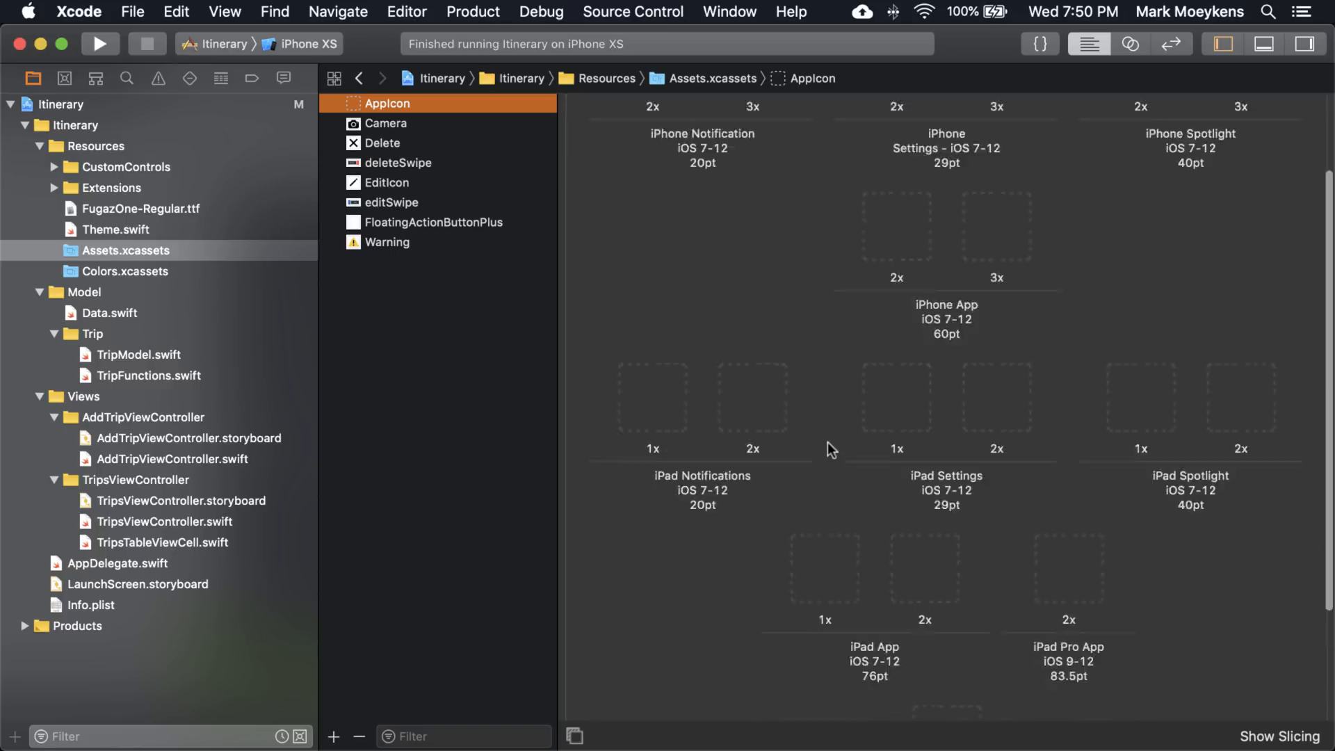
scroll("down", 3)
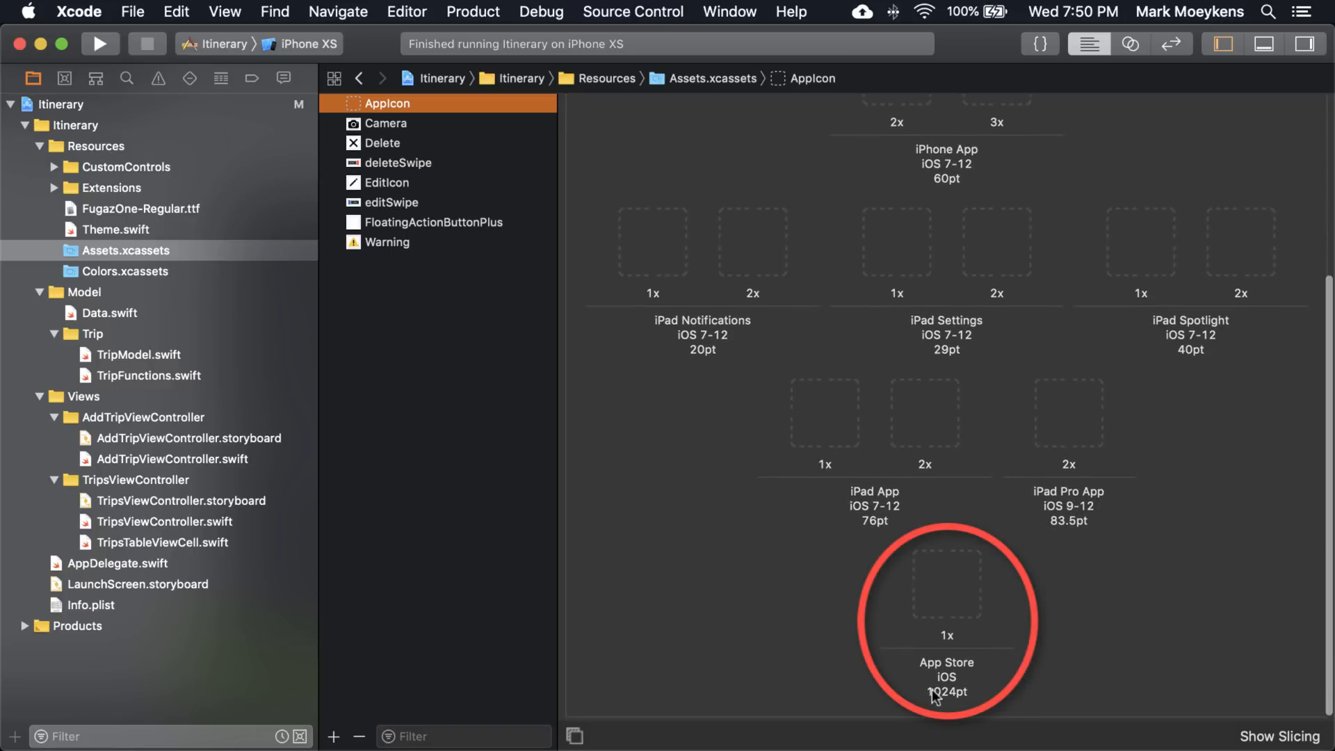
mouse_move(980, 683)
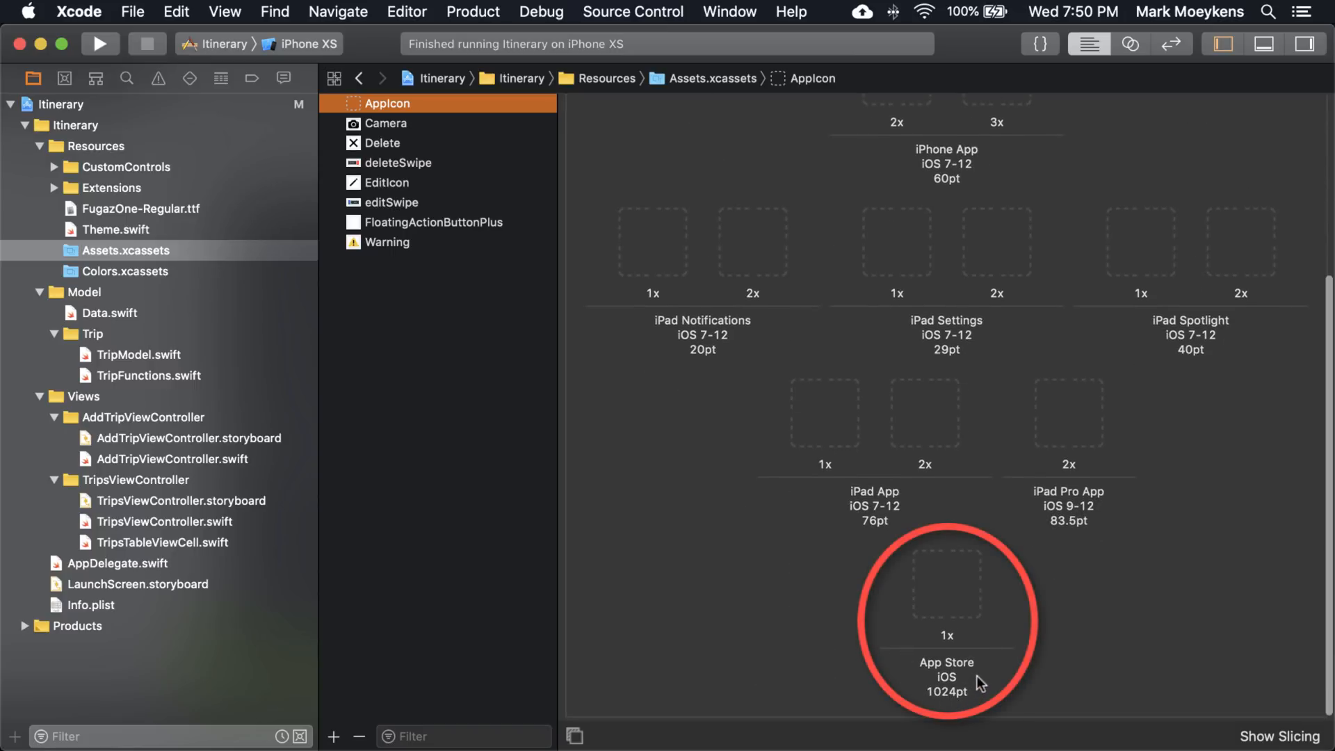
mouse_move(1038, 694)
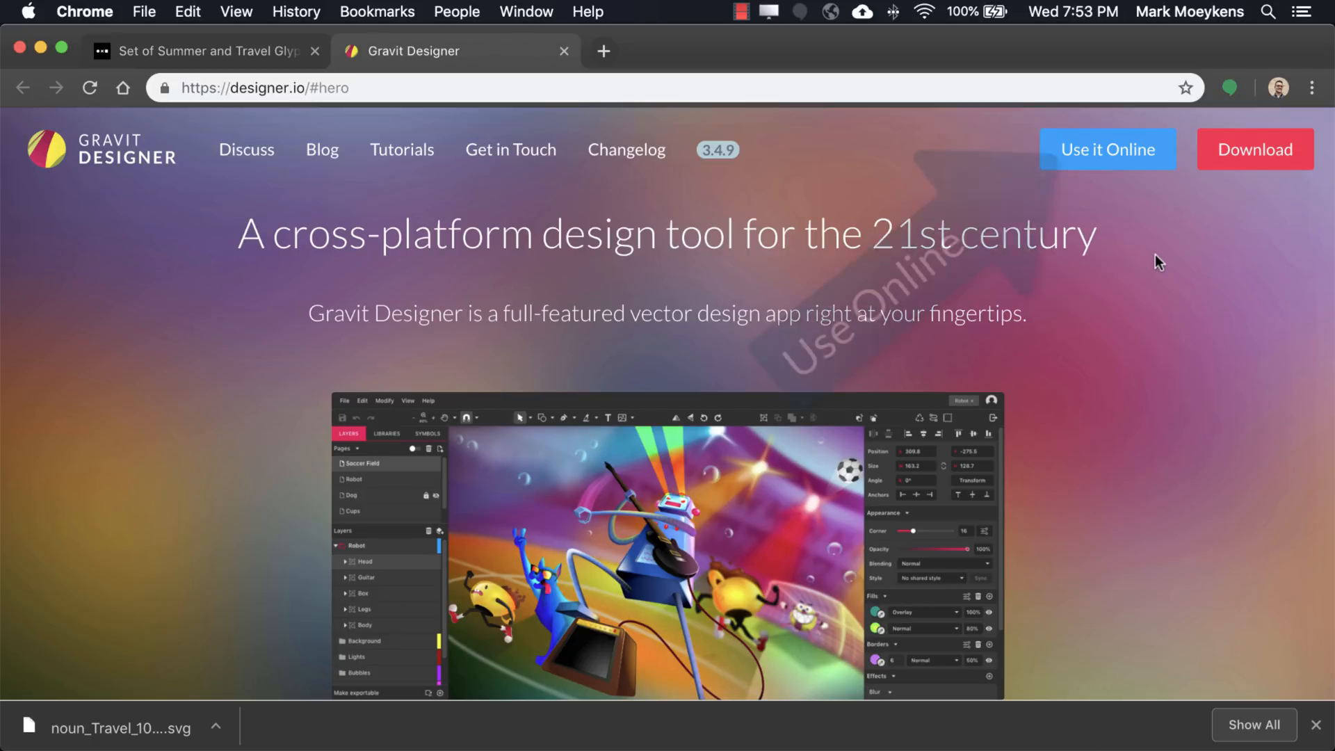
Start Gravit Designer online without logging in and create a blank 1024 × 1024 px design.
left_click(1107, 149)
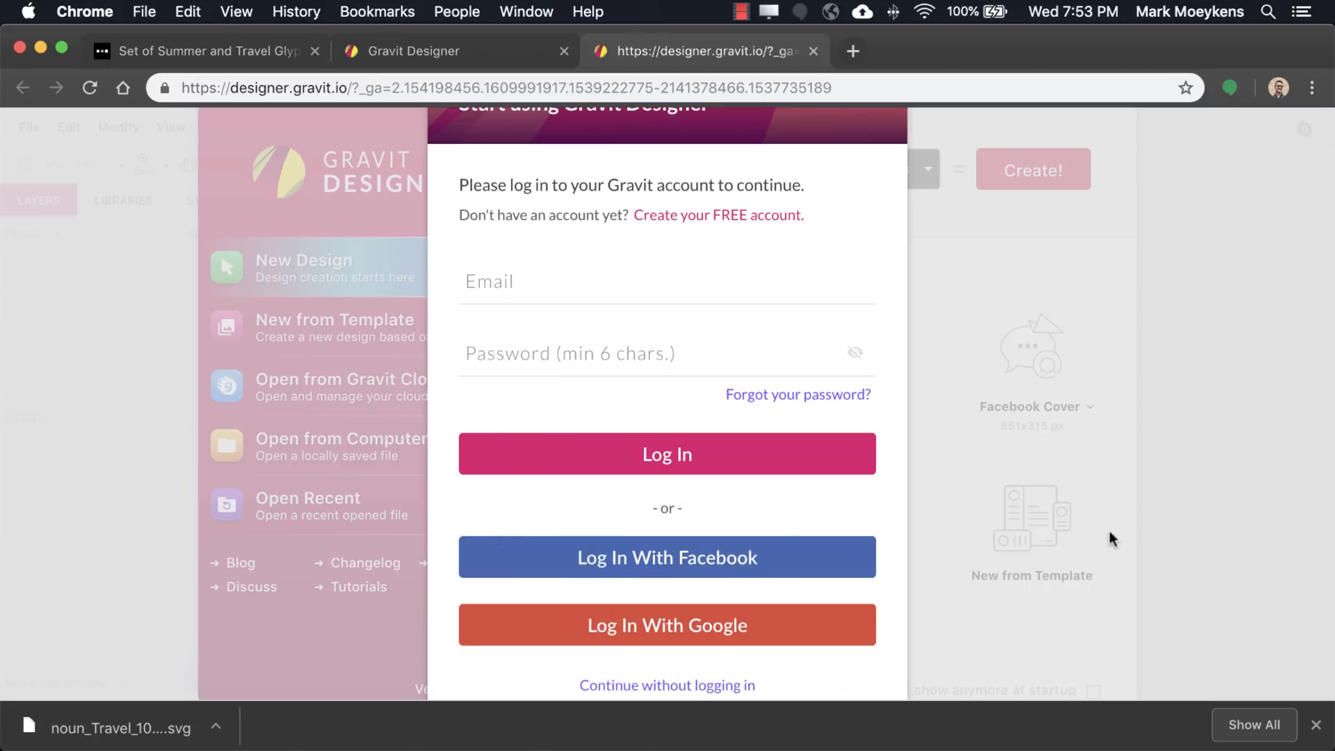
left_click(667, 684)
type("1")
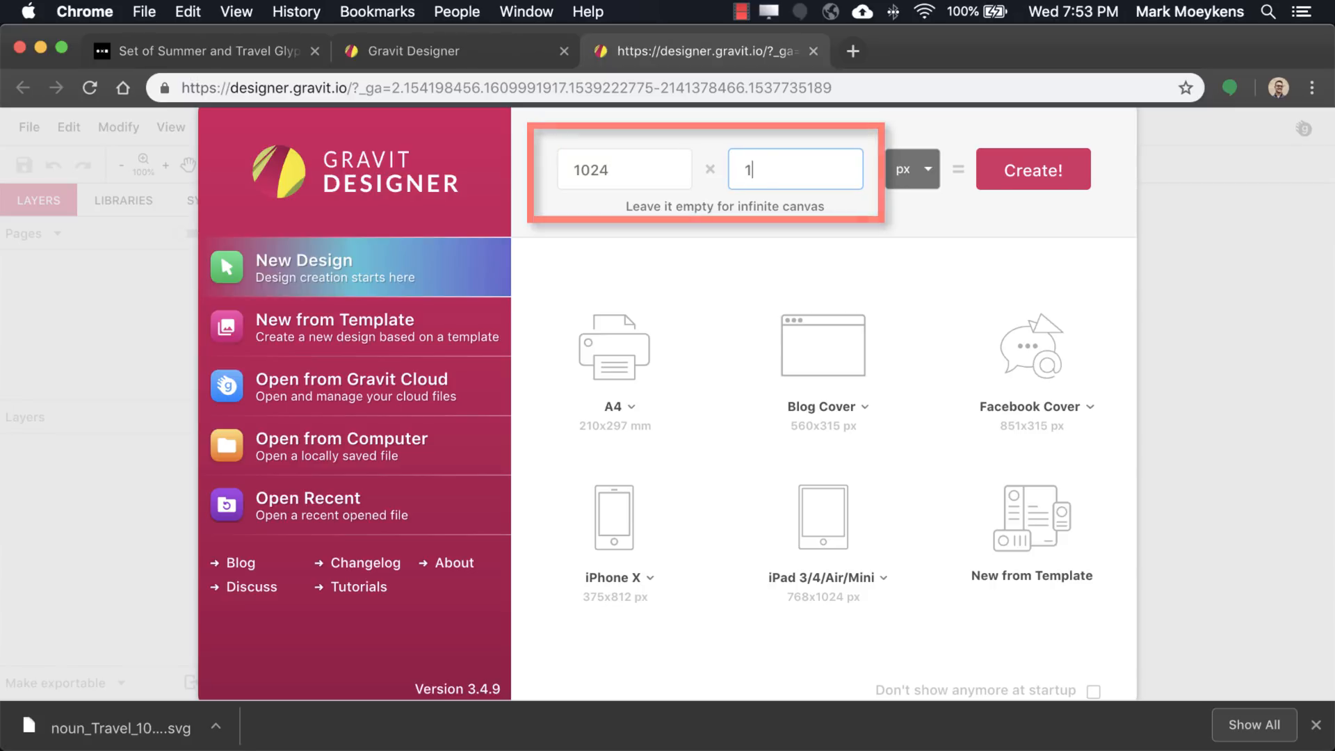
left_click(1032, 170)
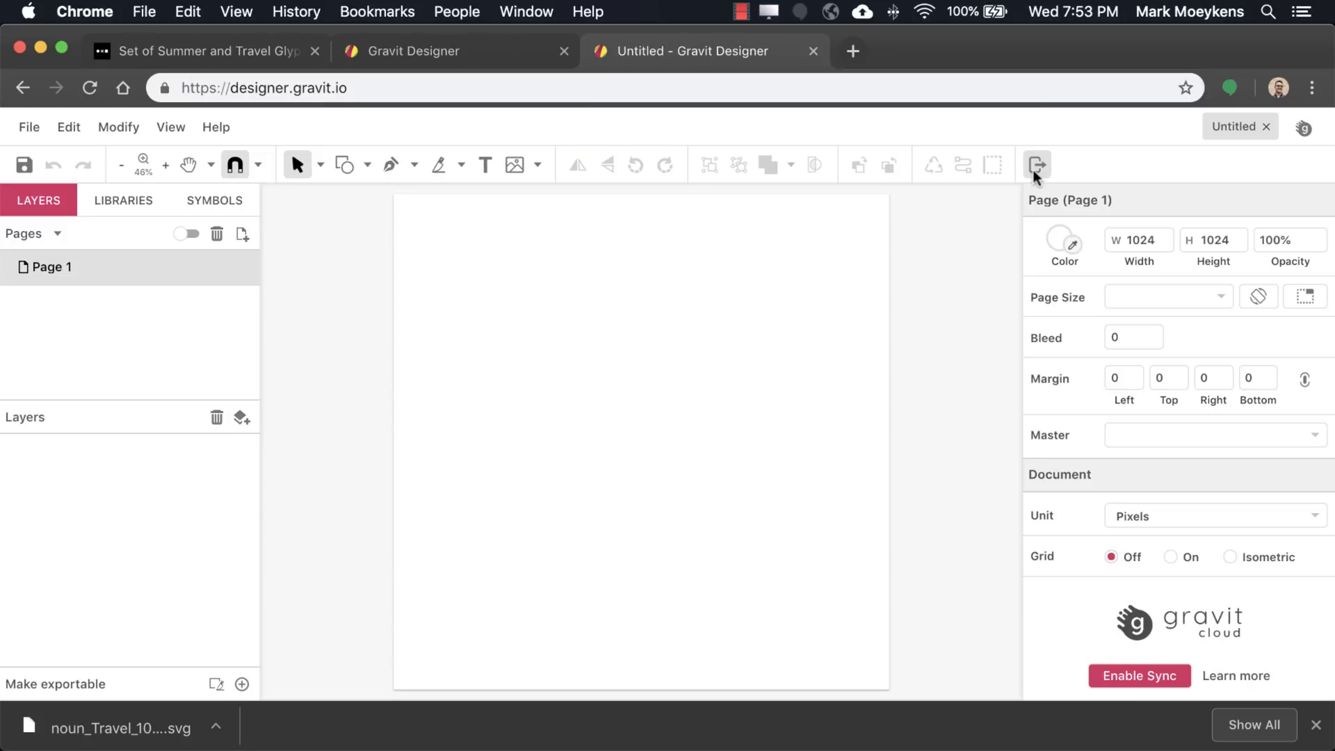
mouse_move(849, 365)
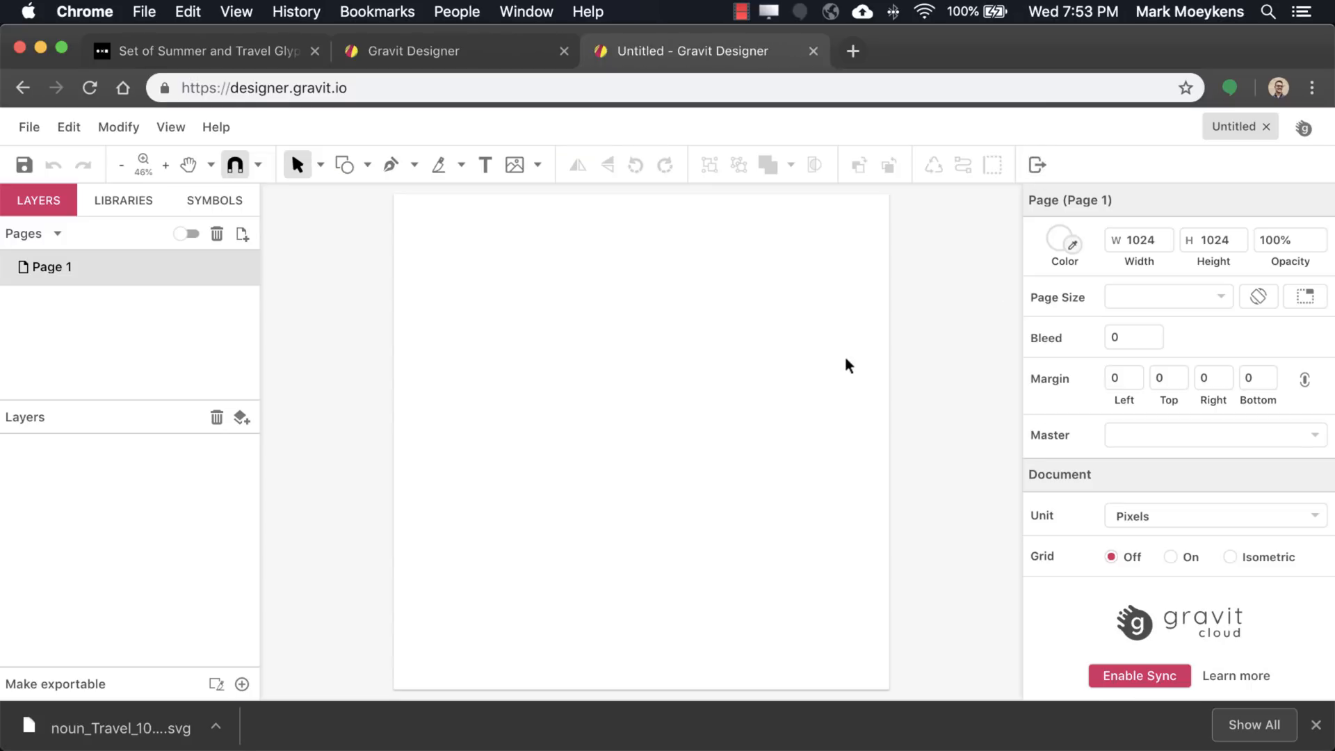
mouse_move(220, 728)
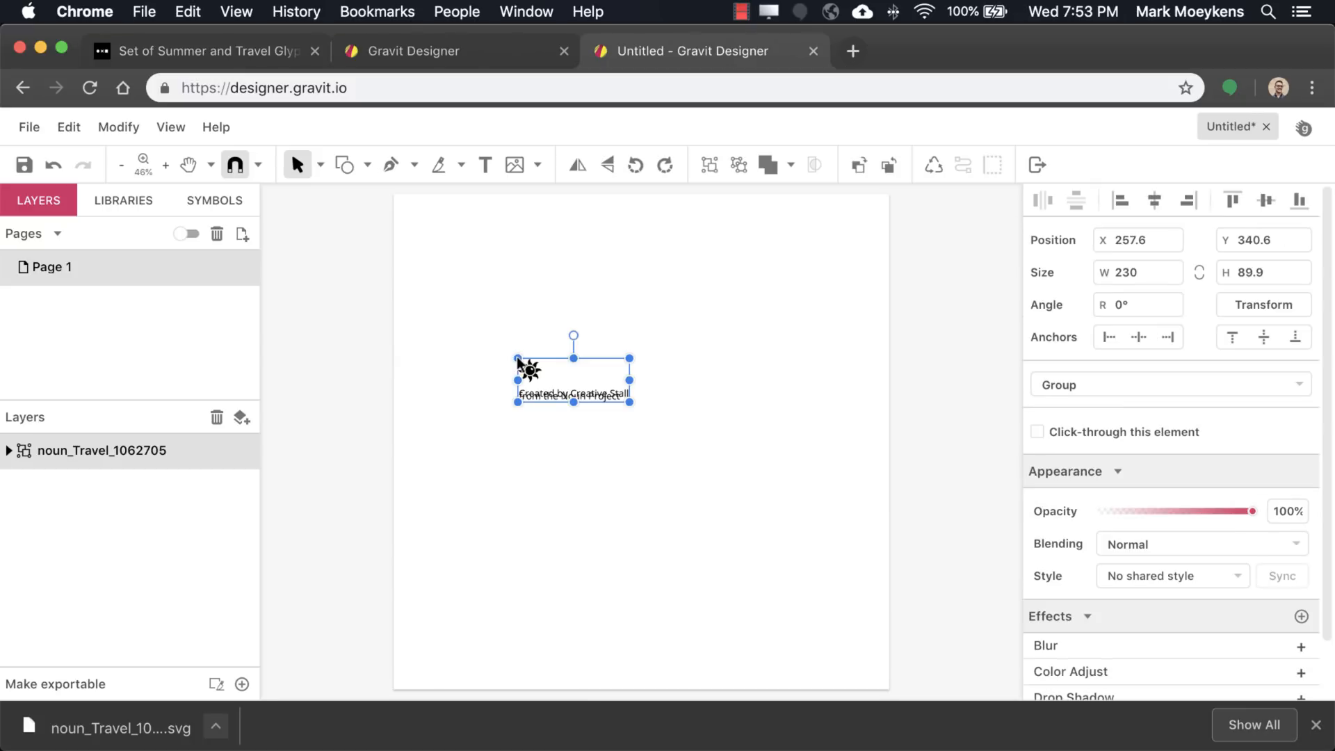
Expand the imported noun_Travel group, delete the empty leftover layer and select the remaining sun group.
left_click(102, 451)
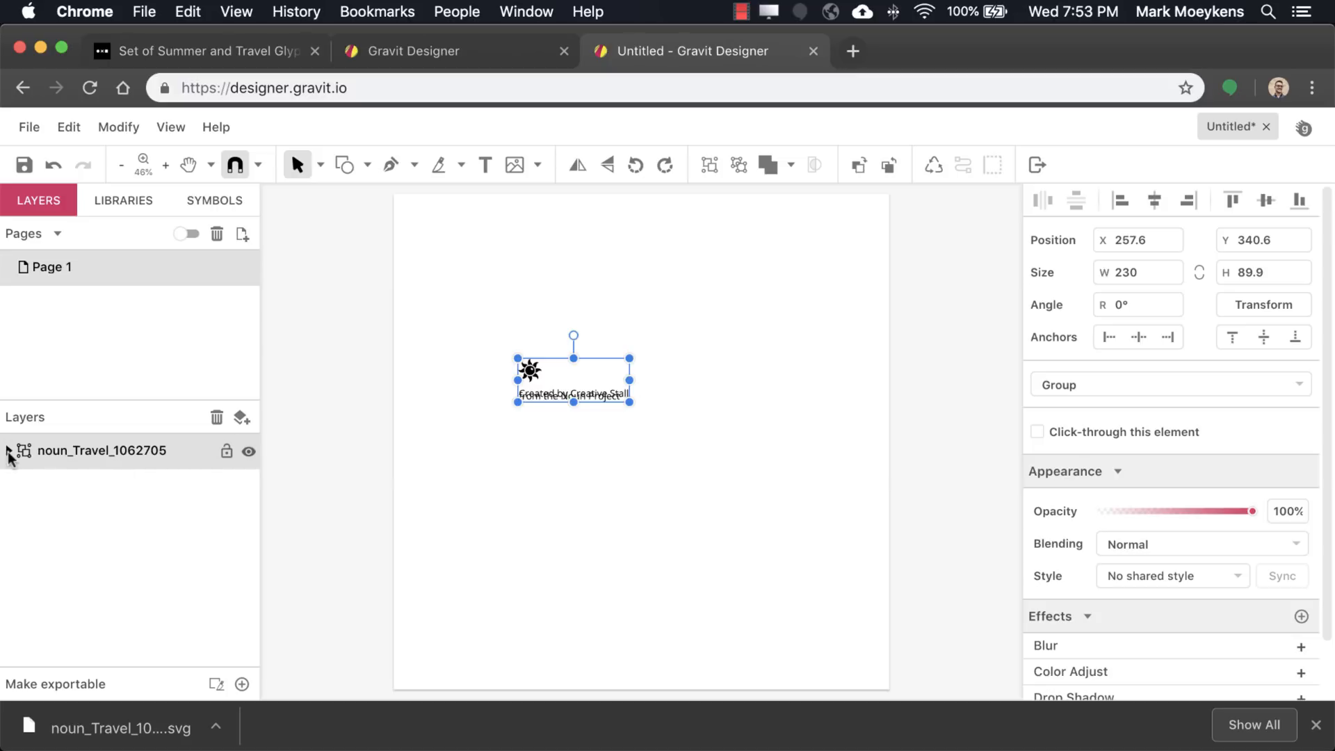
left_click(11, 450)
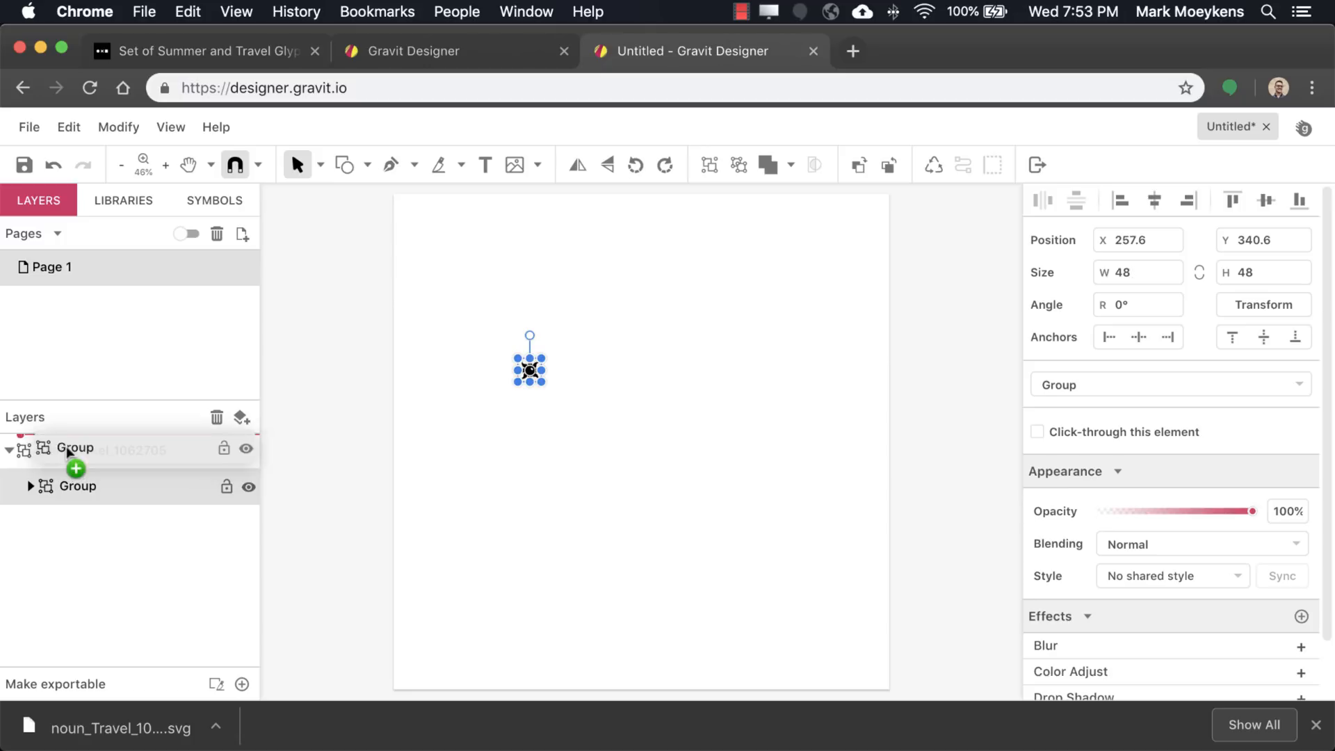
left_click(102, 486)
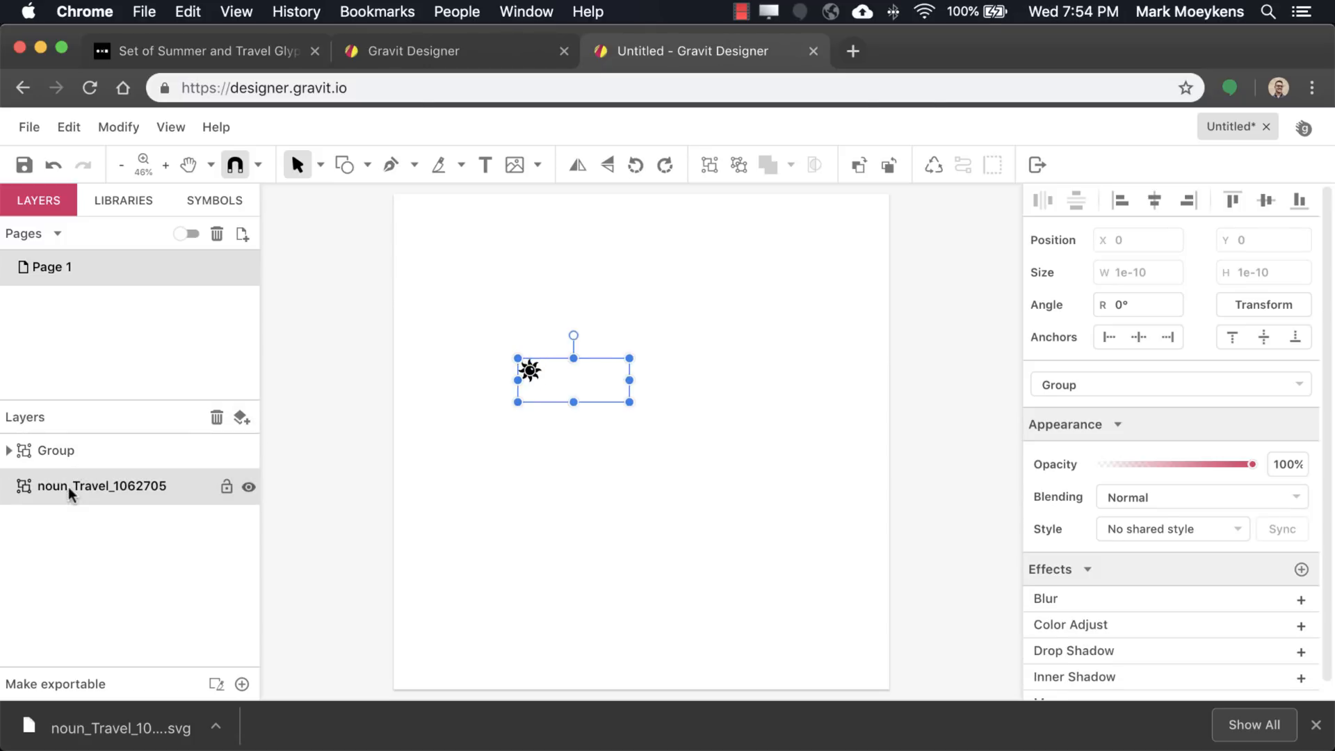
left_click(682, 554)
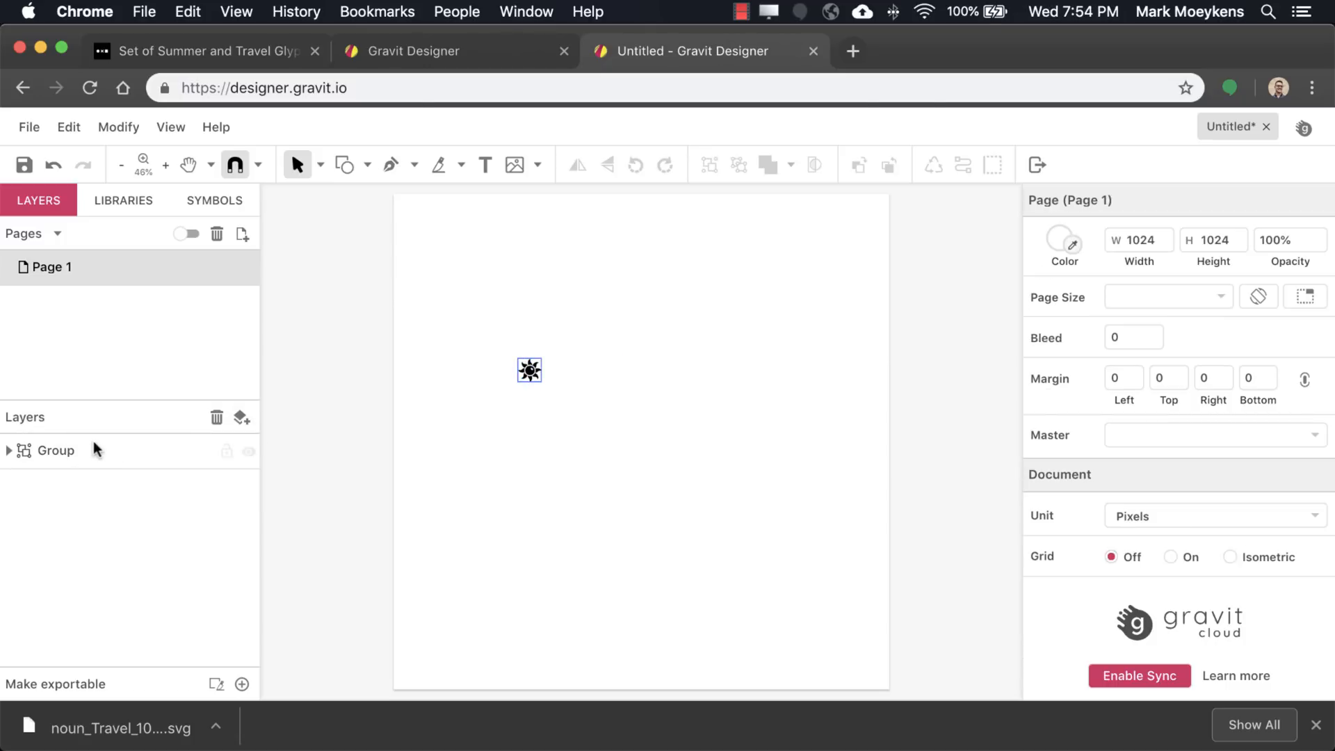
left_click(528, 369)
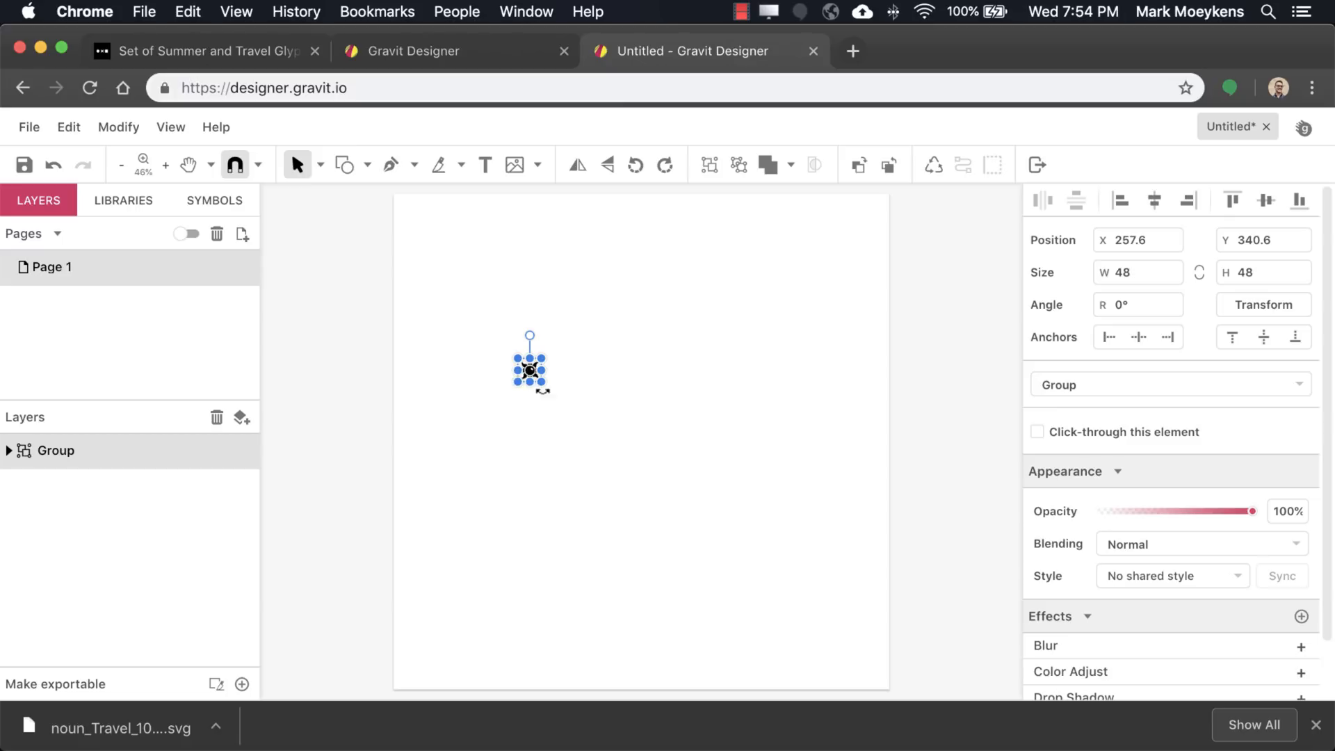
mouse_move(554, 406)
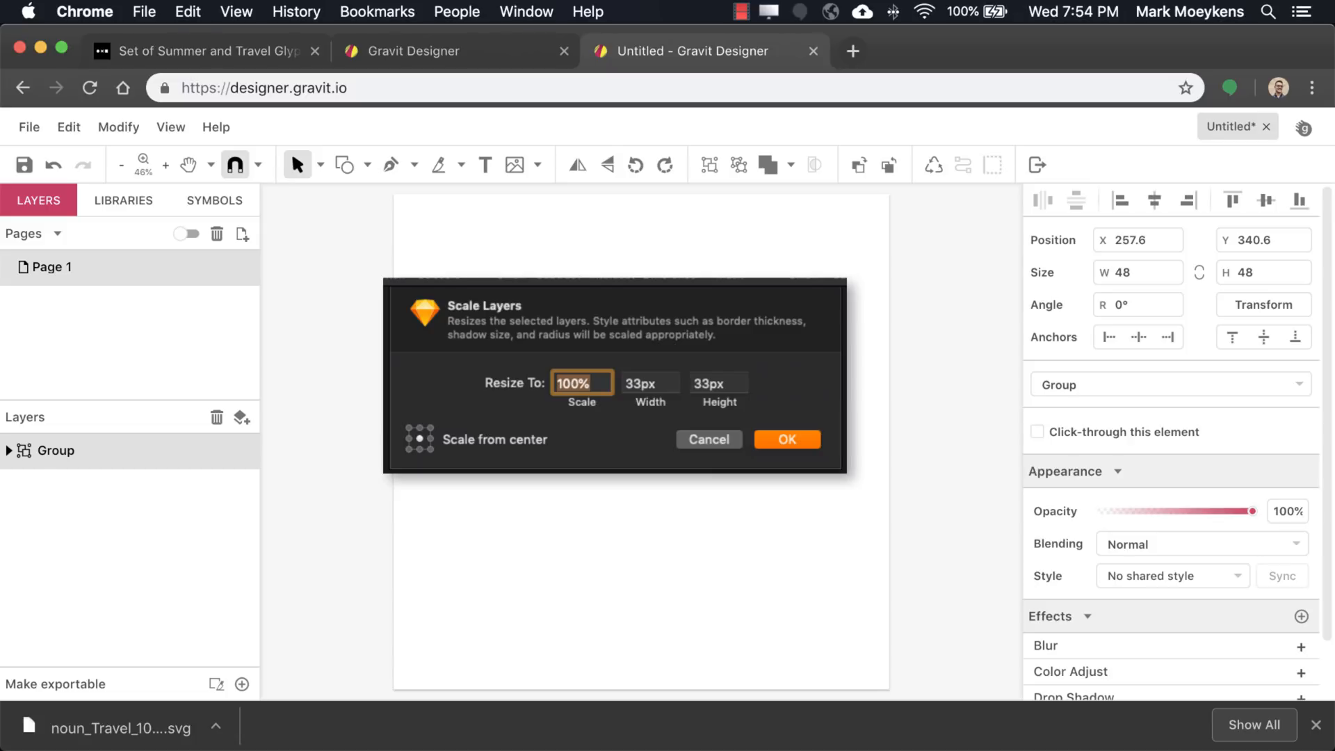
Scale the sun group to 778 × 778 px and centre it horizontally and vertically on the page.
left_click(786, 439)
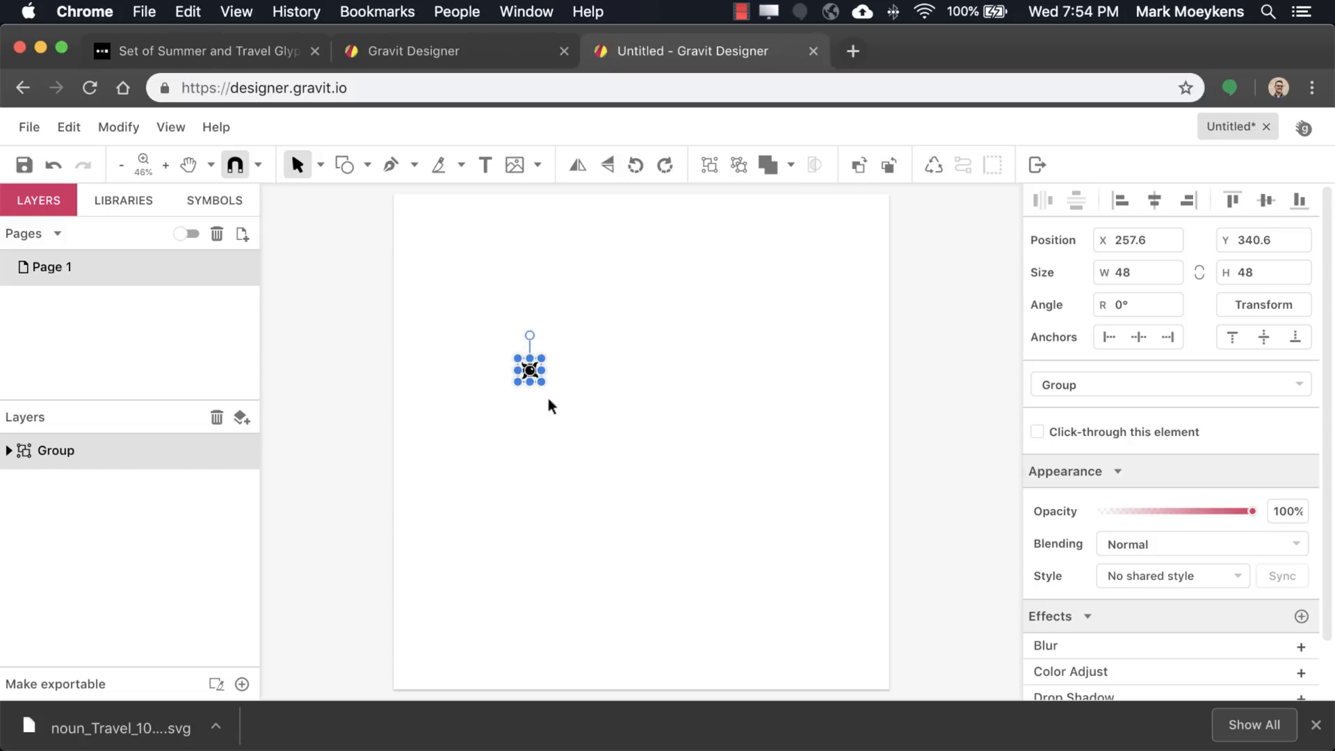
mouse_move(170, 127)
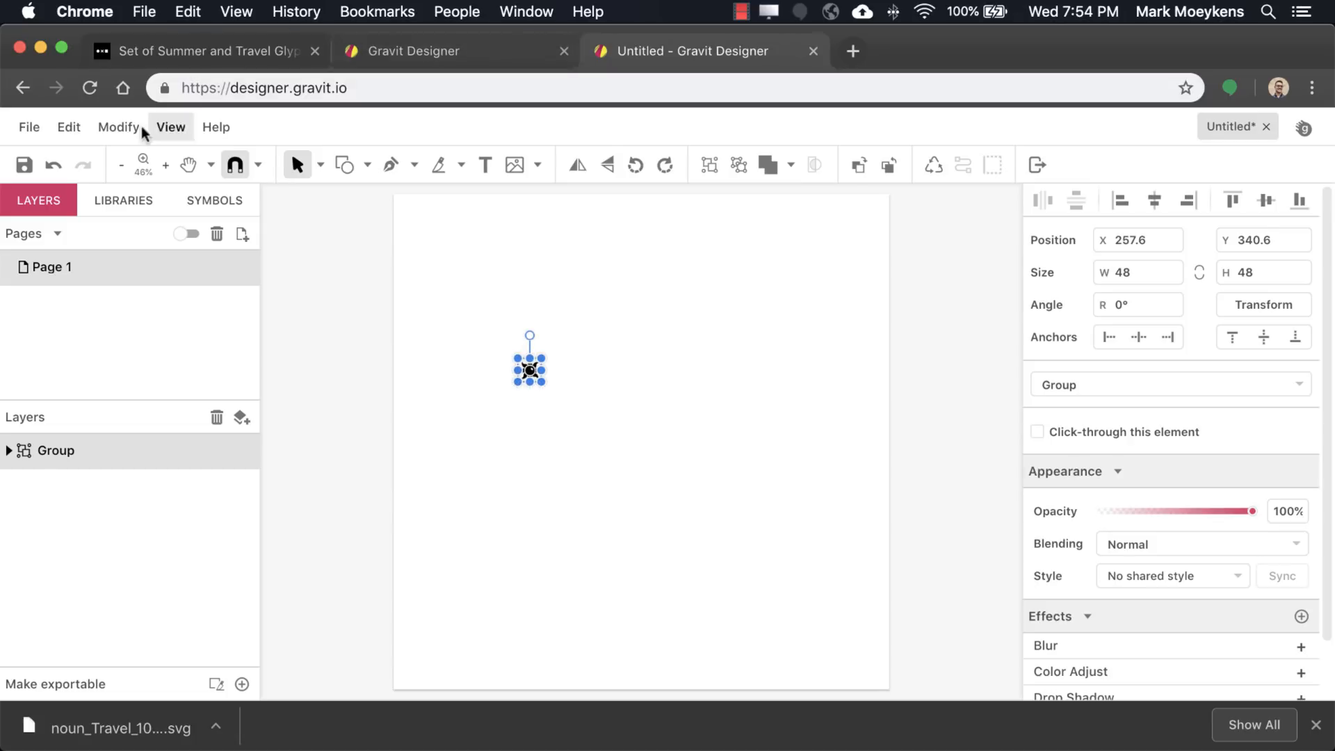
left_click(170, 126)
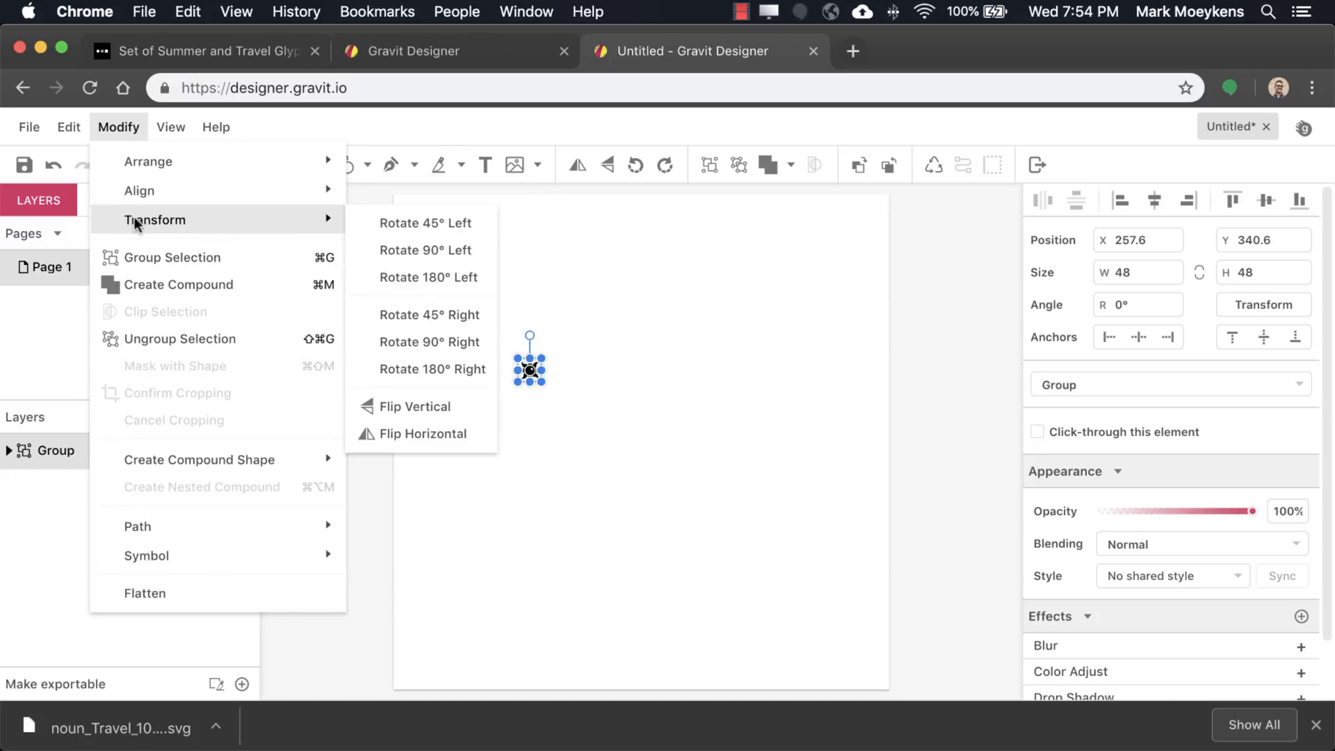
mouse_move(418, 250)
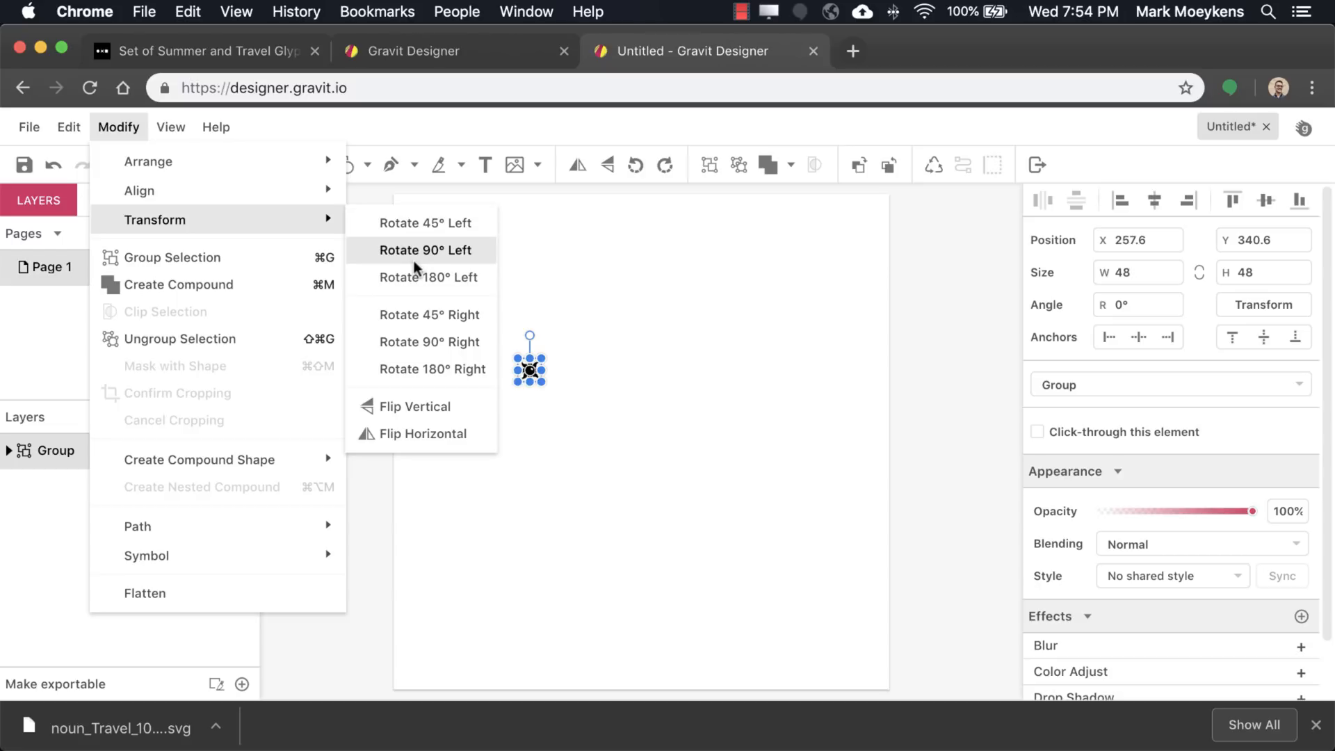
mouse_move(417, 434)
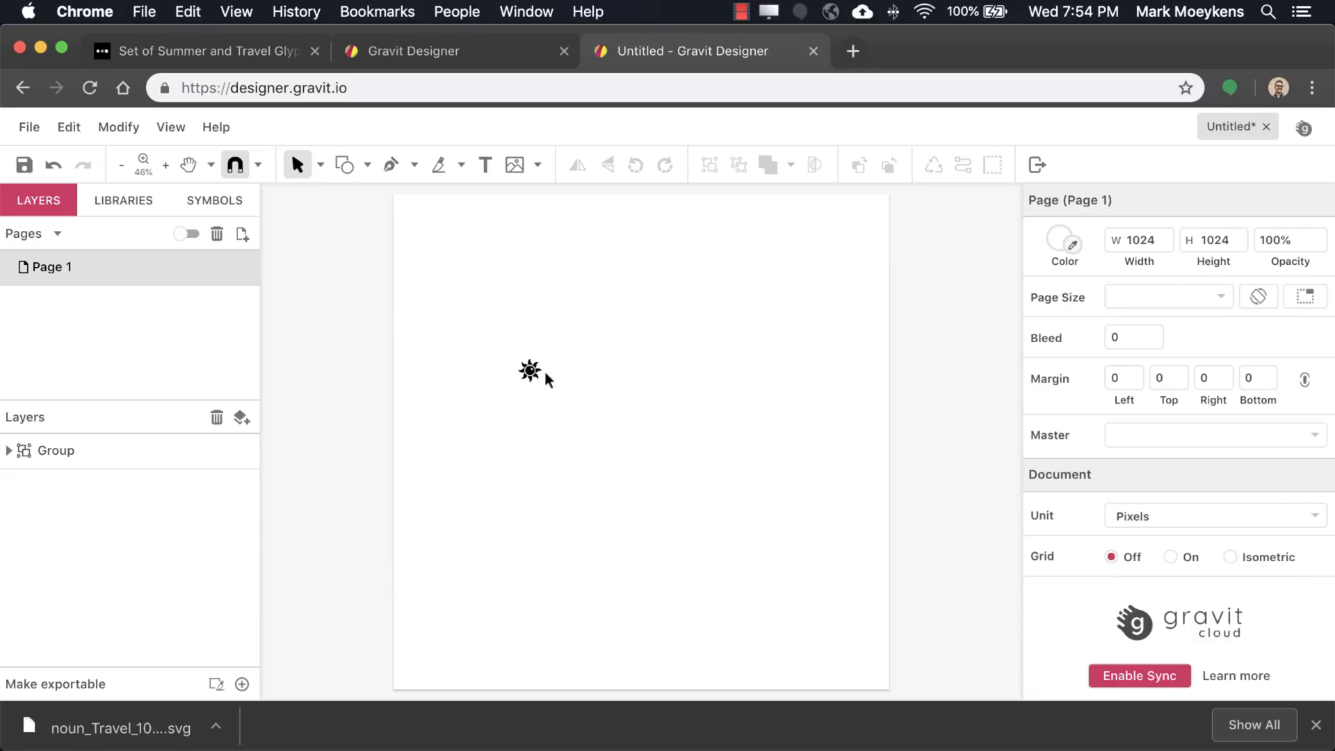
left_click(530, 372)
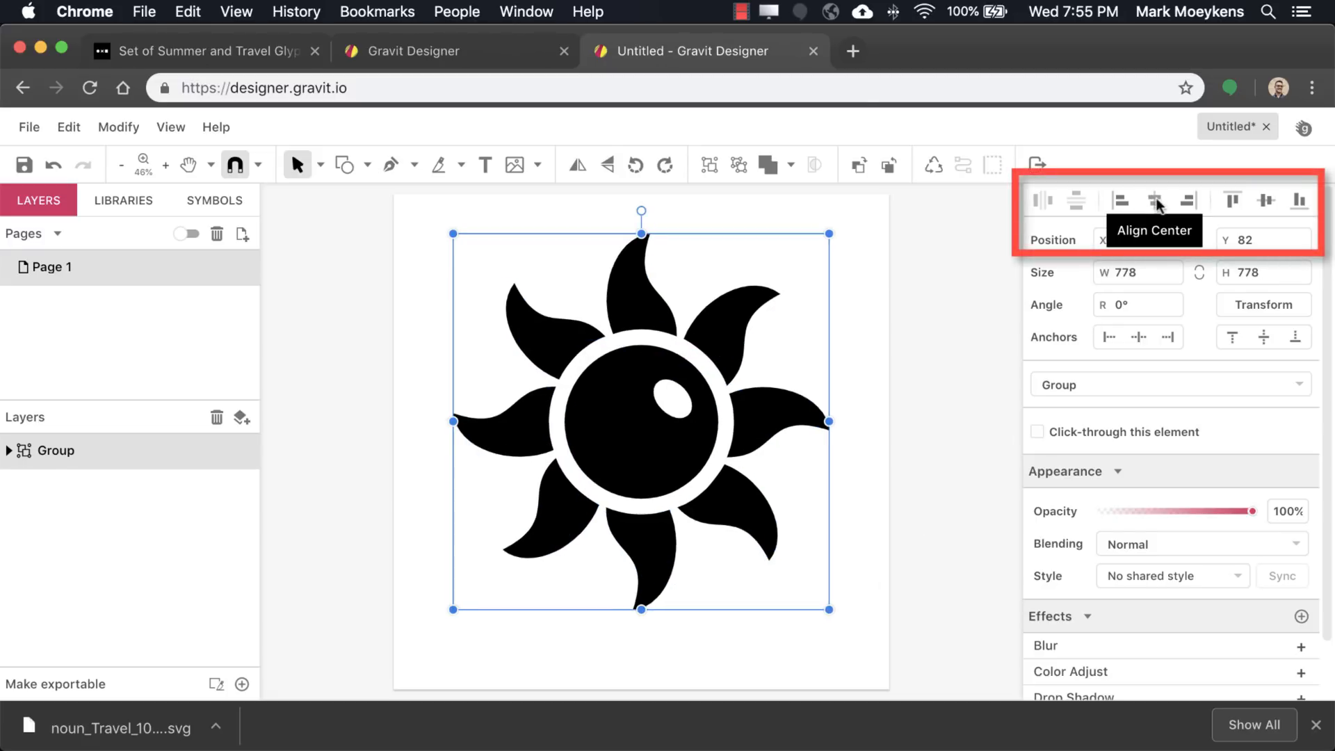
left_click(1152, 200)
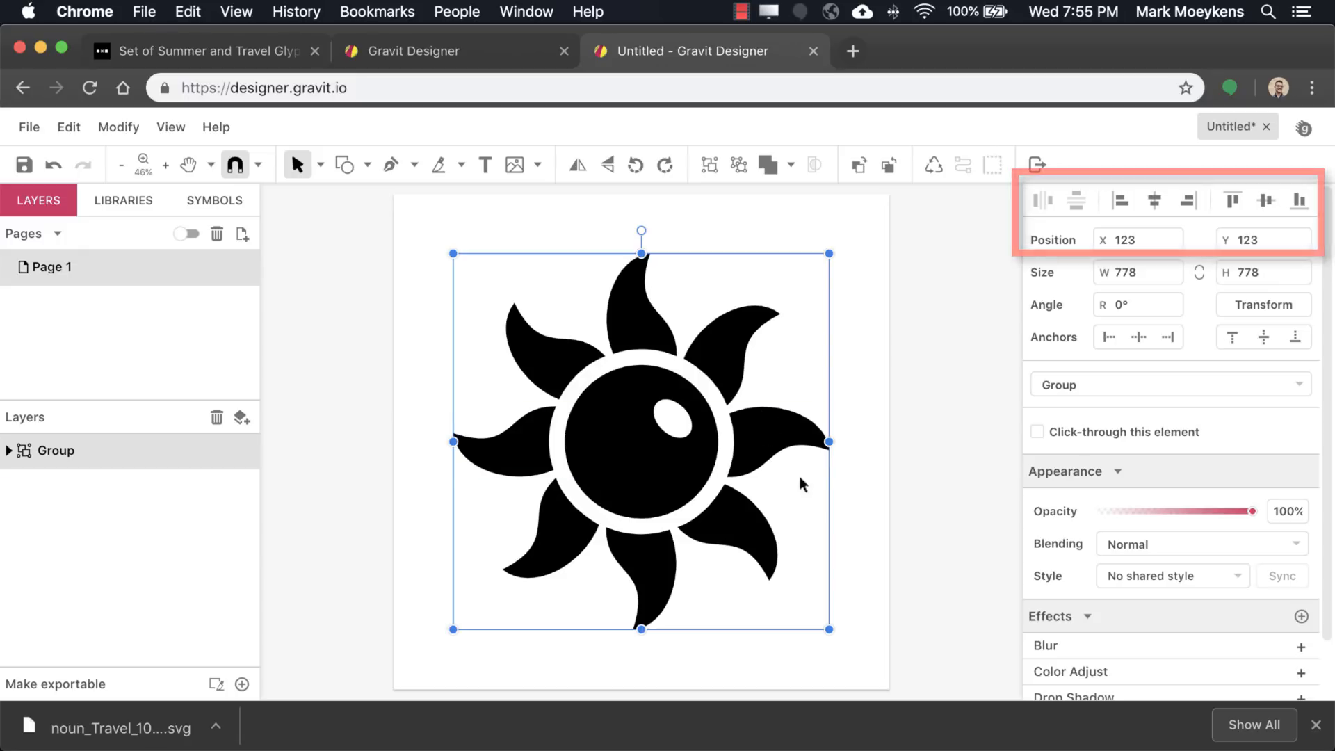
left_click(677, 430)
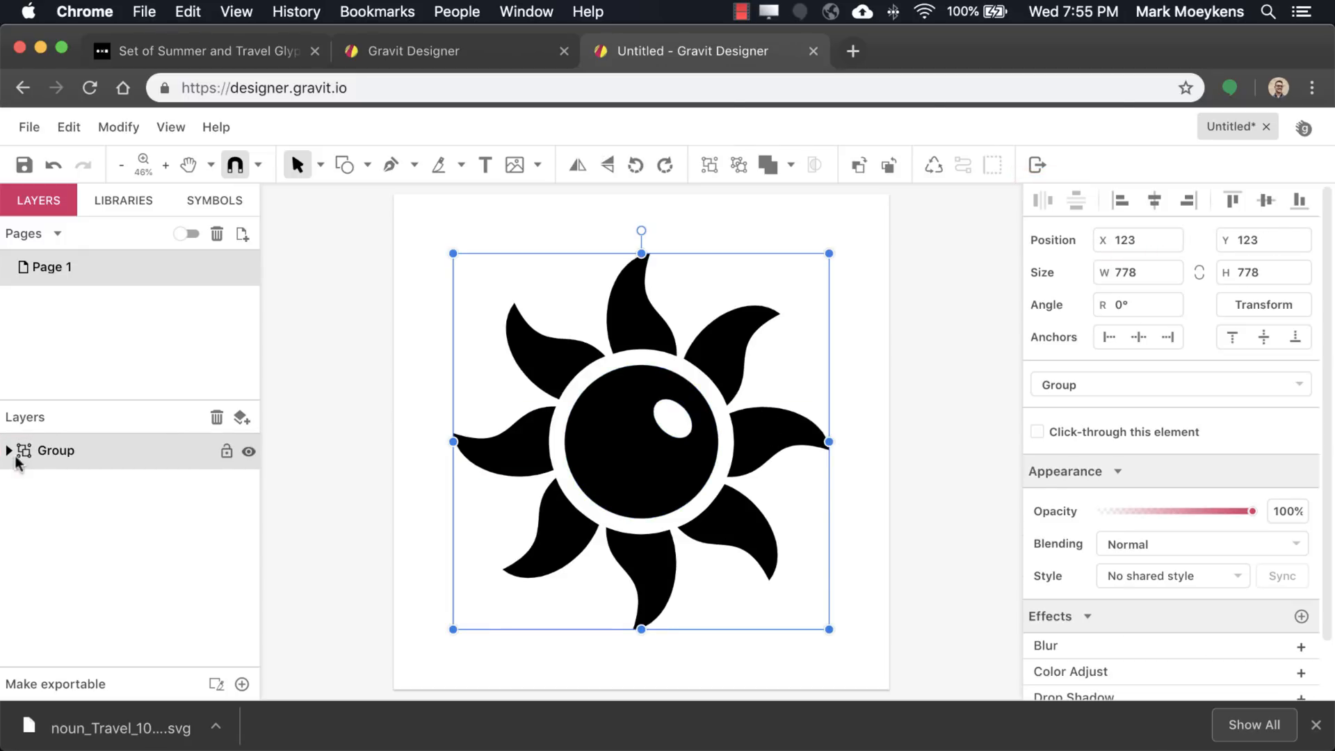
Delete the white highlight oval inside the sun group, leaving a solid black centre disc.
left_click(8, 451)
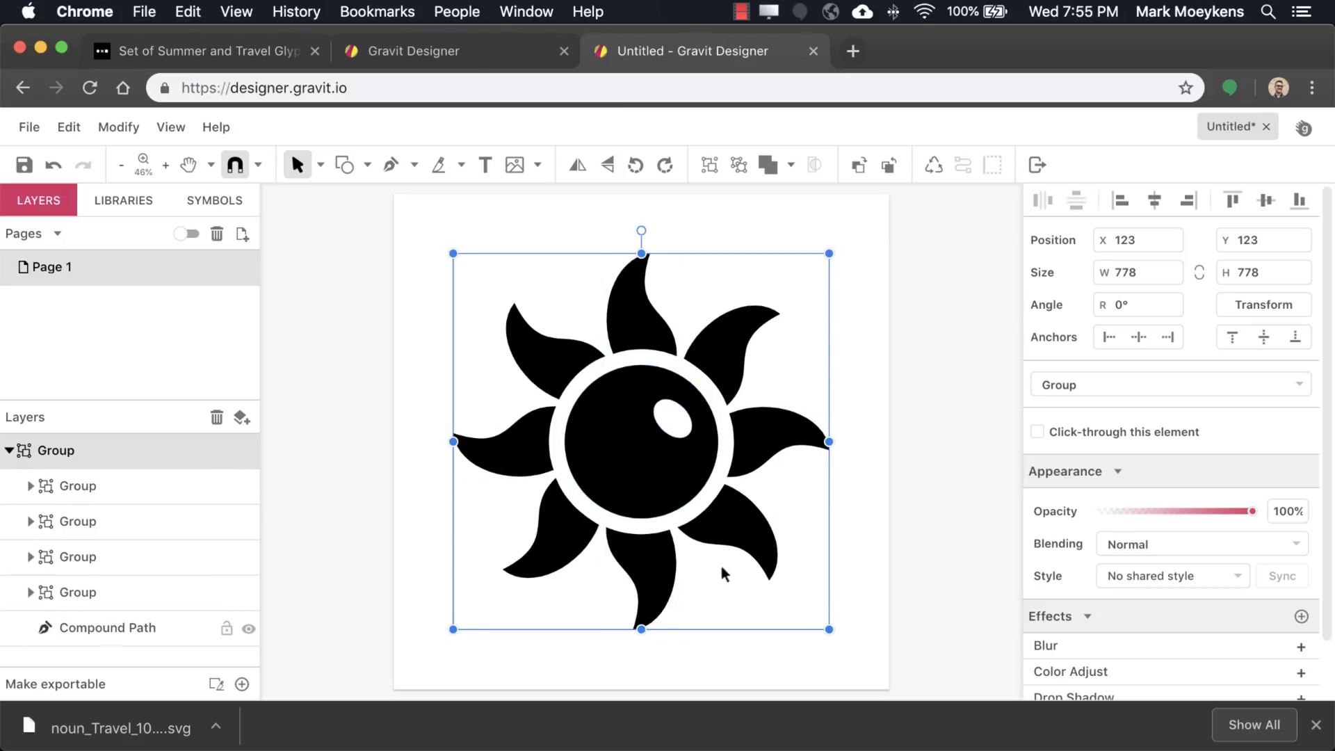
double_click(673, 434)
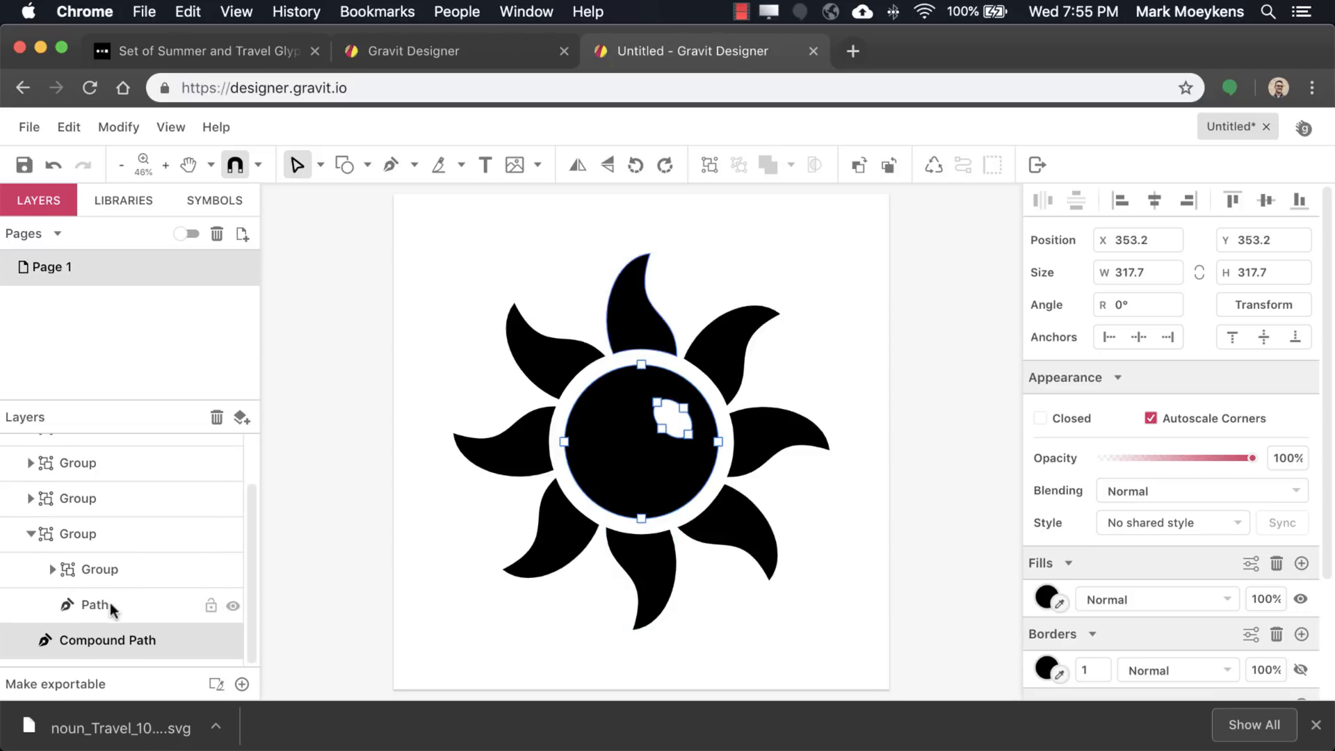
left_click(107, 640)
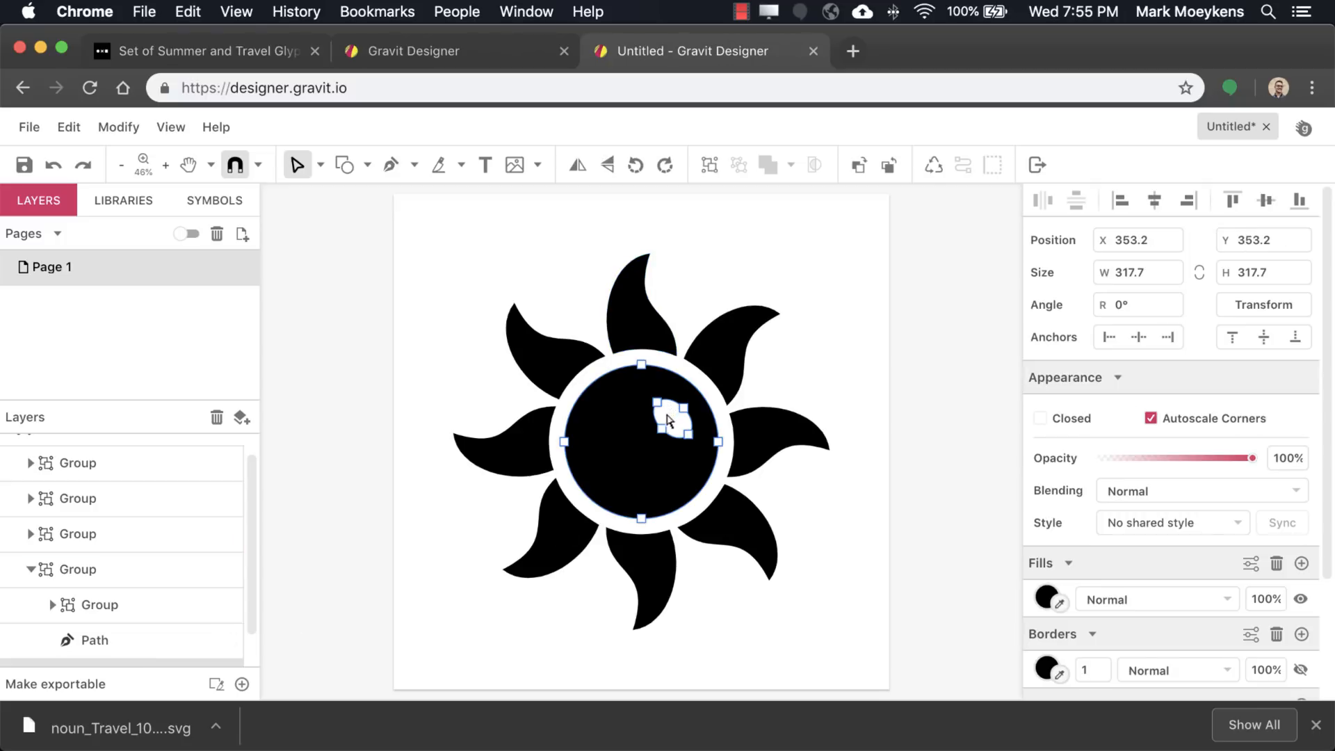
mouse_move(668, 426)
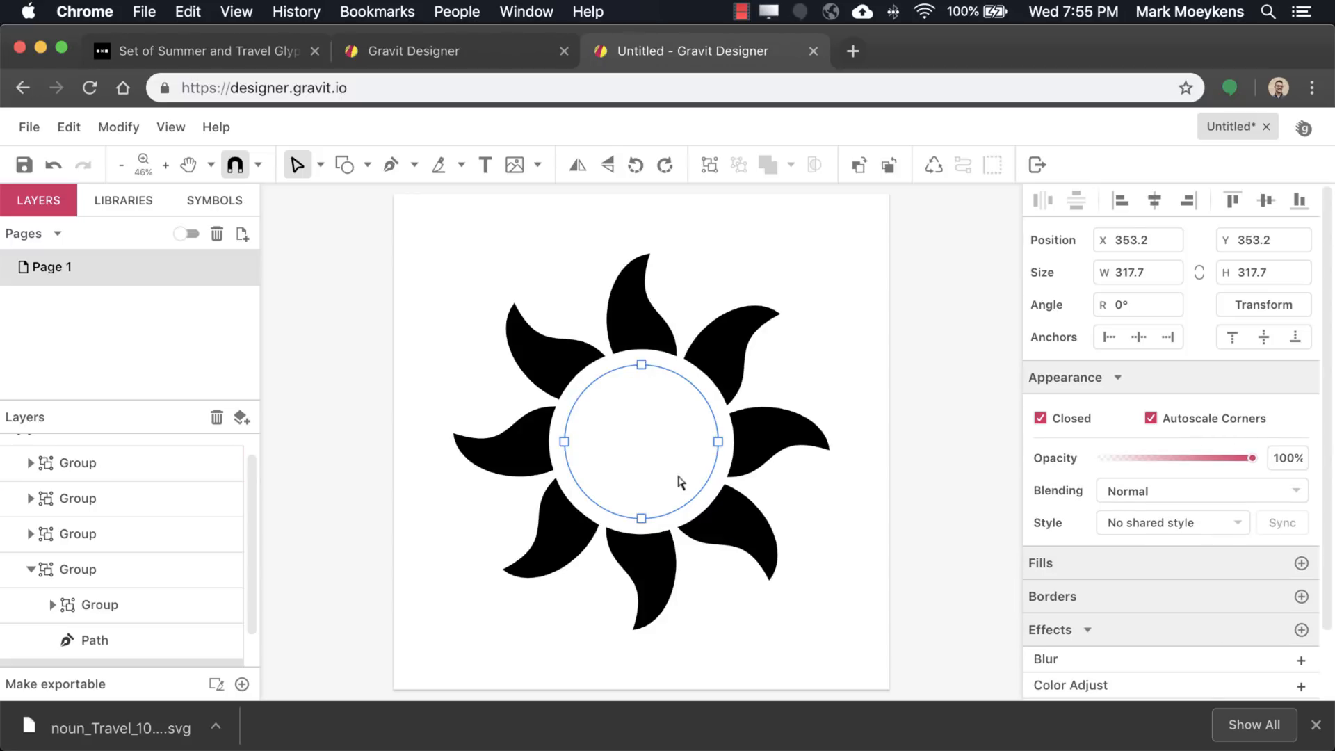
mouse_move(1203, 568)
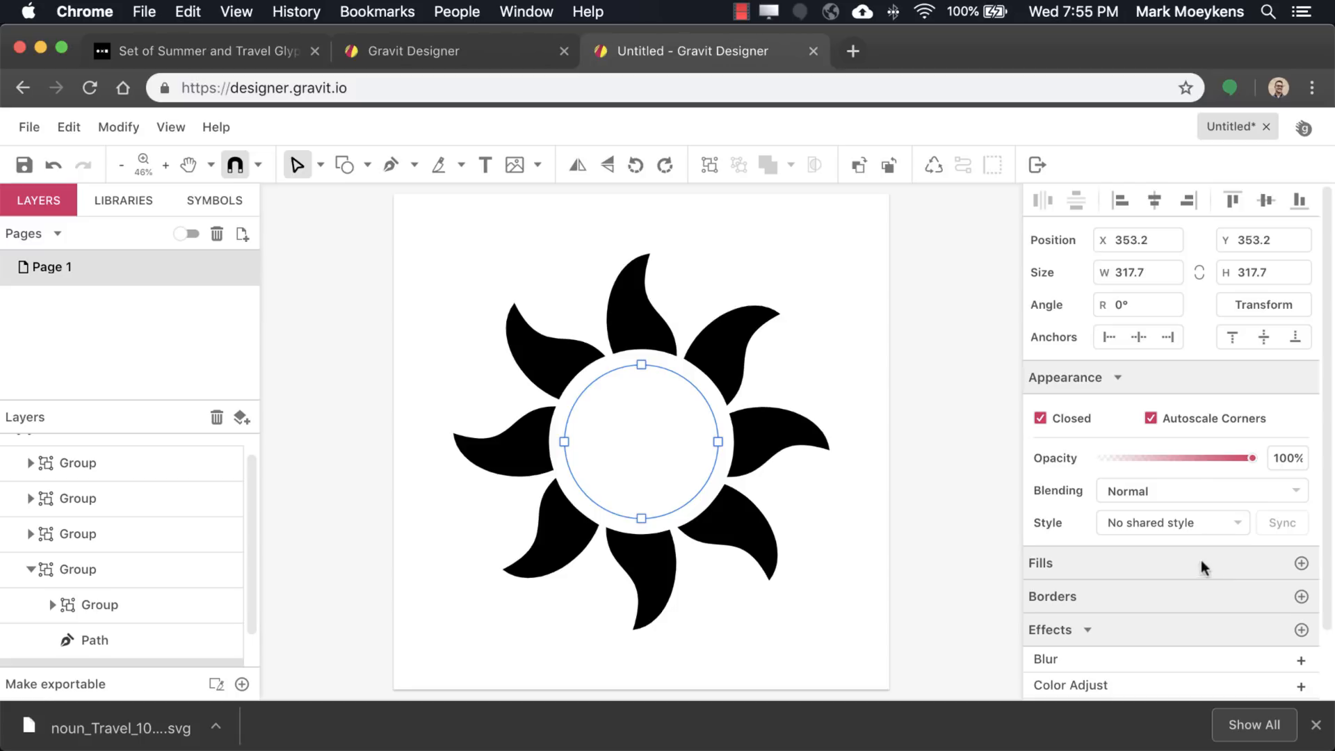
mouse_move(1300, 561)
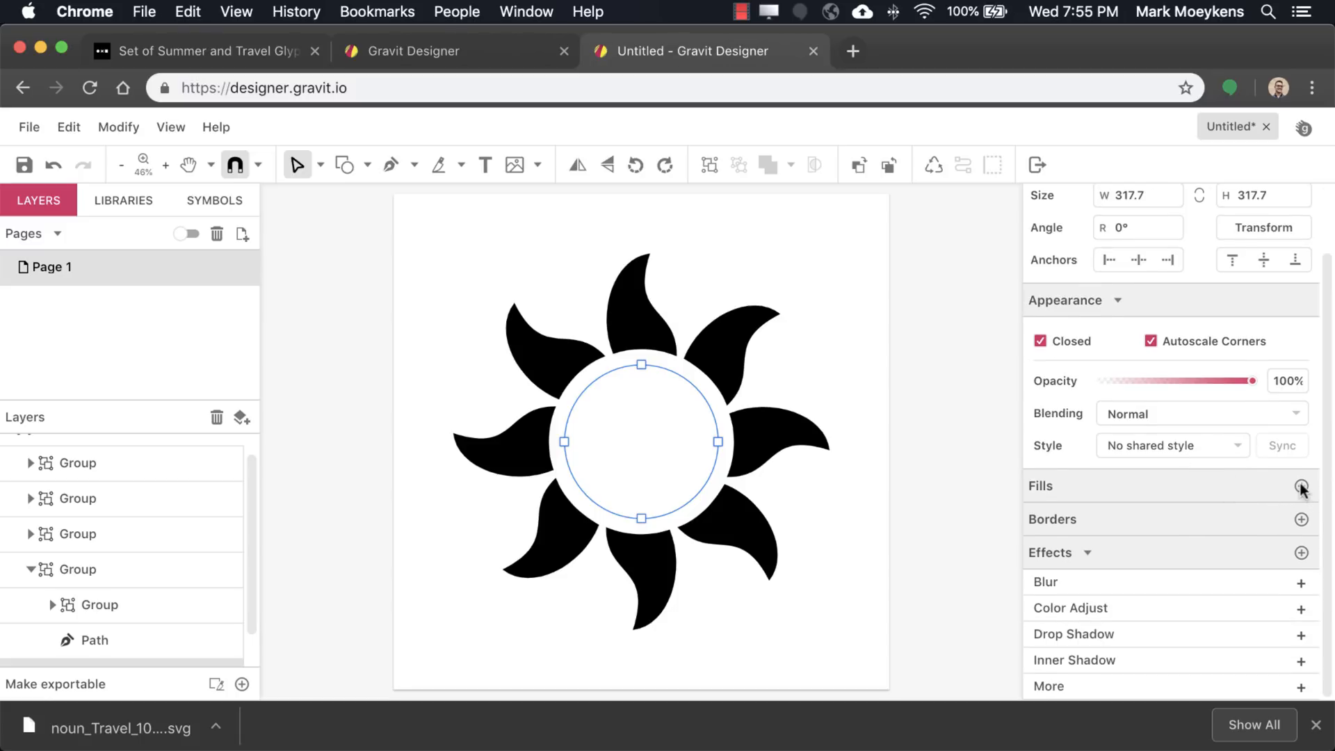
left_click(1301, 485)
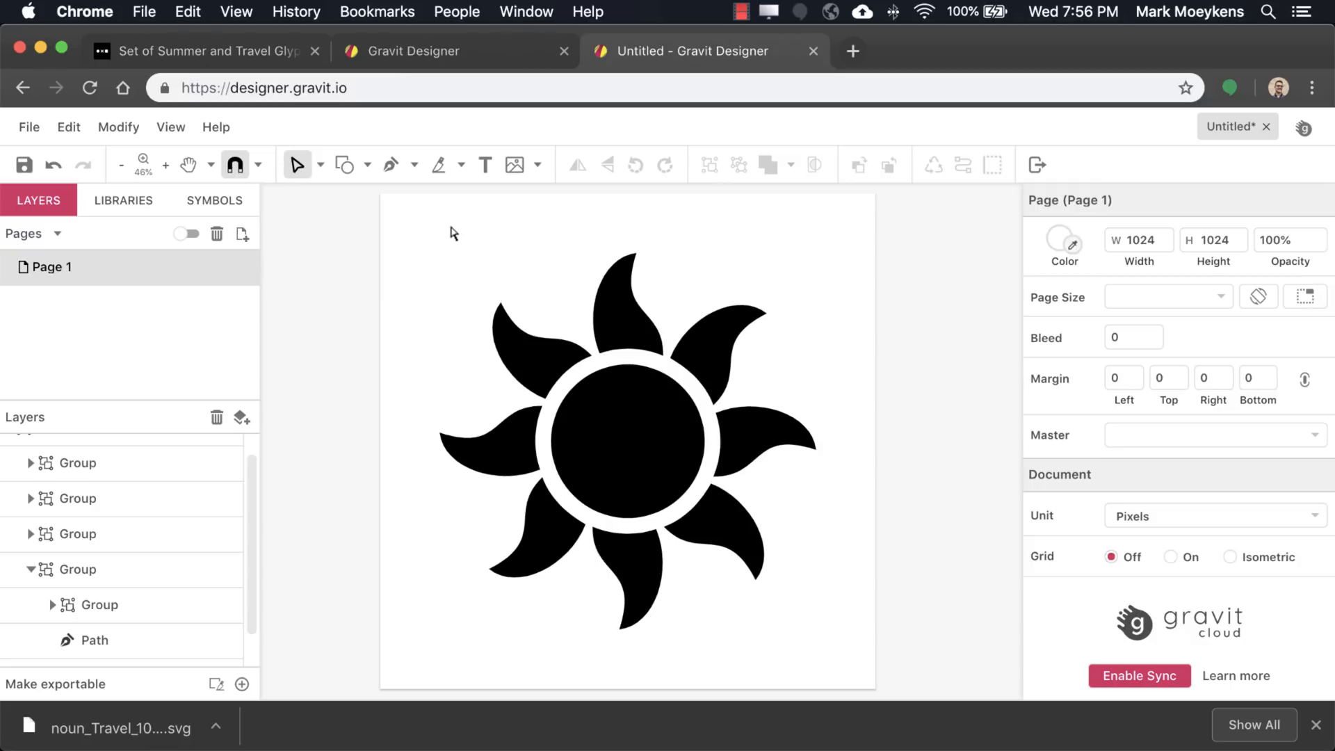
mouse_move(345, 163)
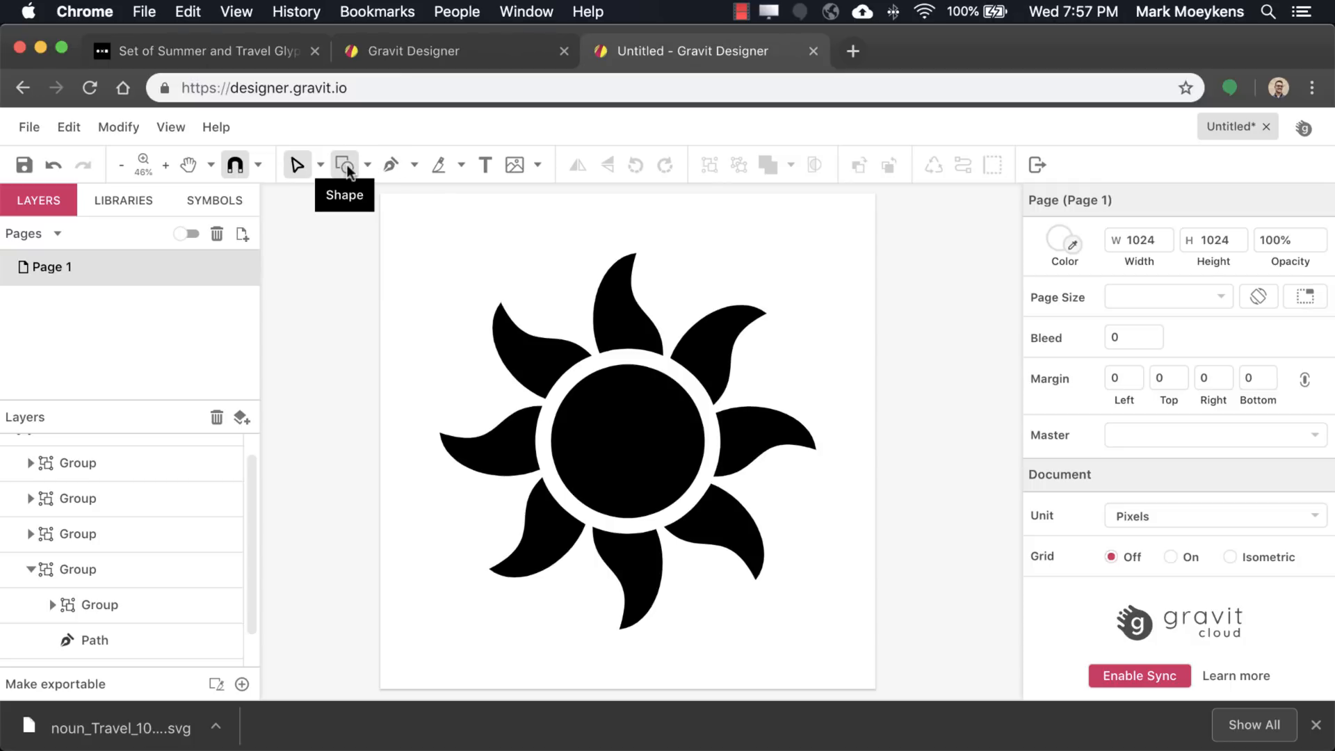
Draw a 1024 × 1024 px rectangle, send it behind the sun and select it as the background.
left_click(344, 164)
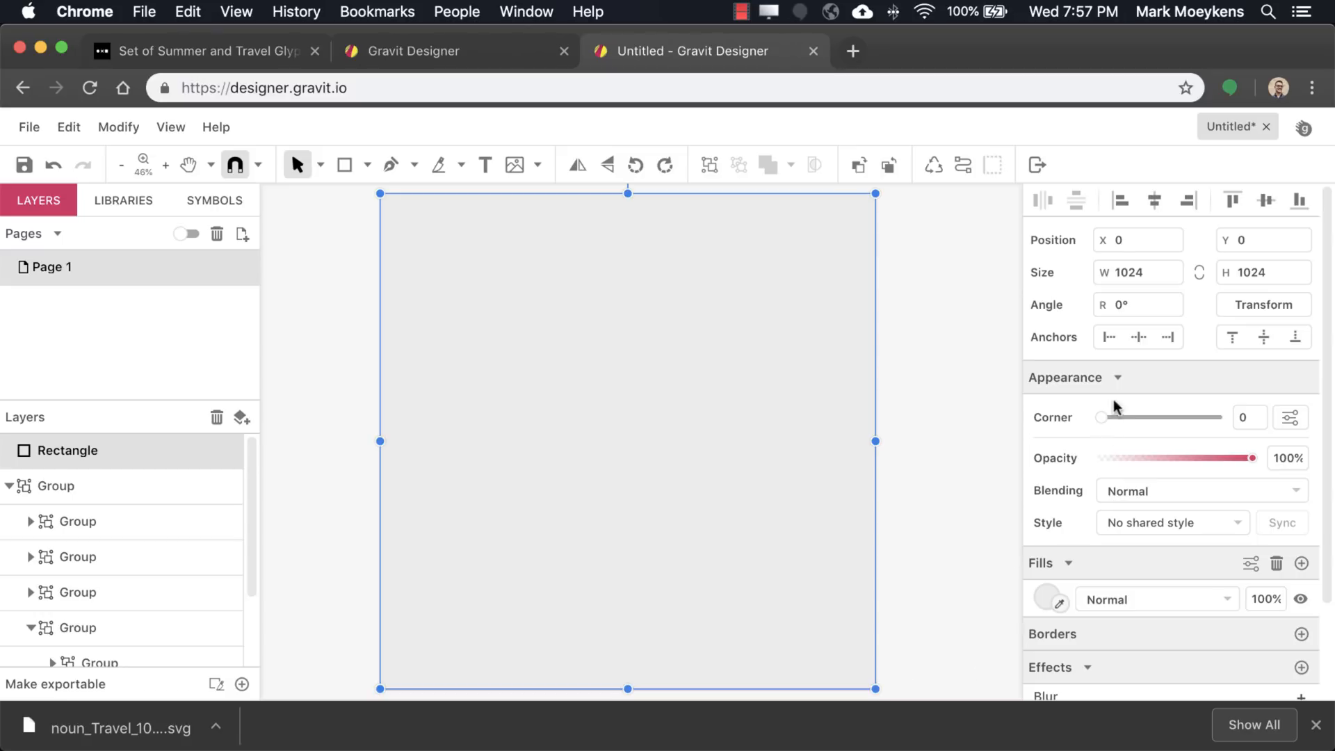
mouse_move(1086, 409)
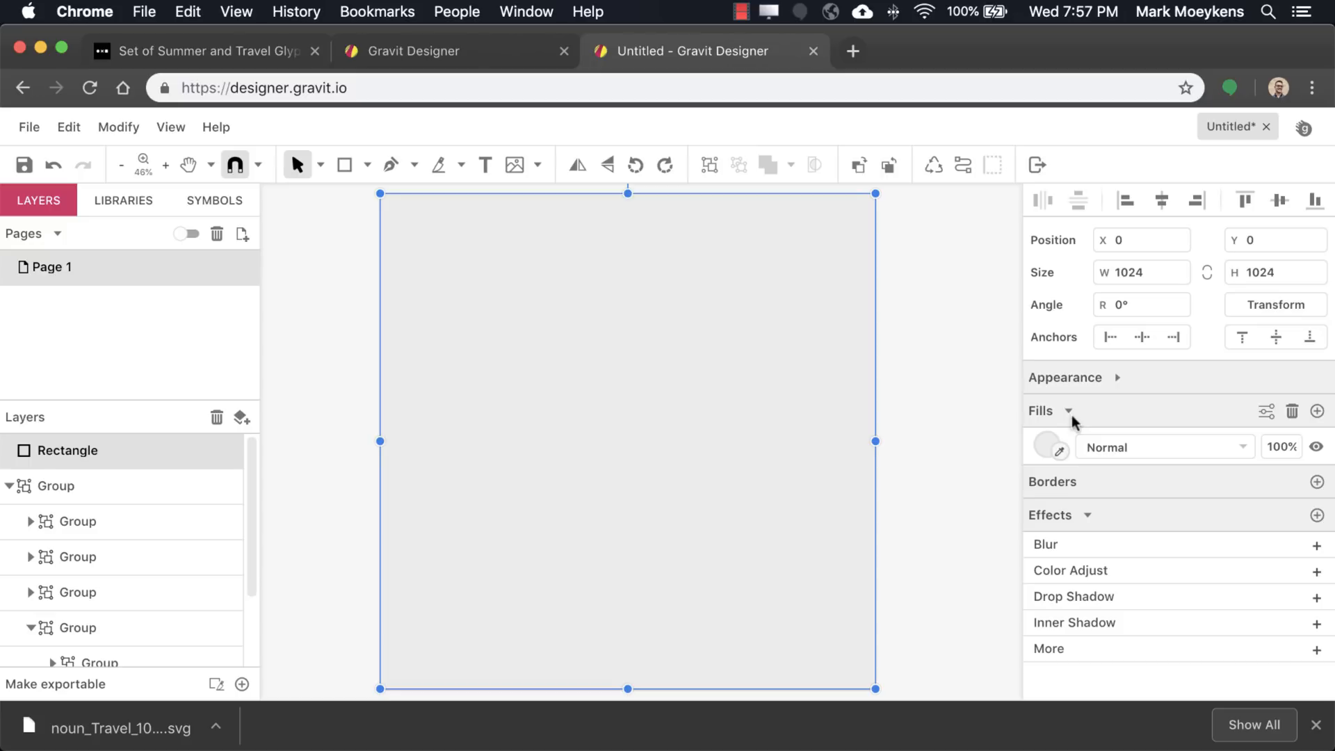
mouse_move(1009, 440)
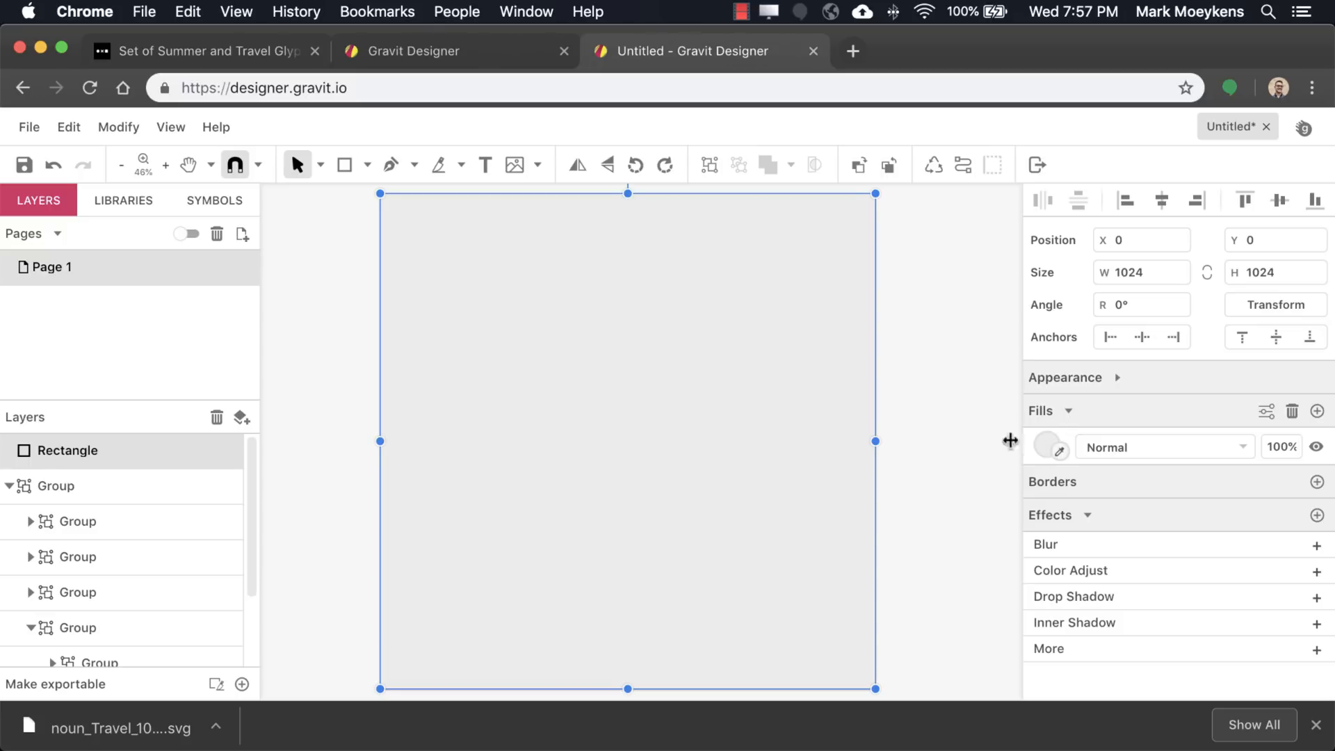
left_click(9, 486)
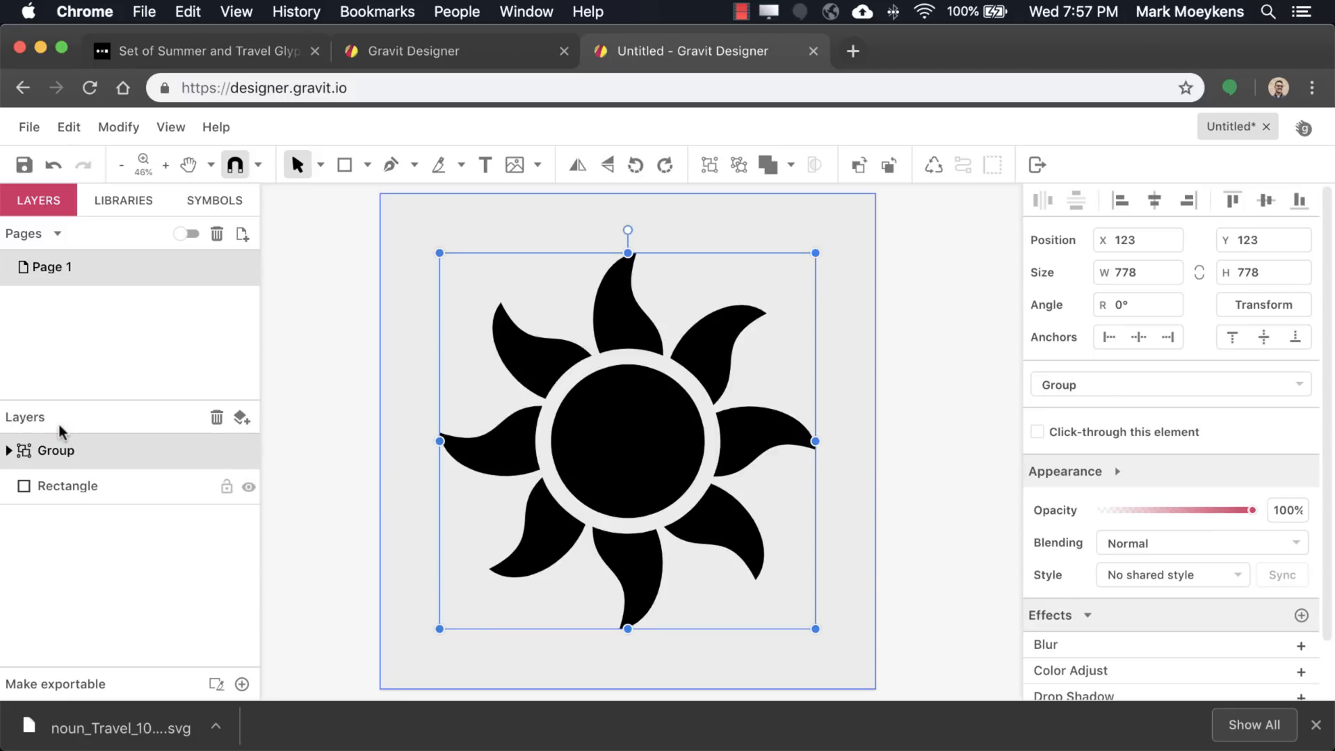
left_click(68, 485)
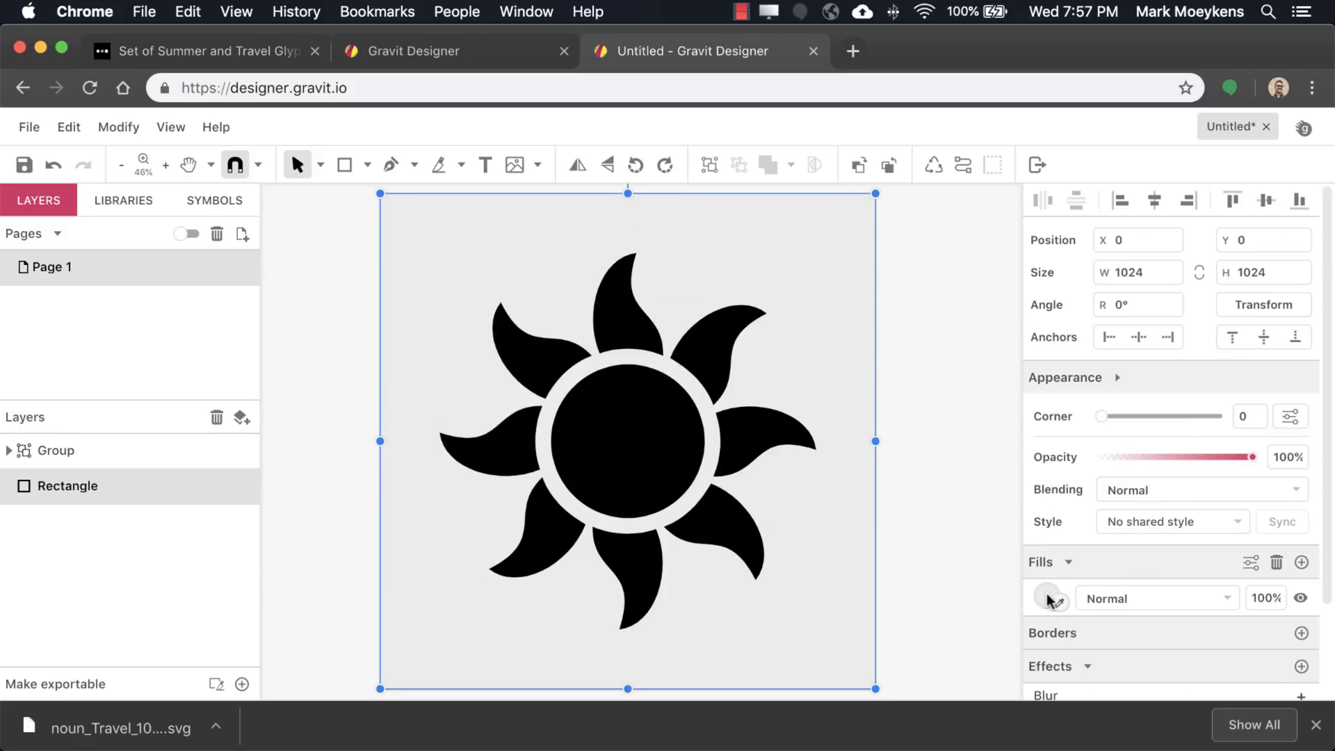
left_click(1048, 597)
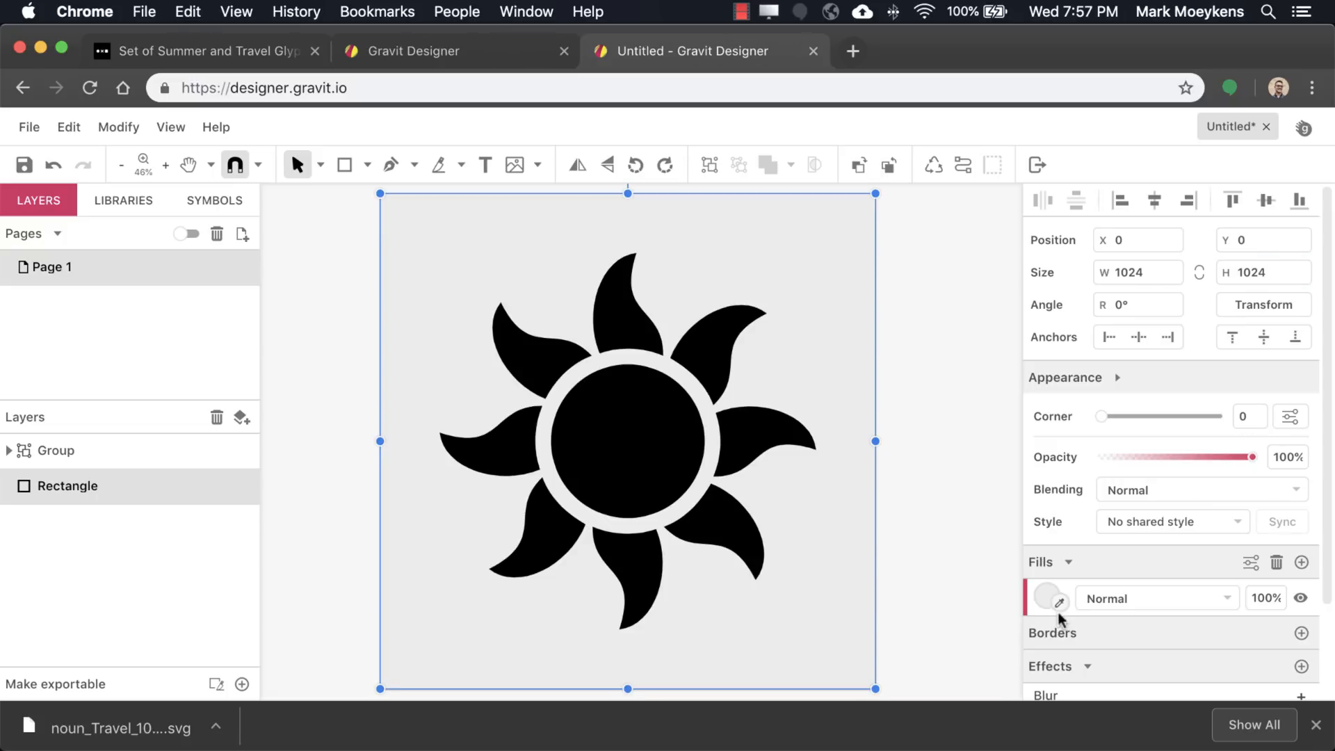
mouse_move(1065, 611)
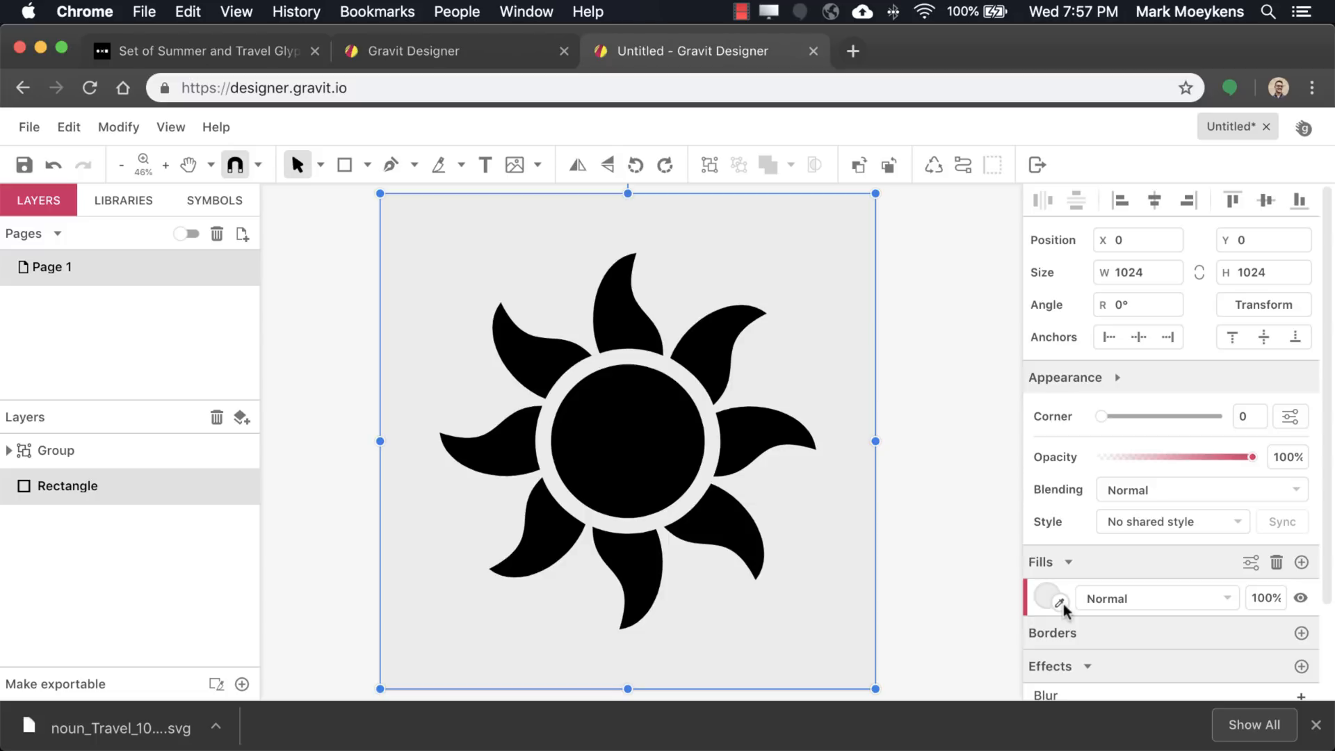
mouse_move(1075, 591)
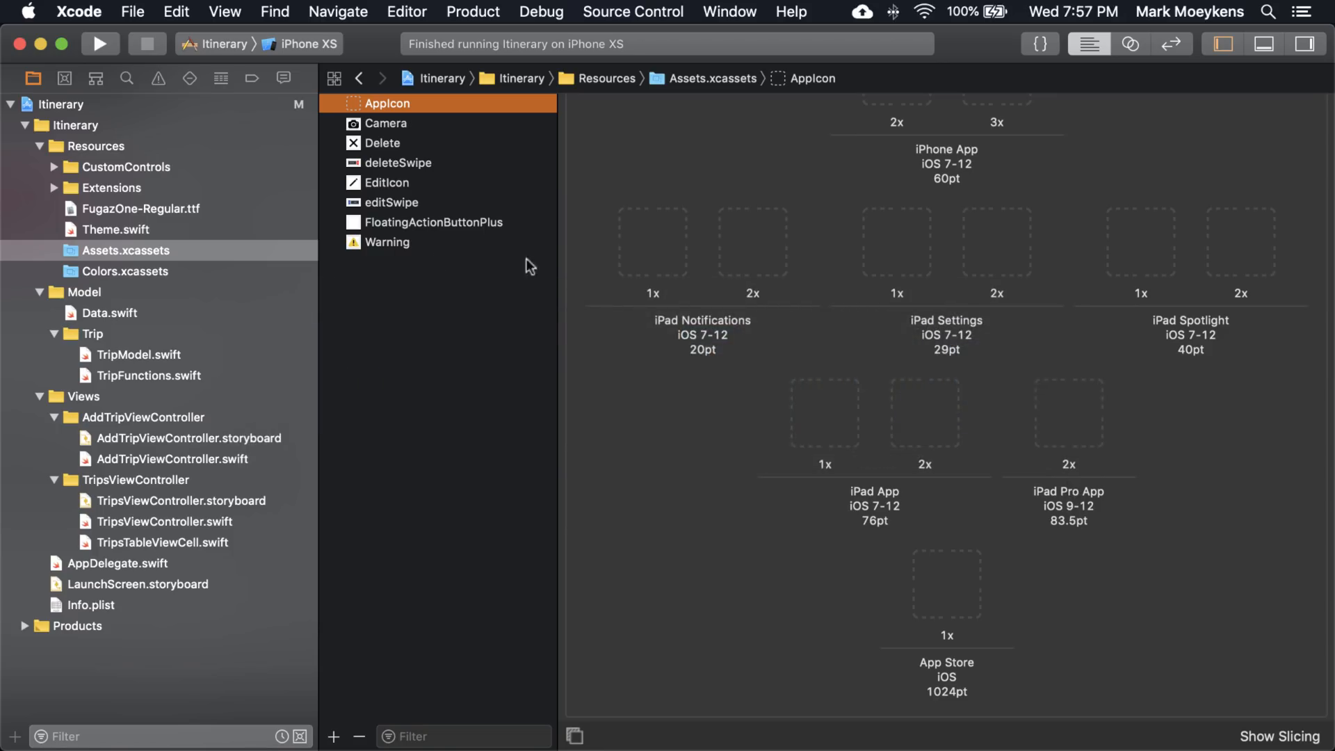
Show the Colors.xcassets catalog listing the Accent, Background, Edit and Tint colours.
left_click(124, 270)
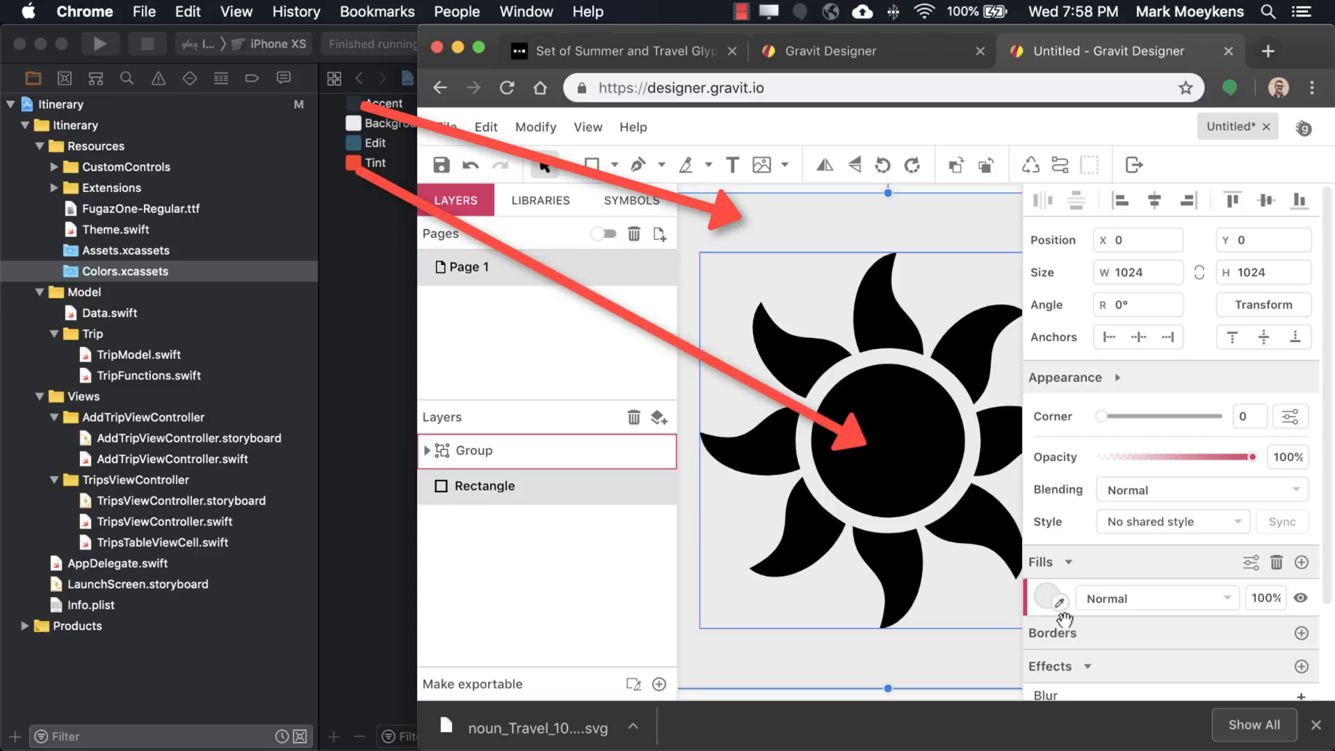
mouse_move(1060, 604)
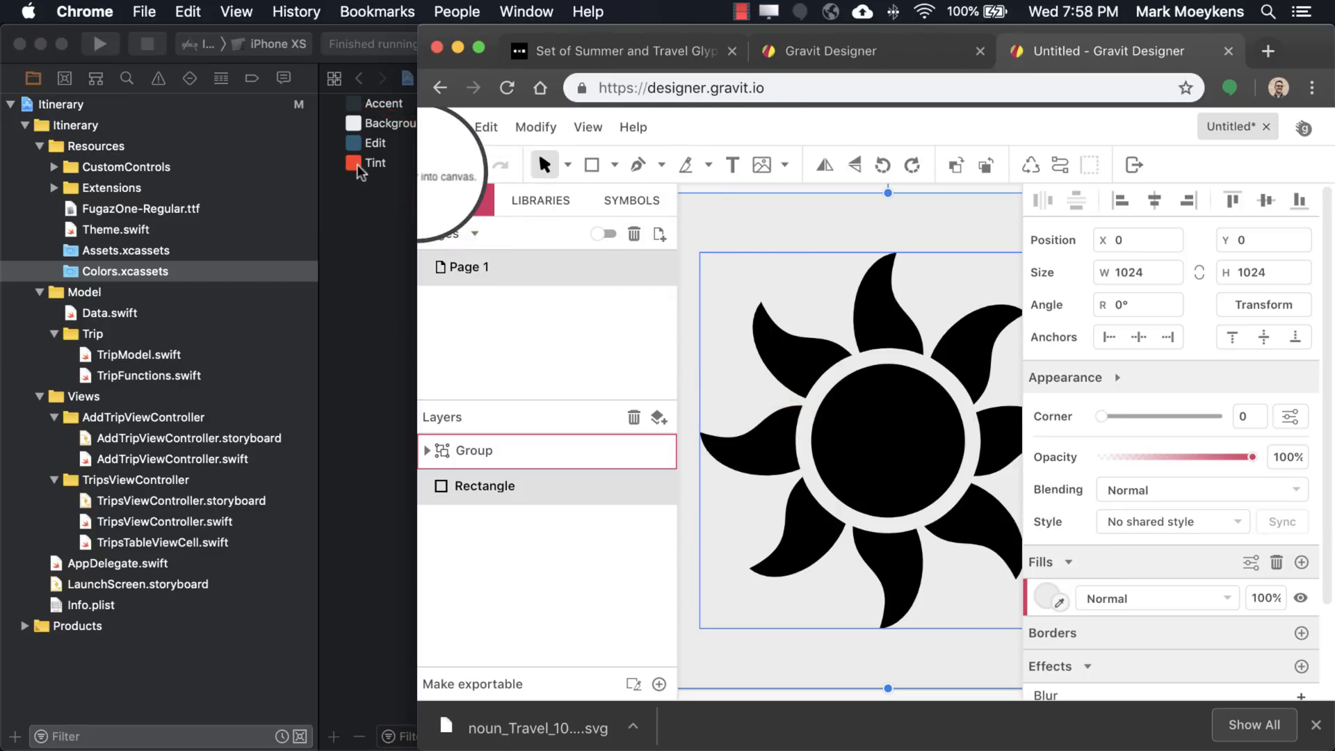
Bring up Xcode's Accent colour set and the background rectangle's fill picker at #EBEBEB.
left_click(455, 200)
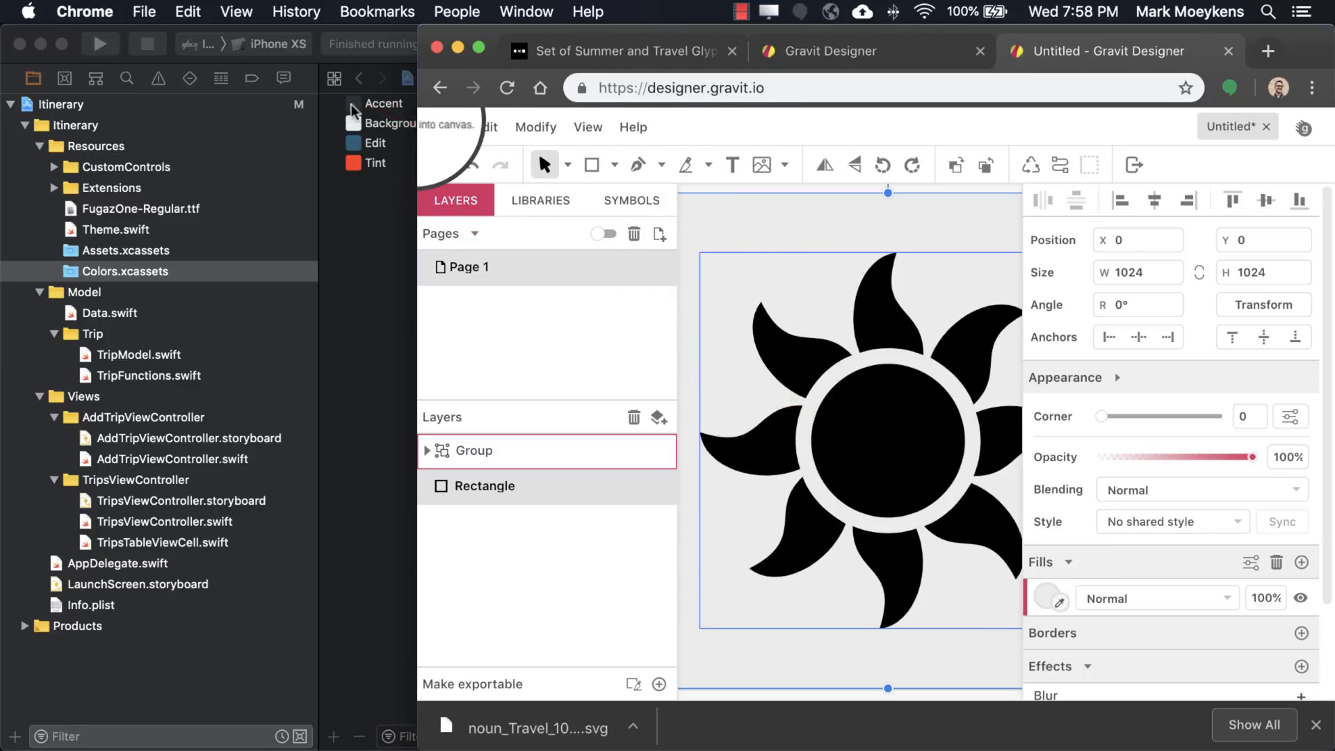
mouse_move(368, 488)
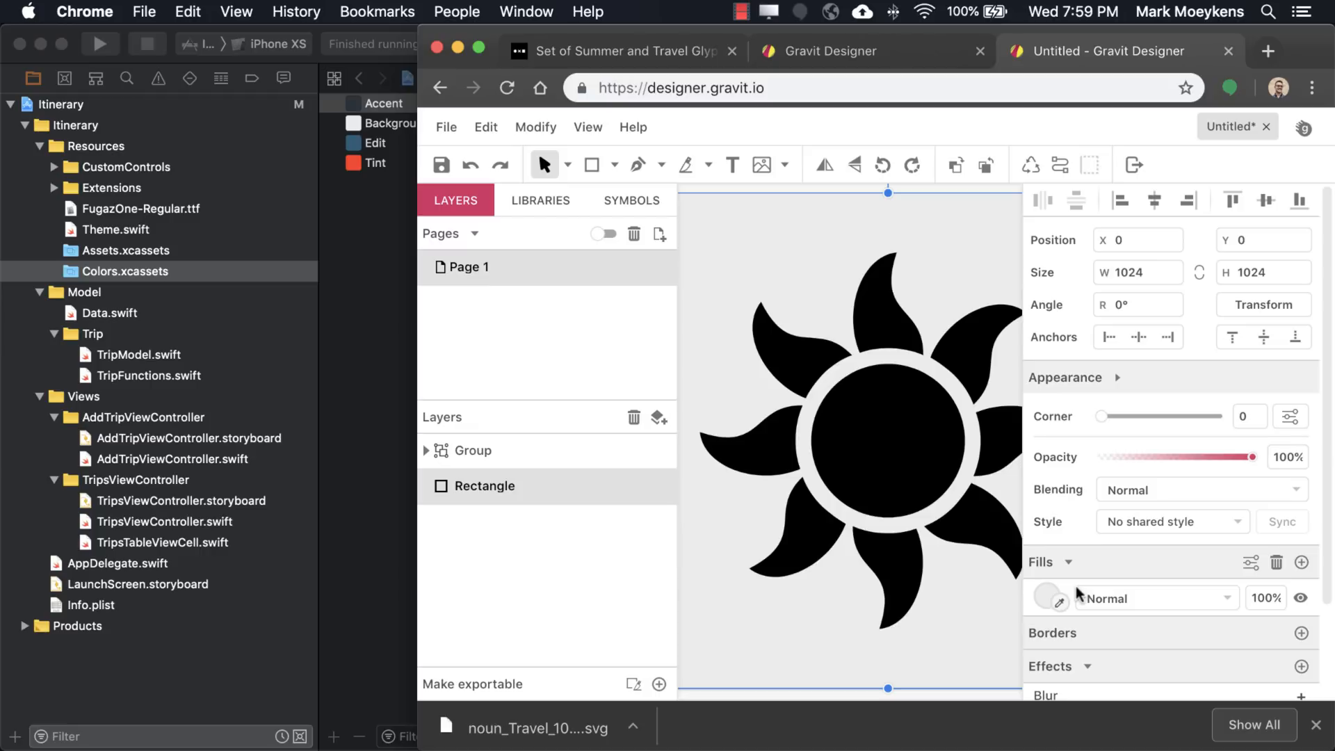
left_click(1047, 598)
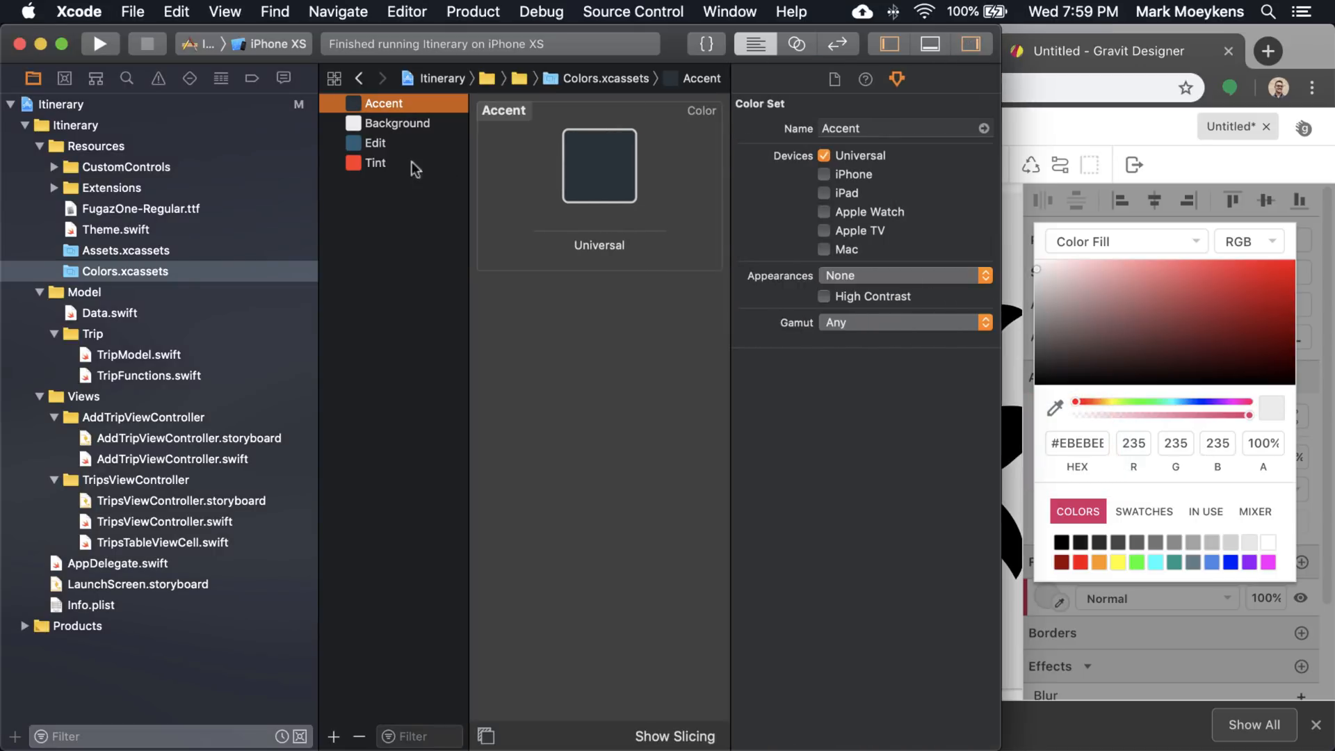
Read the Accent Universal swatch's hex #253339 and return to Gravit to use it as the background.
left_click(599, 166)
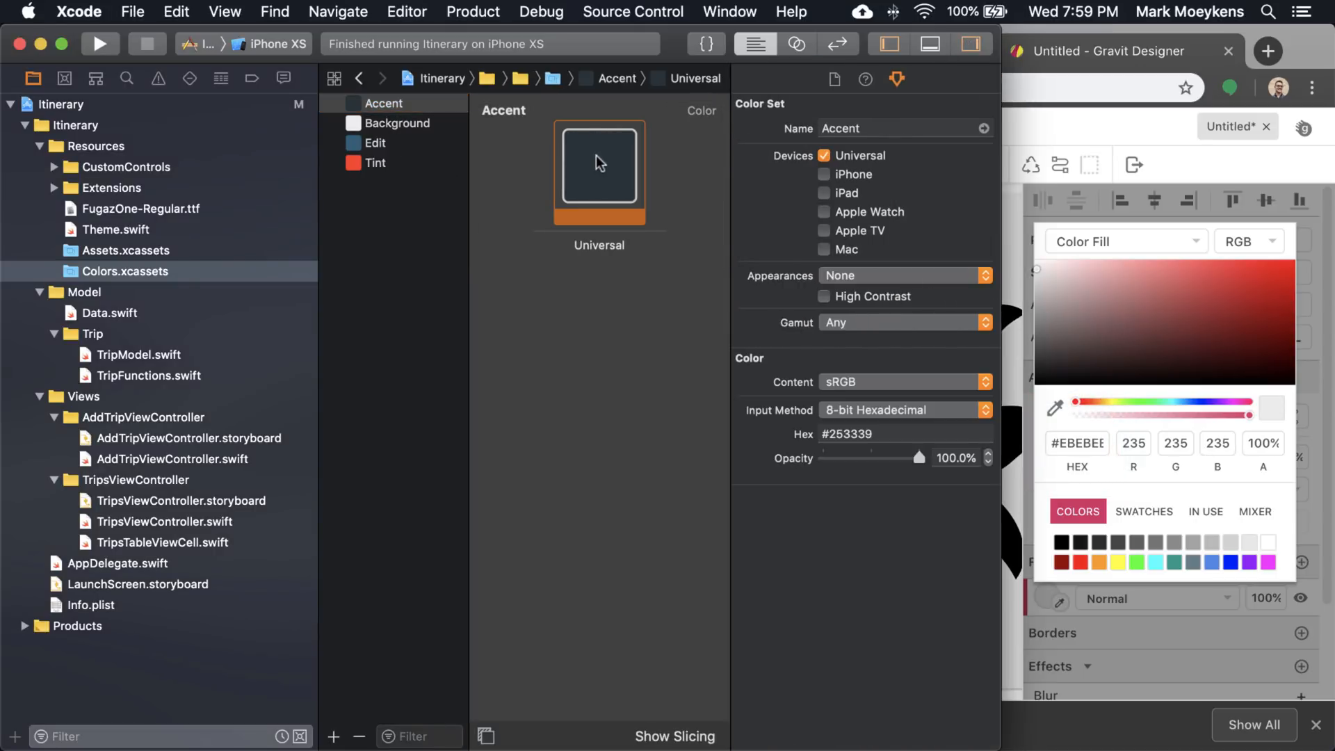
left_click(877, 433)
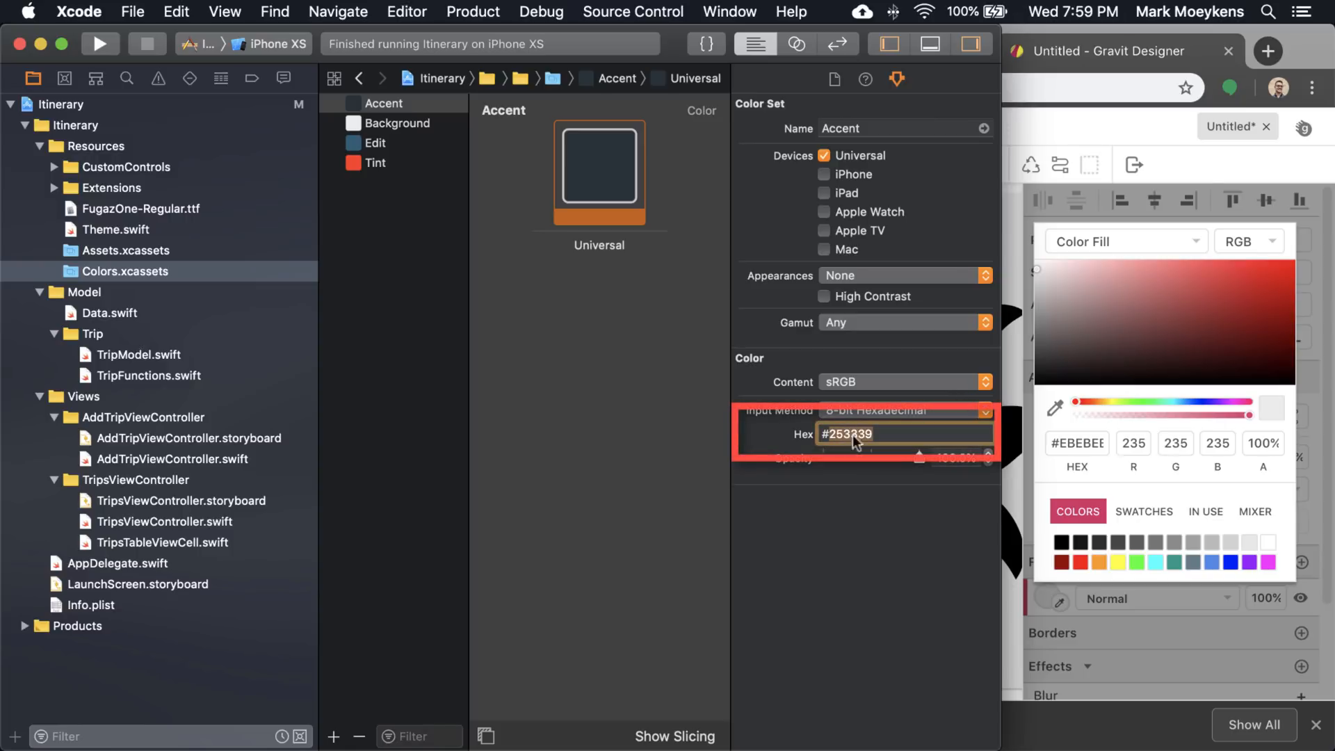
mouse_move(911, 448)
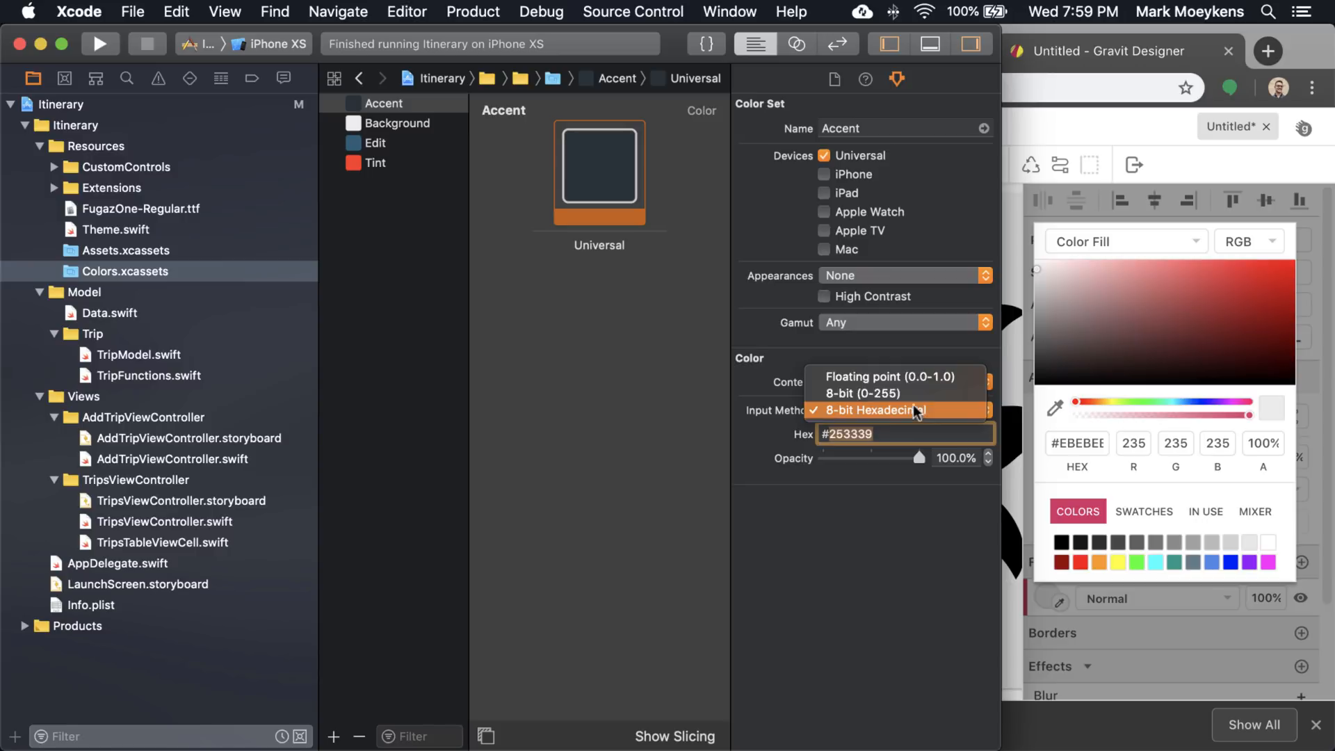
left_click(885, 376)
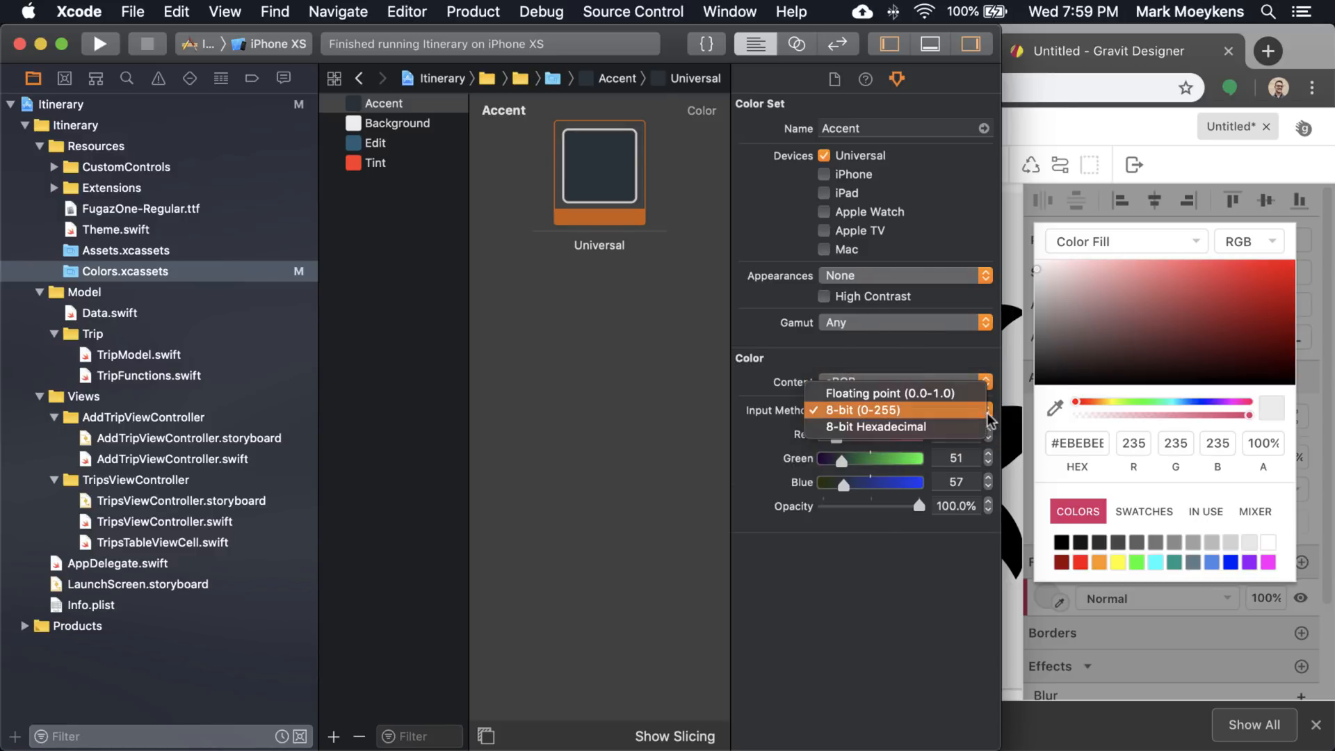
left_click(875, 426)
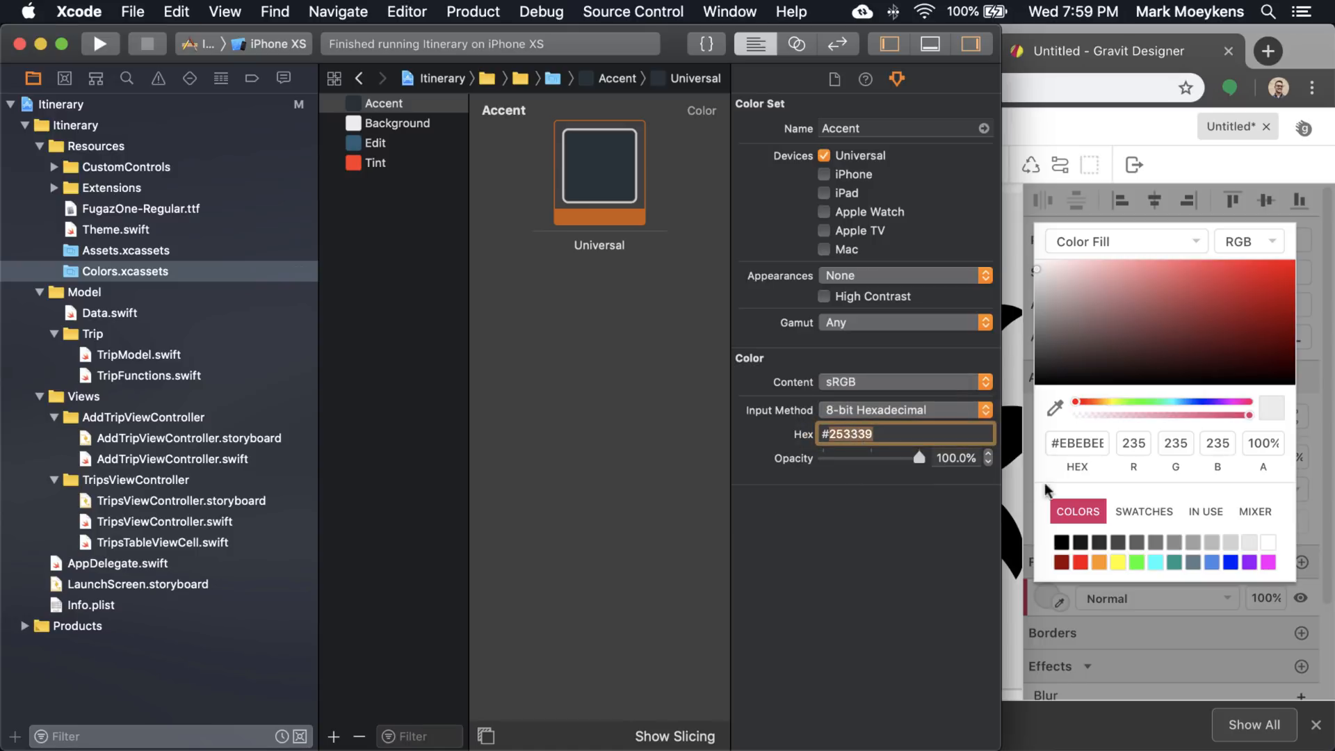
left_click(818, 50)
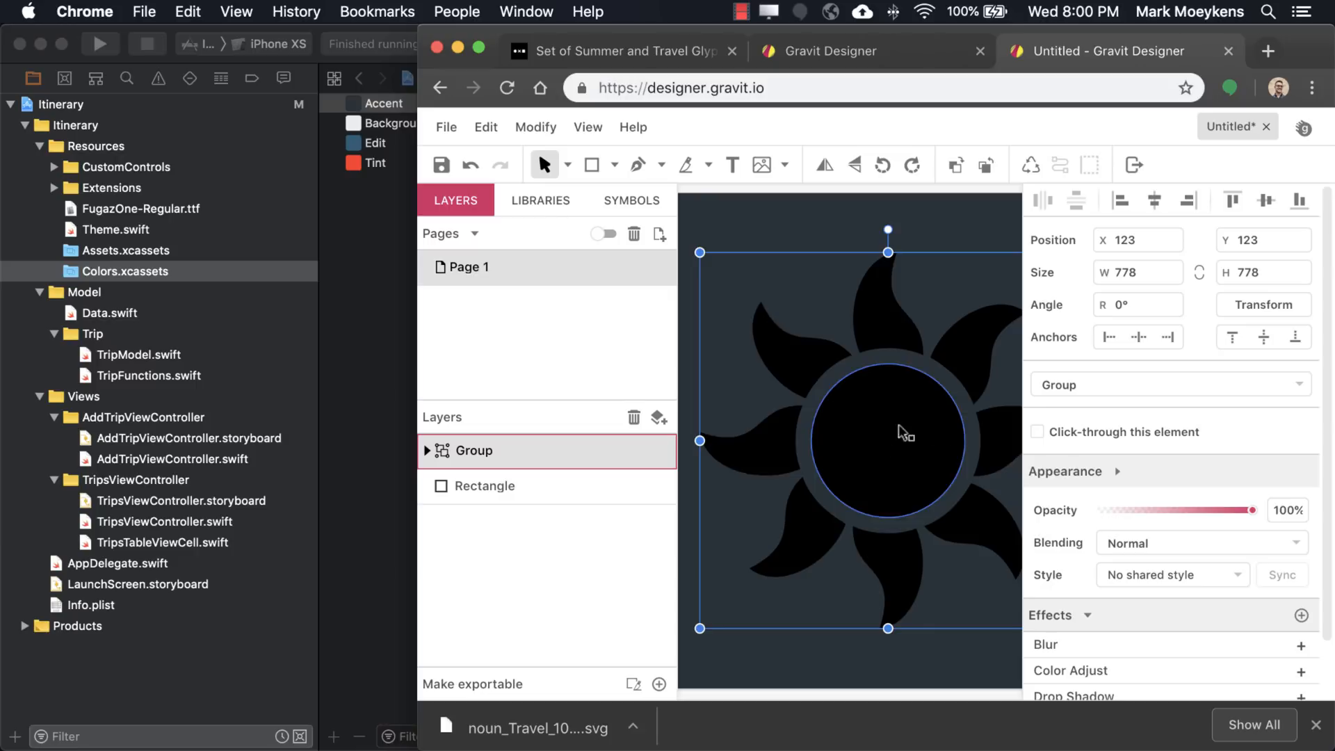
Expand the sun group down to a single ray path and read Xcode's Tint hex #FF3D20.
scroll("down", 3)
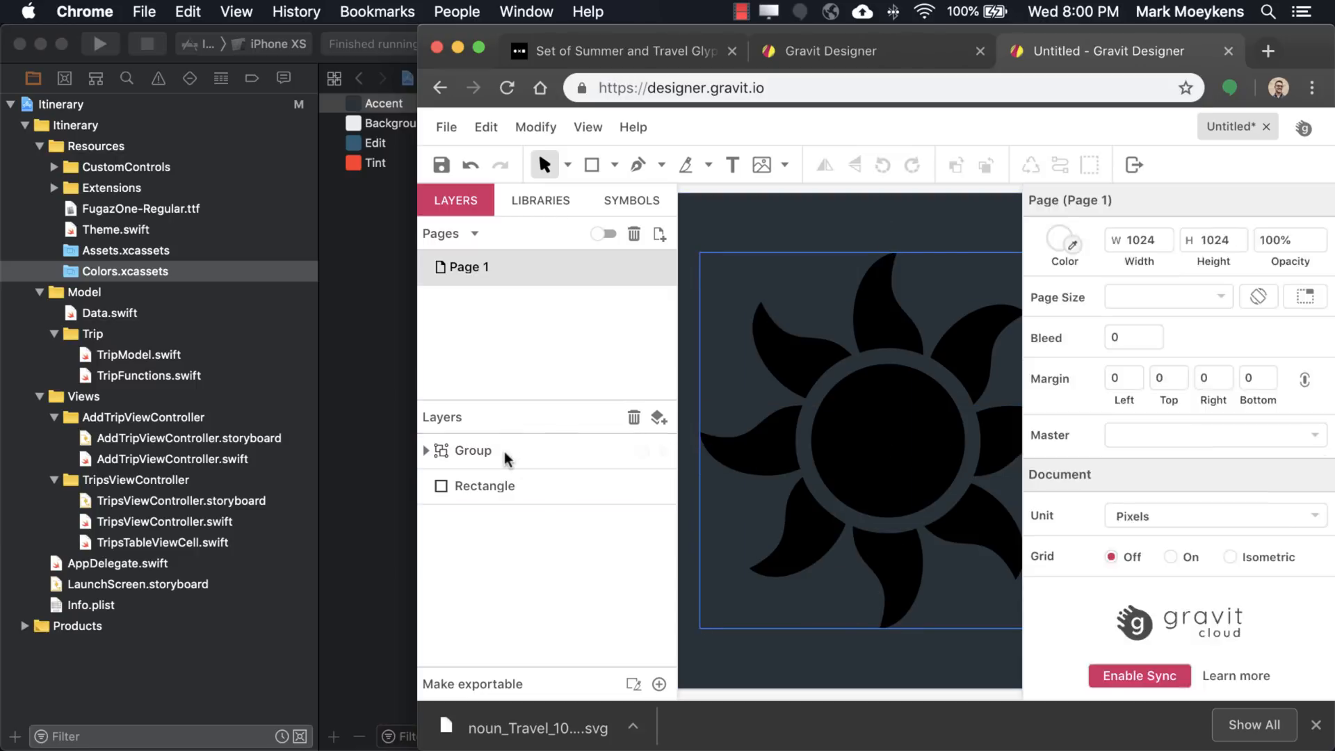
left_click(485, 485)
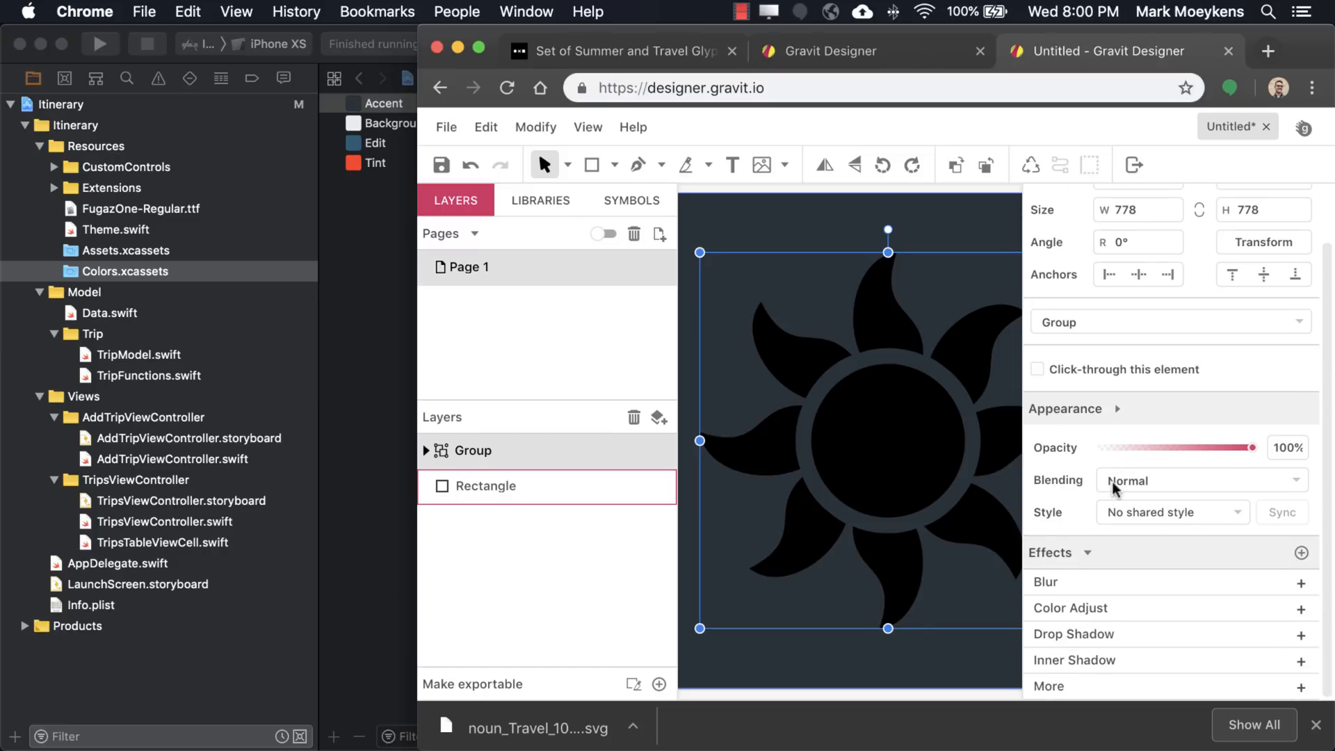
left_click(474, 451)
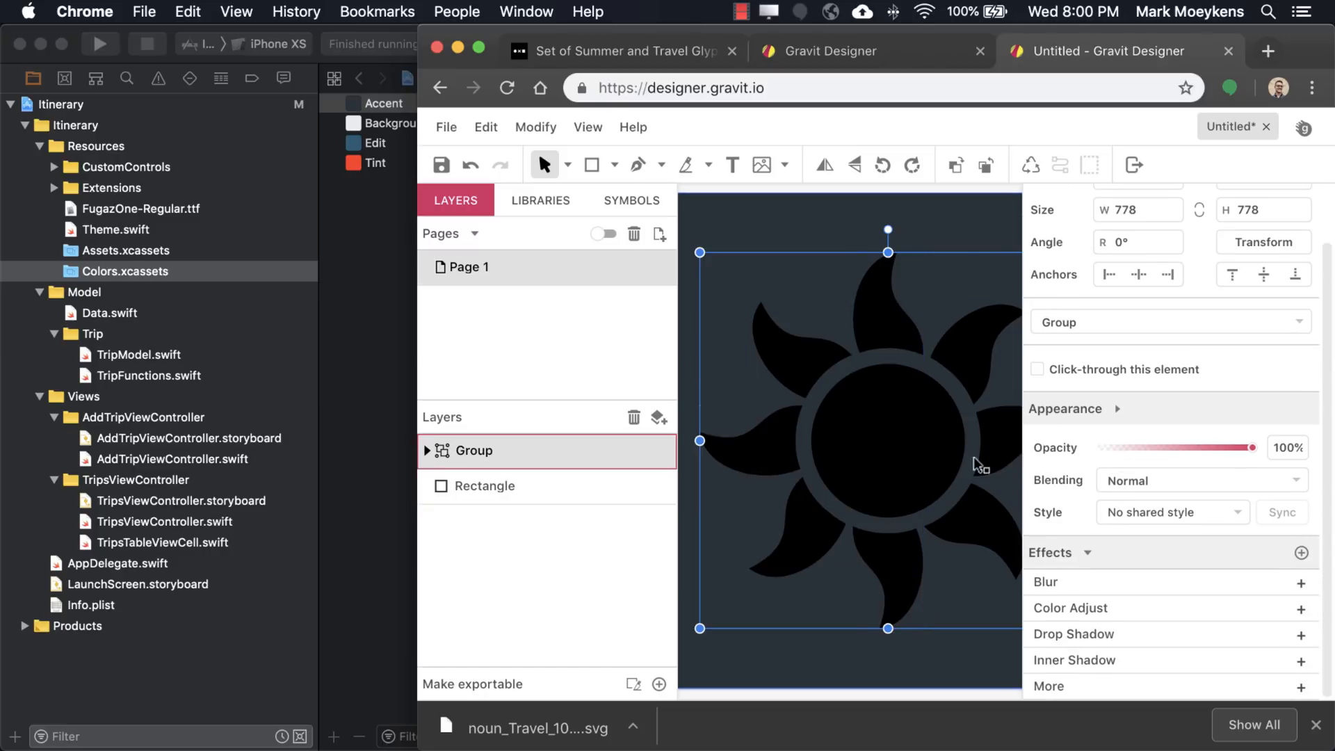
mouse_move(775, 437)
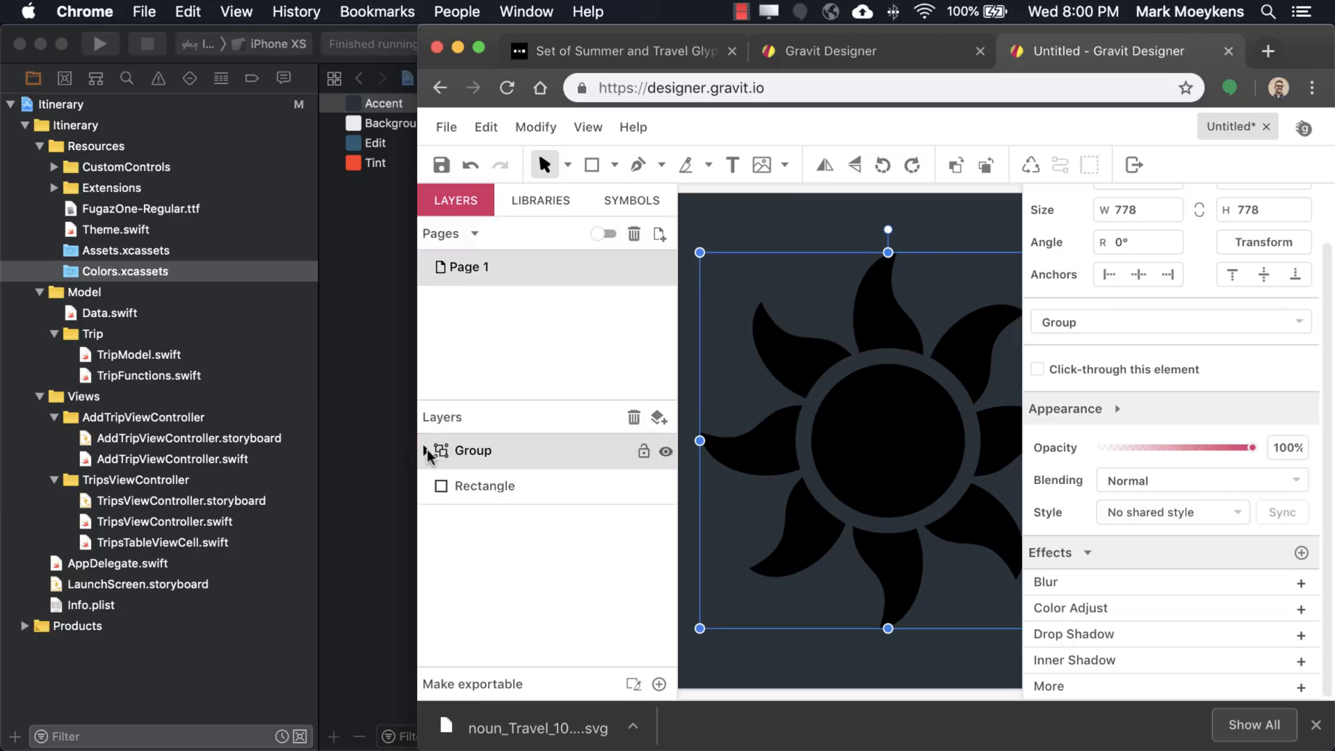
left_click(427, 450)
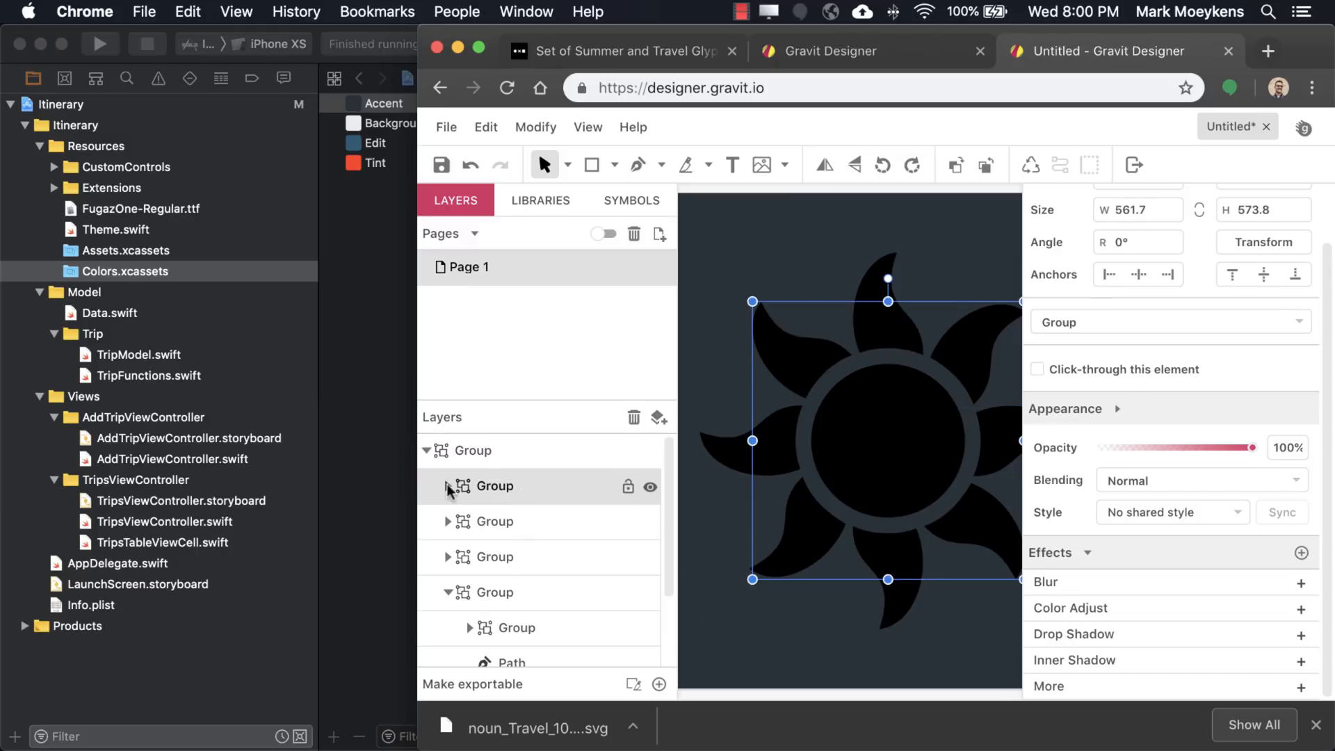
left_click(532, 556)
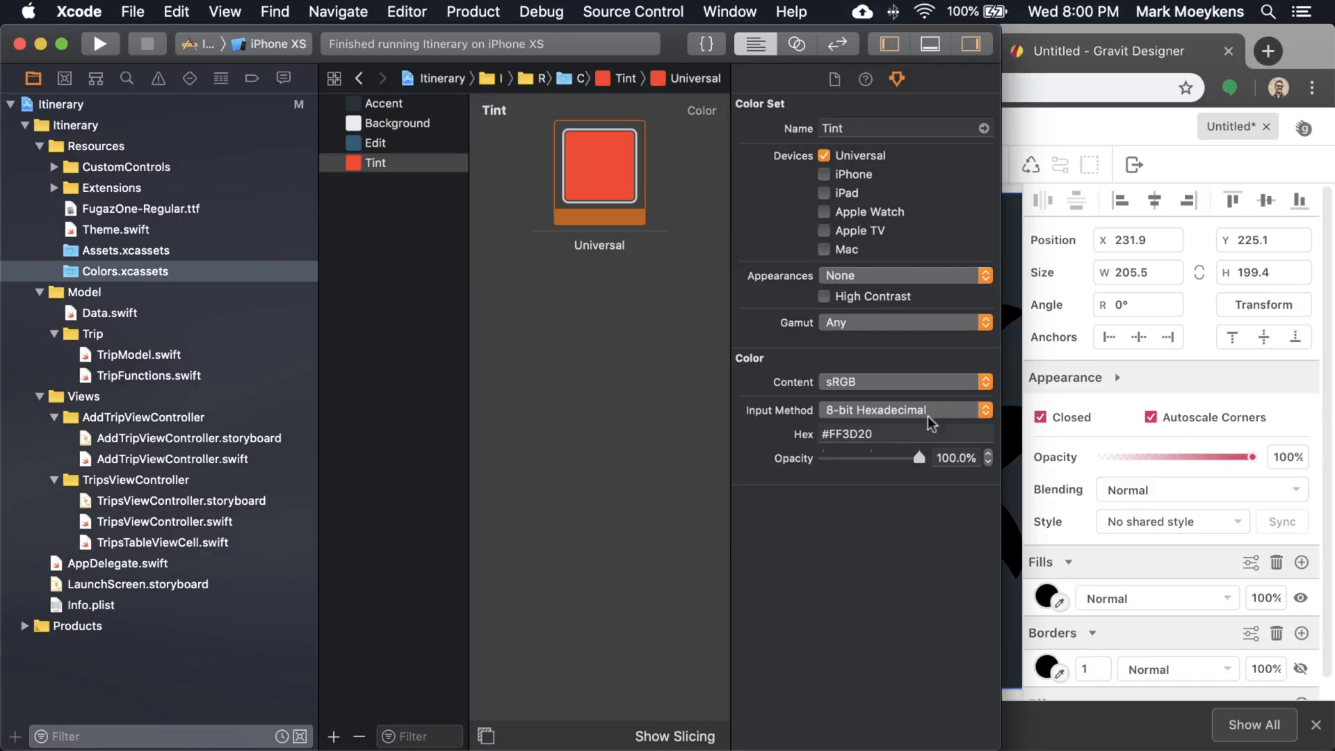
left_click(872, 434)
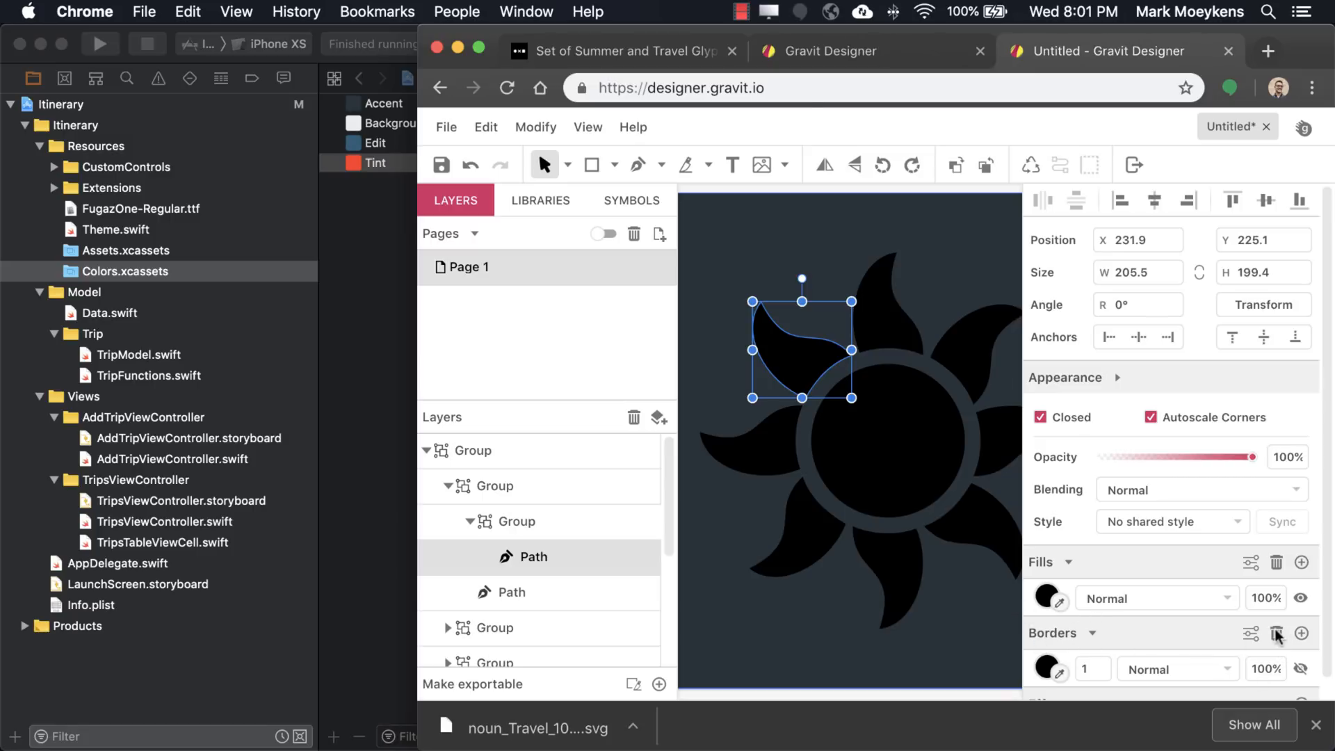
Fill each ray path and the centre circle with #FF3D20, then deselect to view the orange sun.
scroll("down", 3)
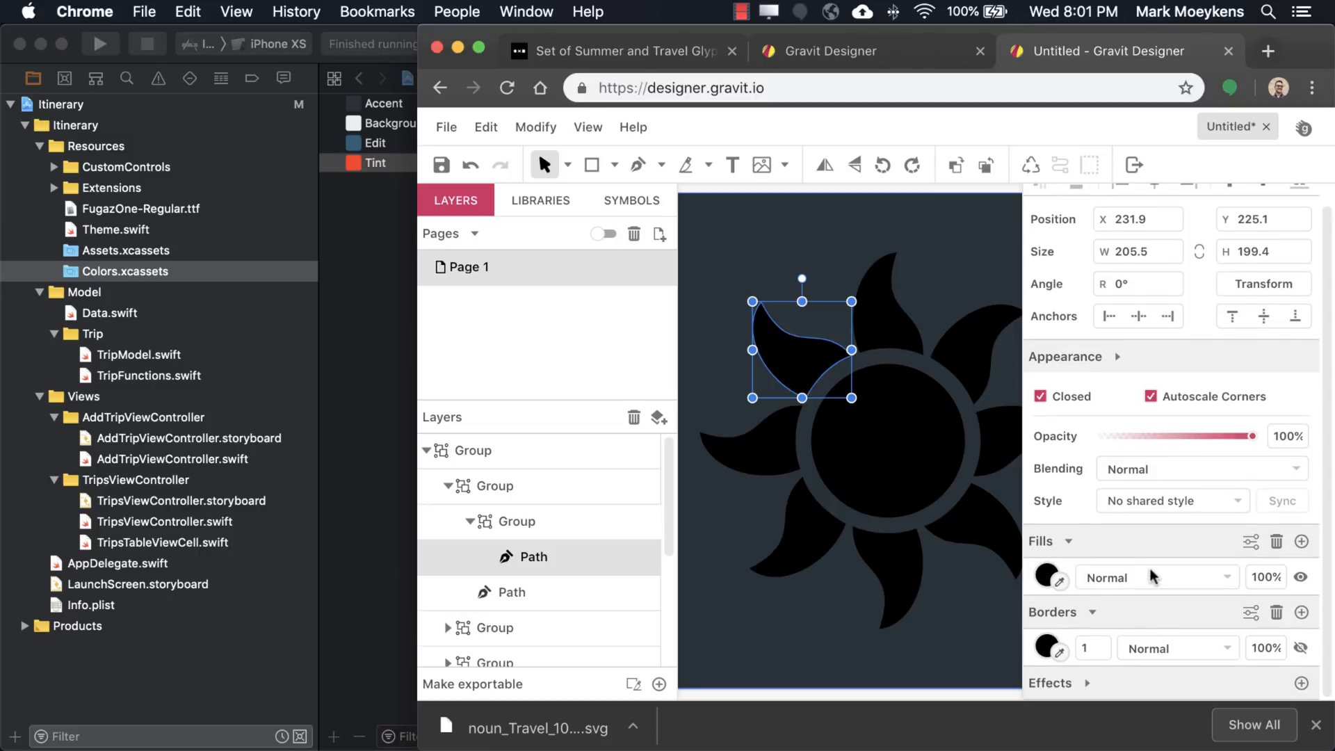
scroll("down", 3)
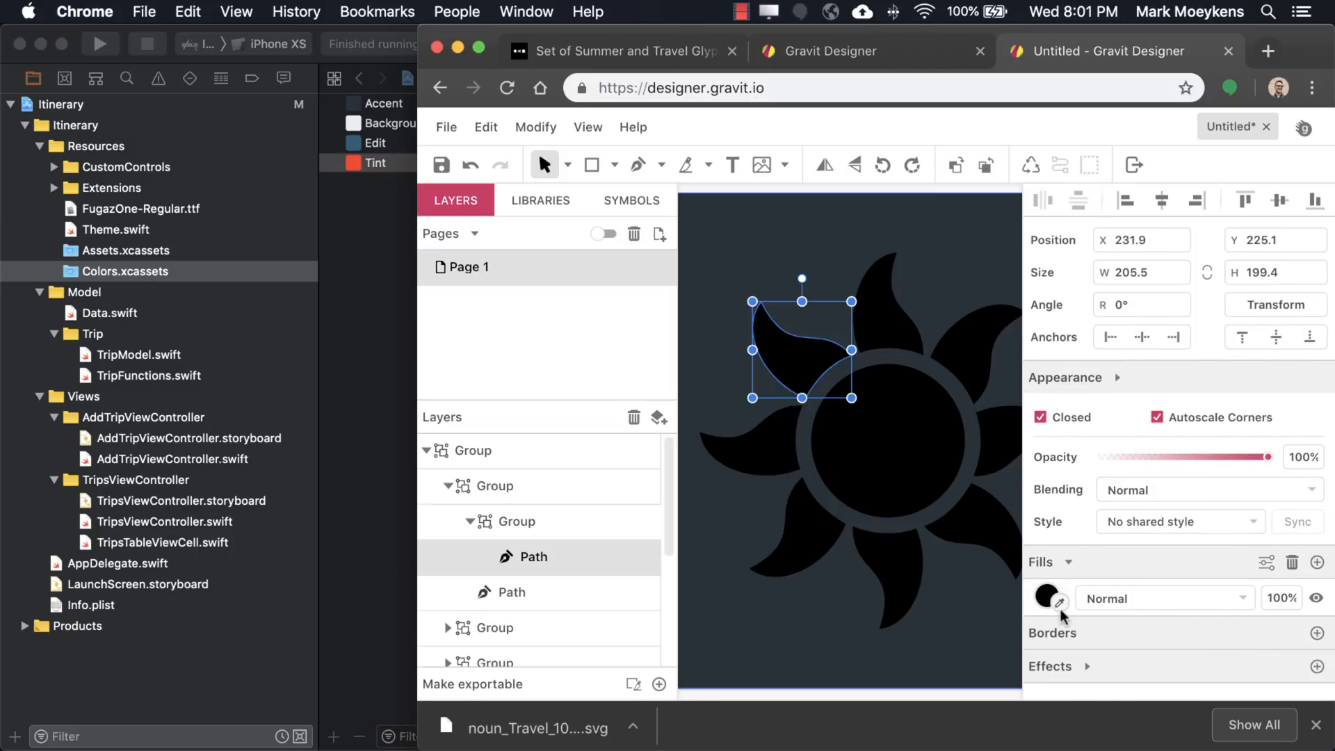
left_click(1048, 598)
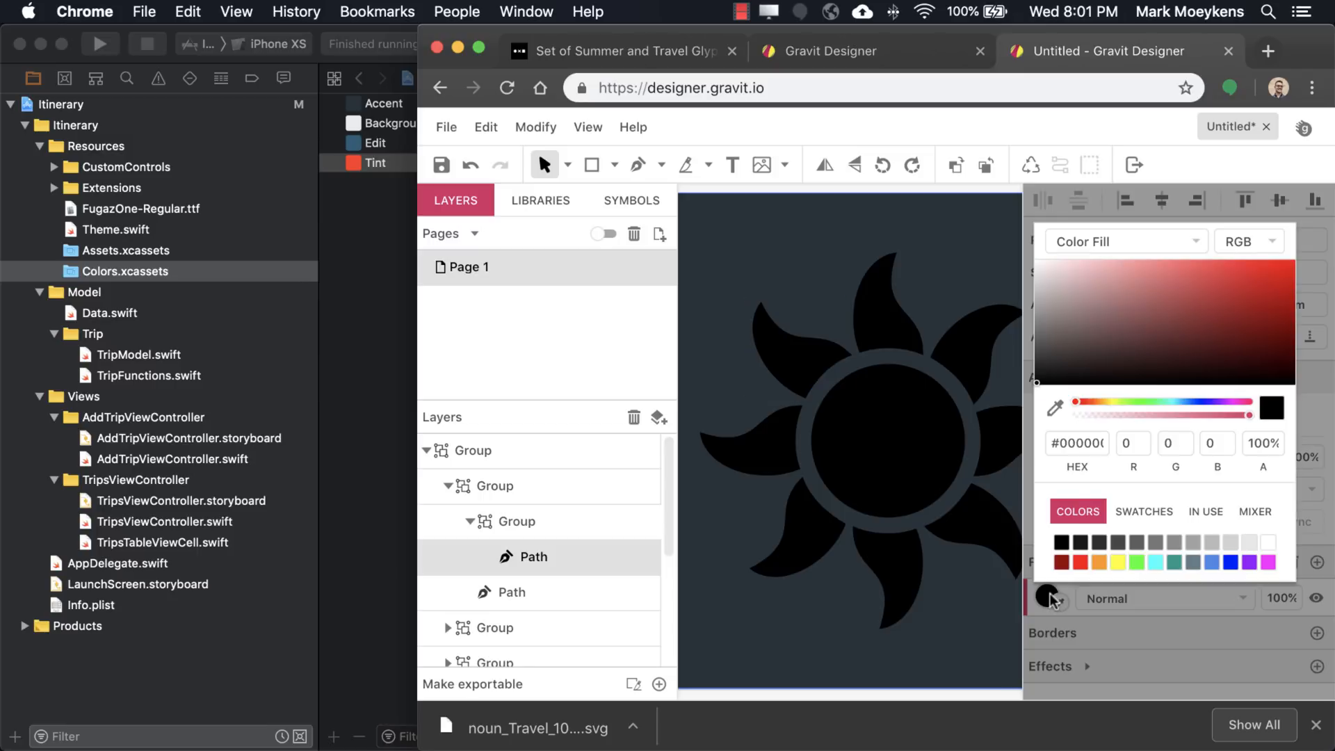
left_click(512, 592)
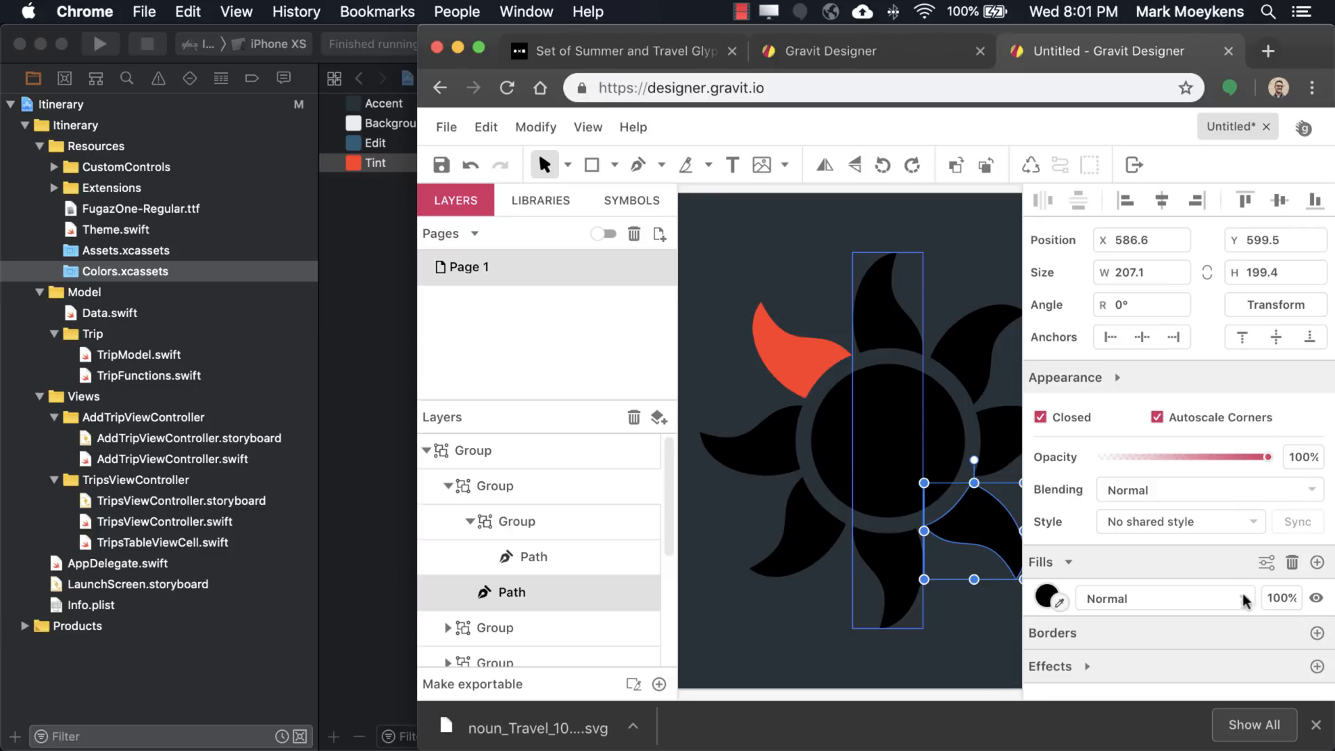
left_click(1048, 598)
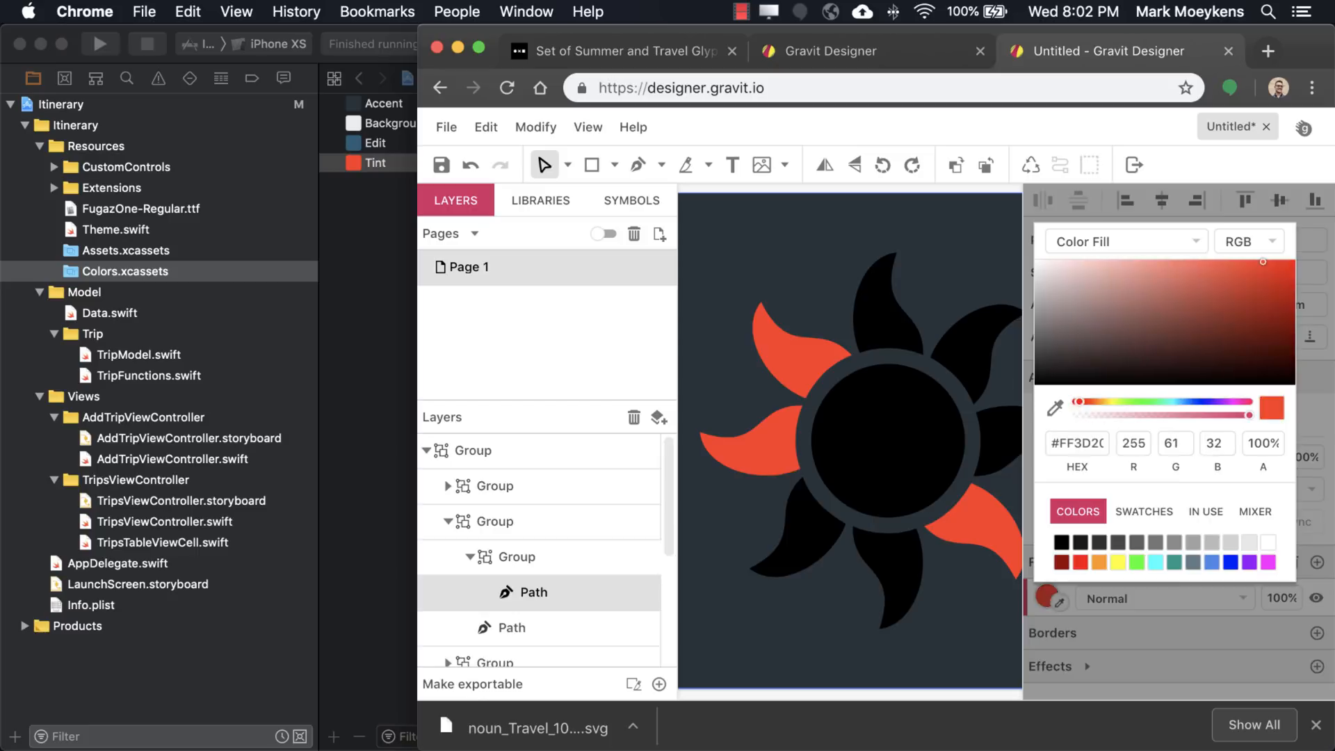
scroll("down", 3)
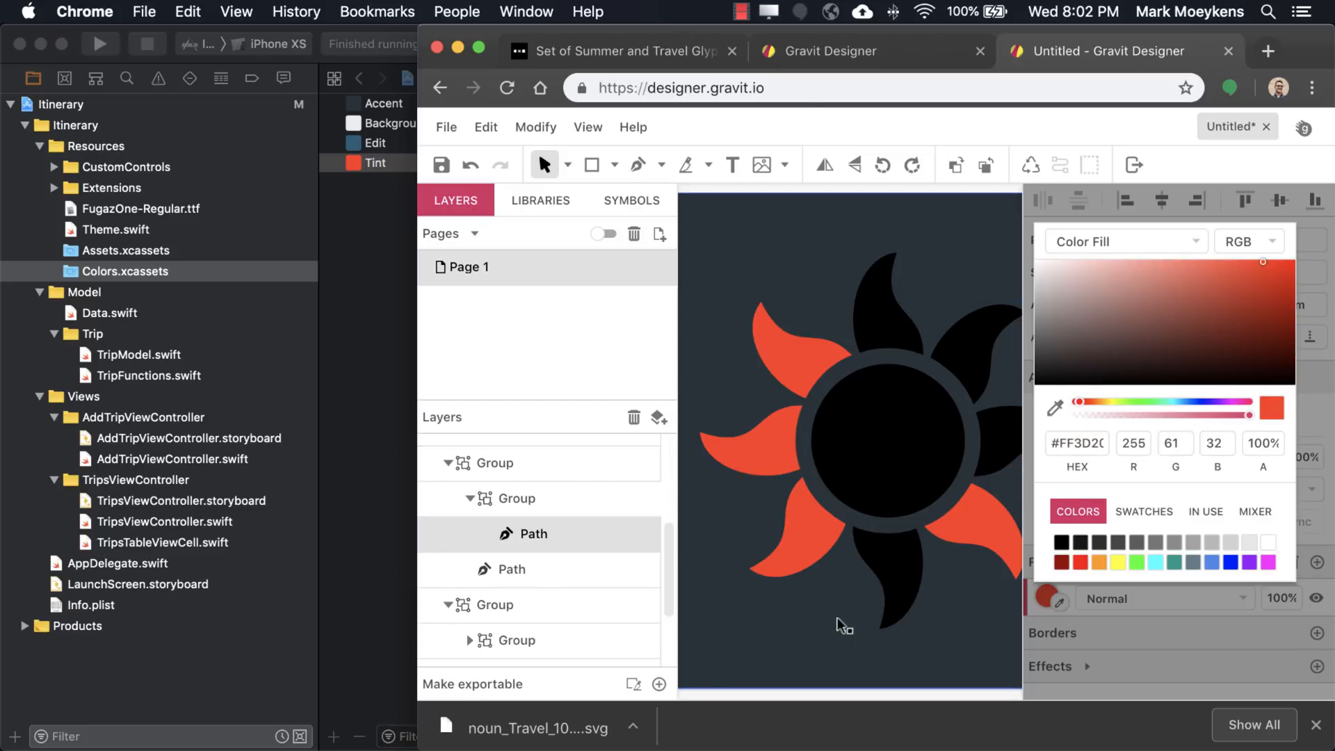
left_click(894, 580)
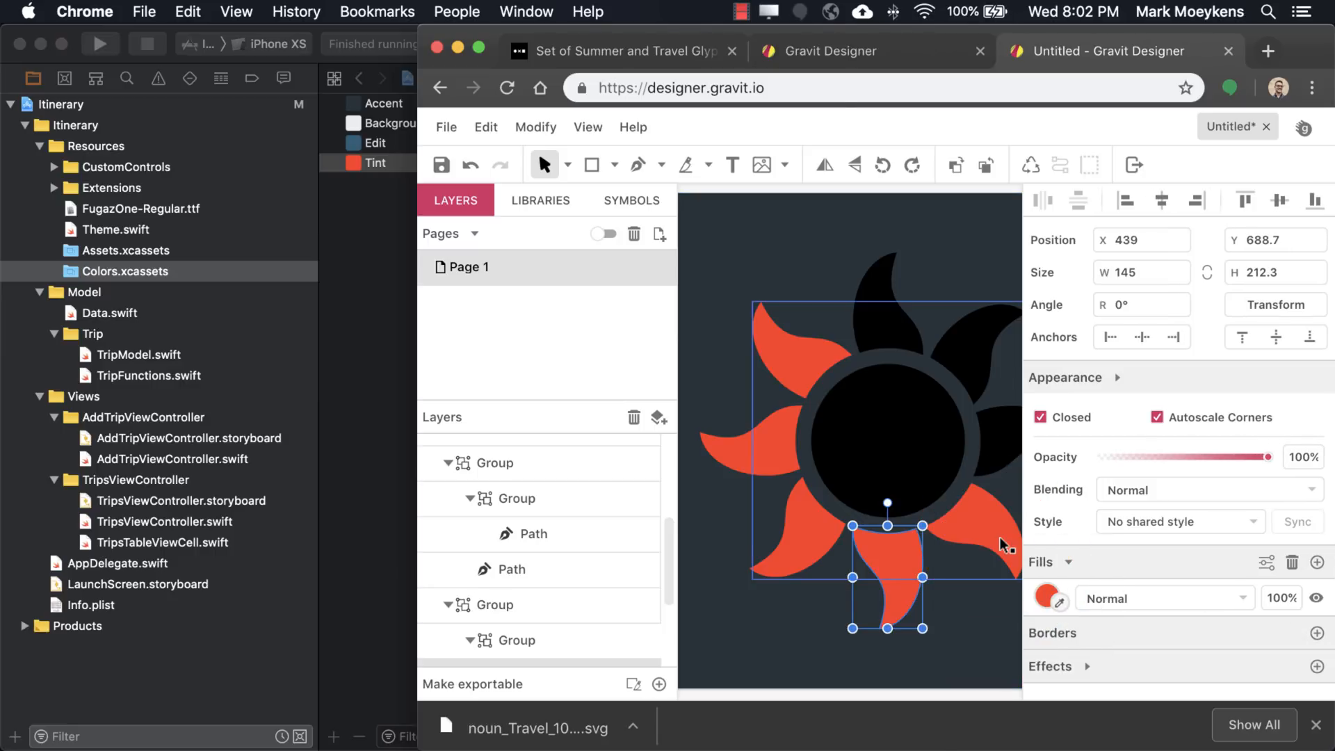
left_click(511, 558)
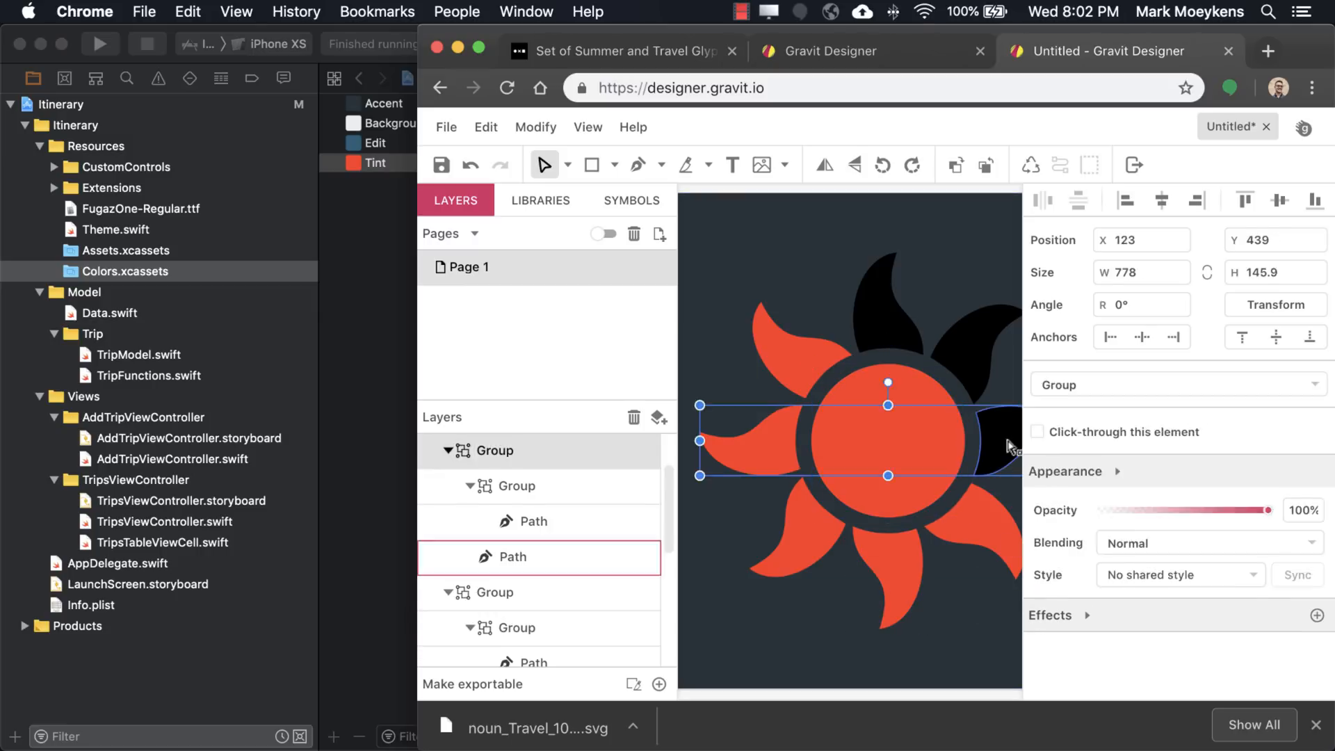
left_click(504, 591)
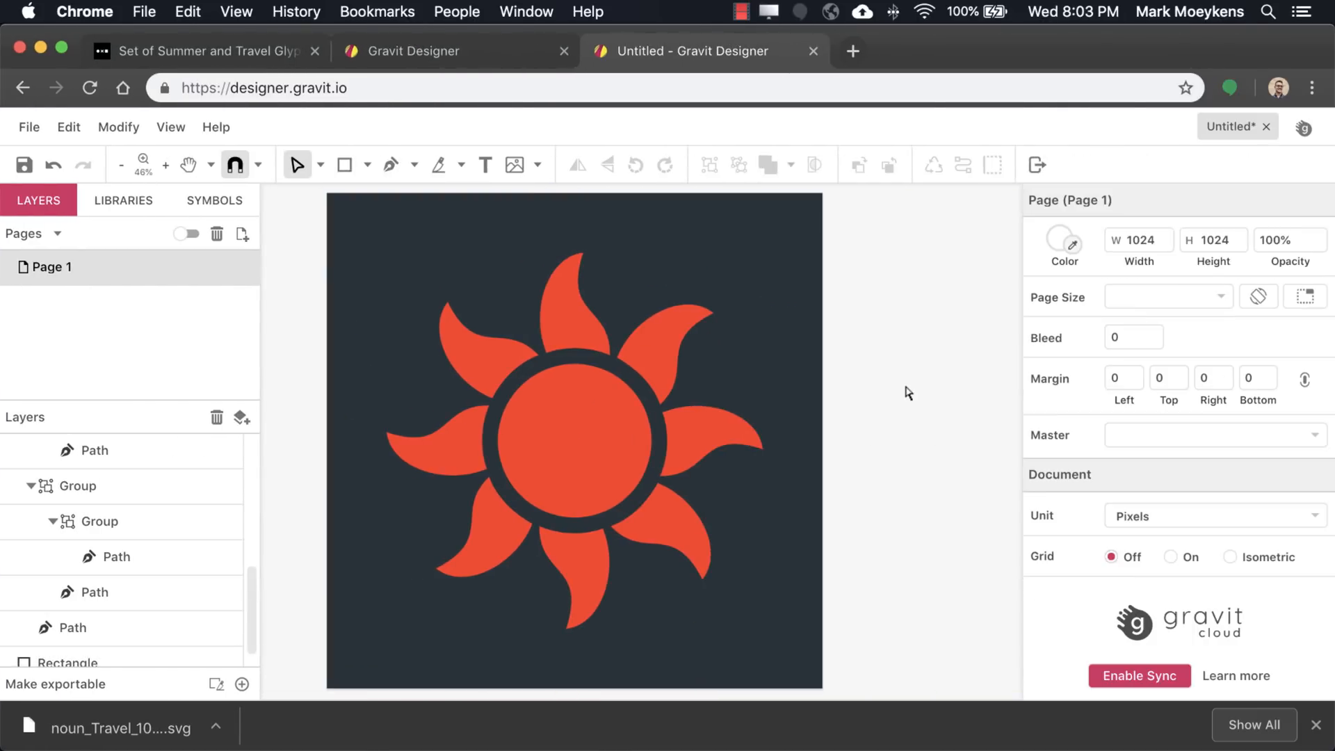
mouse_move(918, 409)
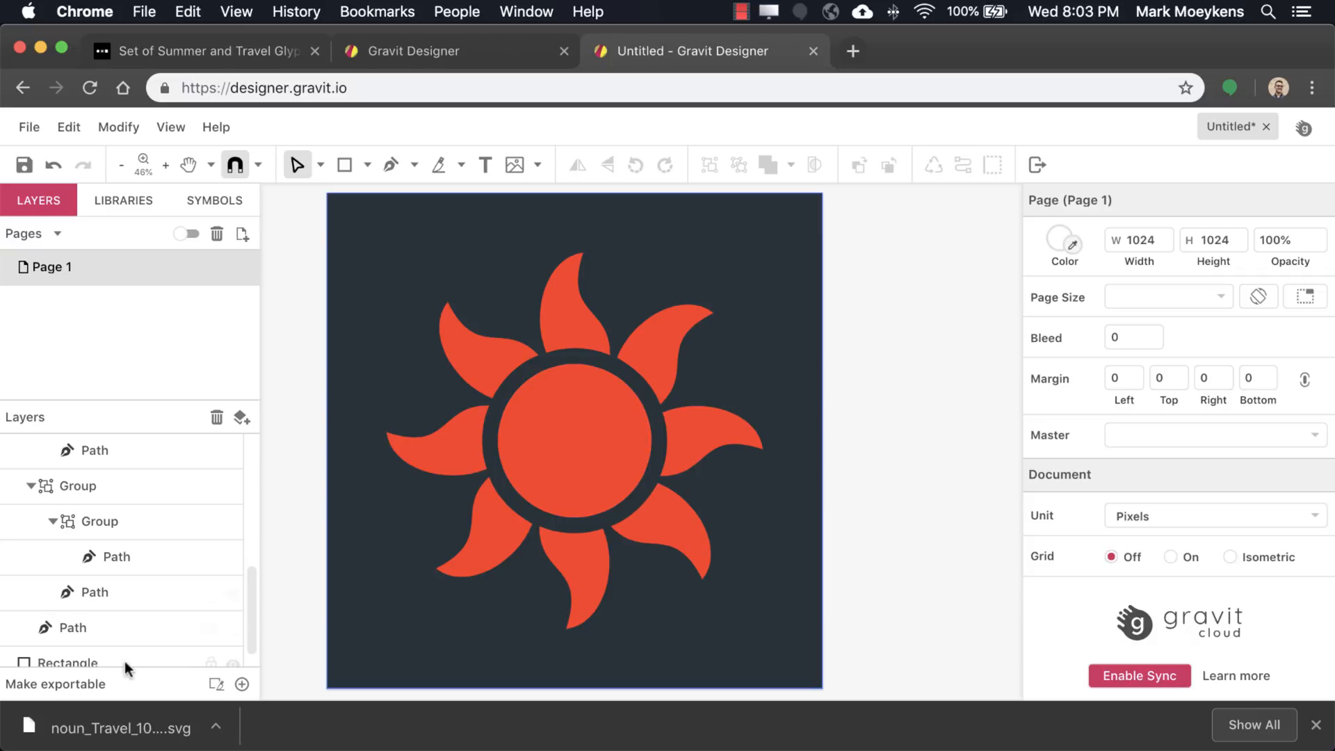
mouse_move(46, 701)
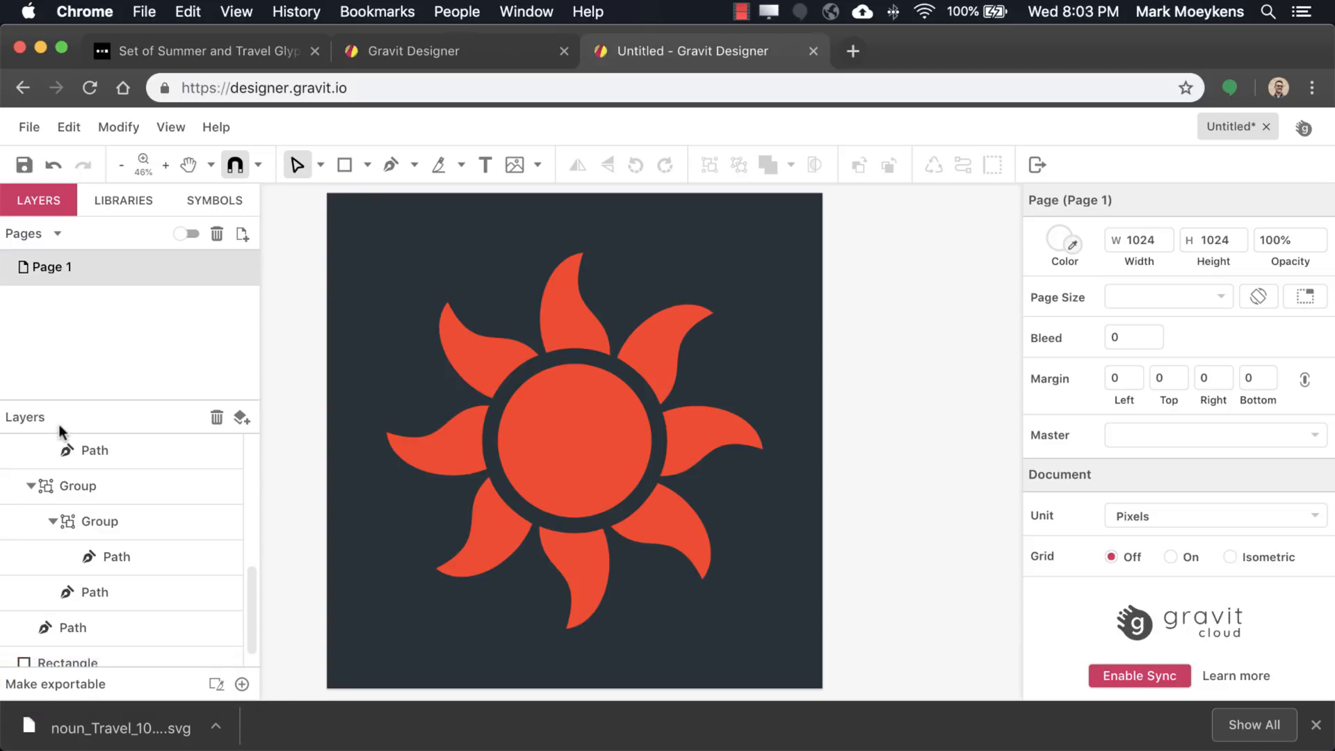
Export the page as Page 1.png and reveal the download in Finder.
left_click(57, 450)
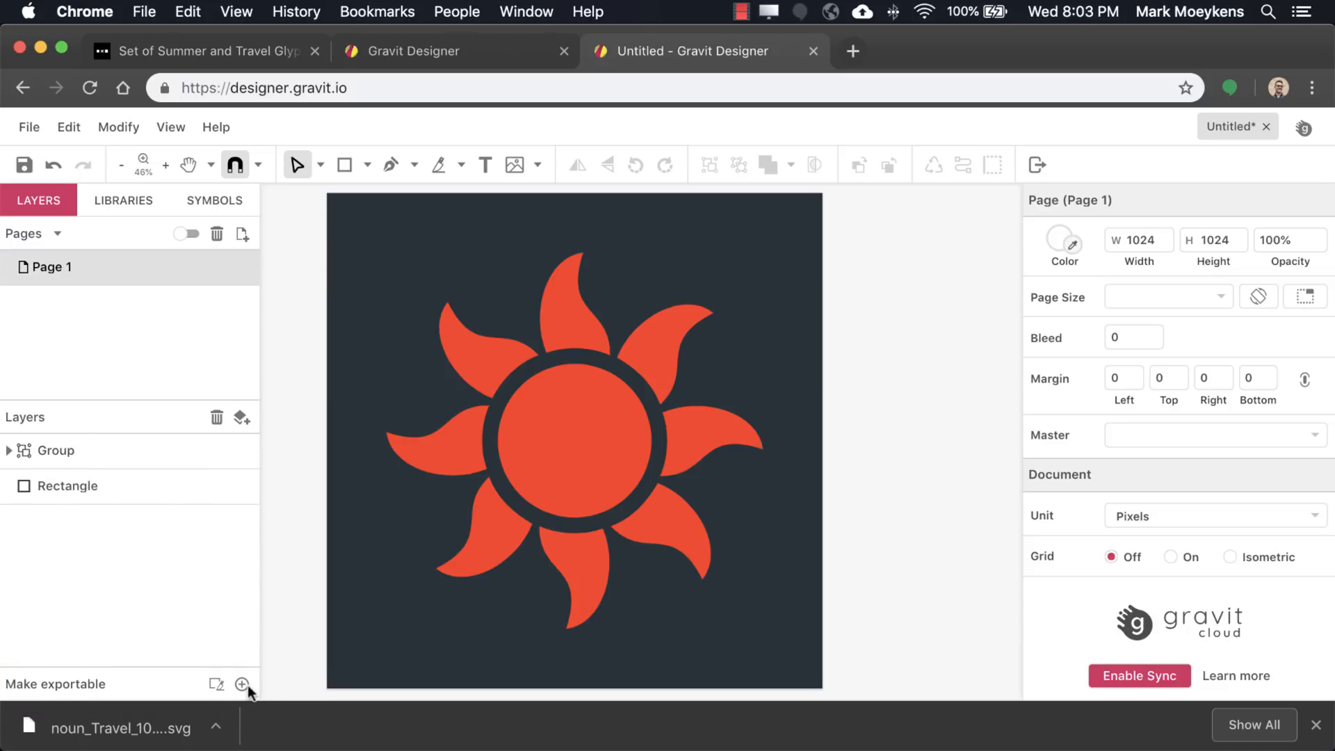
left_click(243, 683)
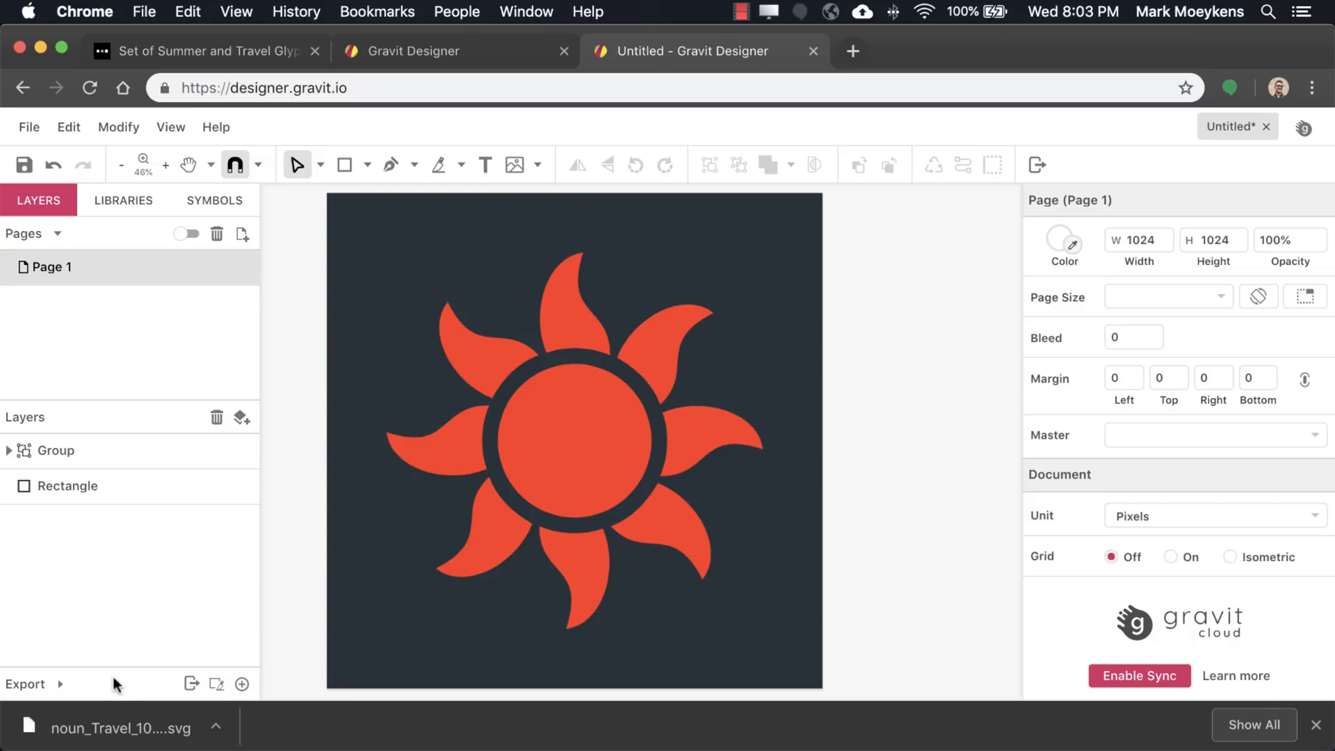
left_click(25, 683)
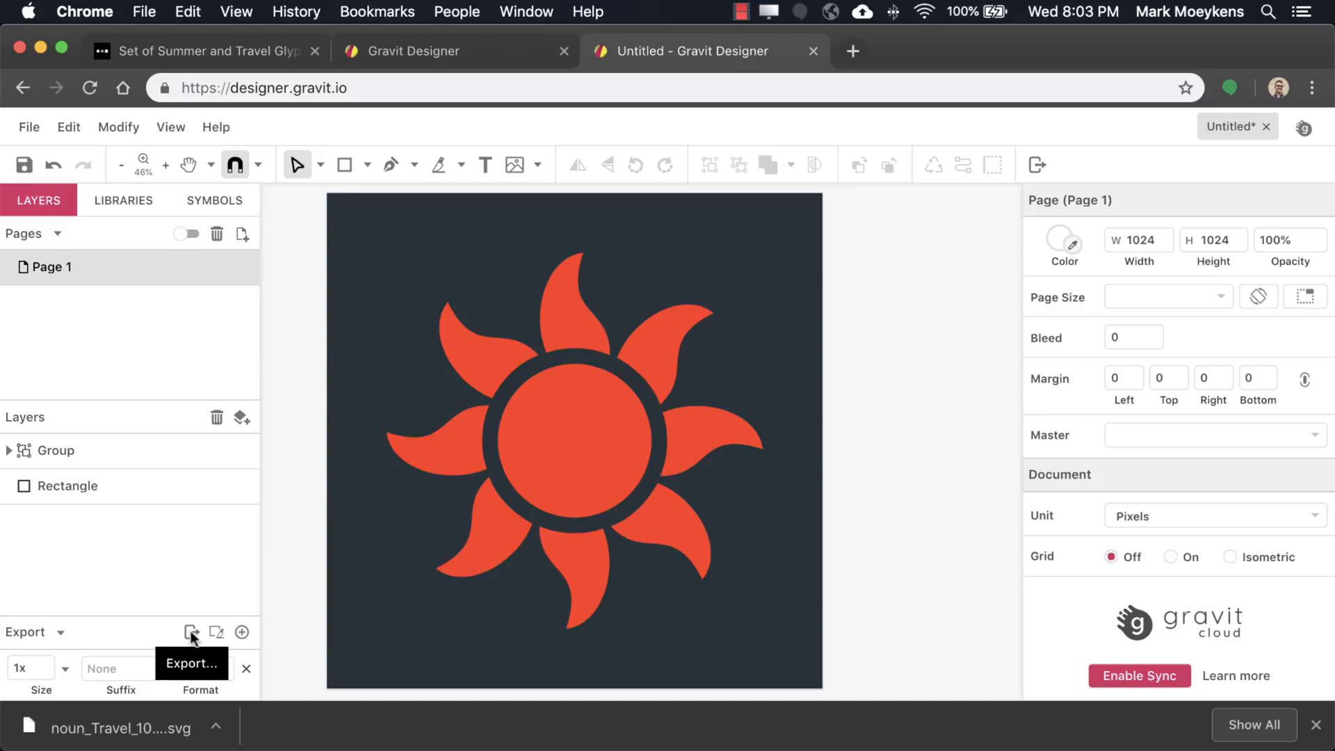
left_click(190, 632)
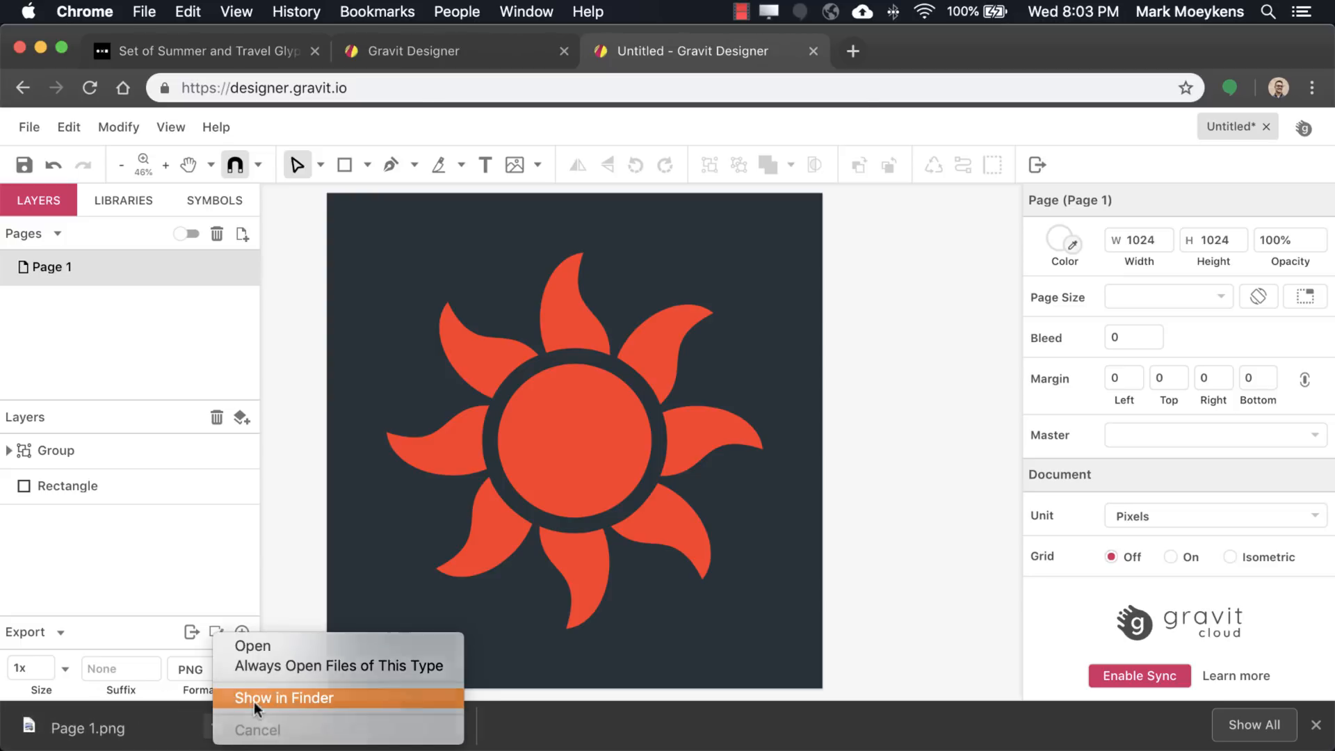
left_click(284, 698)
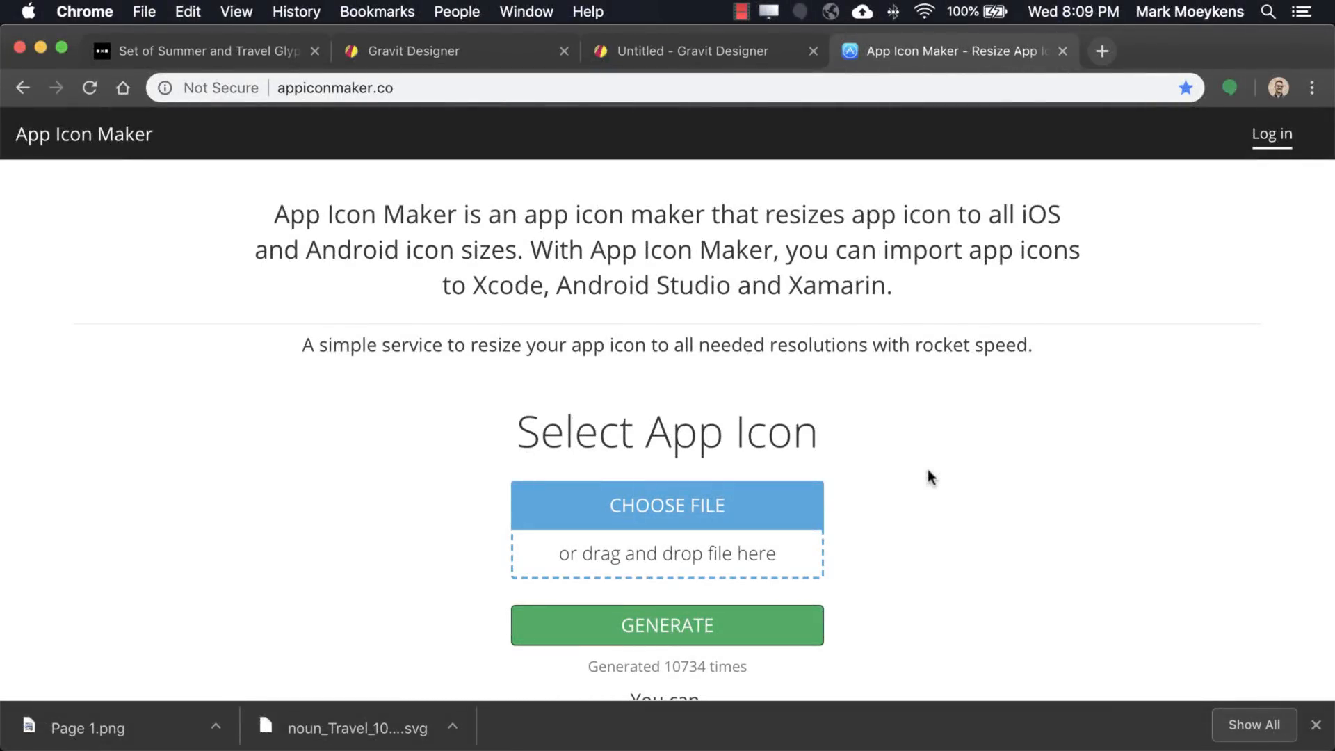
Choose Icon.png and generate every iOS icon size, Icon-16.png through Icon-256.png.
scroll("down", 3)
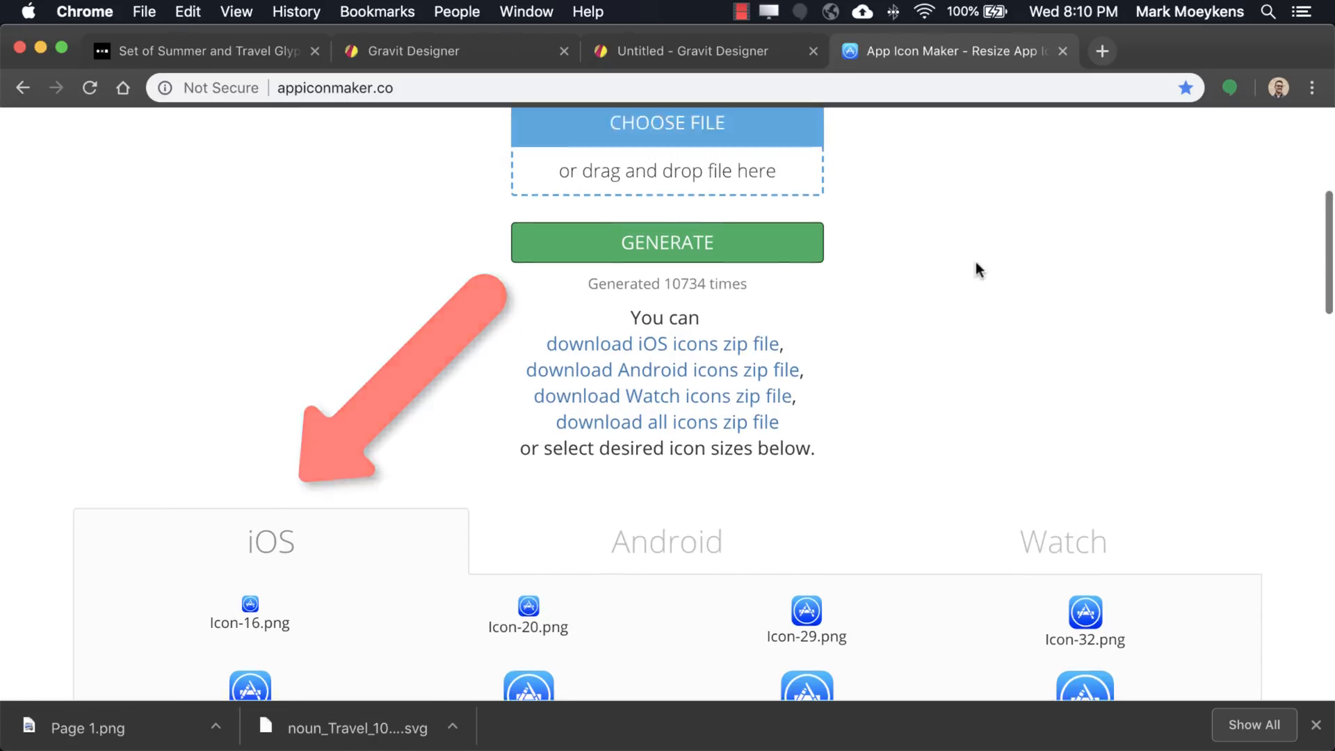
scroll("up", 3)
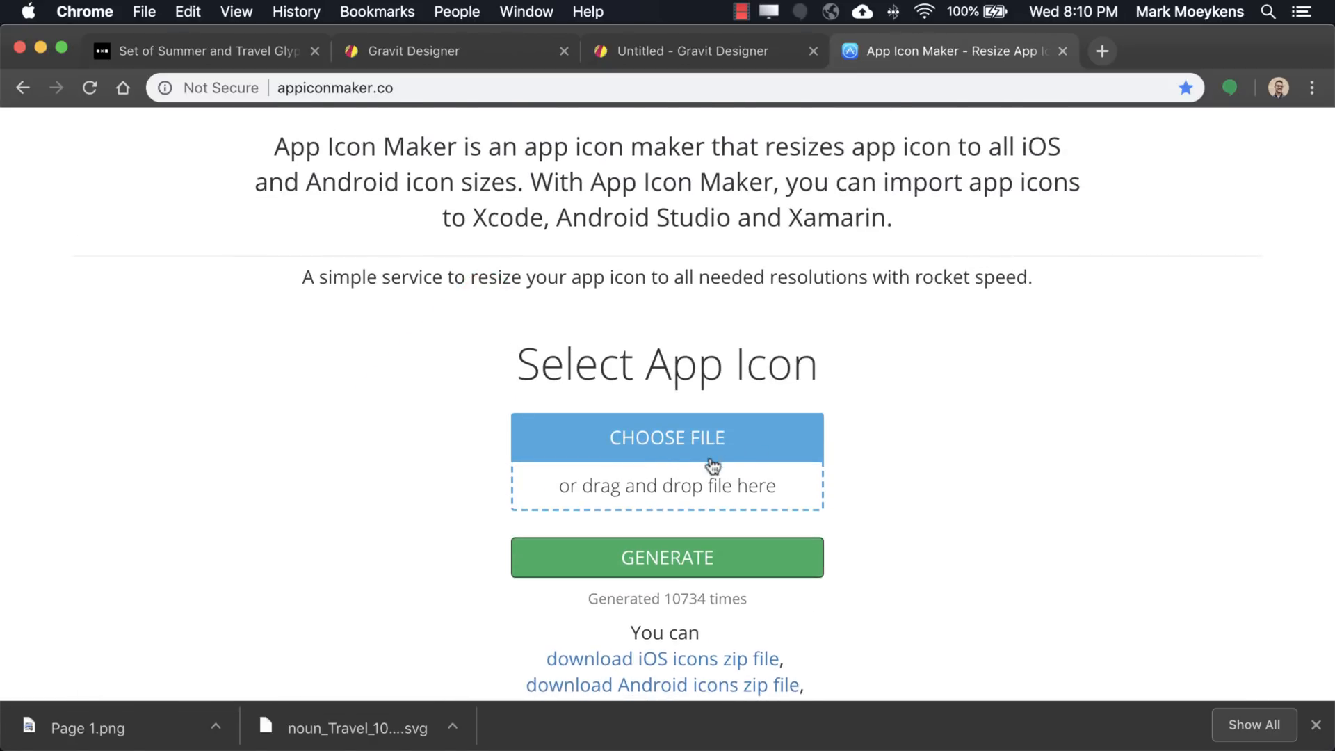
left_click(667, 437)
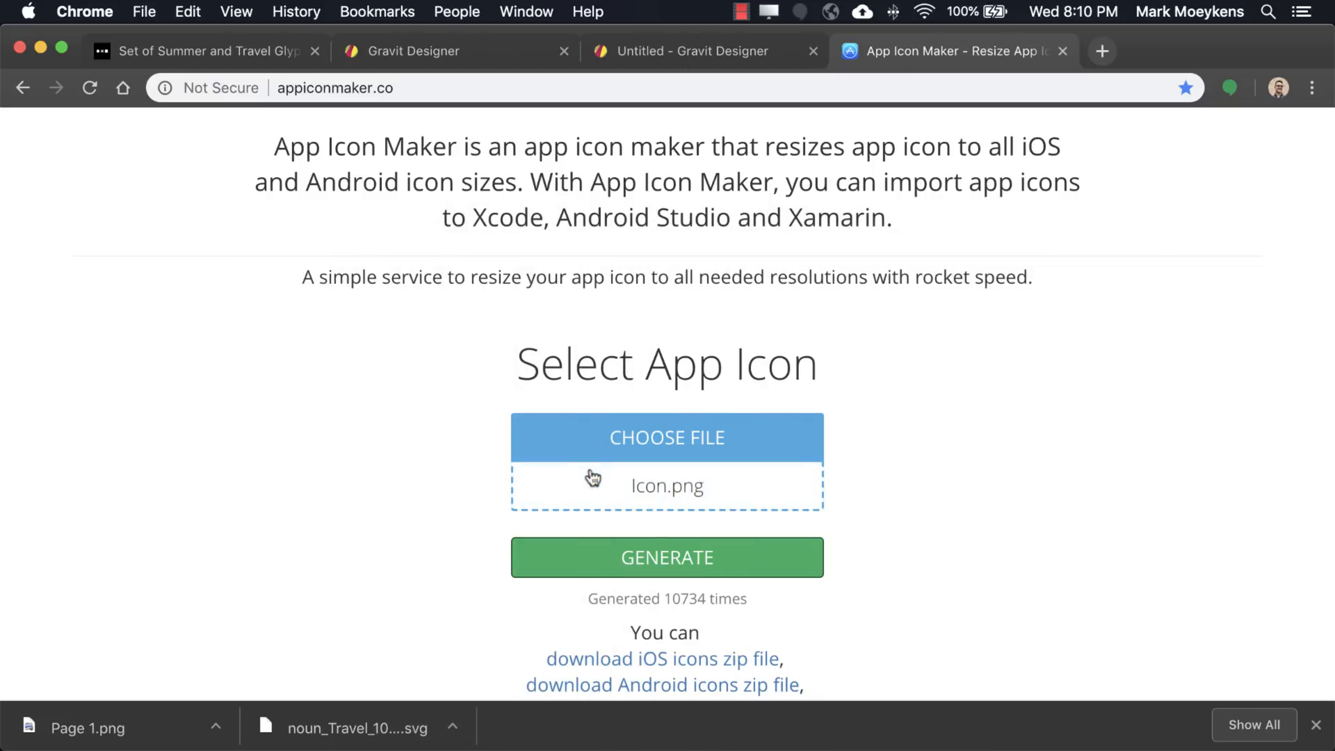
scroll("up", 3)
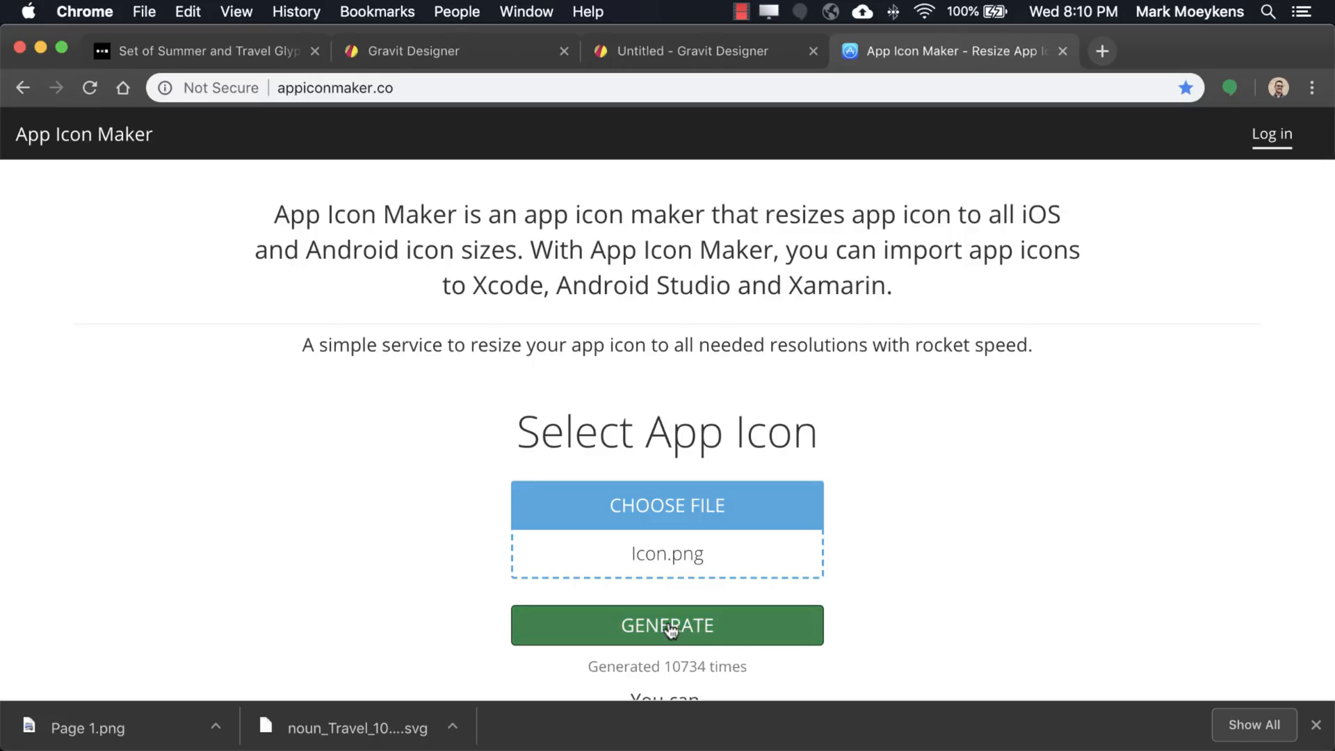
left_click(666, 625)
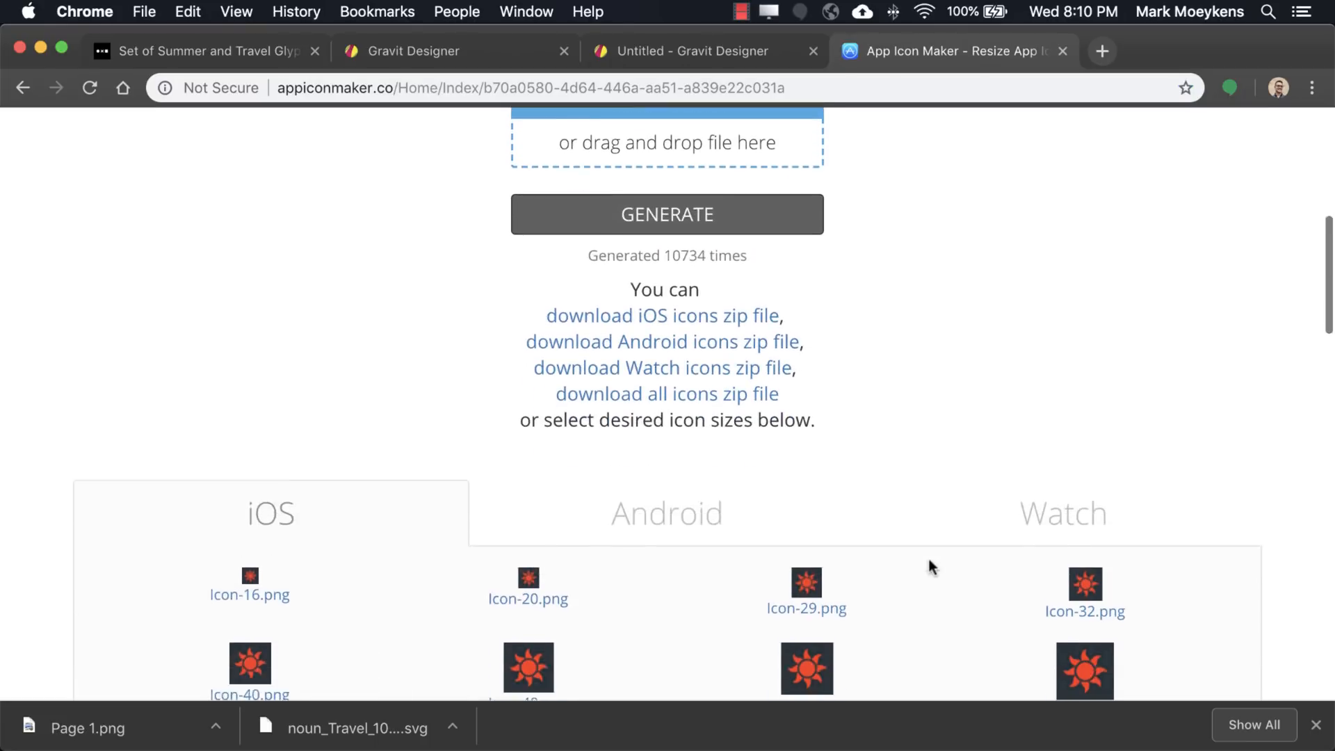
scroll("down", 3)
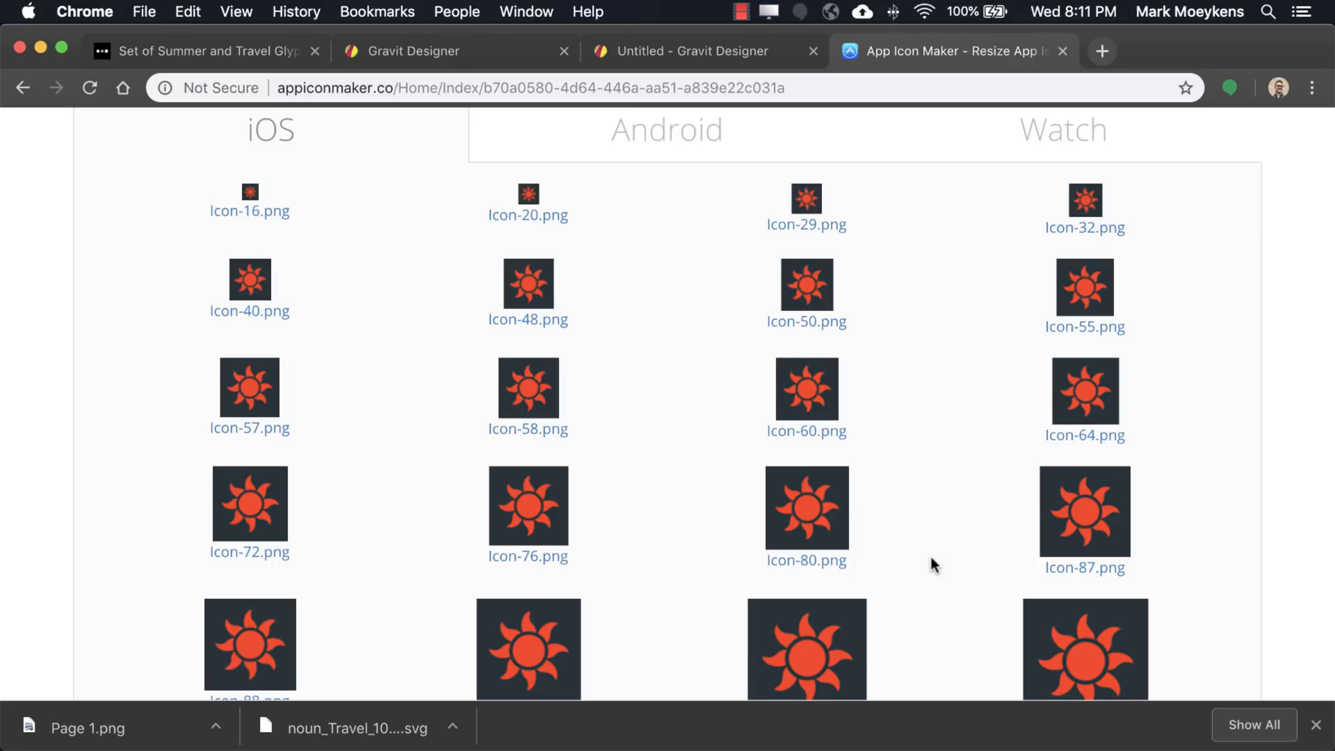
mouse_move(906, 279)
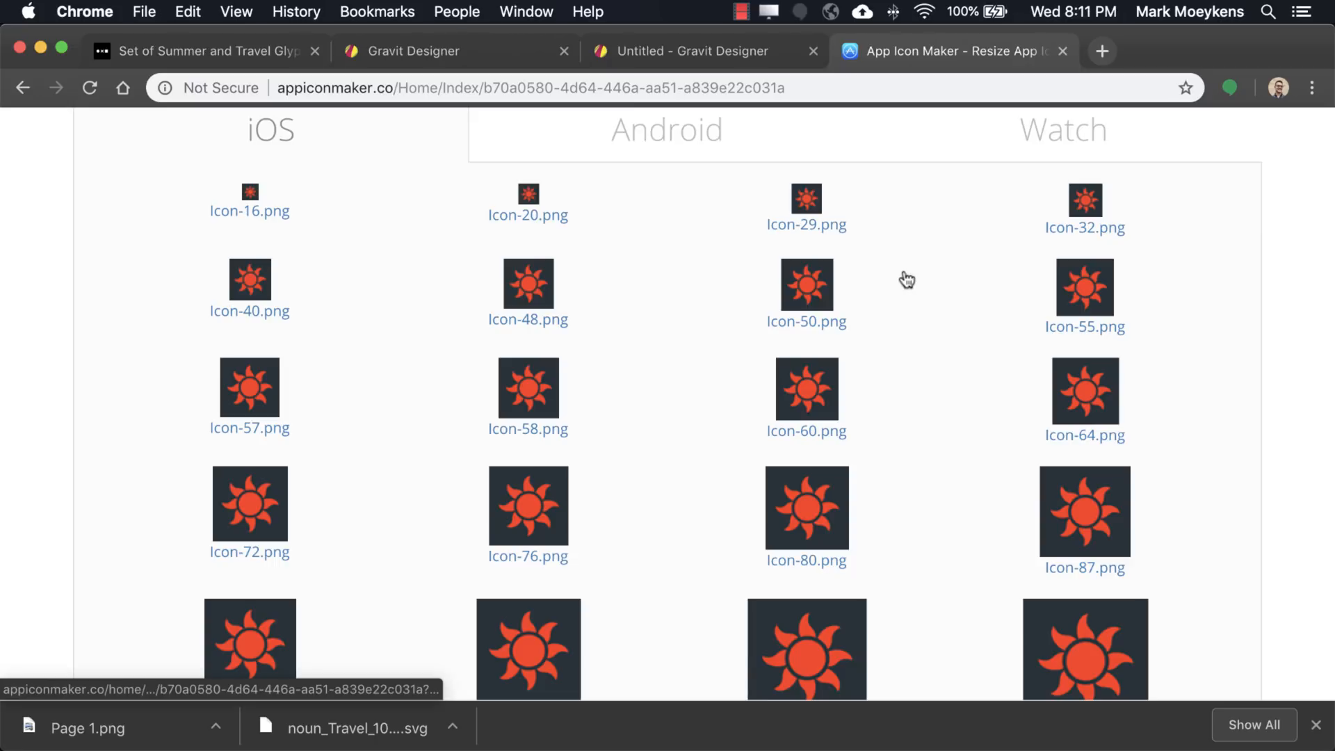
mouse_move(644, 319)
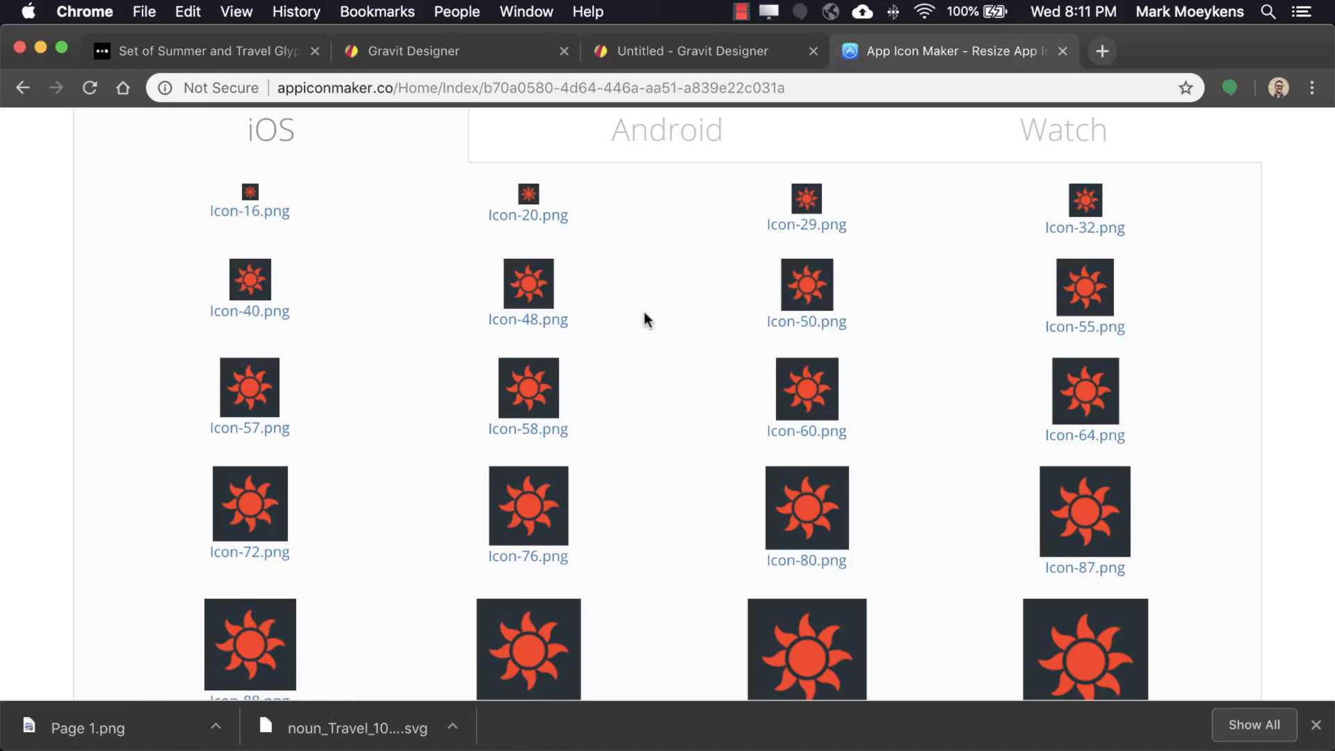
mouse_move(418, 339)
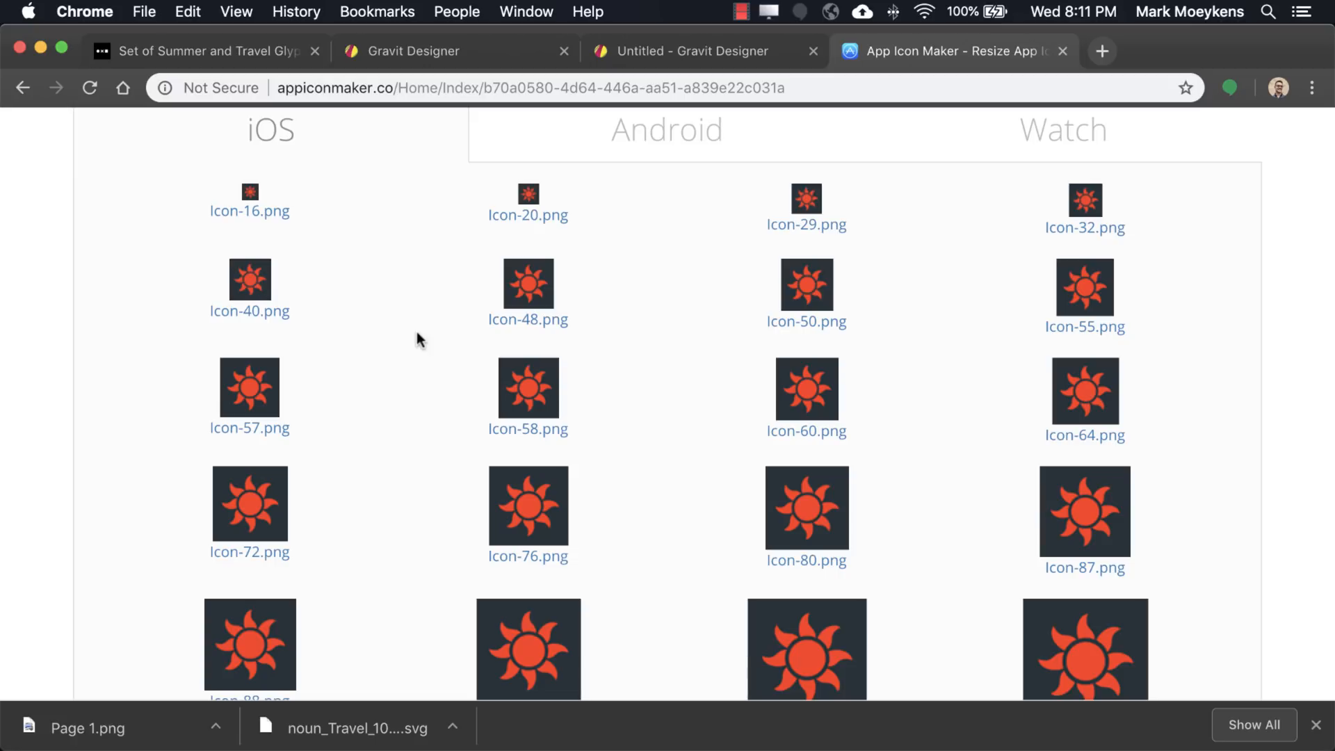
scroll("down", 3)
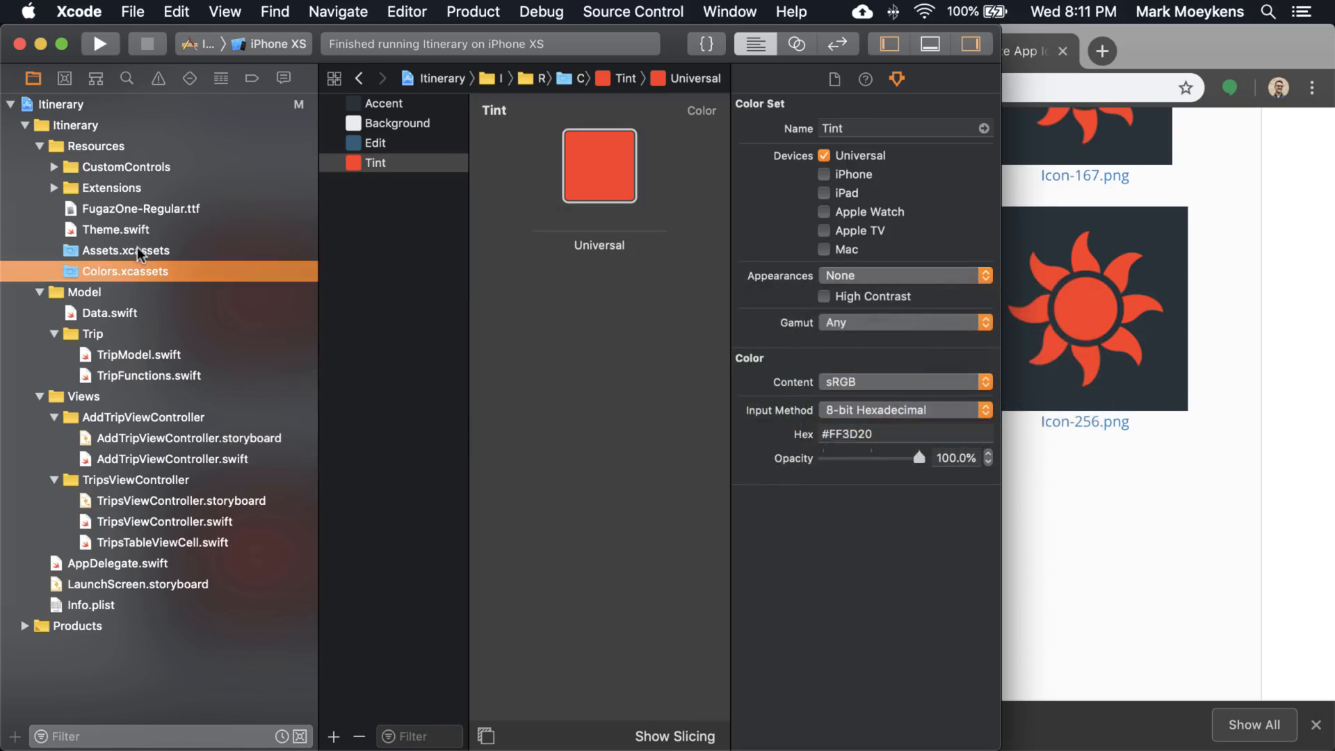
Show Assets.xcassets' empty AppIcon slots full-width down to the 1024pt App Store entry.
left_click(124, 251)
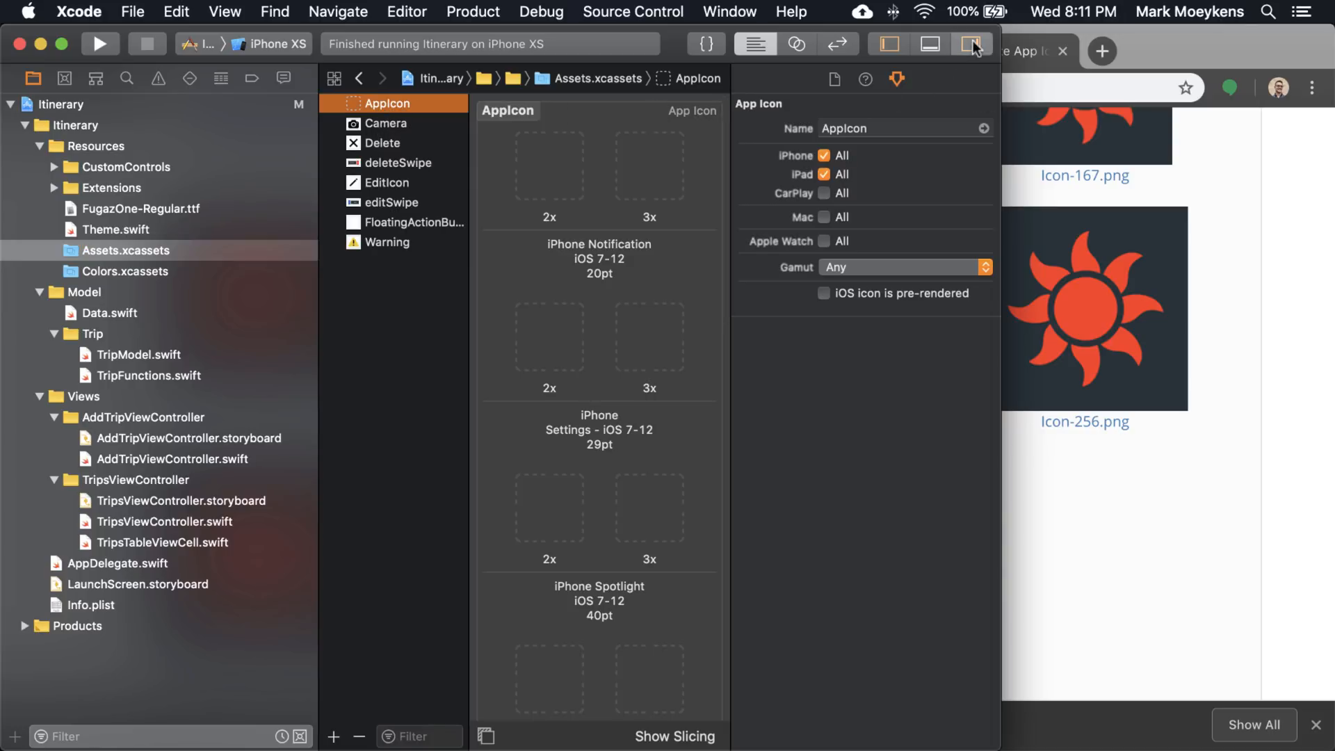
left_click(970, 43)
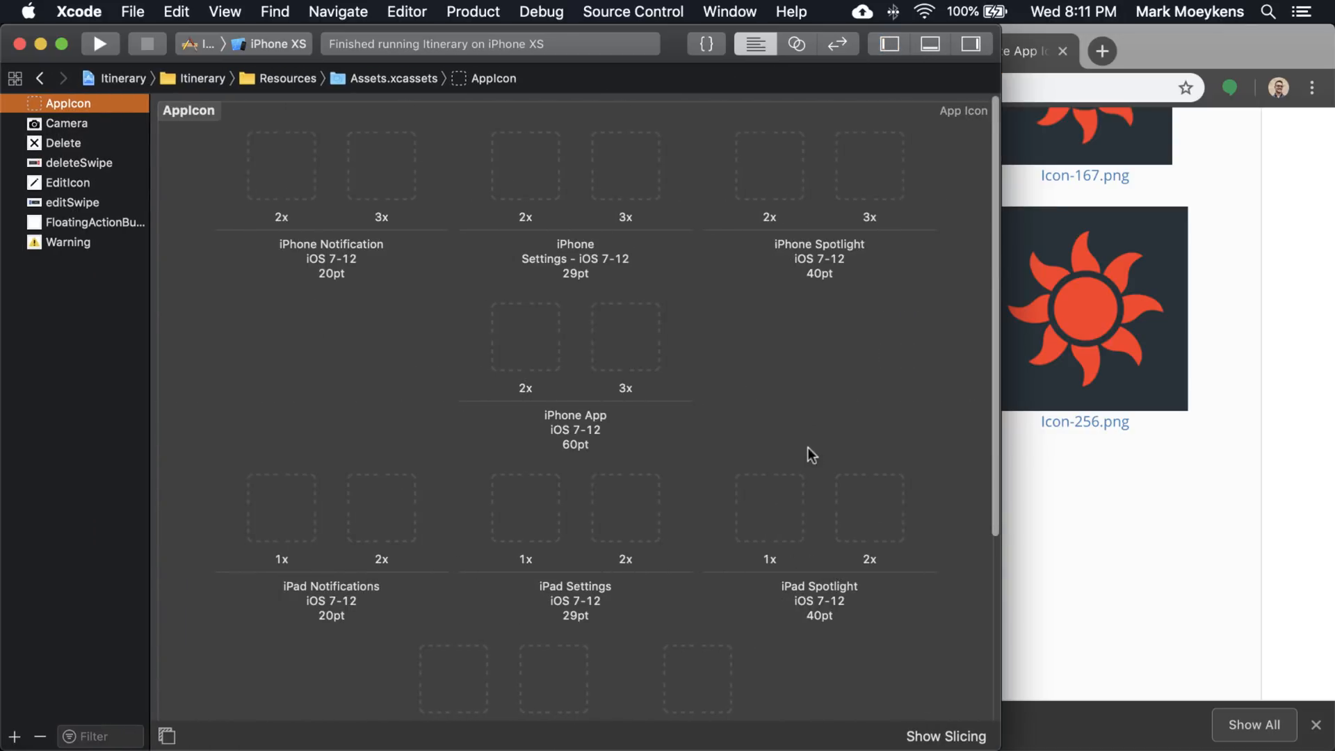
scroll("down", 3)
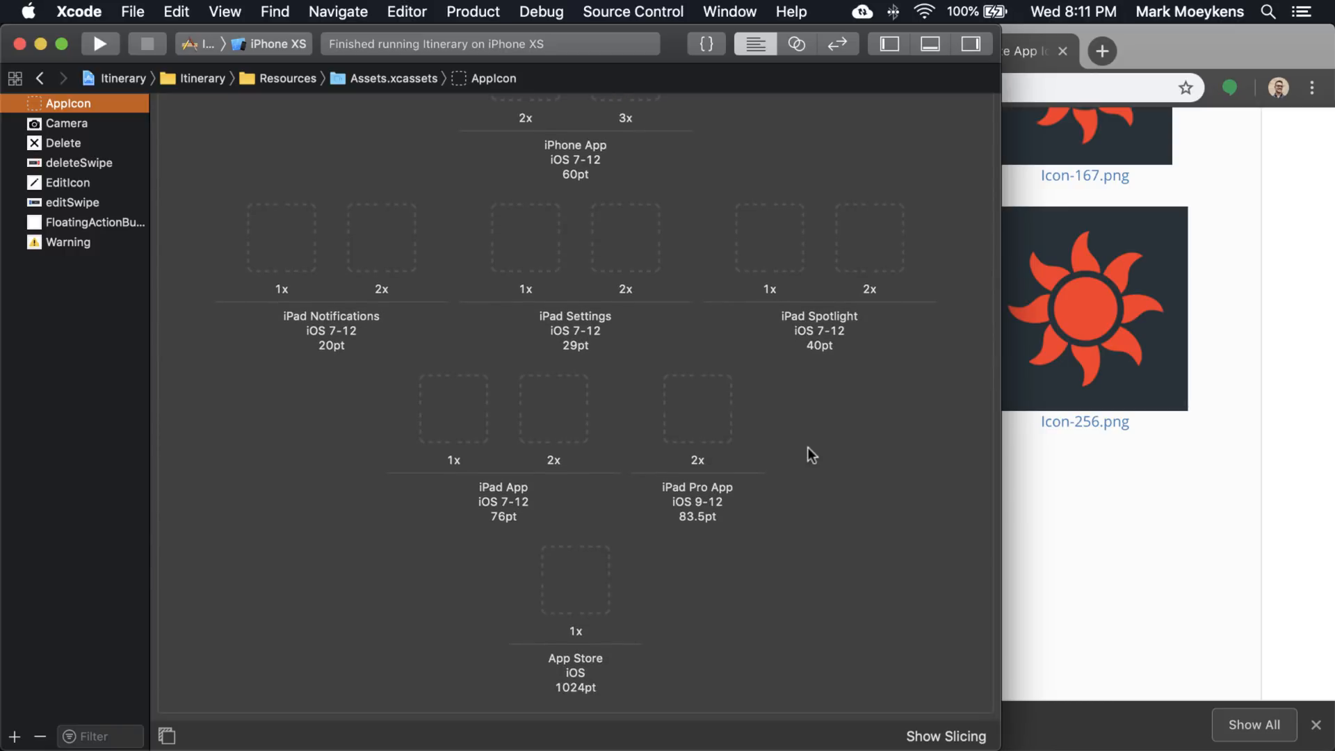
mouse_move(760, 620)
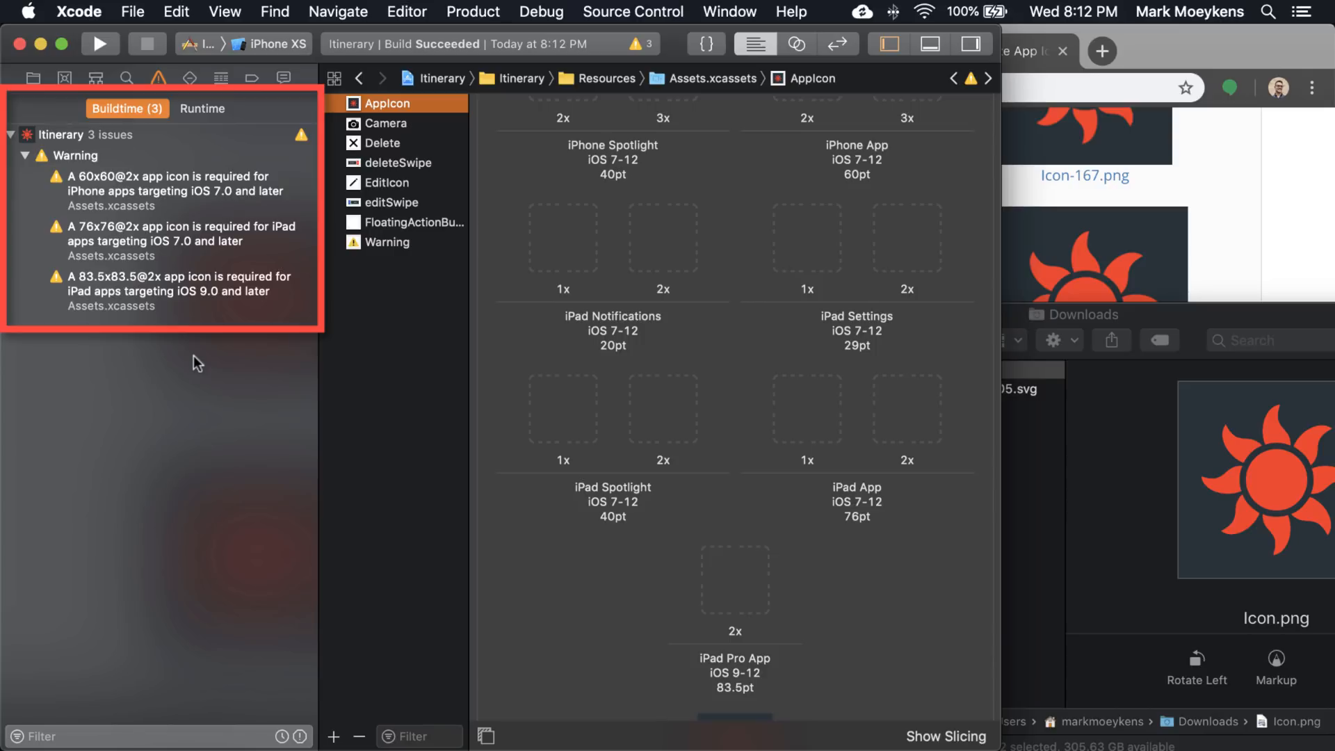
mouse_move(133, 187)
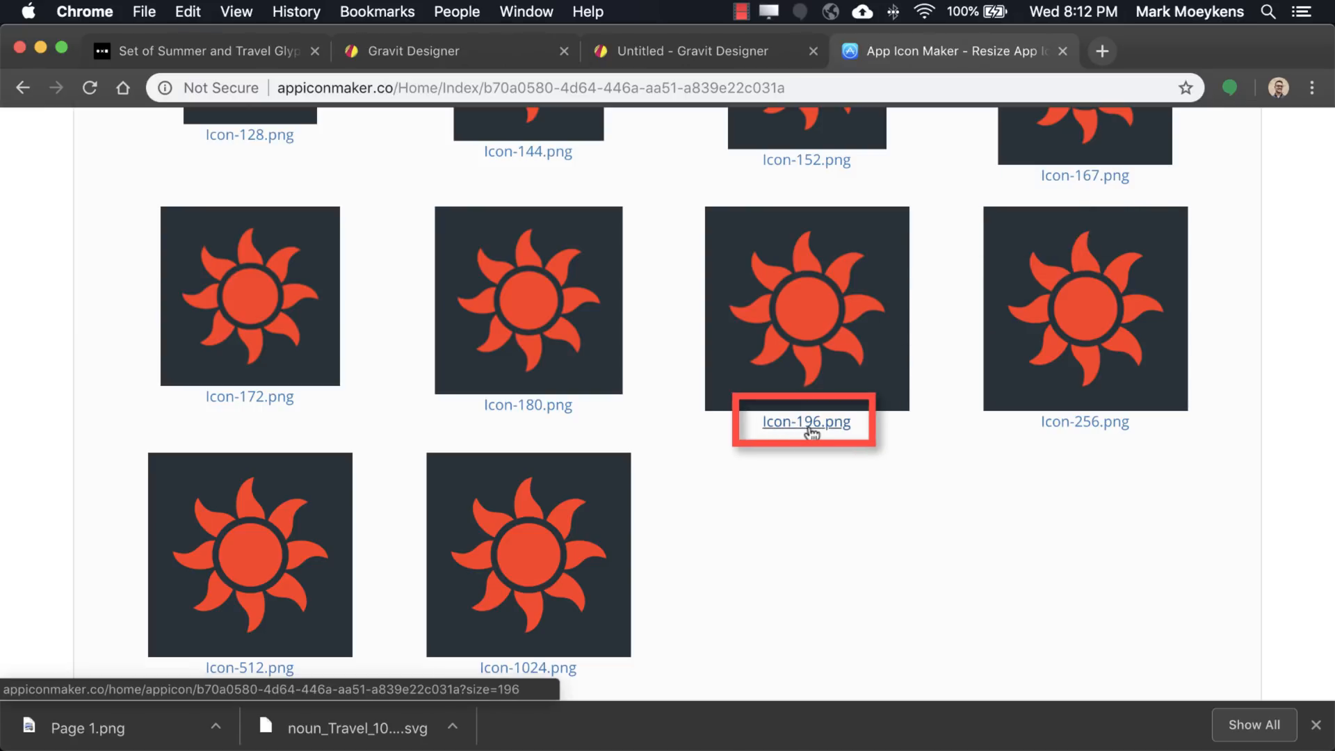
mouse_move(804, 551)
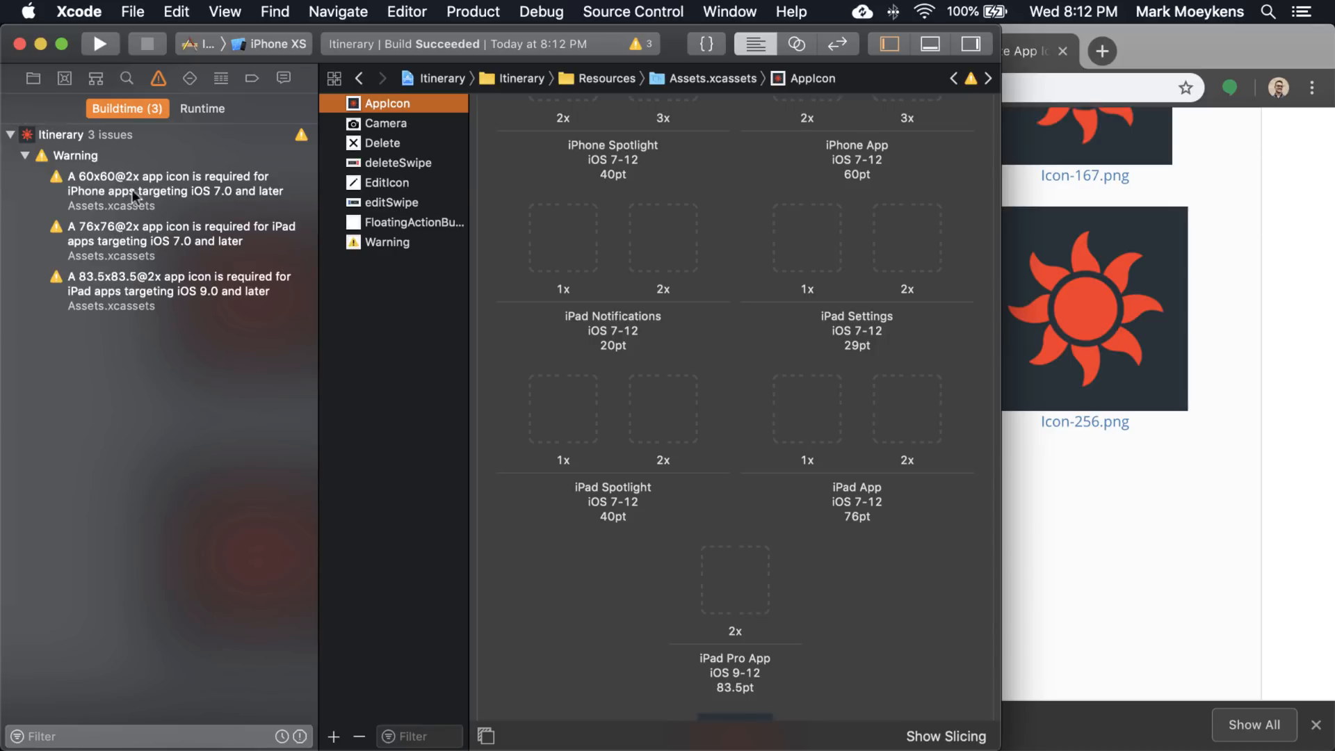
Inspect the build warning about the missing 60x60@2x iPhone app icon.
left_click(170, 184)
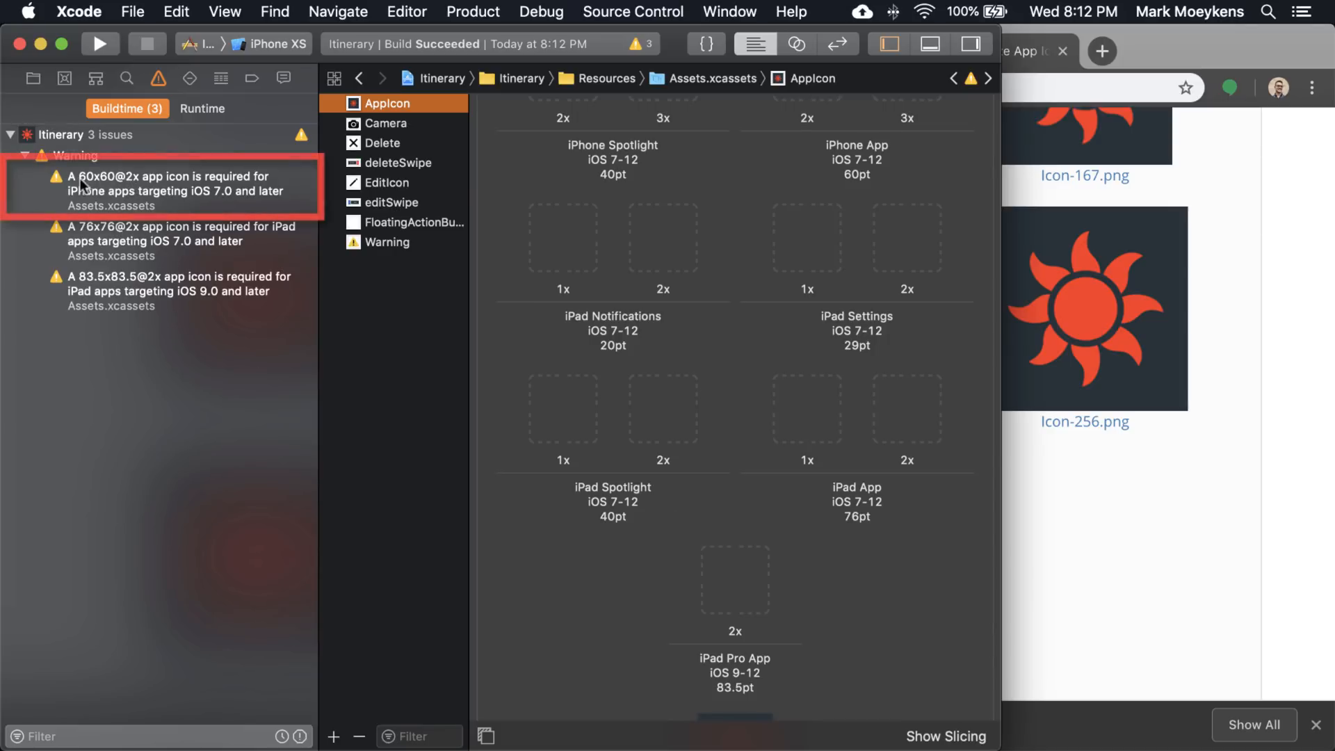
mouse_move(132, 190)
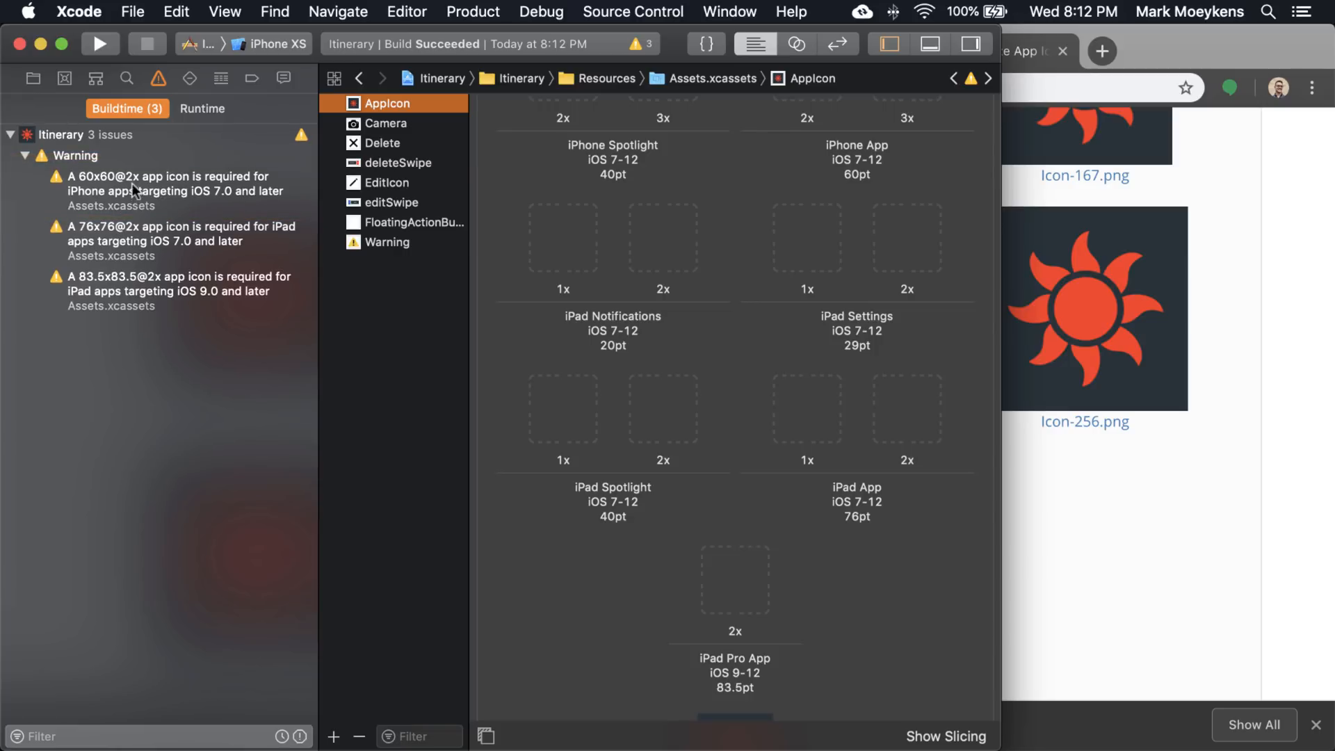
mouse_move(111, 184)
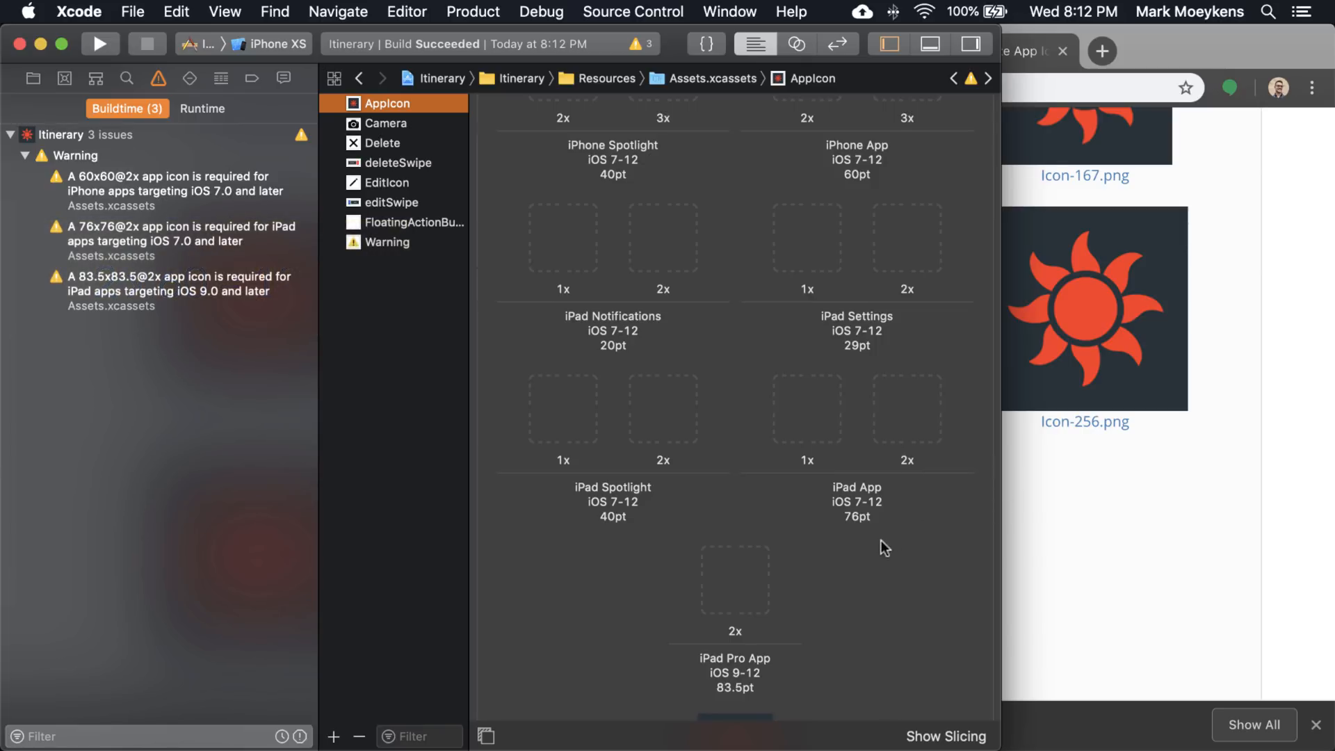
mouse_move(822, 202)
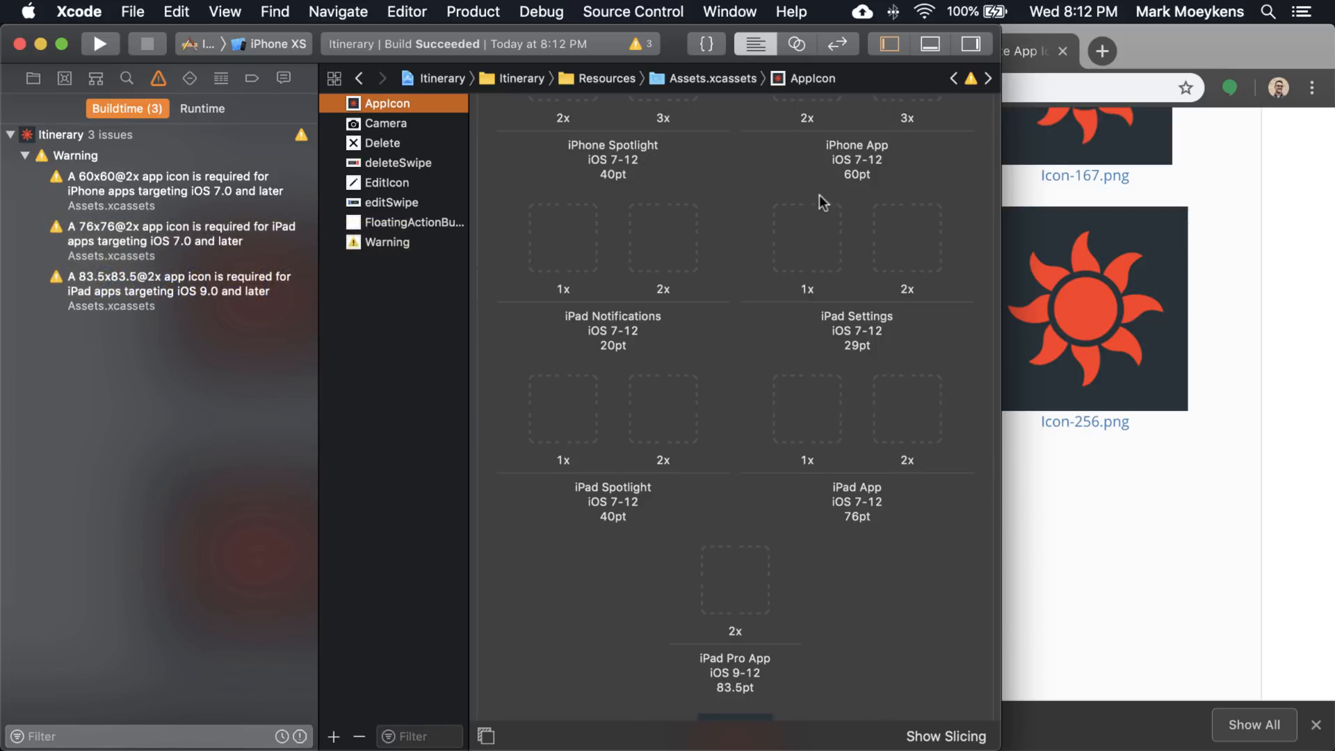
scroll("up", 3)
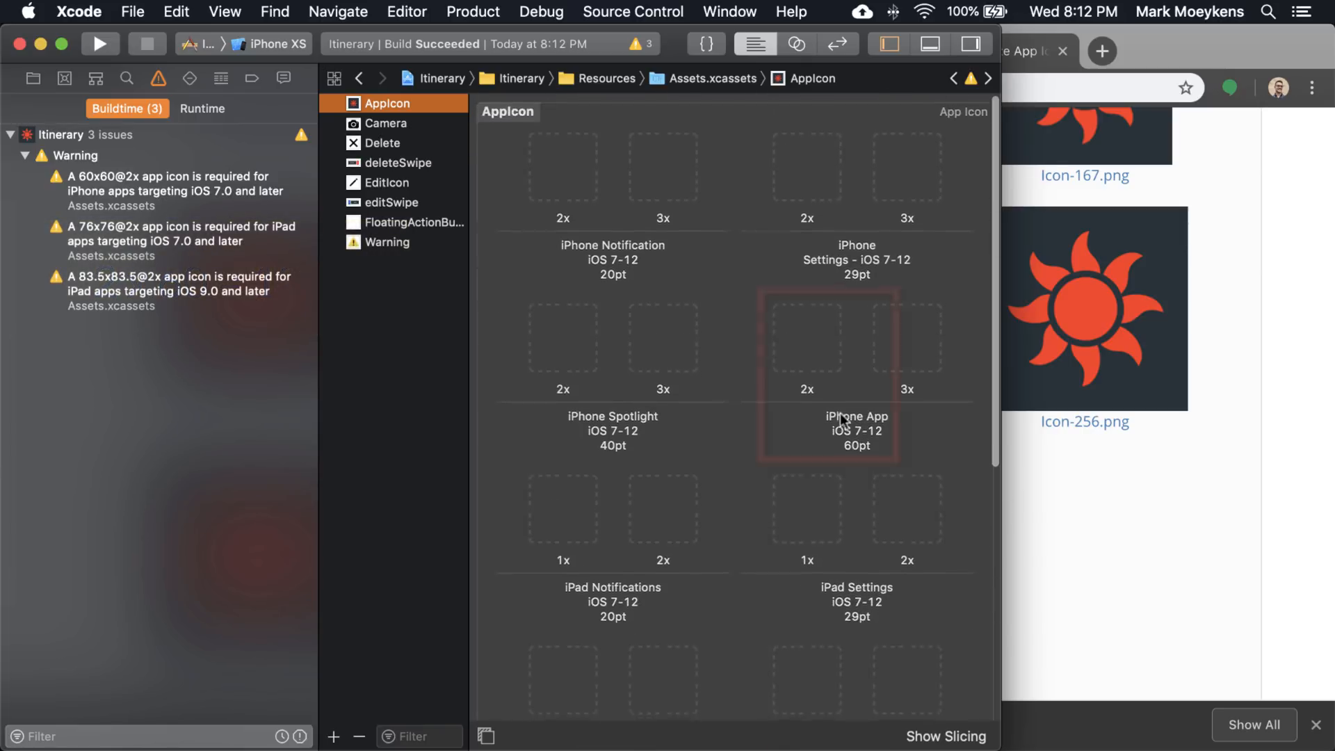
left_click(824, 375)
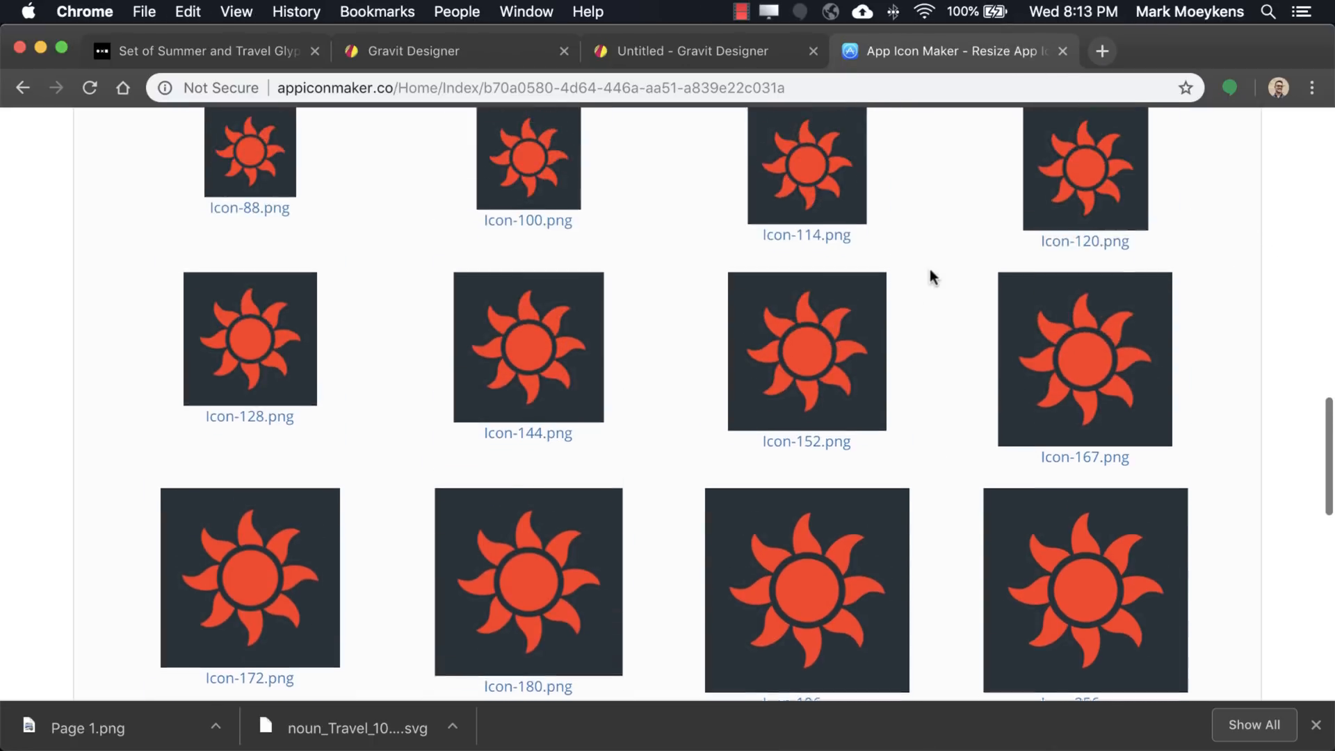
left_click(1085, 167)
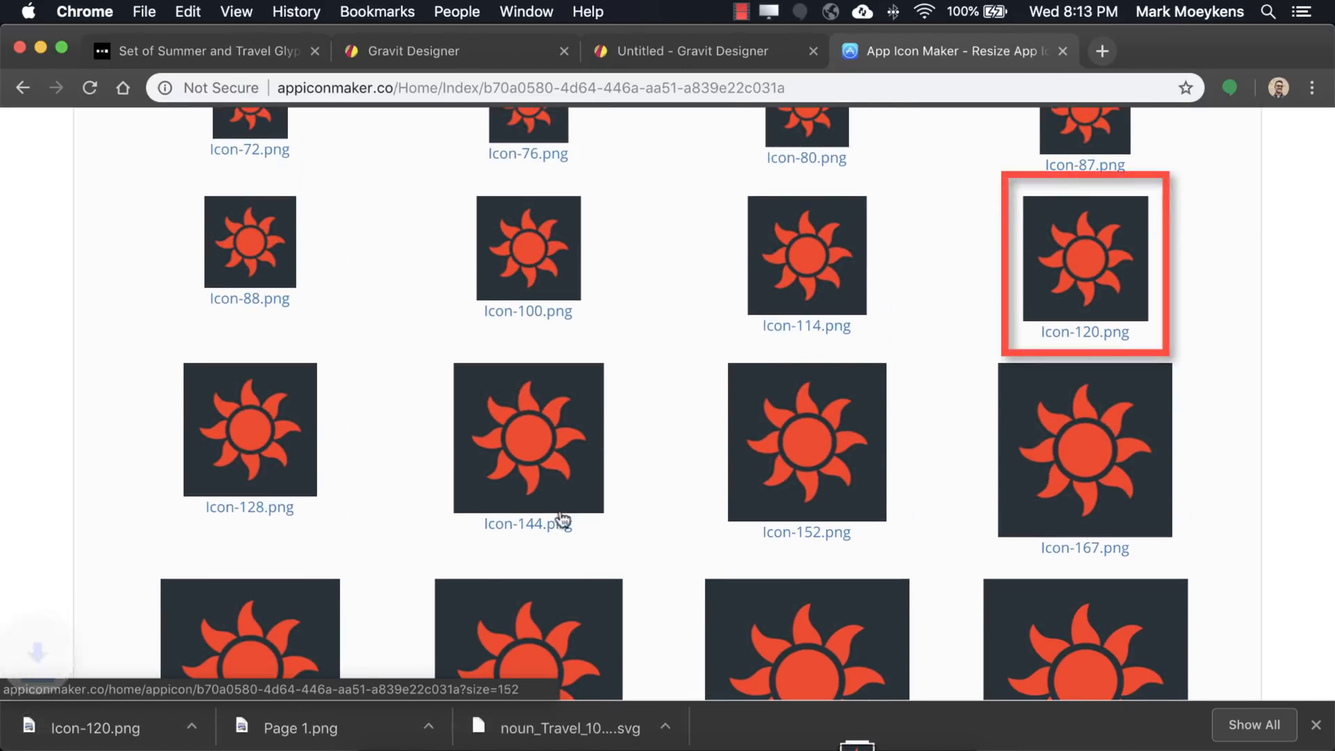
mouse_move(990, 343)
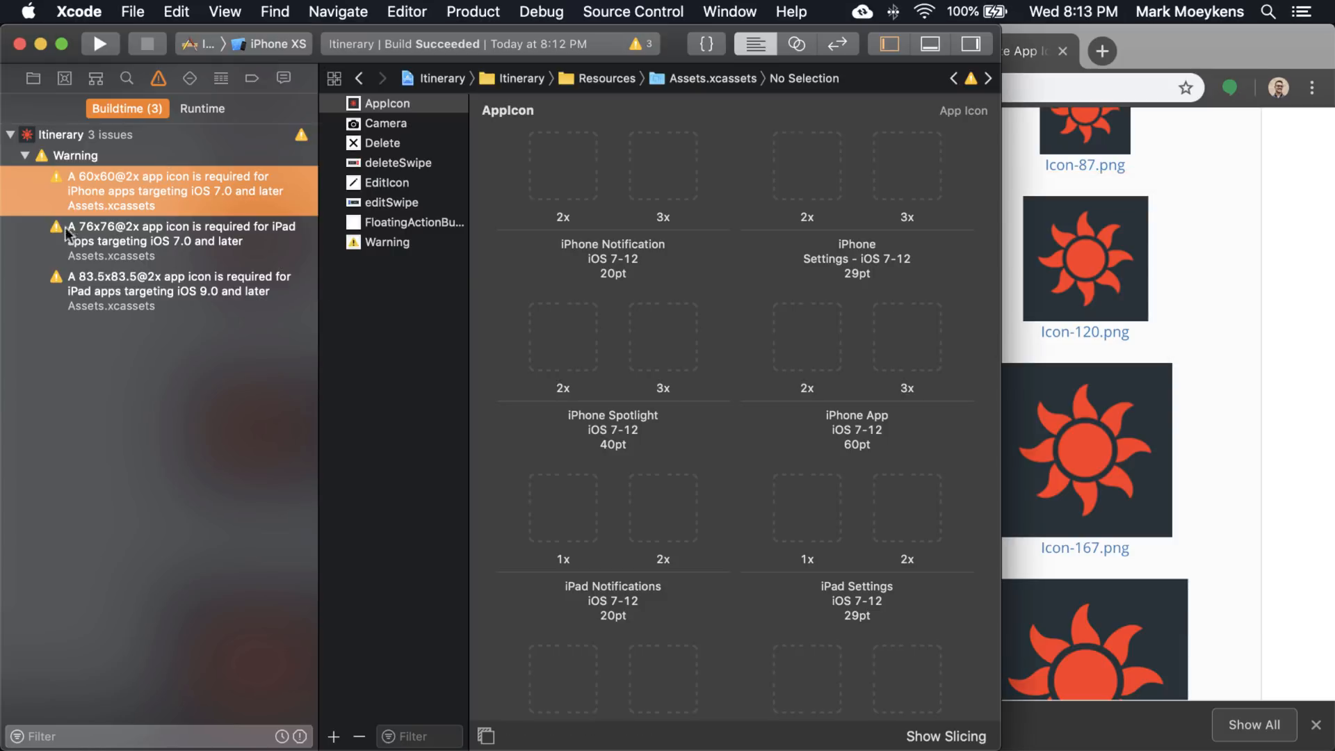
mouse_move(137, 240)
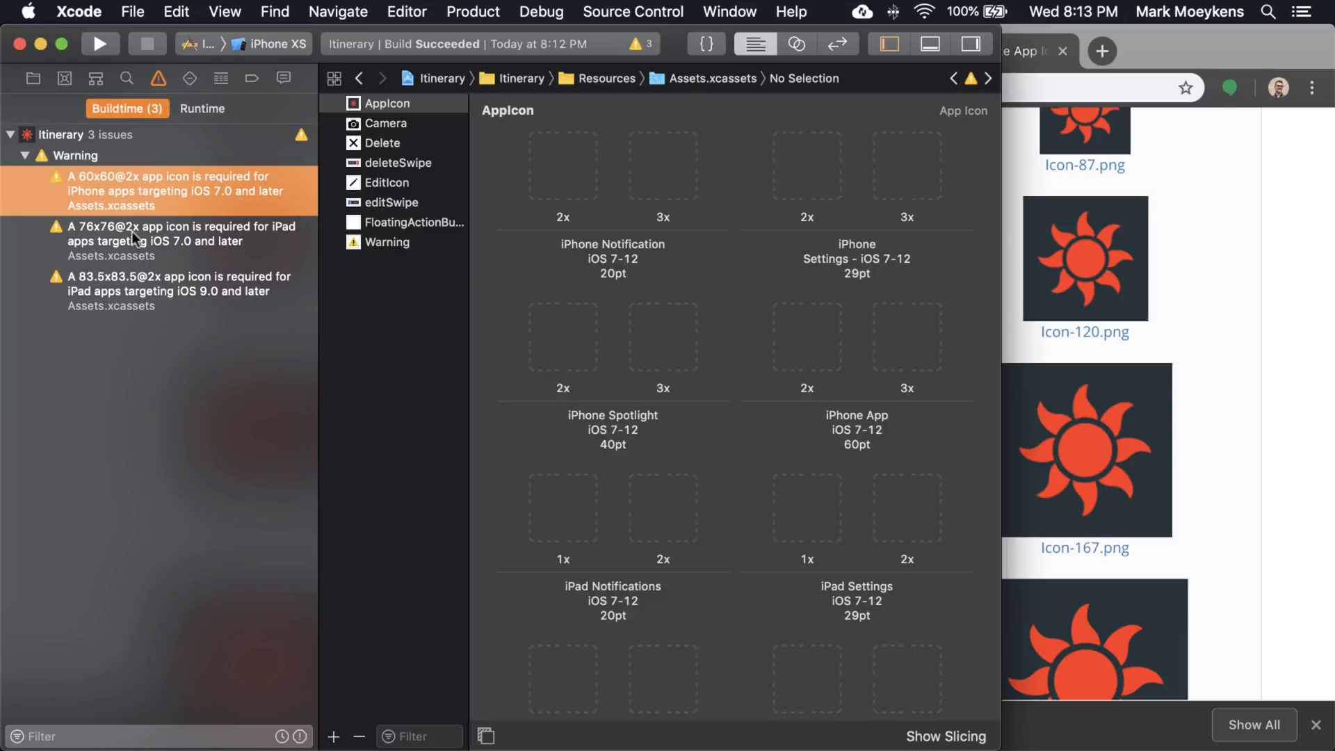
left_click(171, 241)
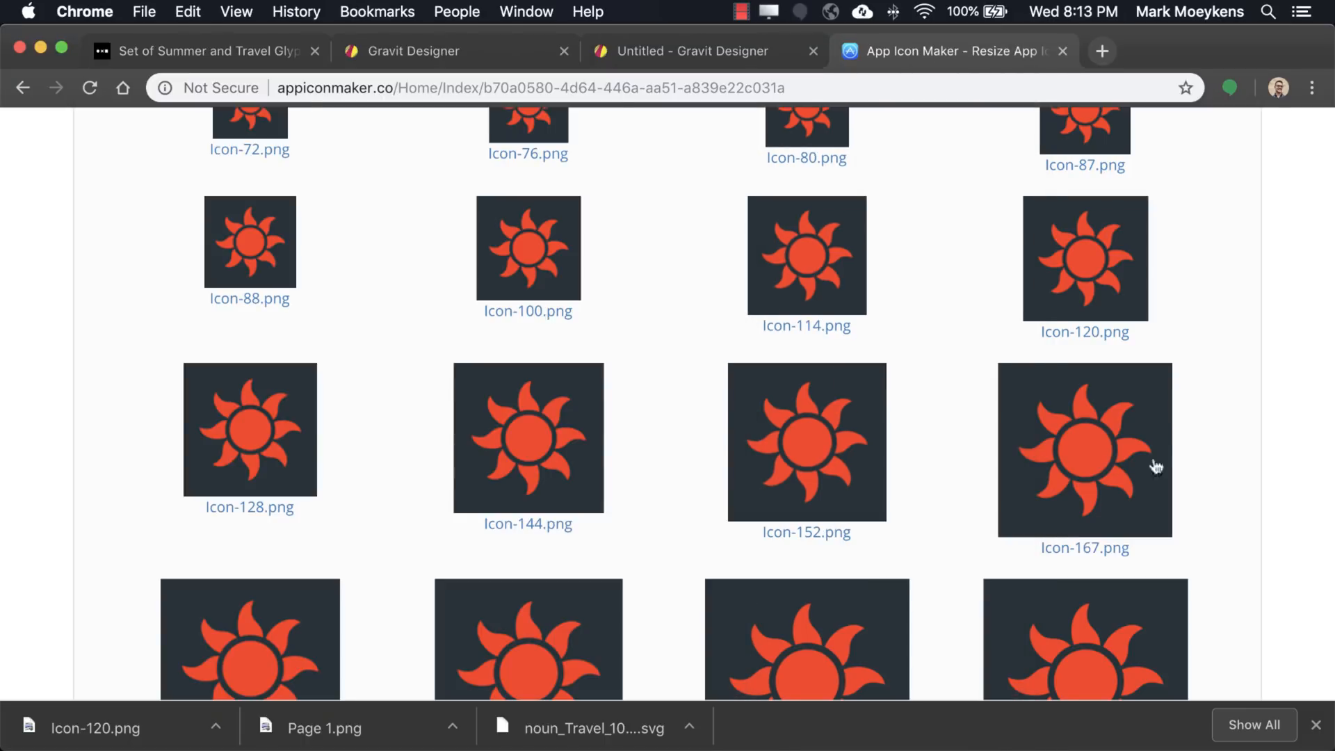
left_click(807, 440)
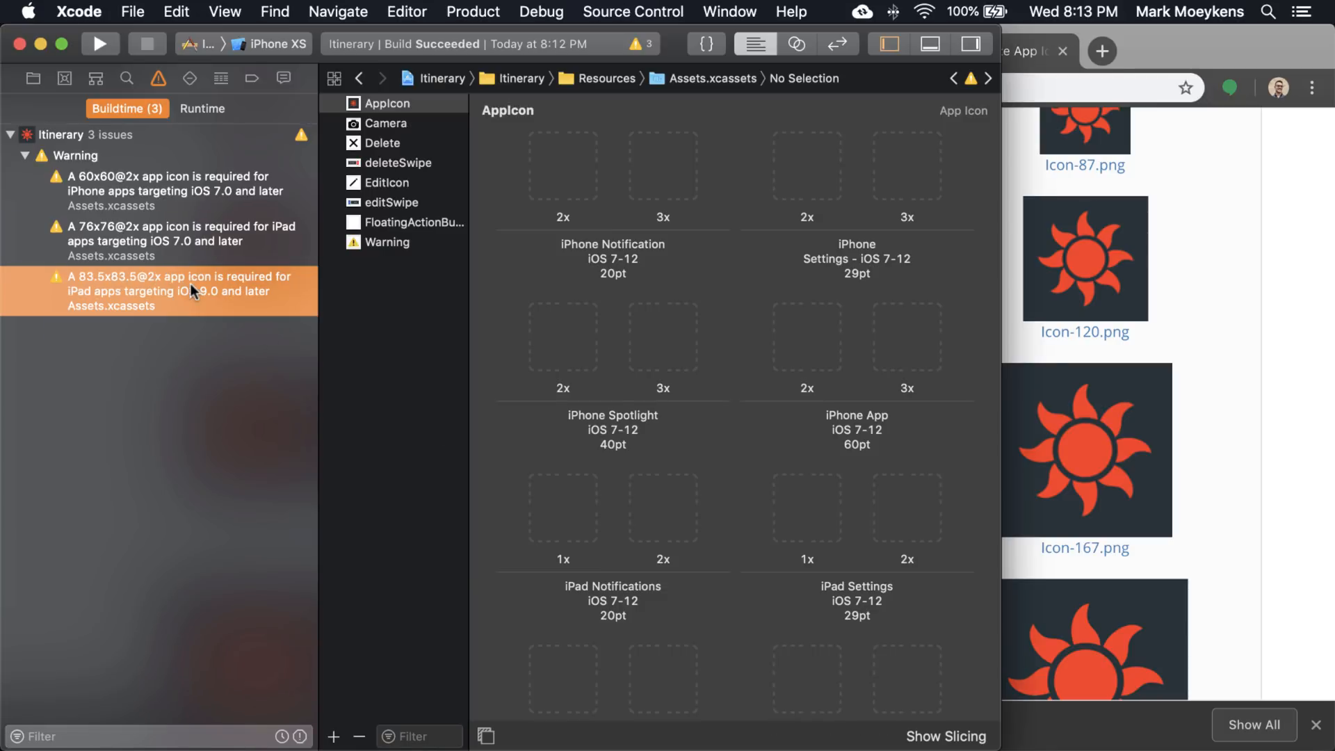
mouse_move(164, 292)
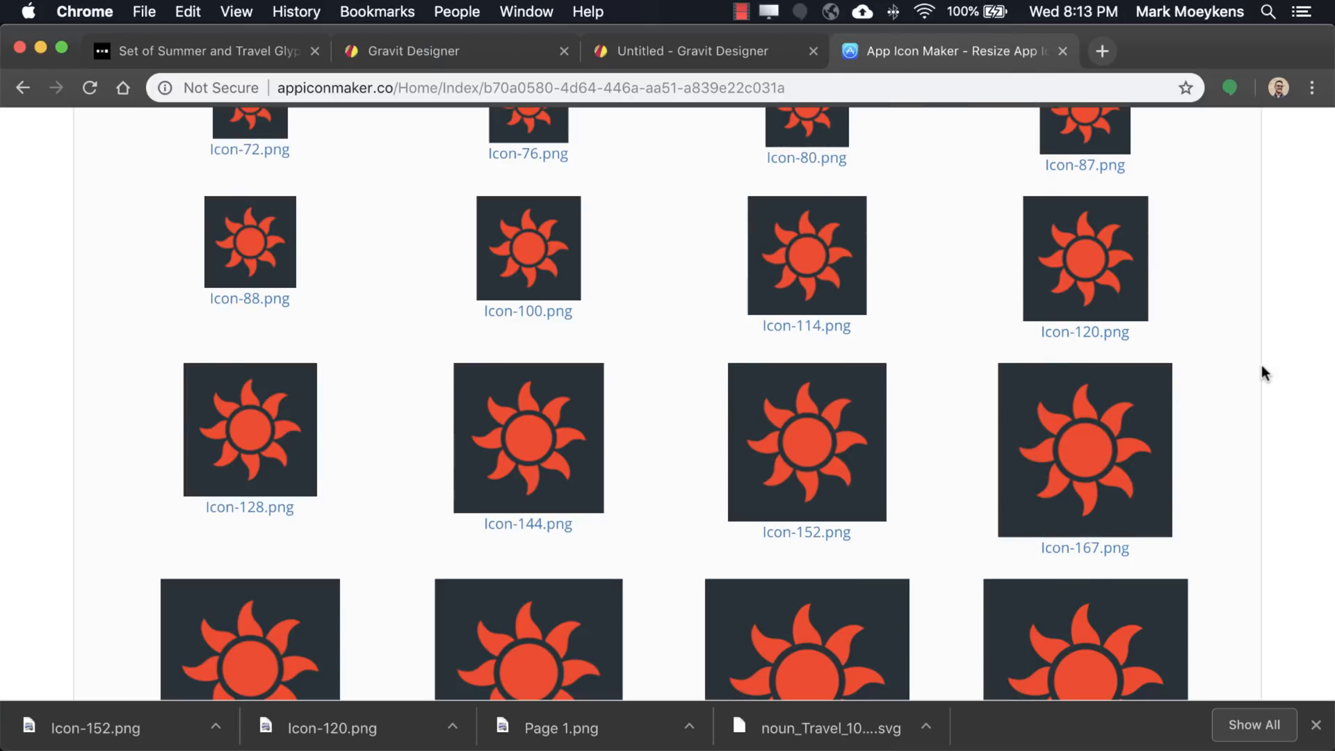
mouse_move(1259, 388)
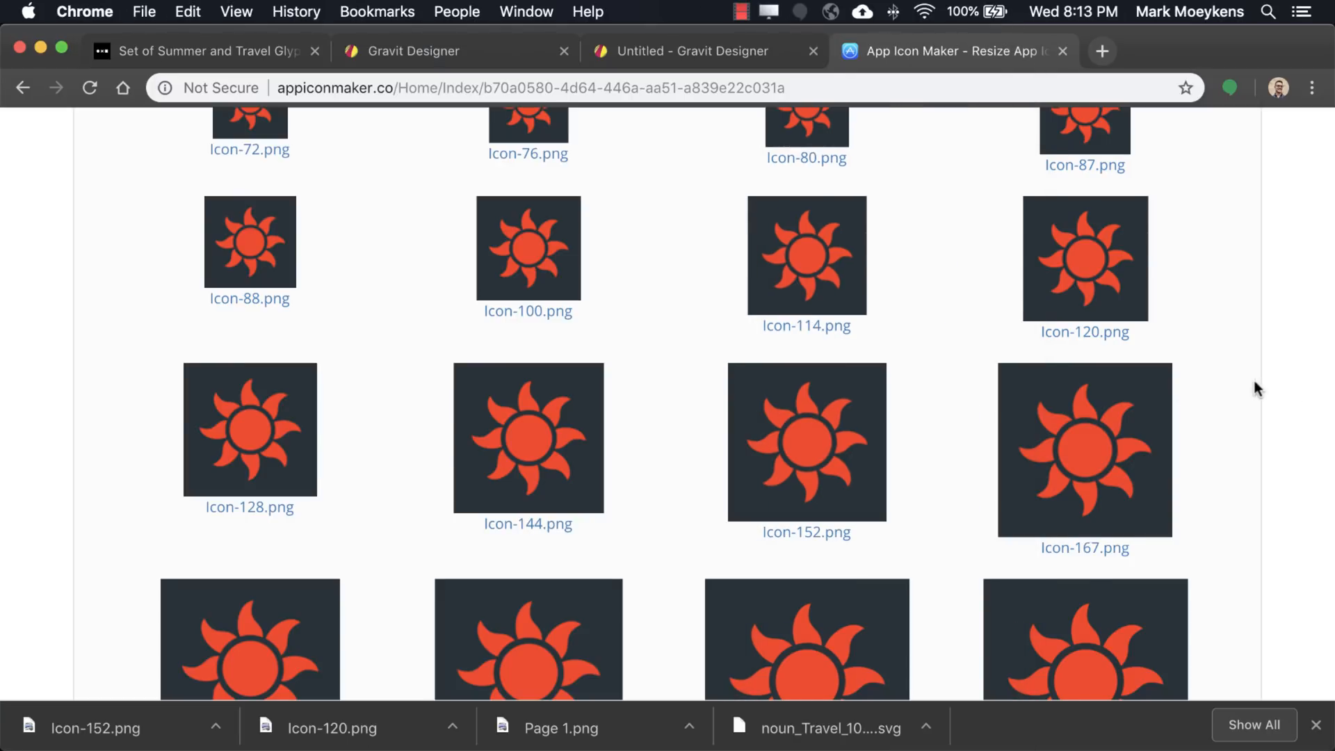
scroll("down", 3)
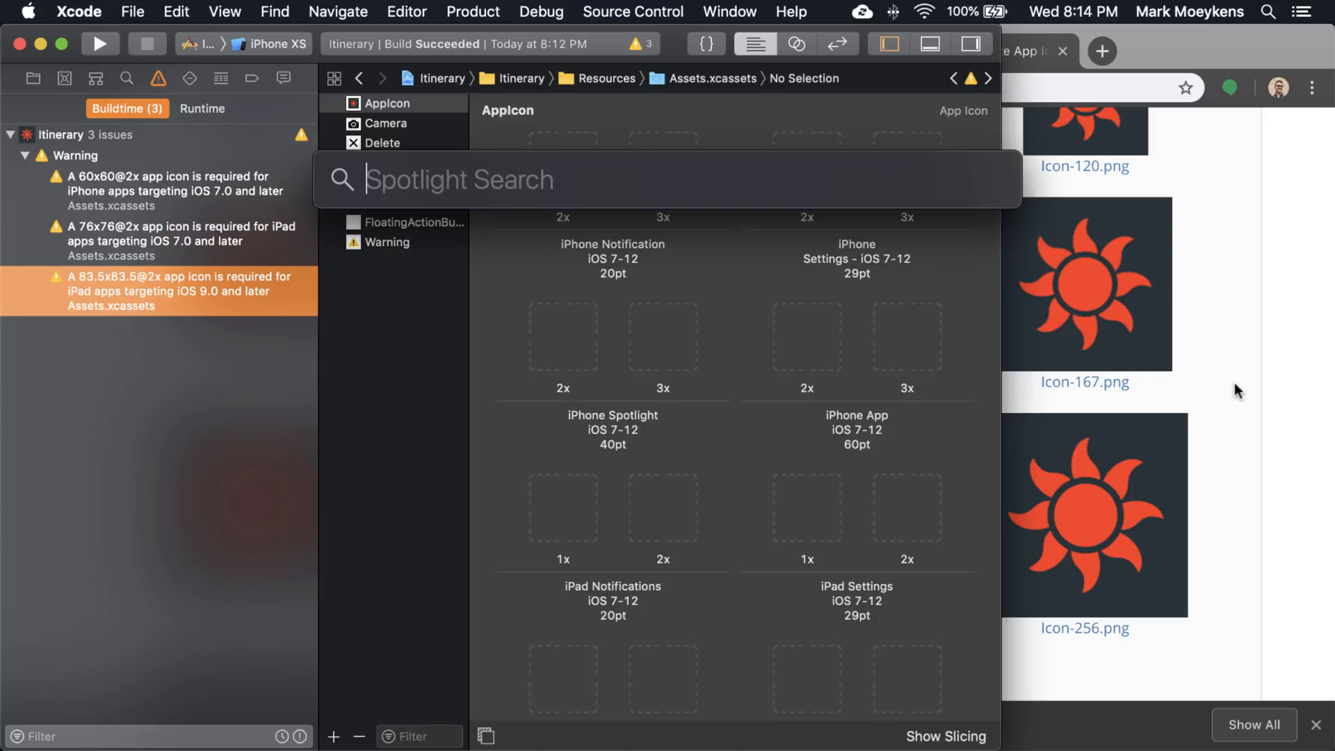
Compute 83.5 × 2 = 167 in Spotlight and download Icon-167.png from the generated set.
type("8")
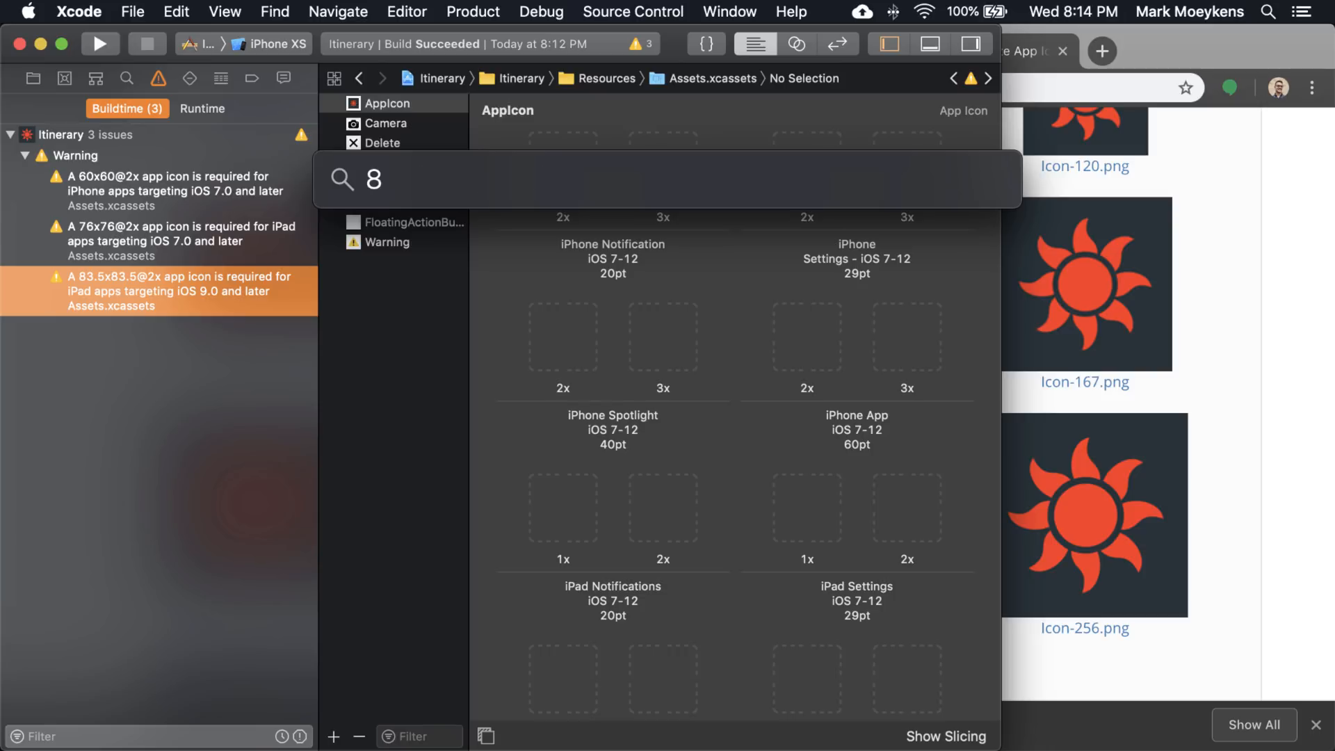
type("3.5*")
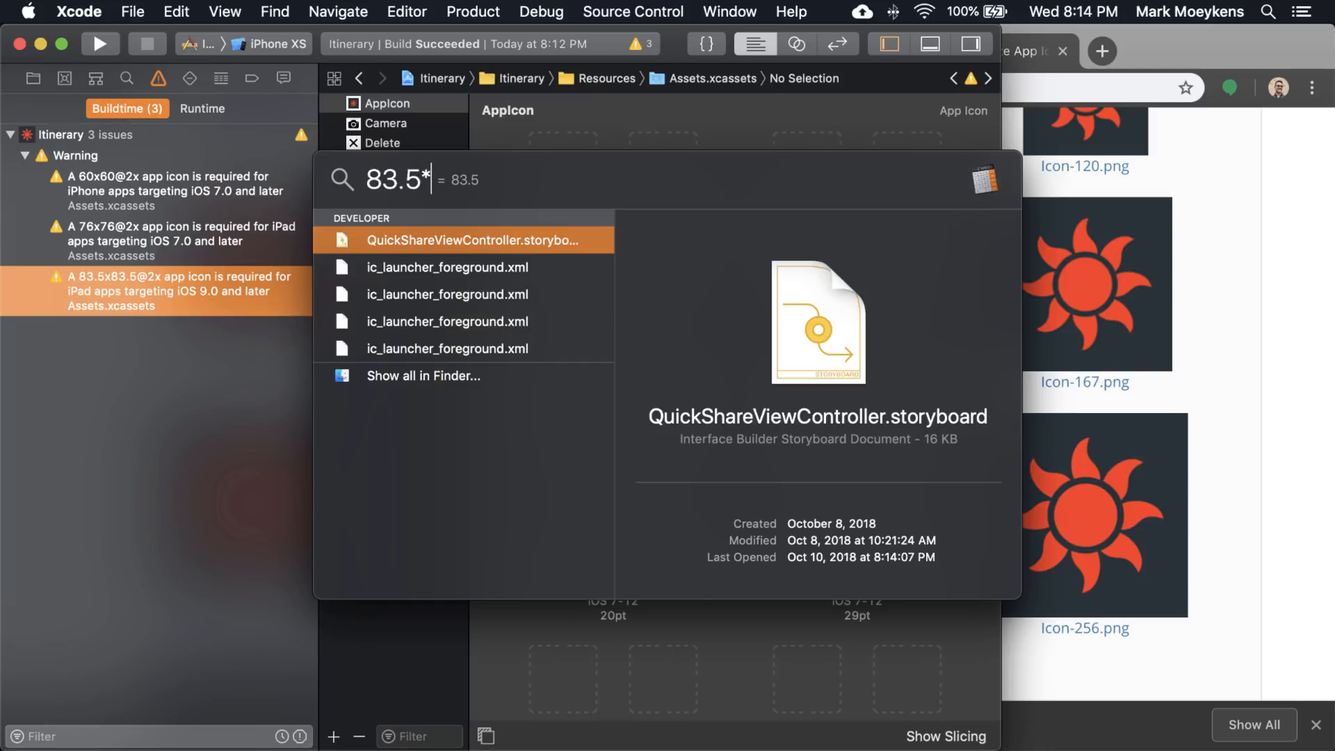
type("2")
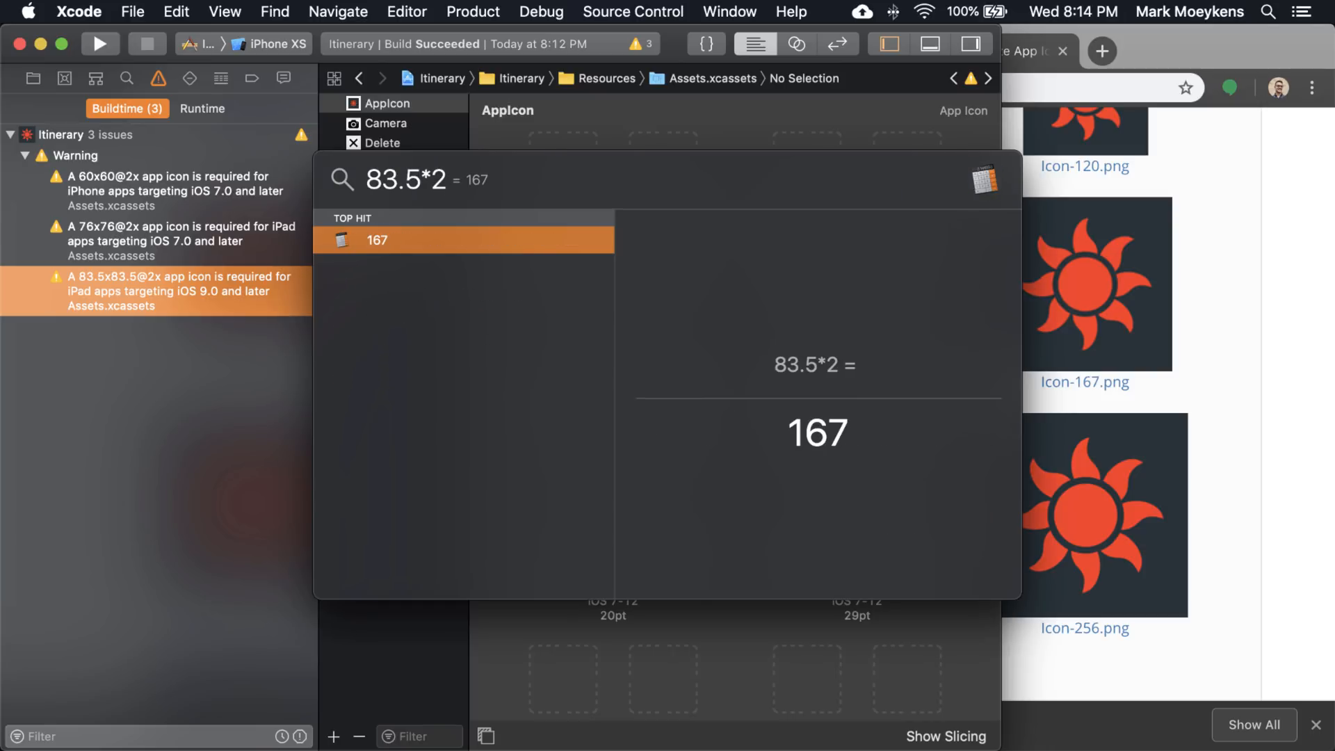
mouse_move(1230, 209)
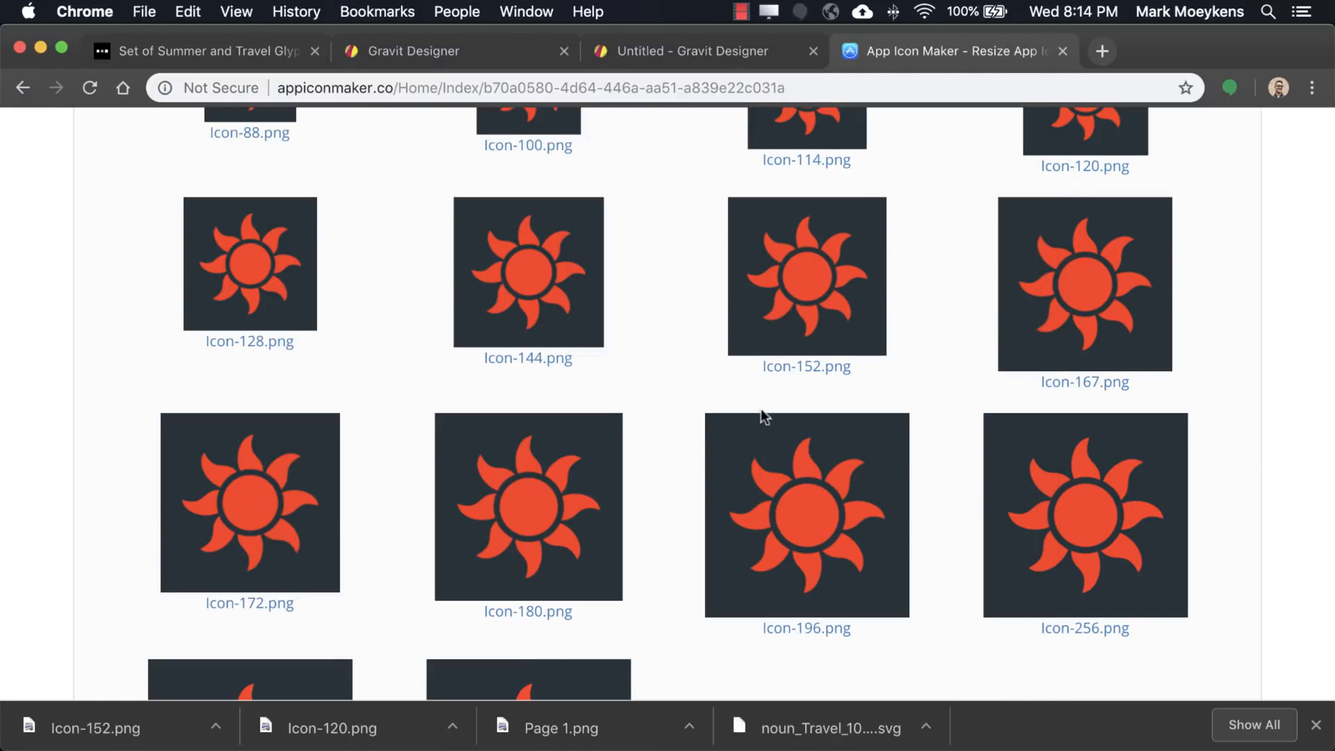
left_click(1085, 284)
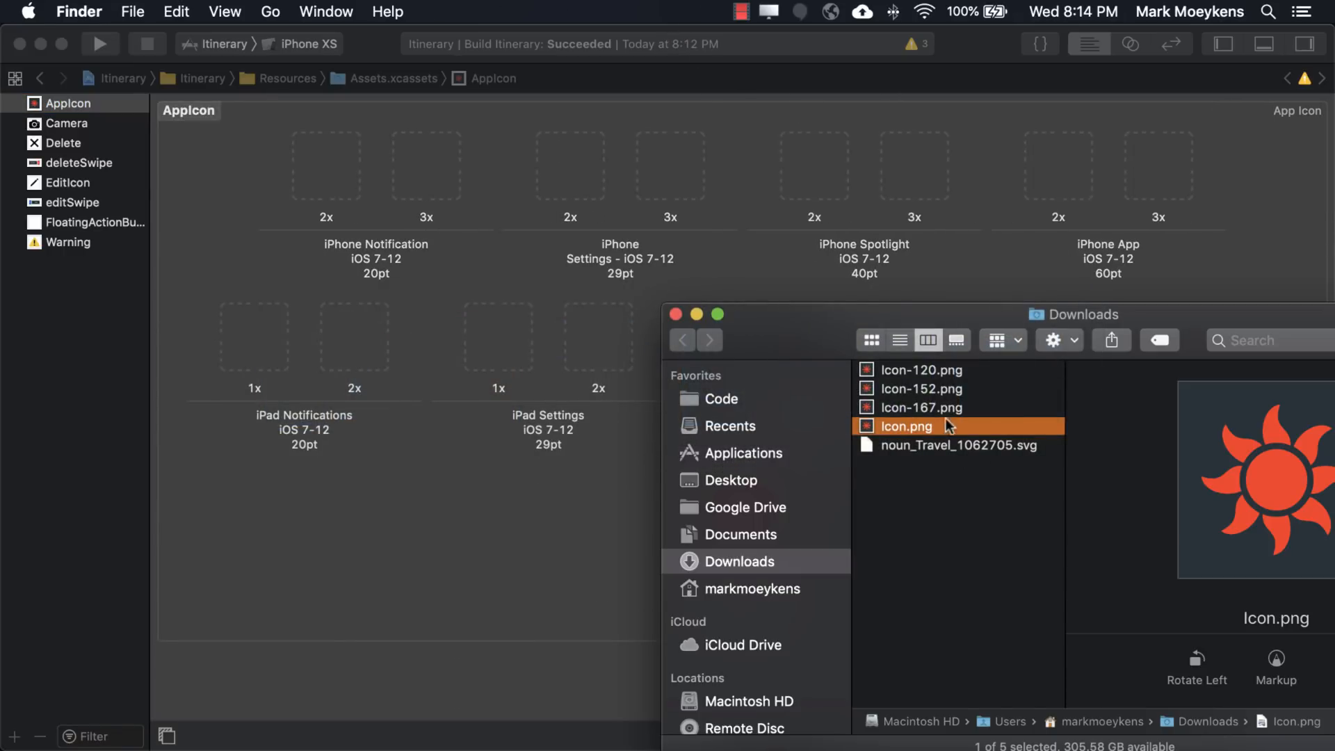
mouse_move(938, 415)
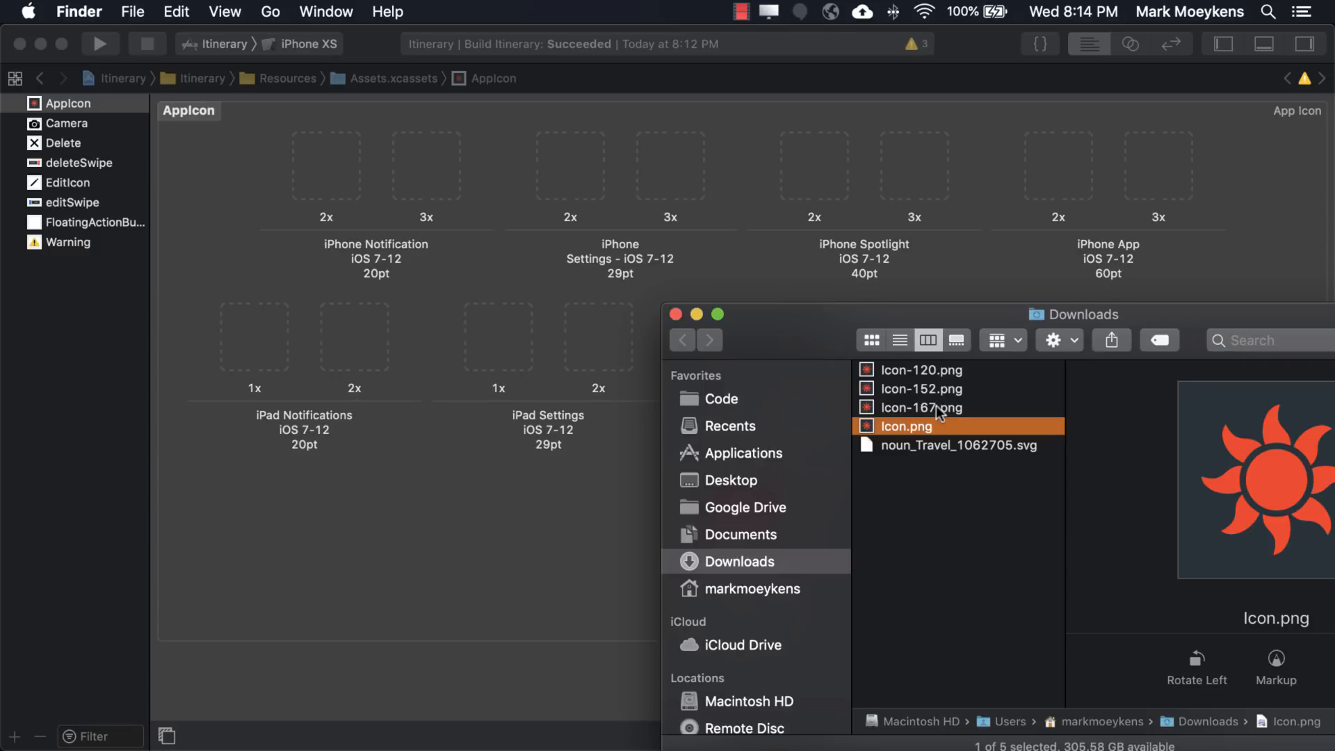
mouse_move(936, 368)
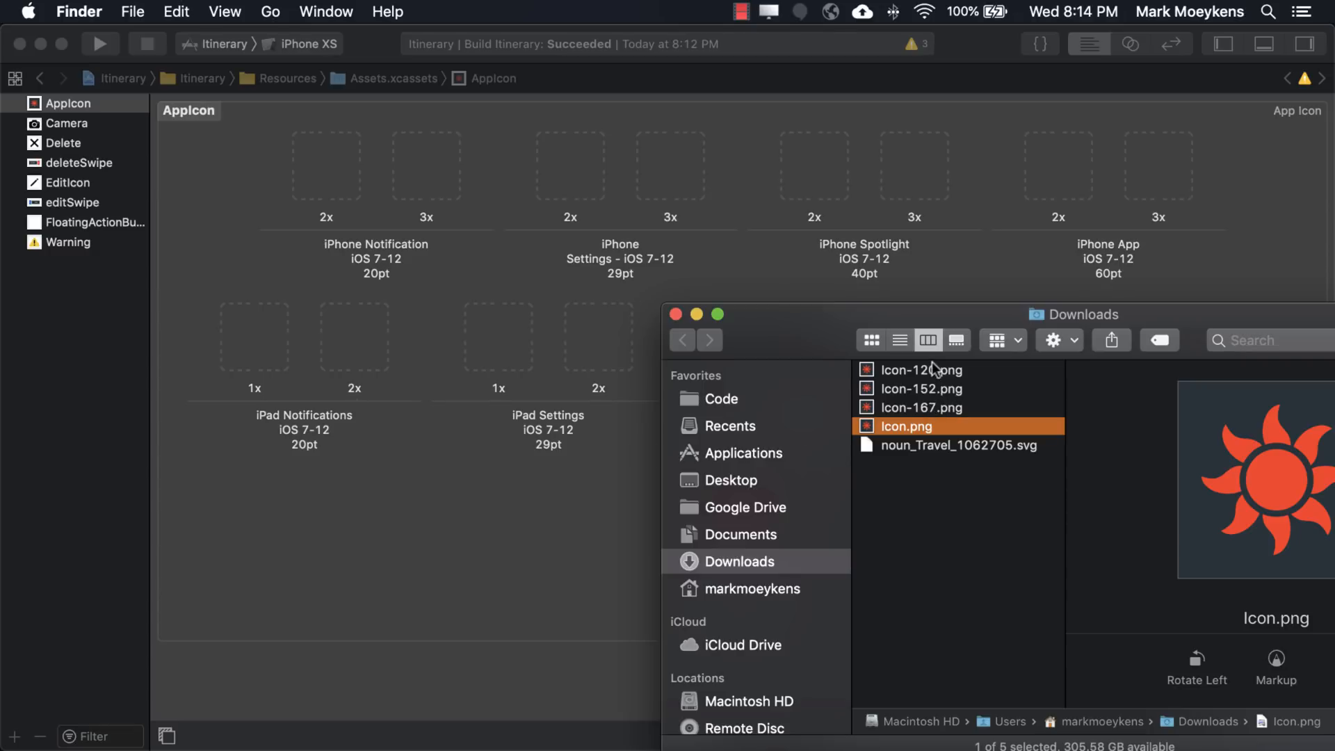
Place Icon-120 and Icon-152 in the iPhone and iPad App 2x slots and delete the misplaced iPad Spotlight copy.
left_click(924, 370)
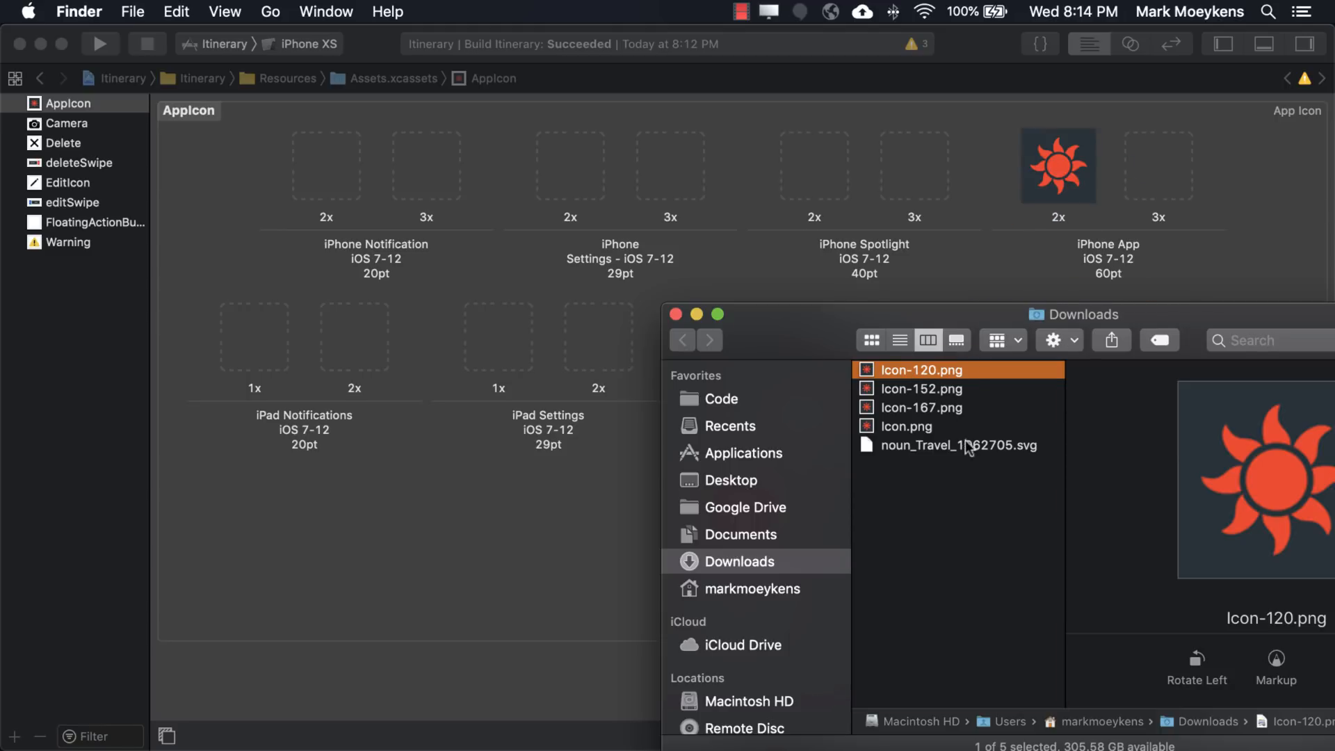
left_click(921, 388)
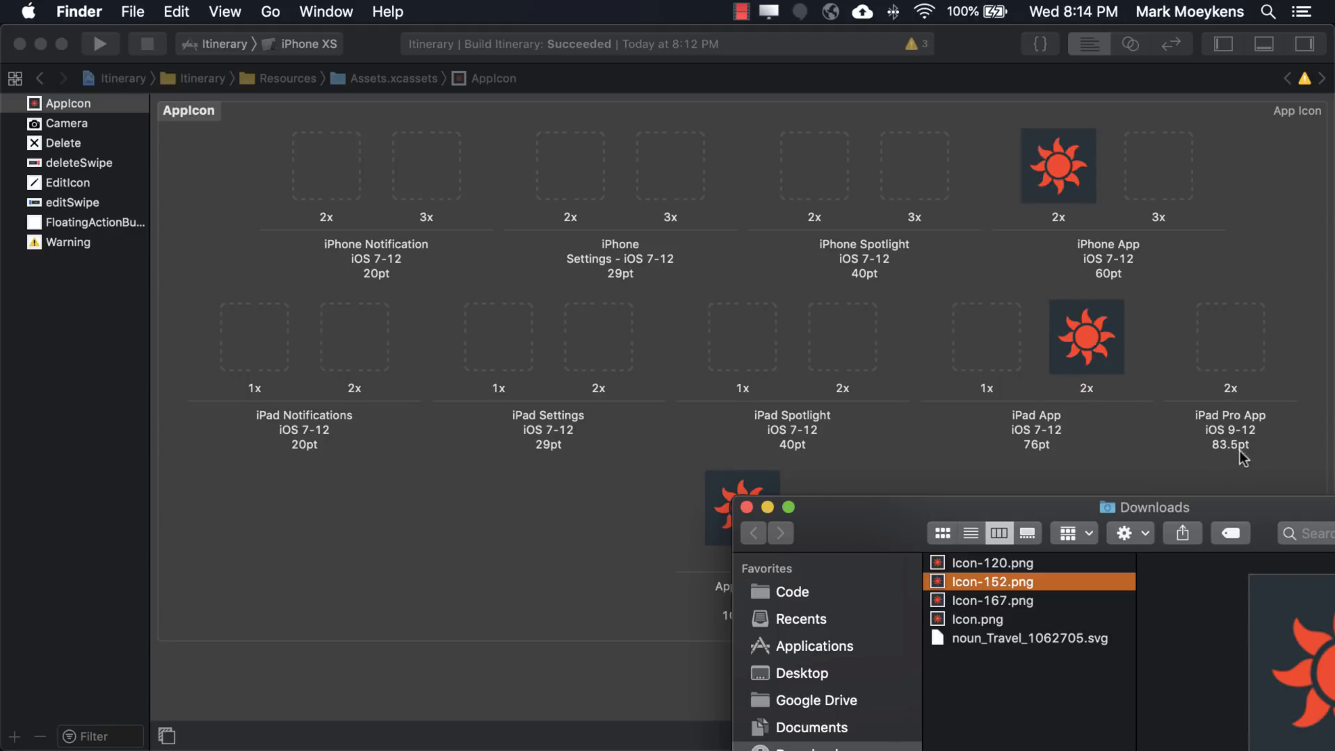
mouse_move(1011, 622)
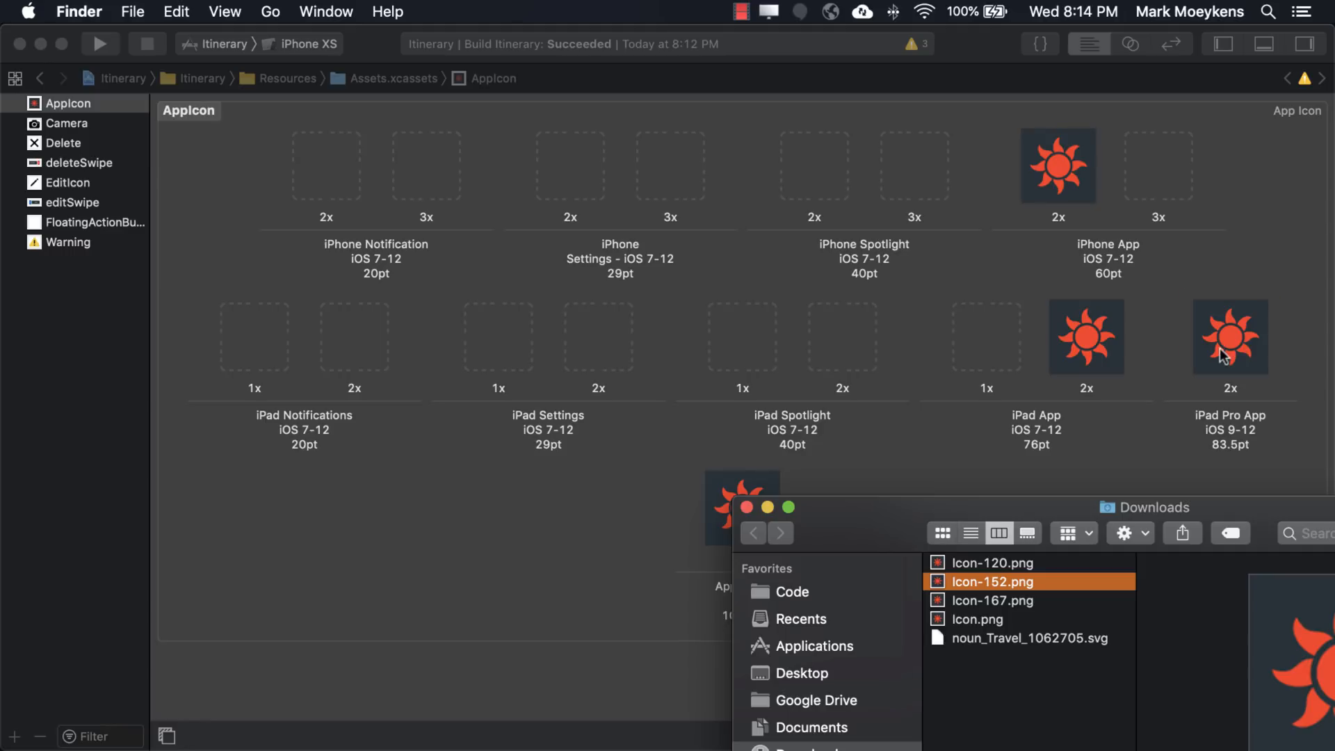
mouse_move(976, 562)
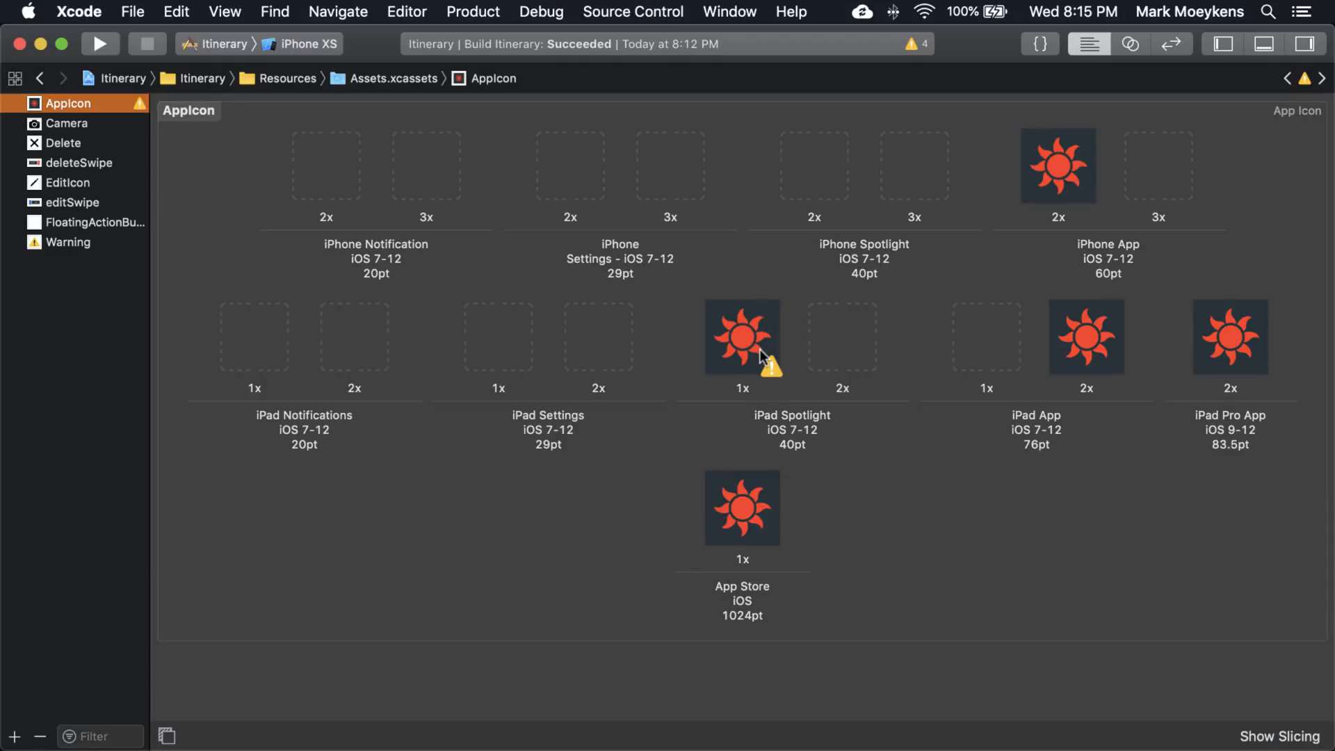
left_click(742, 336)
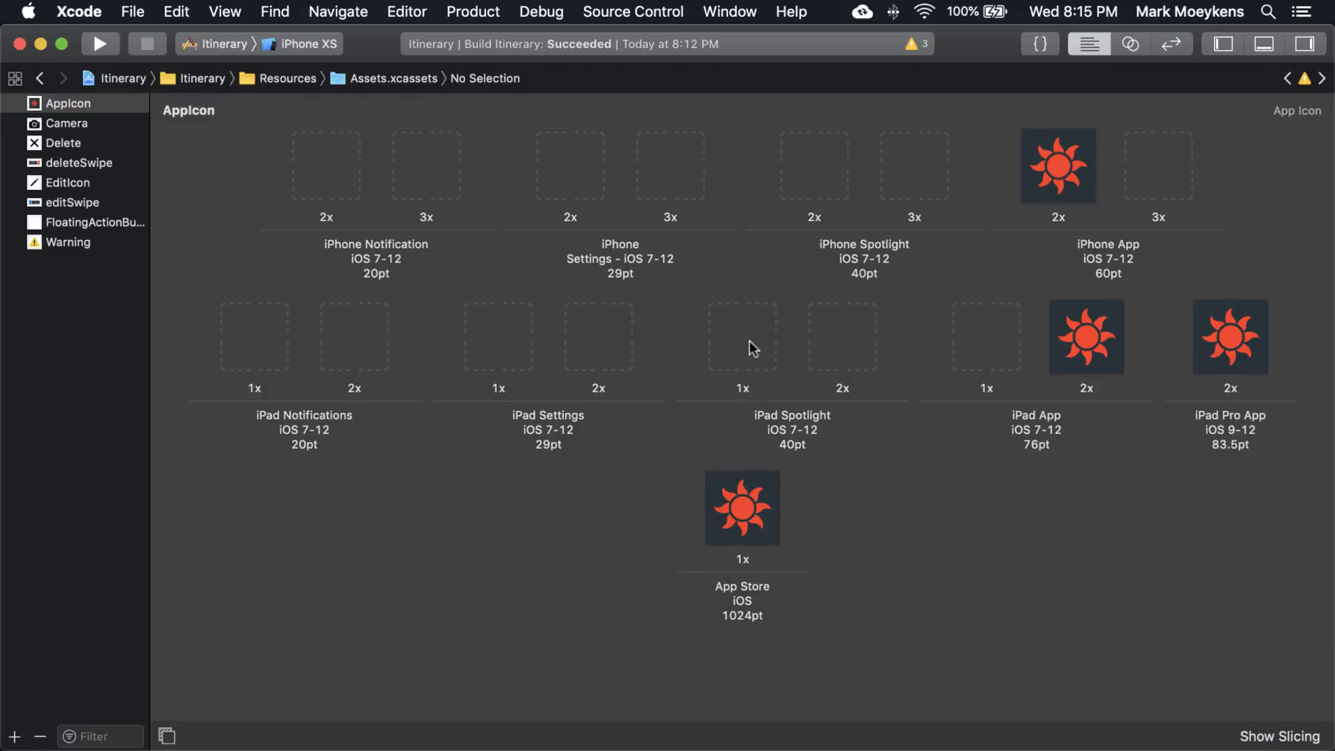
left_click(99, 44)
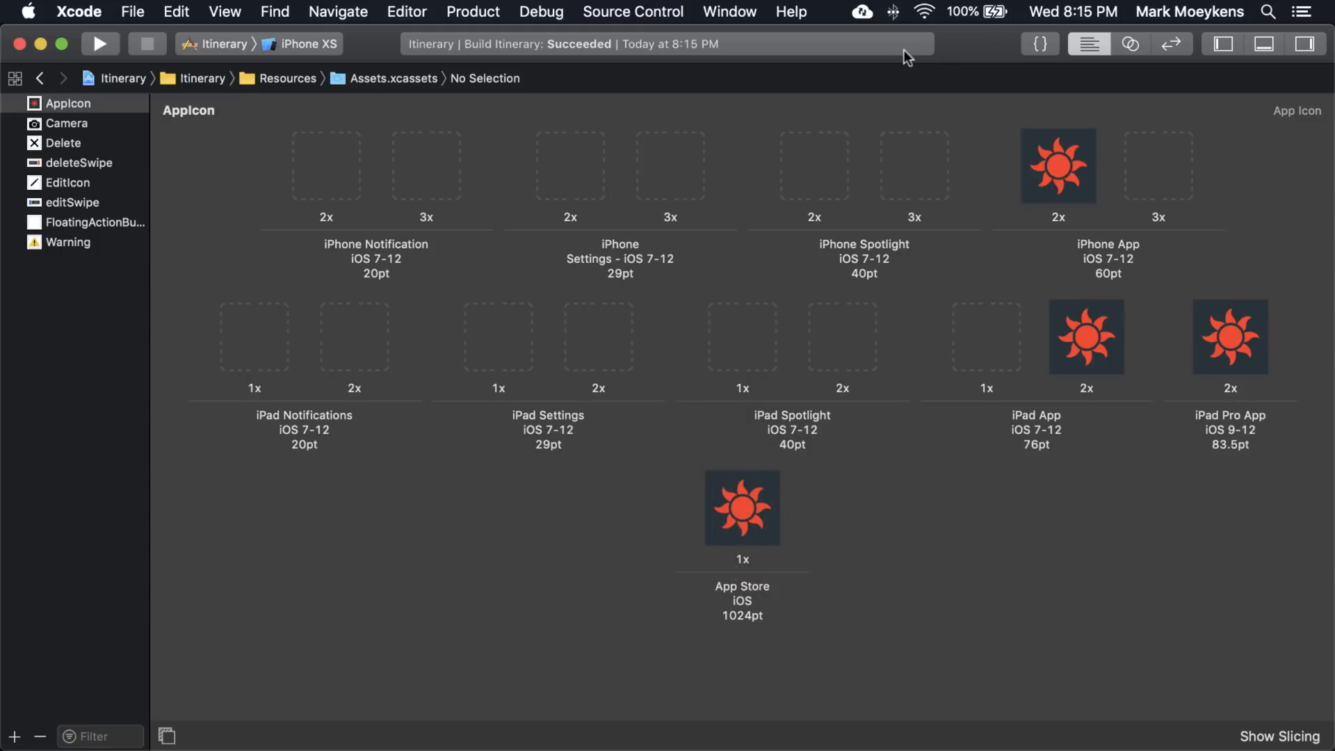
mouse_move(971, 50)
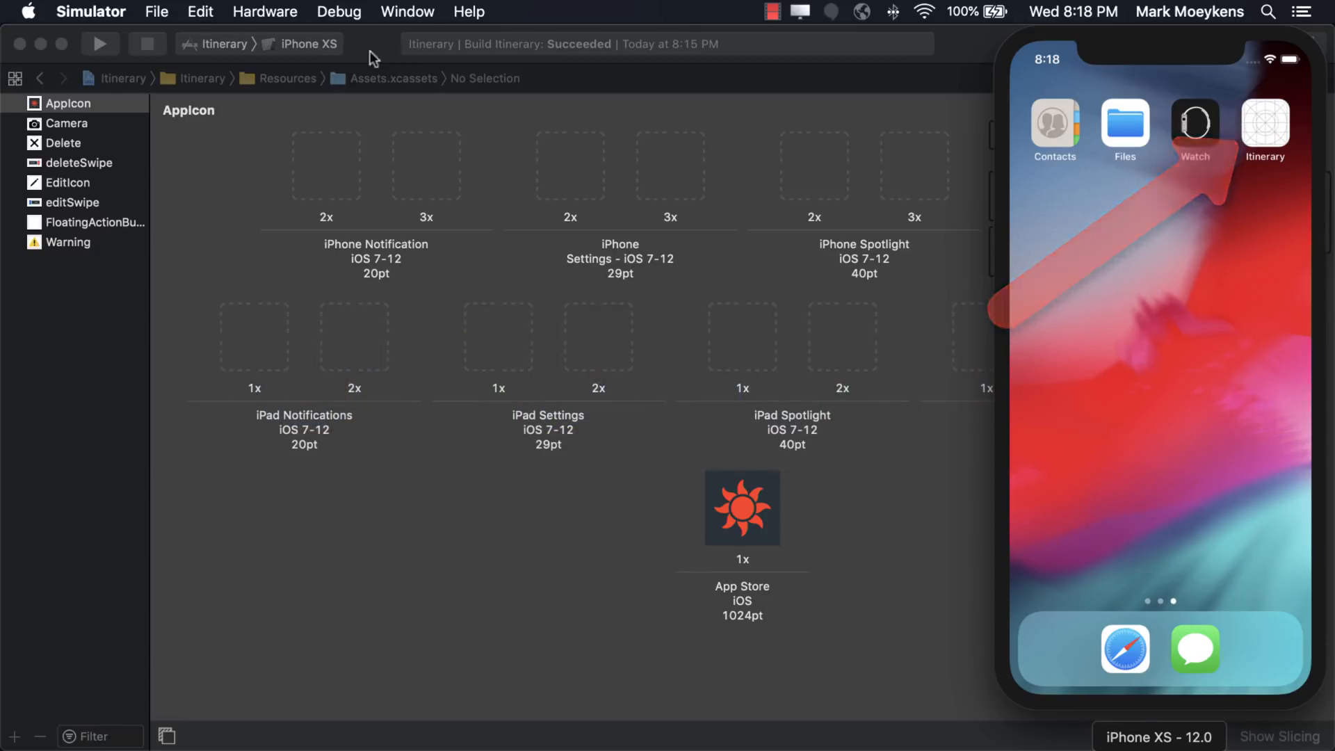
Search 'itinera' on the simulated iPhone to see Itinerary with its orange sun icon.
left_click(99, 43)
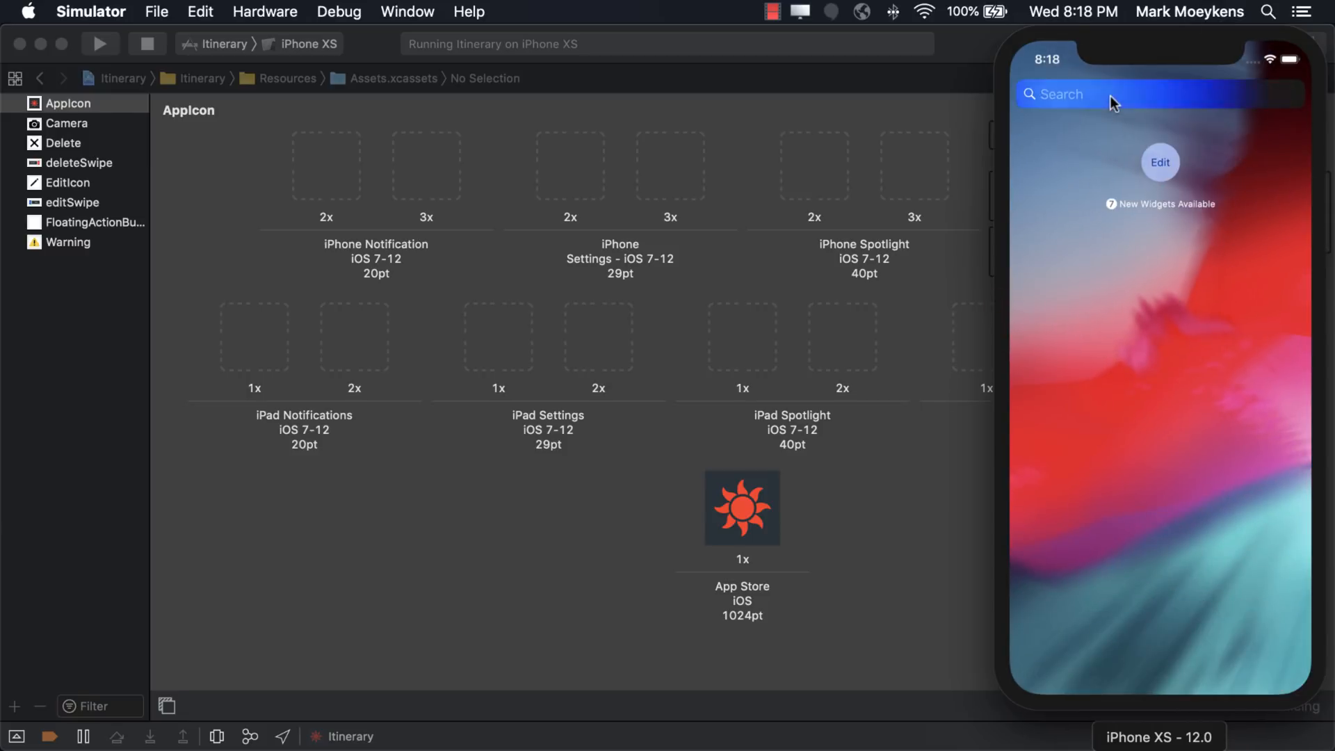
type("itiner")
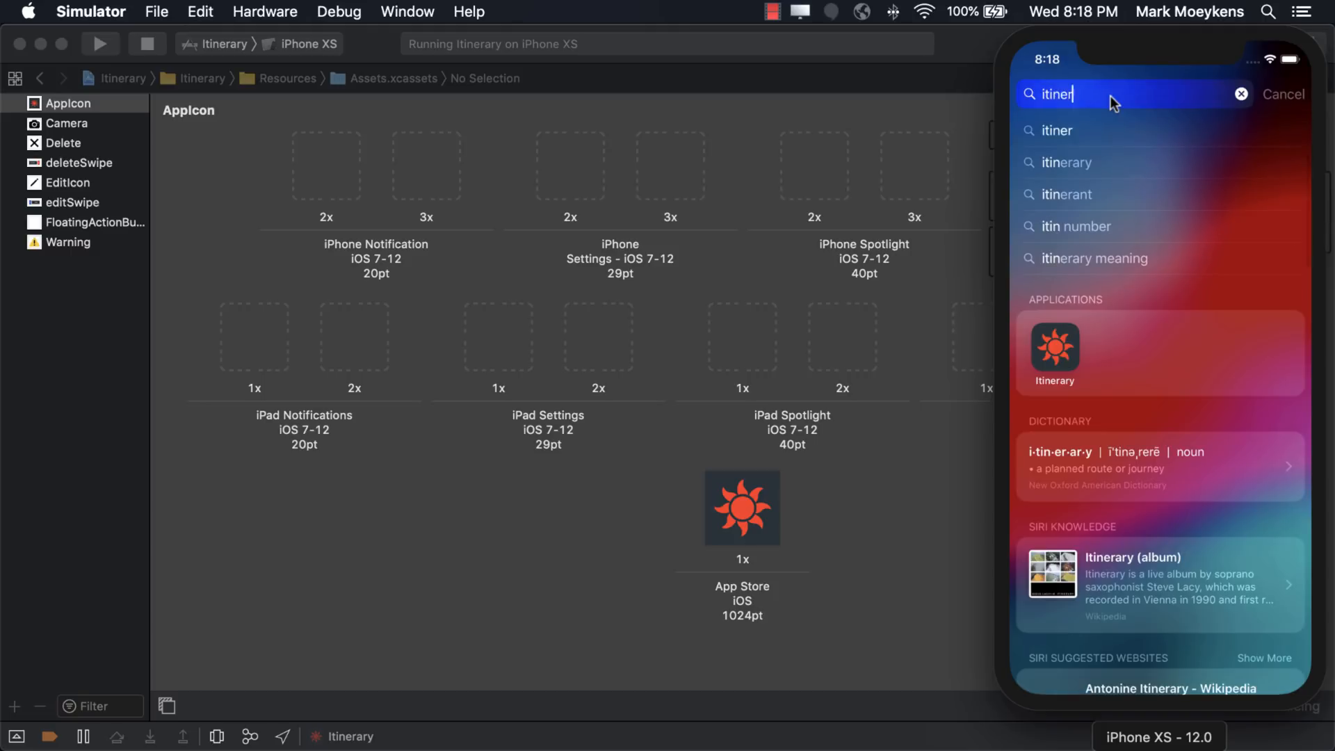
type("a")
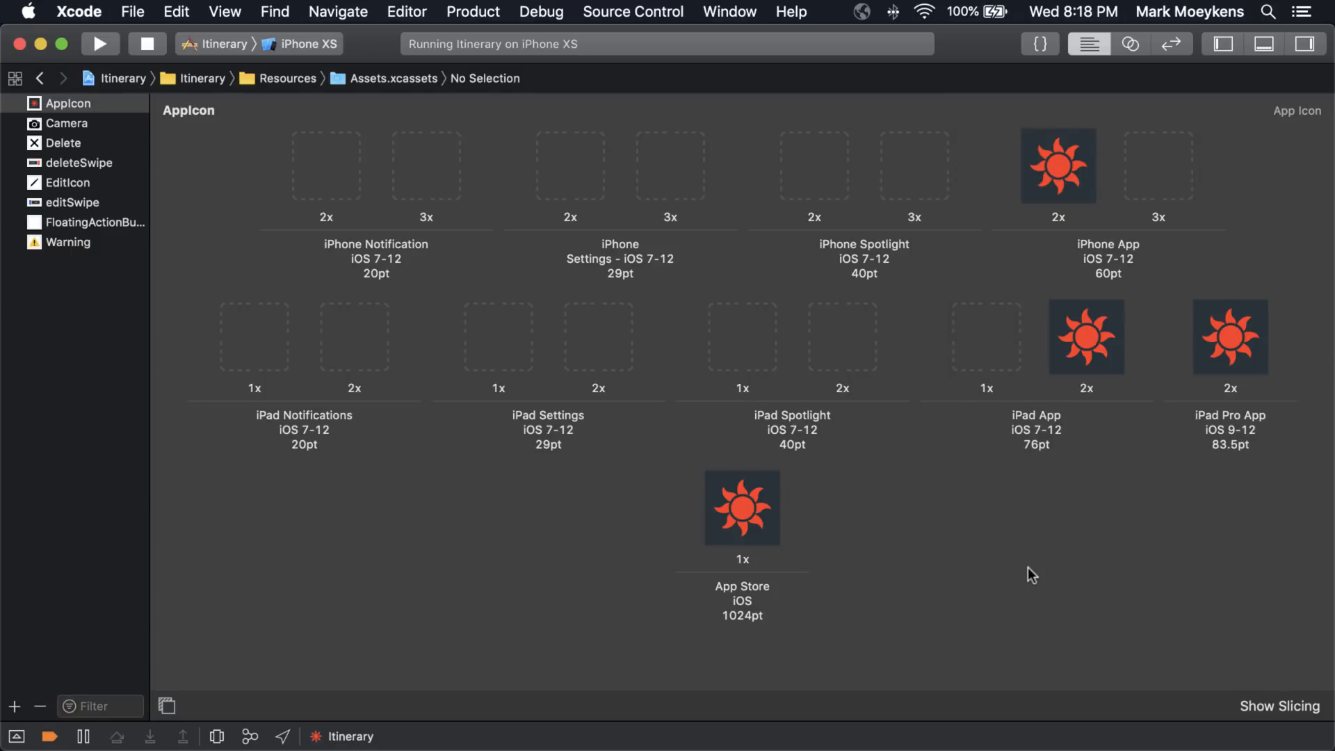
mouse_move(1026, 569)
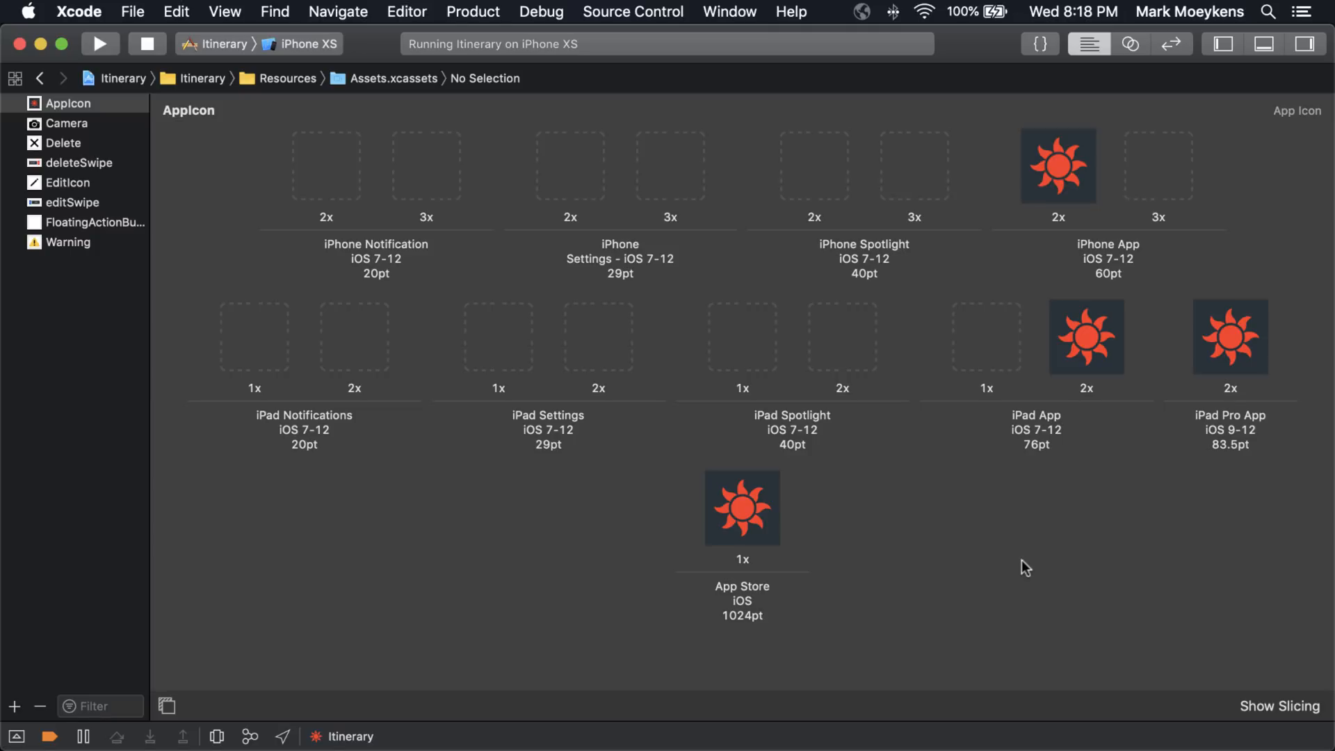
mouse_move(473, 245)
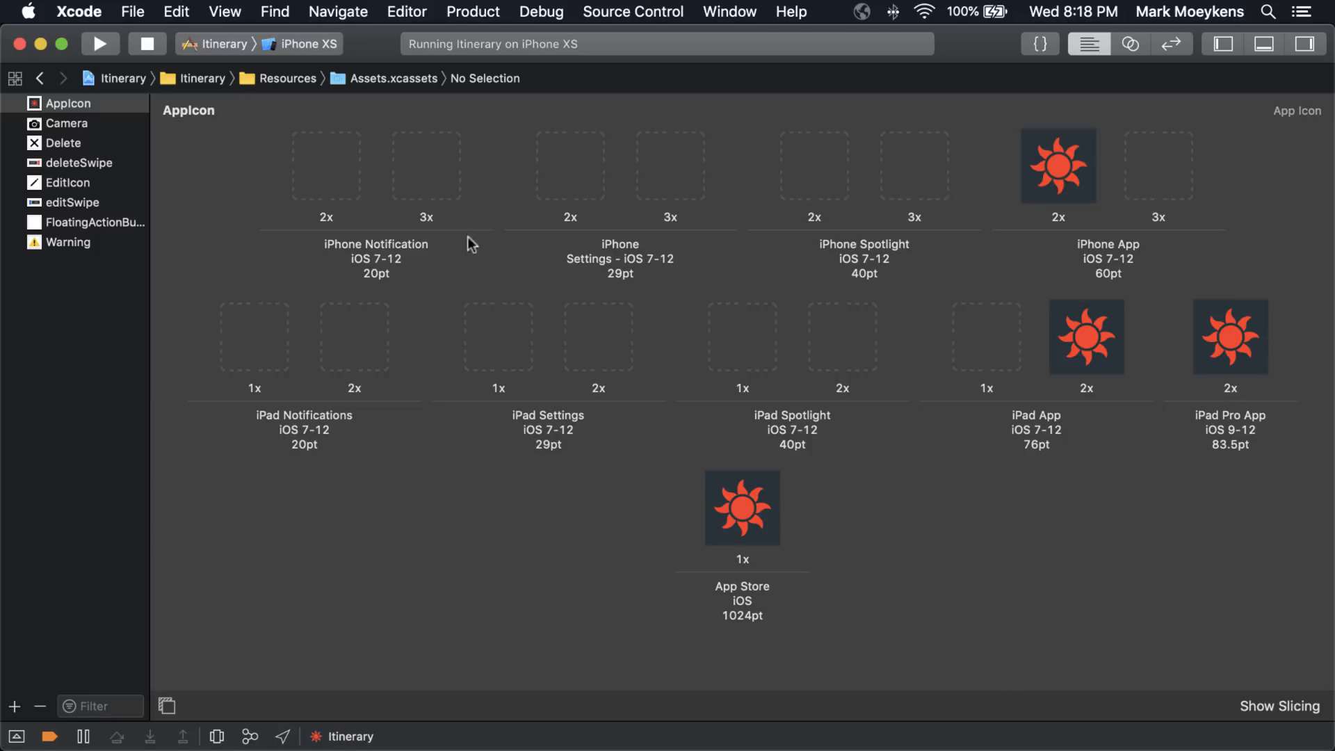
mouse_move(990, 493)
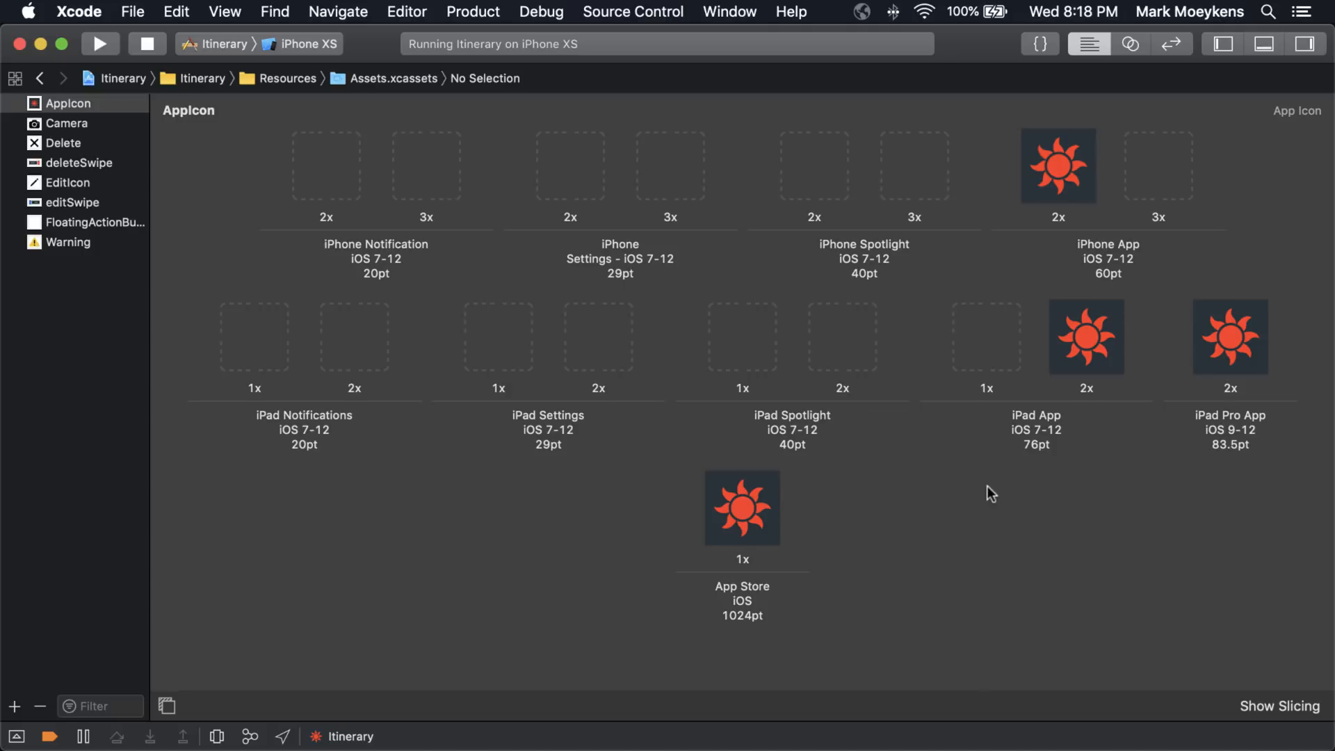
mouse_move(895, 467)
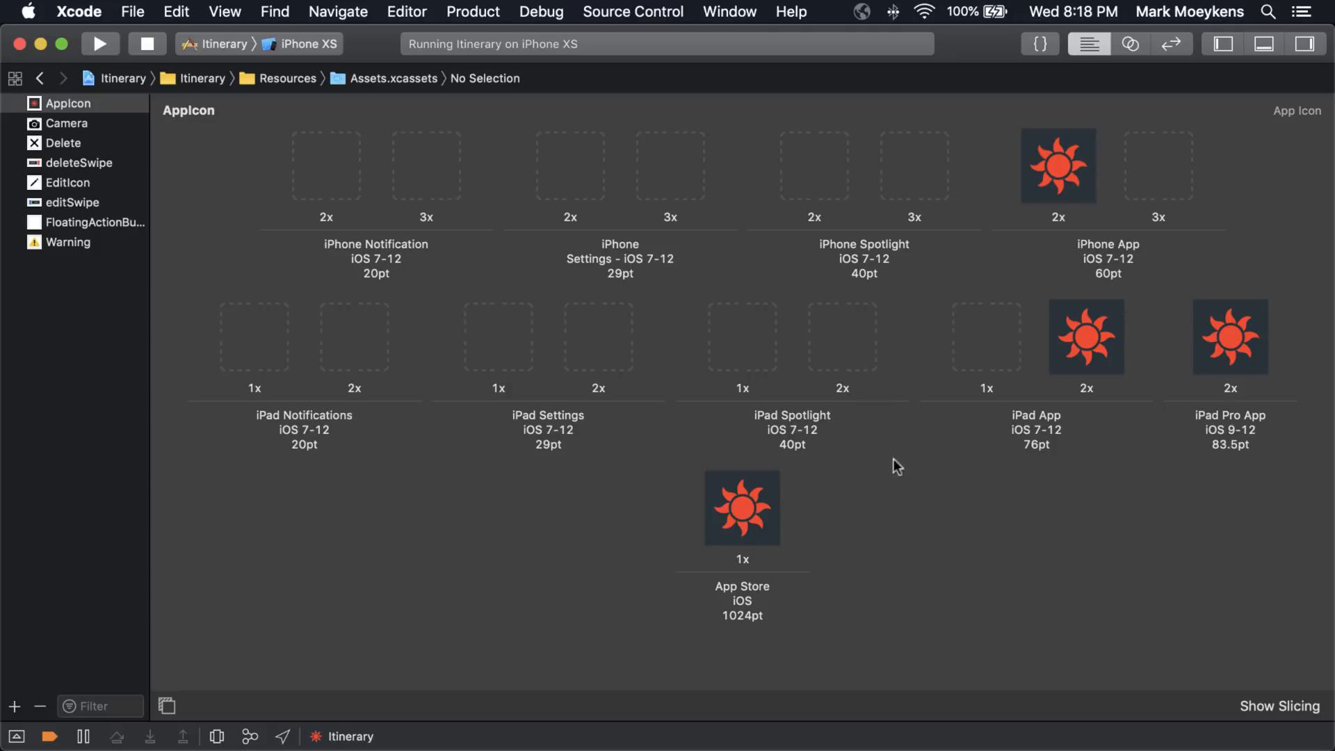
mouse_move(1110, 386)
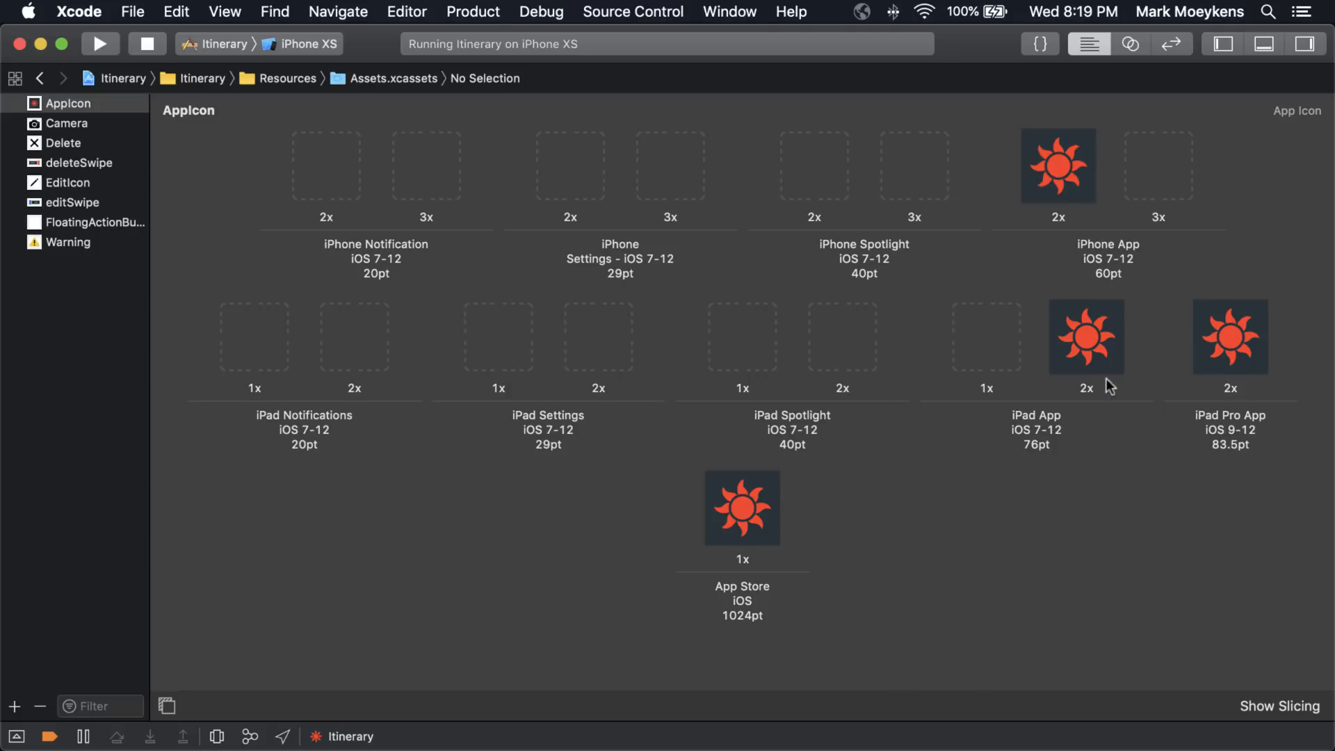
mouse_move(1136, 542)
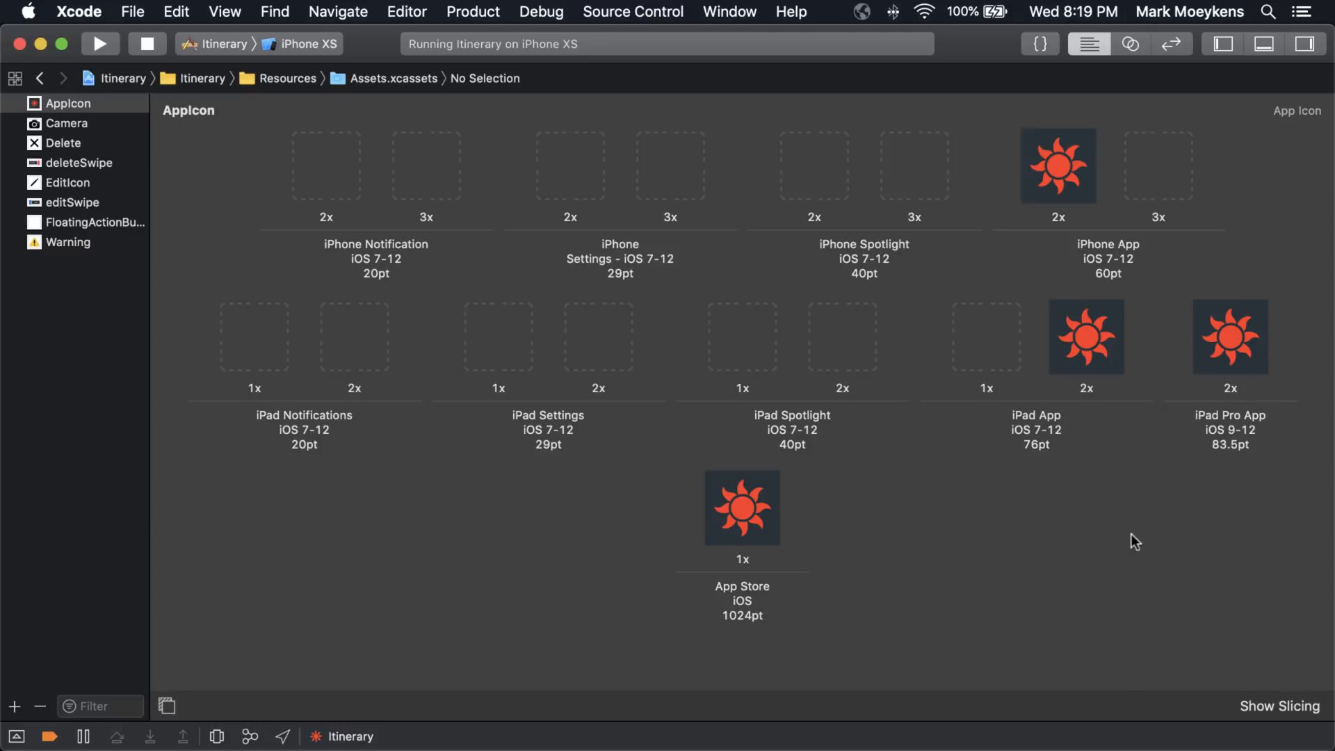